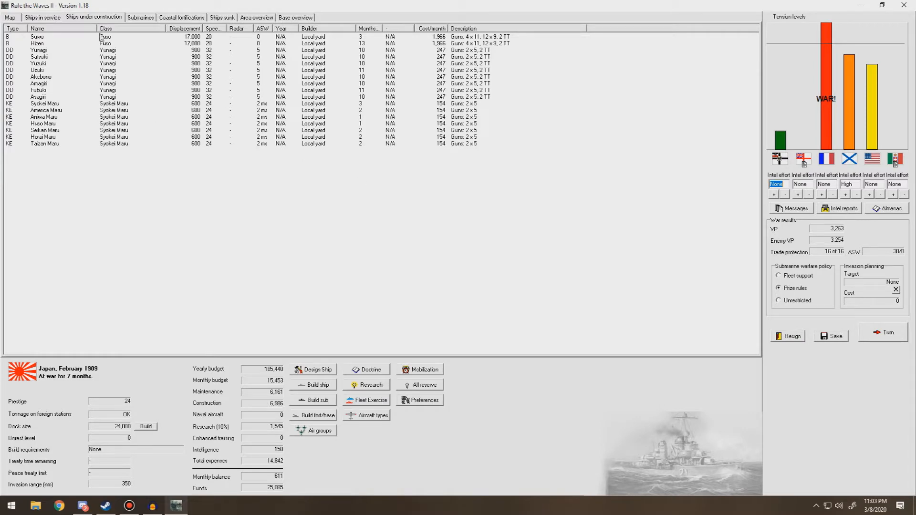
mouse_move(227, 19)
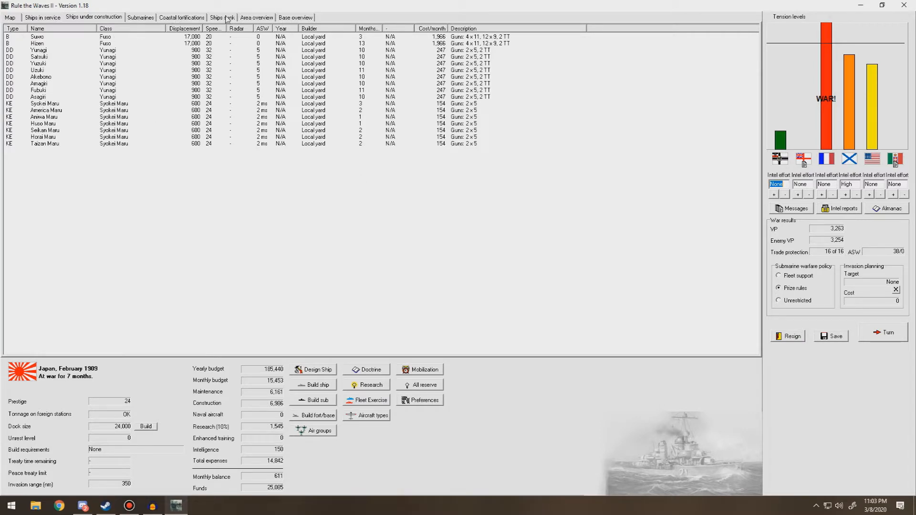
Show the Ships sunk list with Fuji and four other Japanese losses from 1901–1909
click(221, 17)
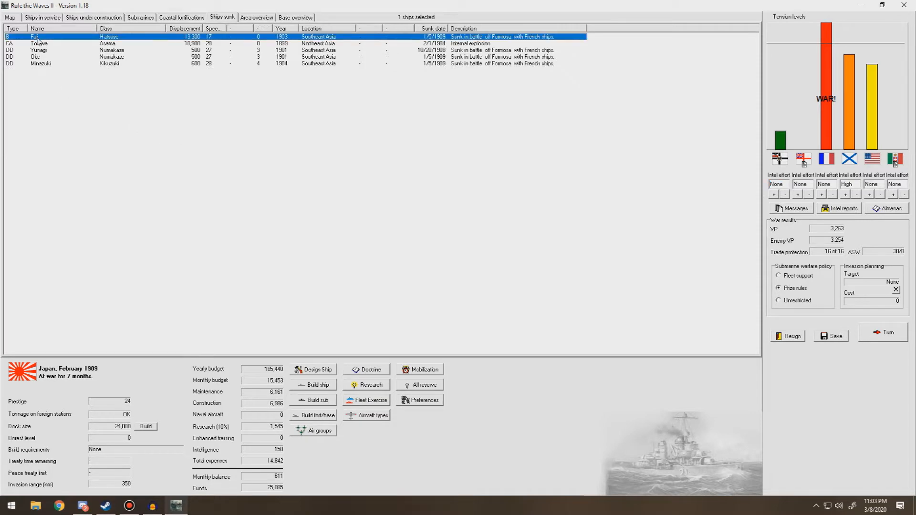
mouse_move(249, 137)
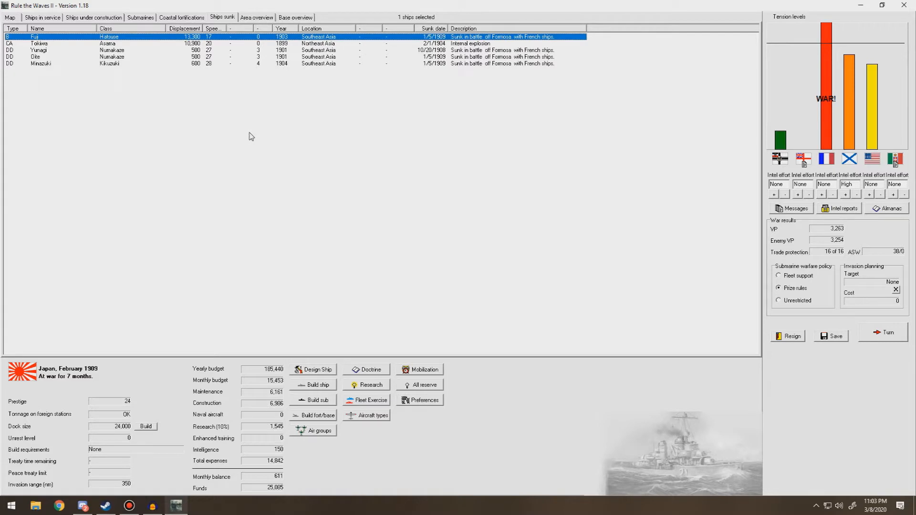
mouse_move(62, 93)
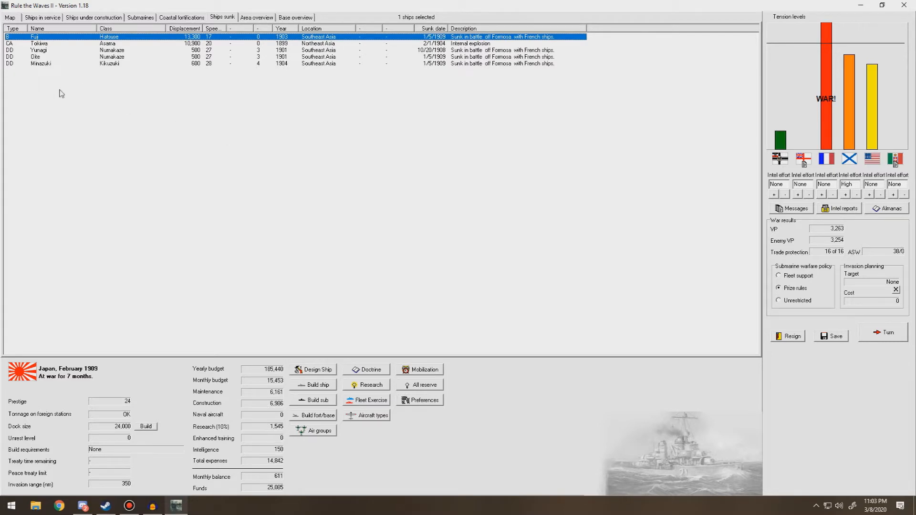
mouse_move(188, 162)
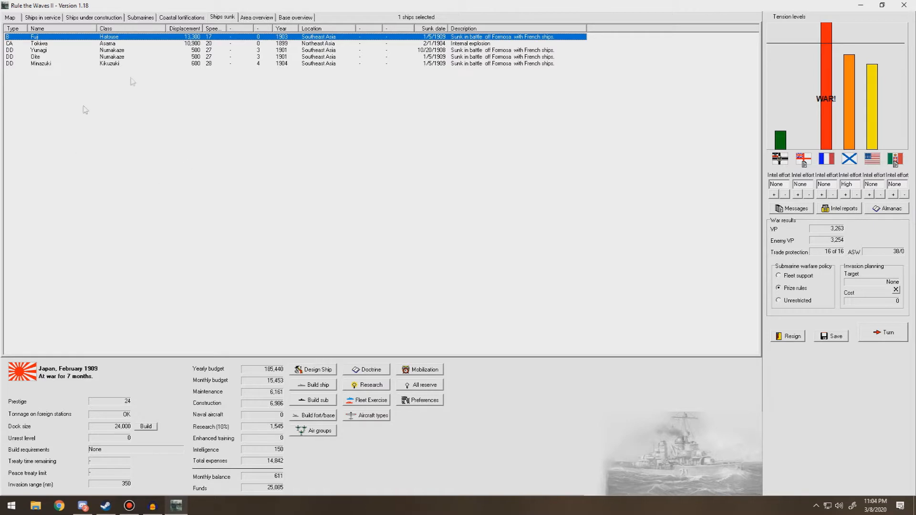
mouse_move(63, 105)
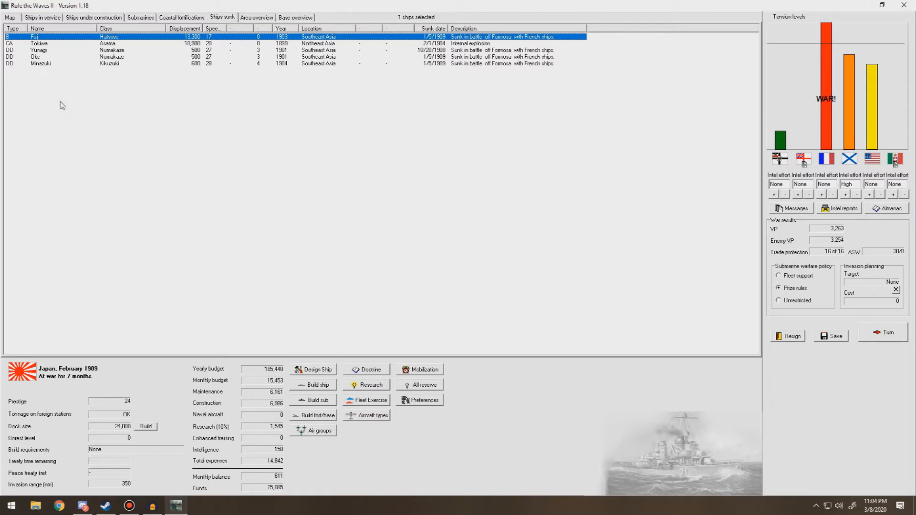
Display the Far East strategic map after a brief look at ships under construction
click(10, 17)
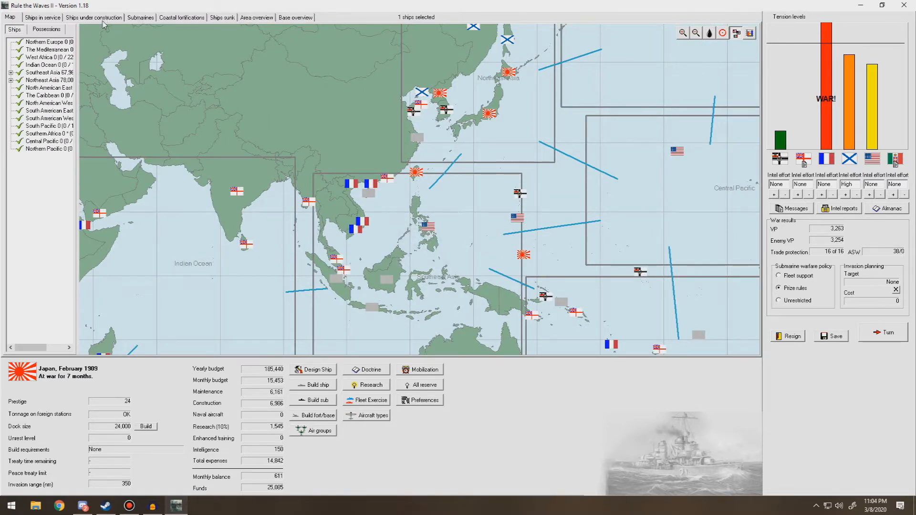
click(93, 17)
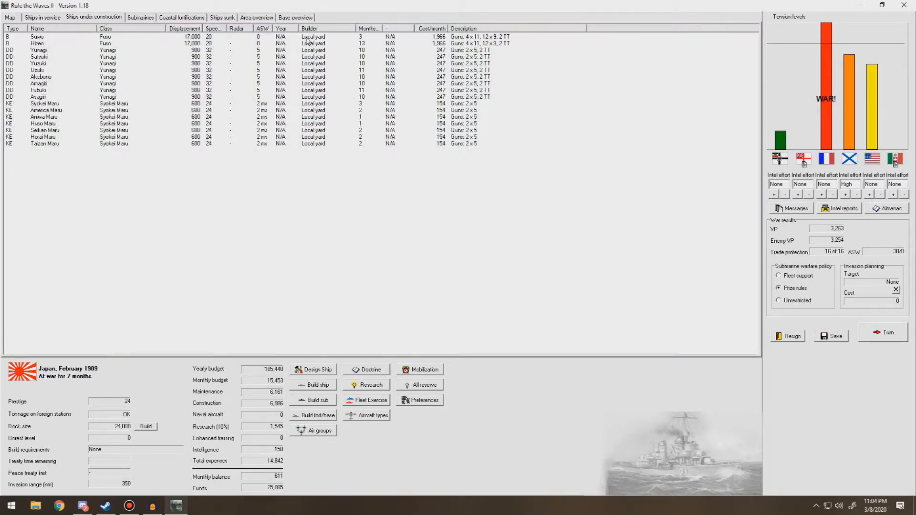
click(9, 17)
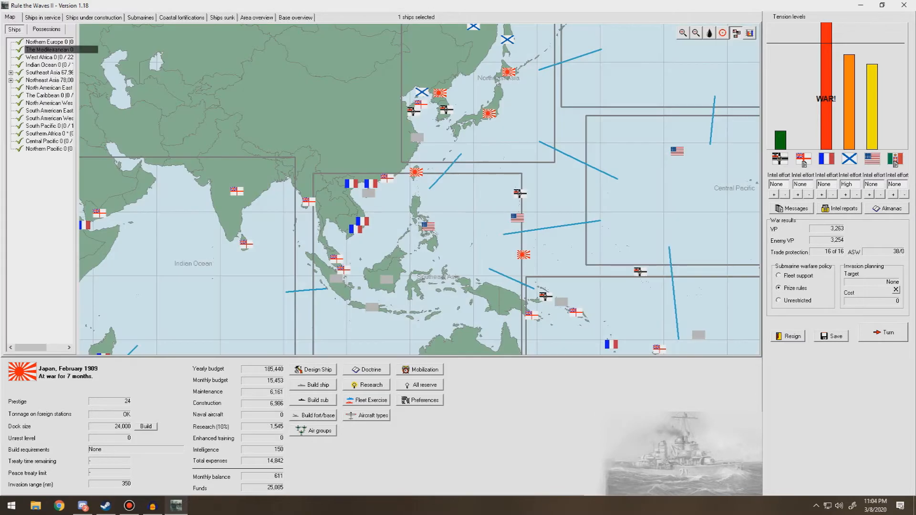
mouse_move(474, 224)
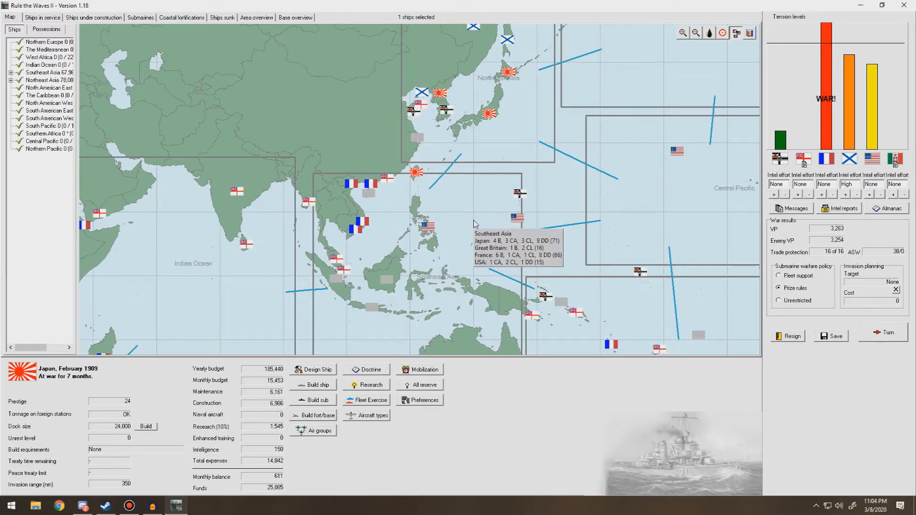
mouse_move(483, 221)
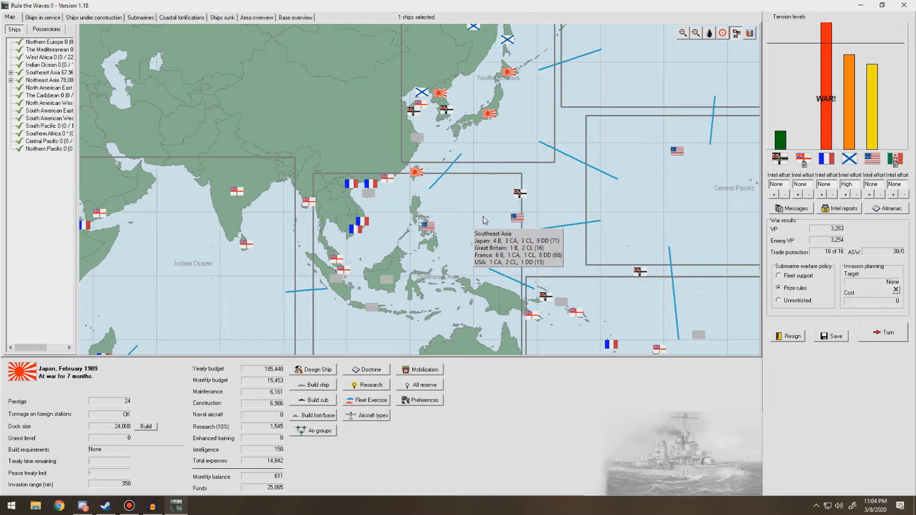
Transfer the twelve Numakaze destroyers and Fuso from Northeast Asia to Southeast Asia
click(42, 17)
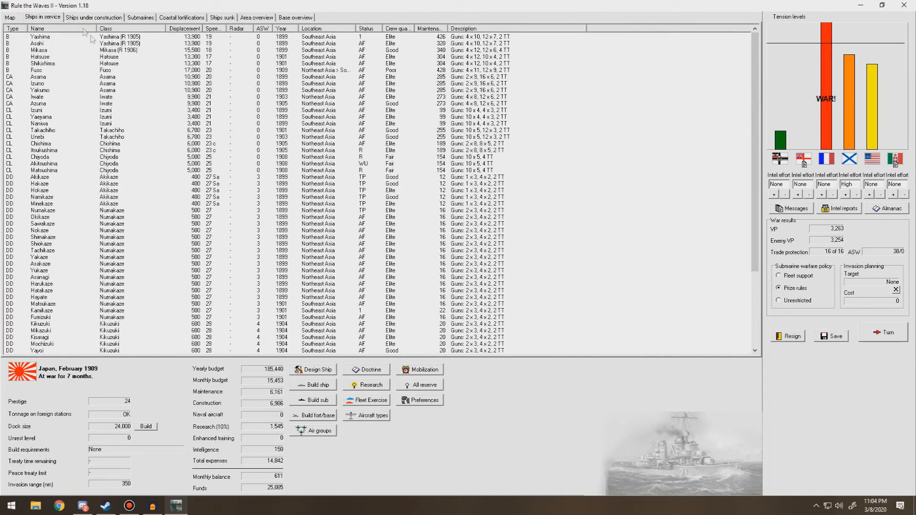
scroll(down, 3)
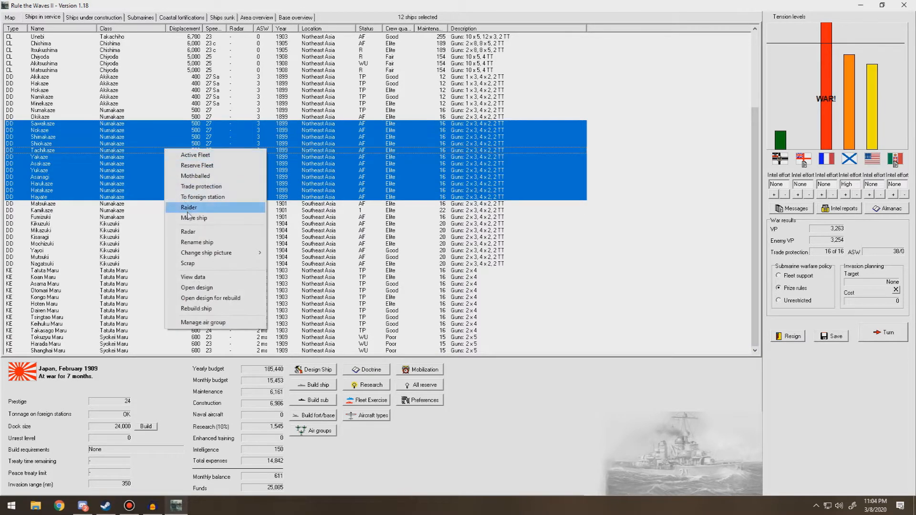
click(195, 218)
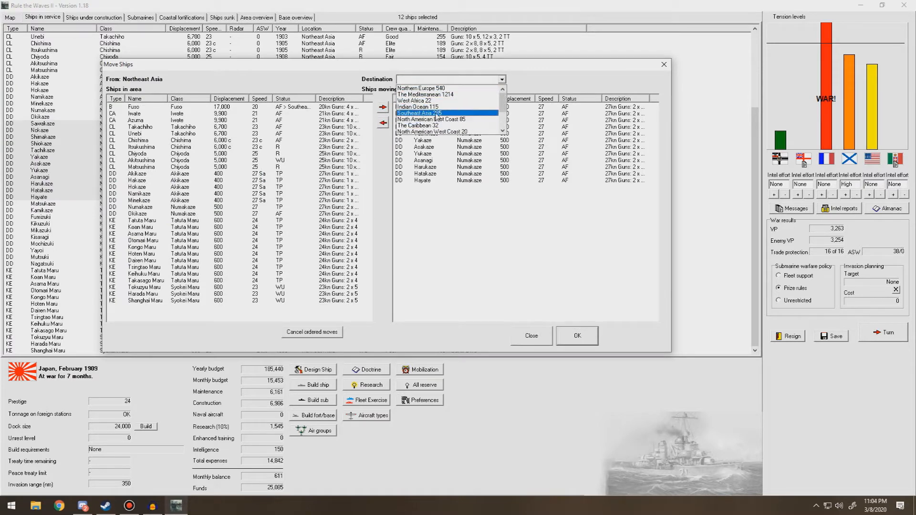
click(577, 335)
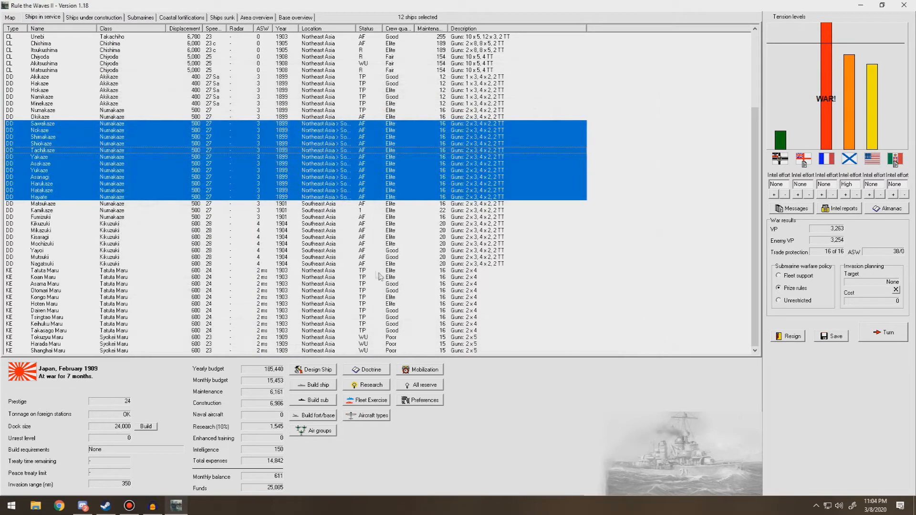
scroll(up, 3)
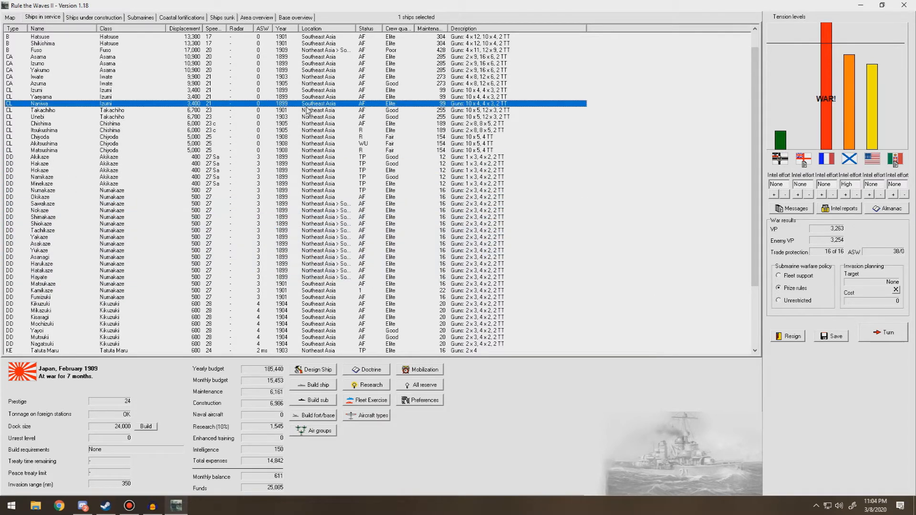
scroll(down, 3)
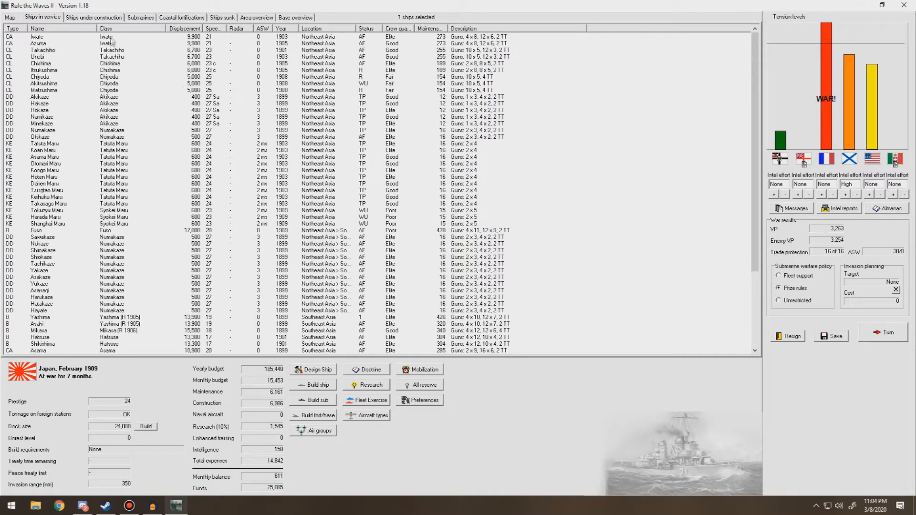
Order Iwate and Azuma to Southeast Asia, then start moving Akitsushima there too
click(117, 43)
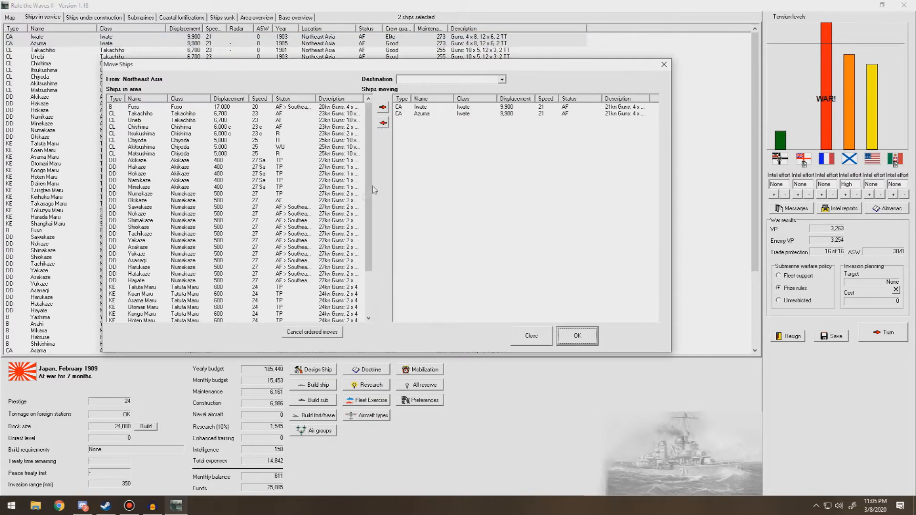
click(499, 79)
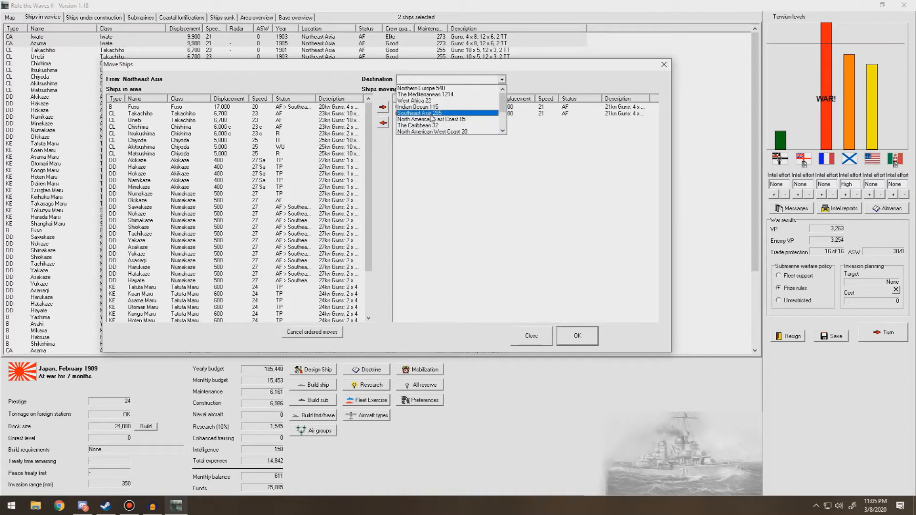
click(419, 113)
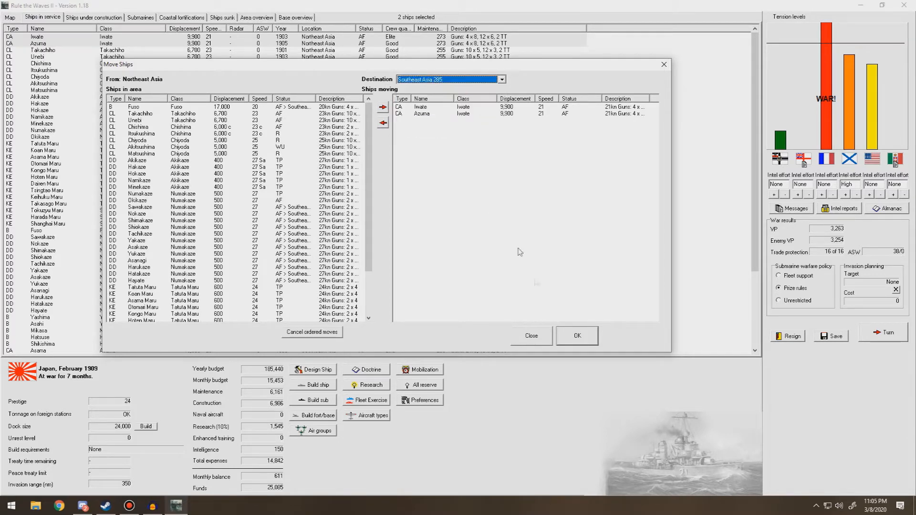
click(575, 334)
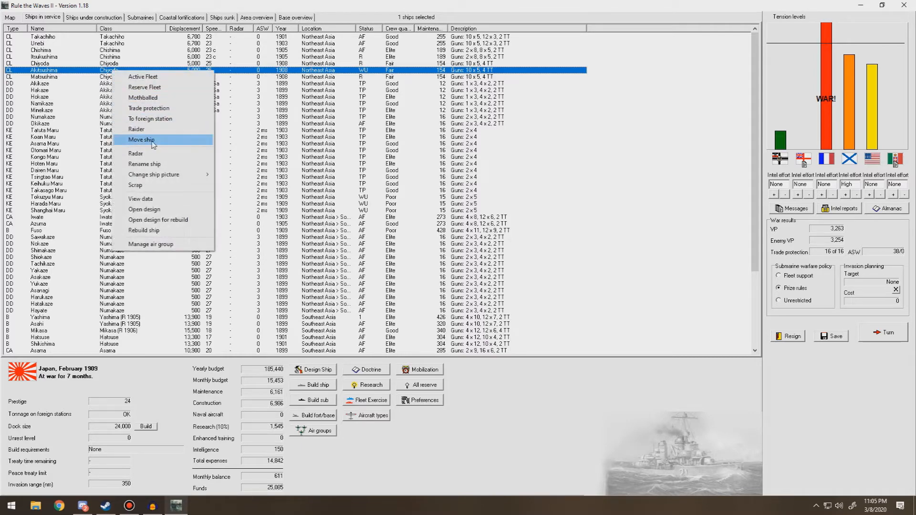
click(142, 140)
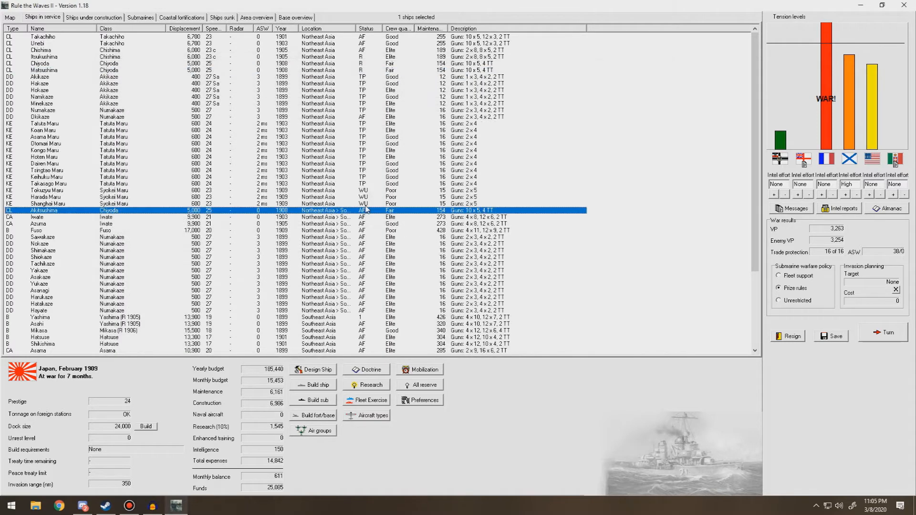
scroll(down, 3)
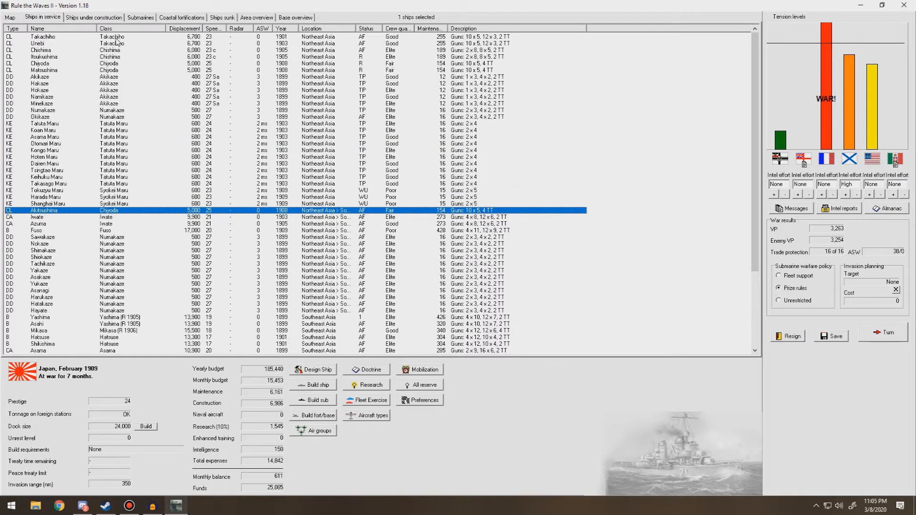
Return to the strategic map and end the month with the Turn button
click(10, 17)
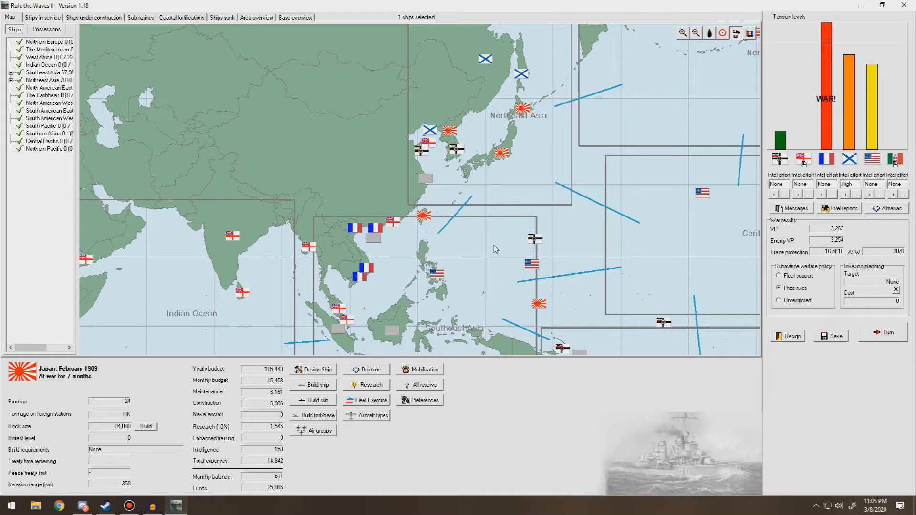
mouse_move(494, 248)
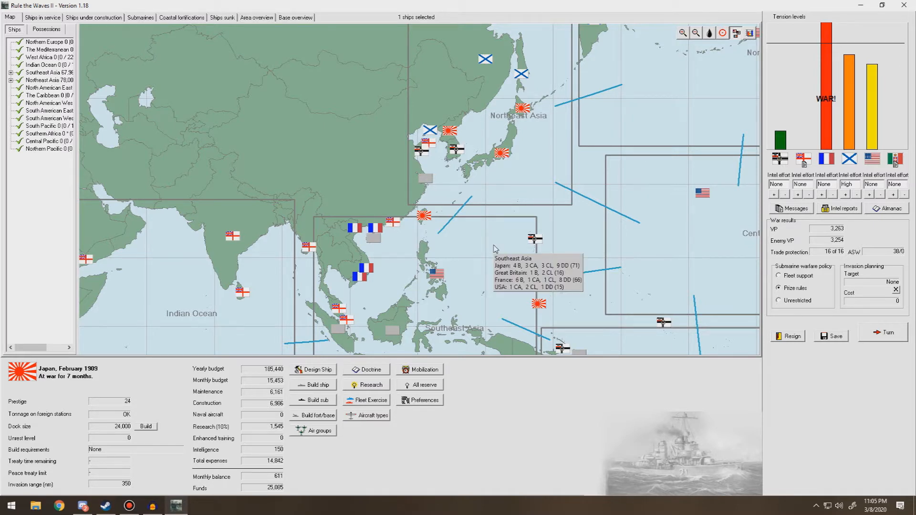
click(883, 333)
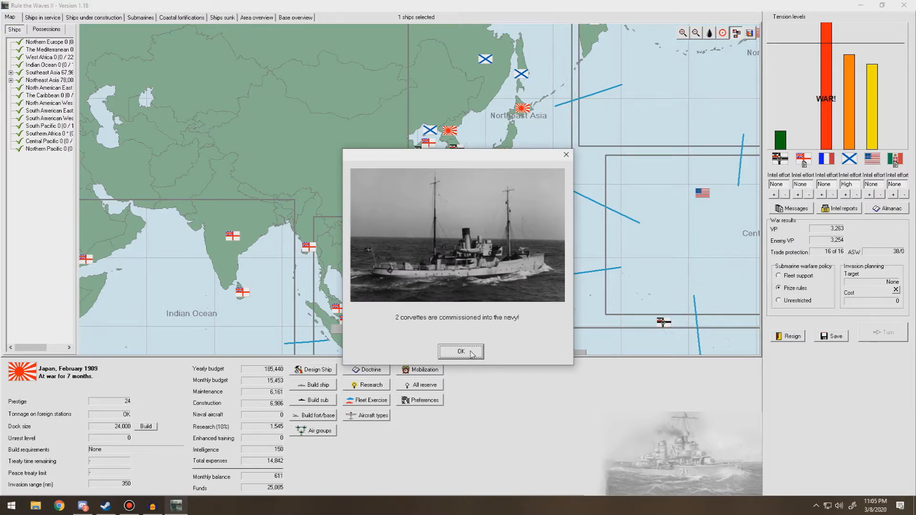
Dismiss the corvette, rangefinder, hoists and anti-submarine nets news reports
click(460, 351)
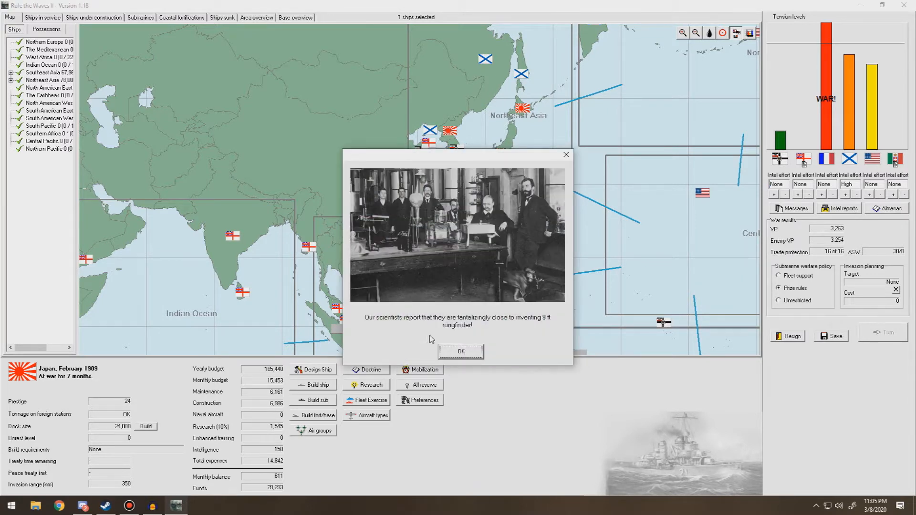
mouse_move(500, 335)
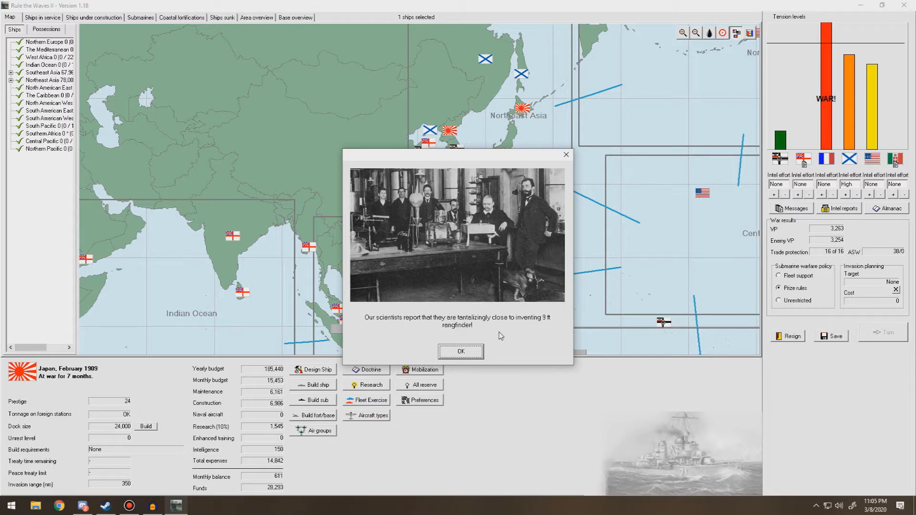
click(461, 351)
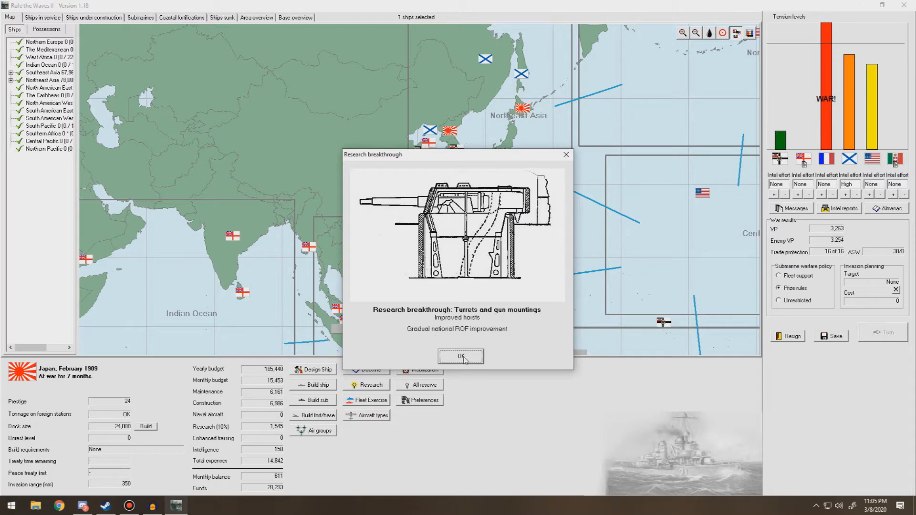
click(460, 357)
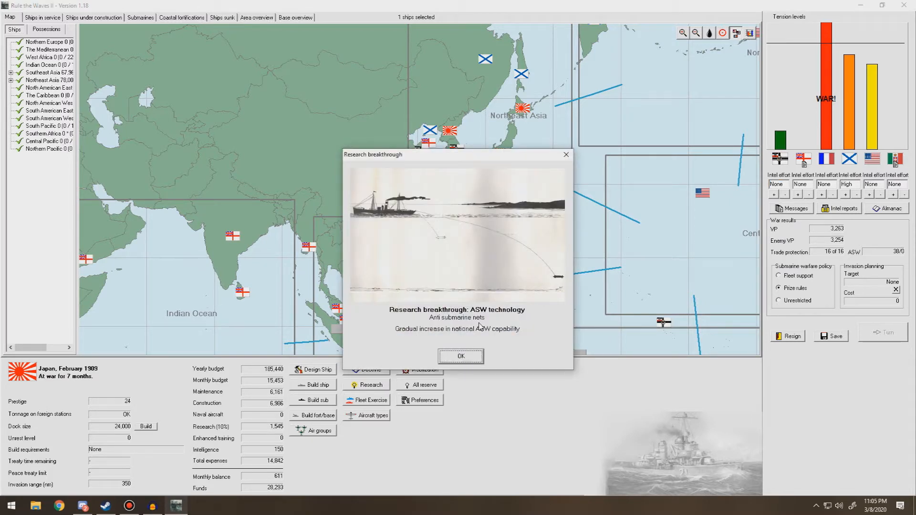
click(461, 356)
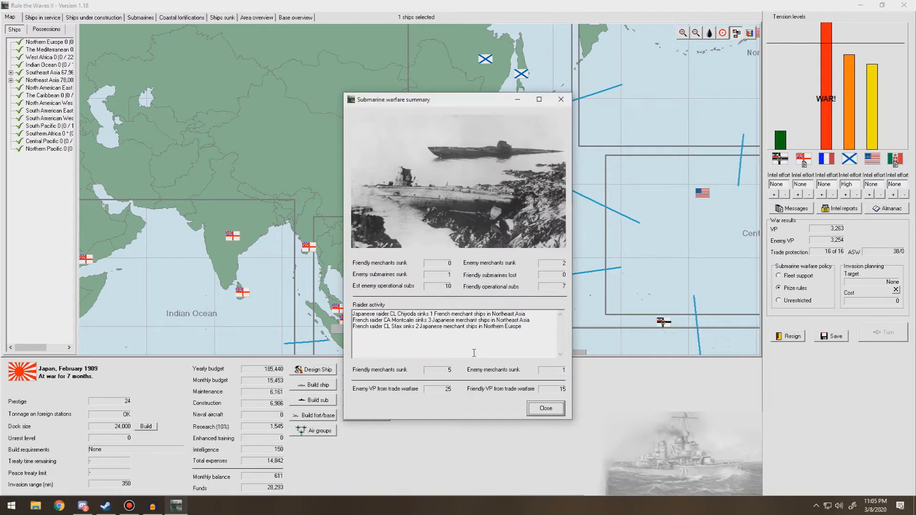
mouse_move(431, 285)
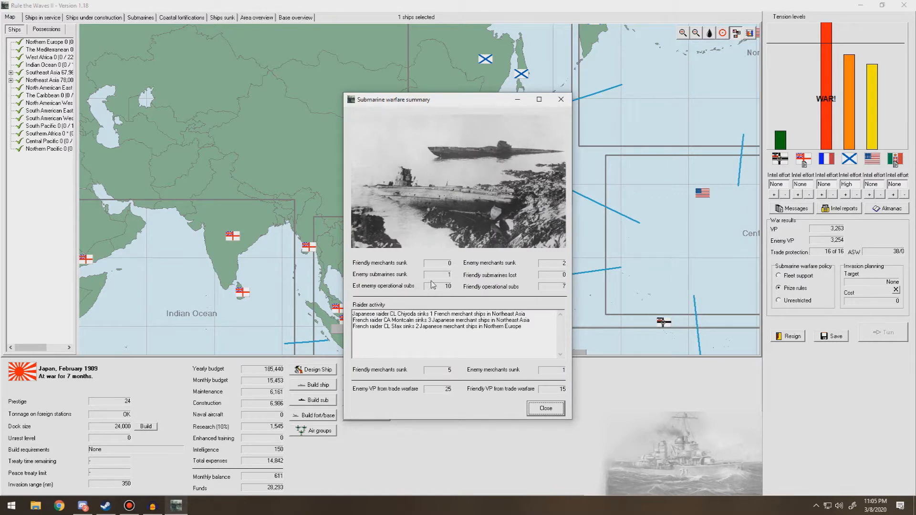
mouse_move(543, 270)
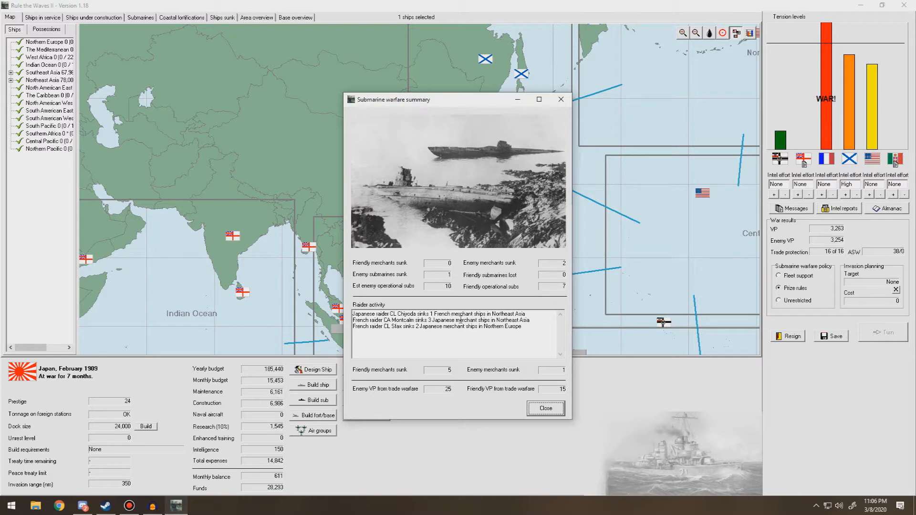
mouse_move(562, 375)
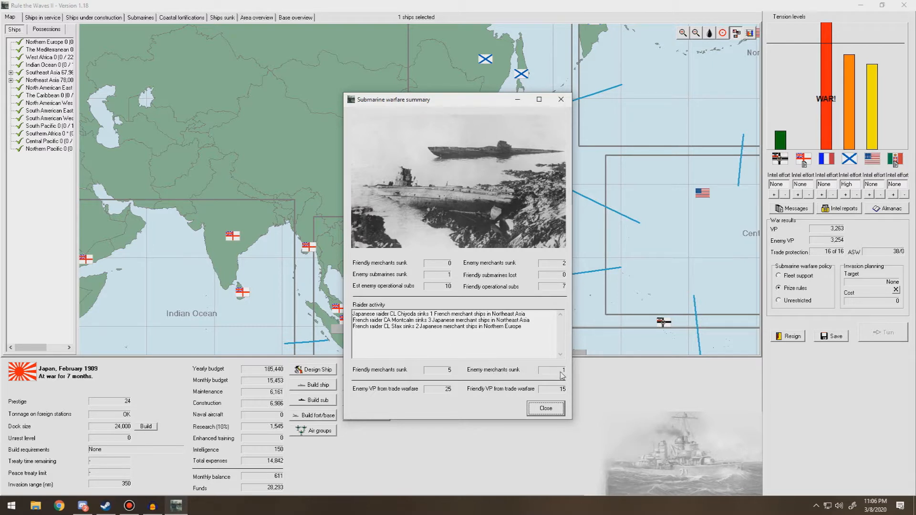
mouse_move(504, 413)
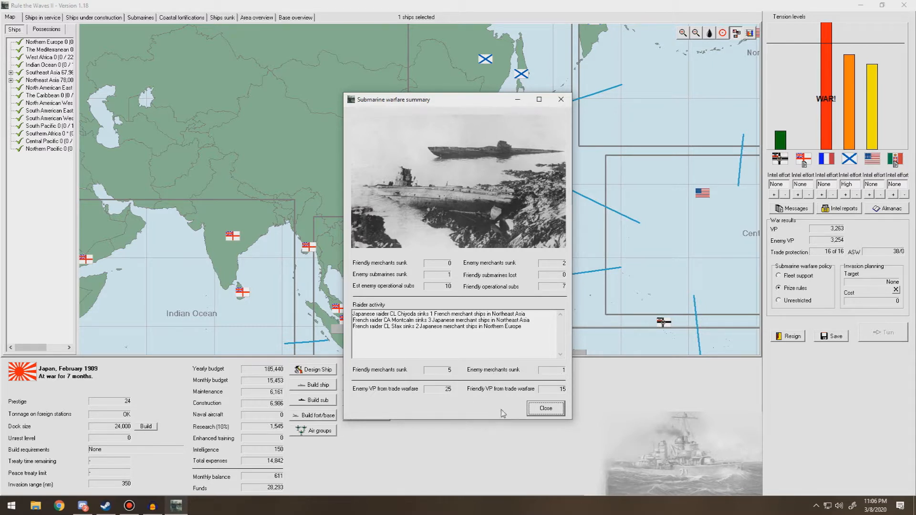
Dismiss the reviewed submarine warfare summary window
click(544, 408)
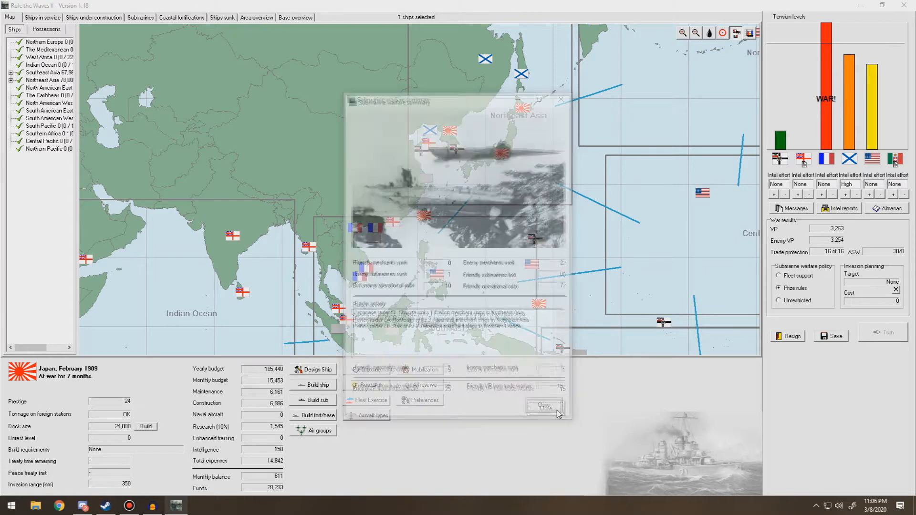
Acknowledge the HMS Ness sunk and Italy 170 VP reports
click(543, 406)
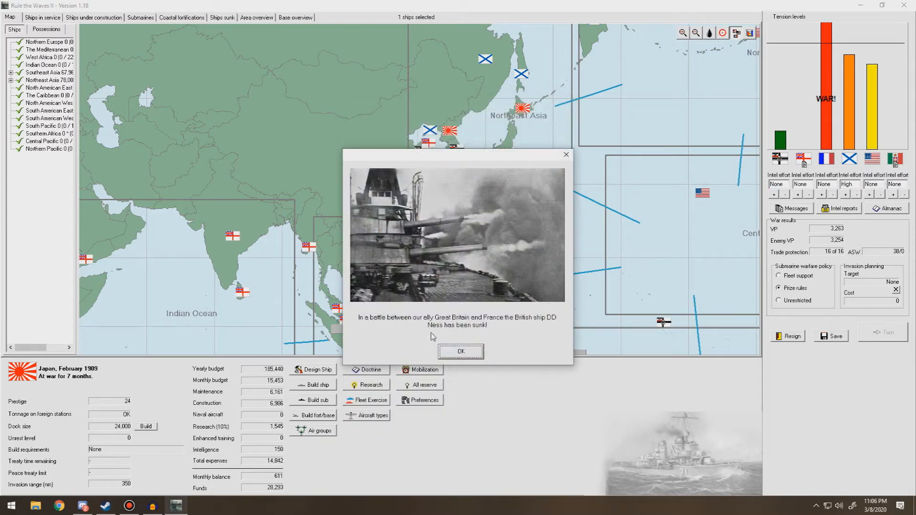
mouse_move(521, 329)
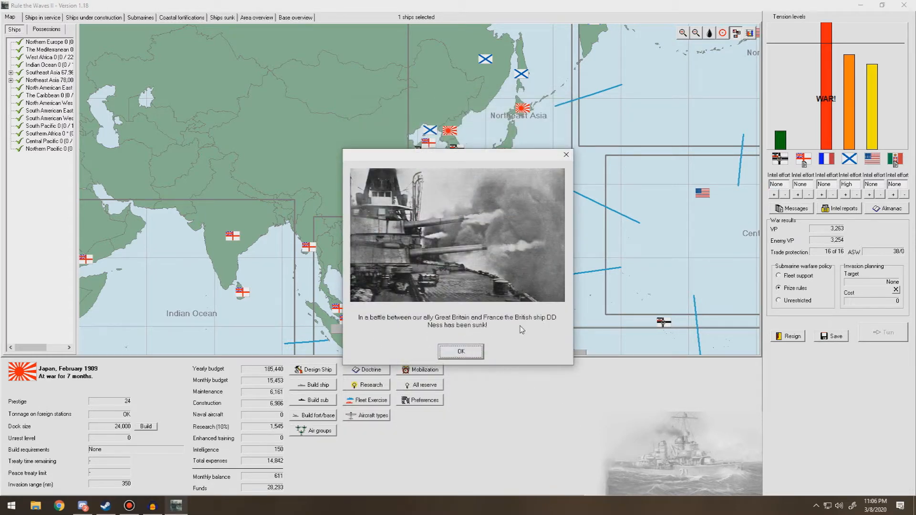
mouse_move(436, 339)
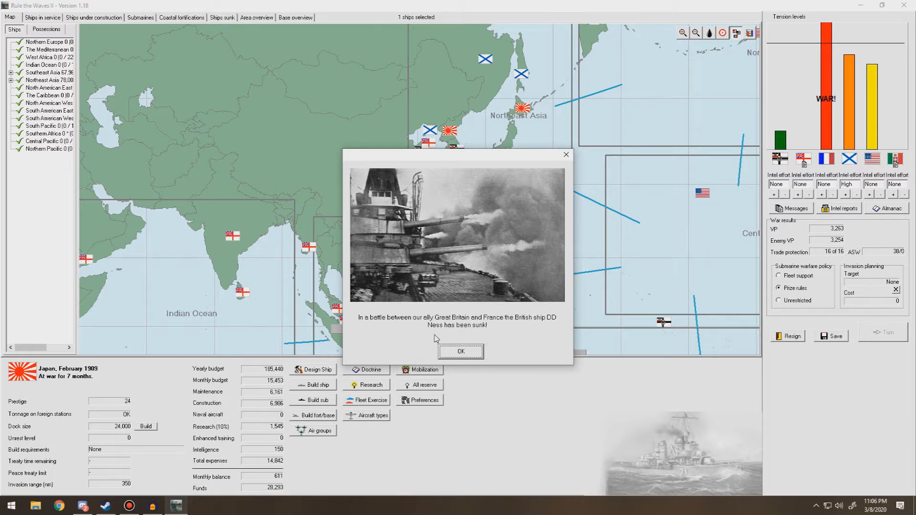
mouse_move(470, 357)
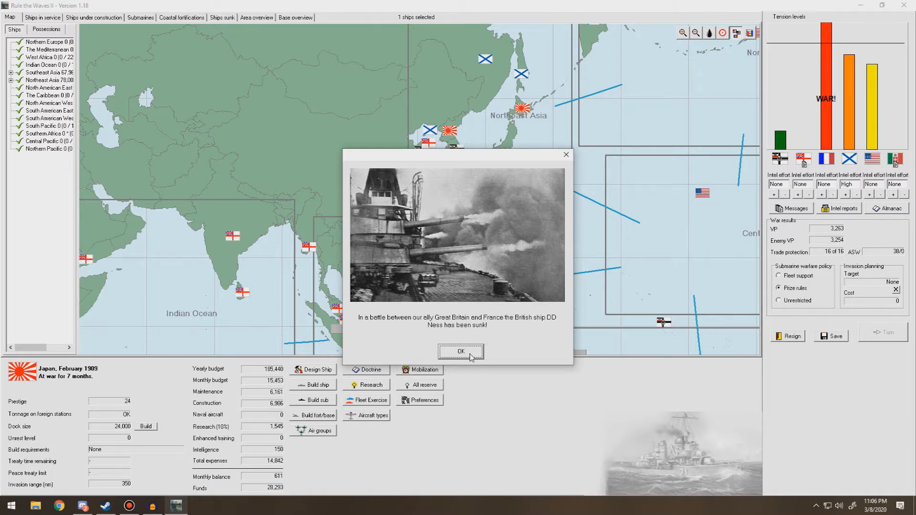
click(460, 351)
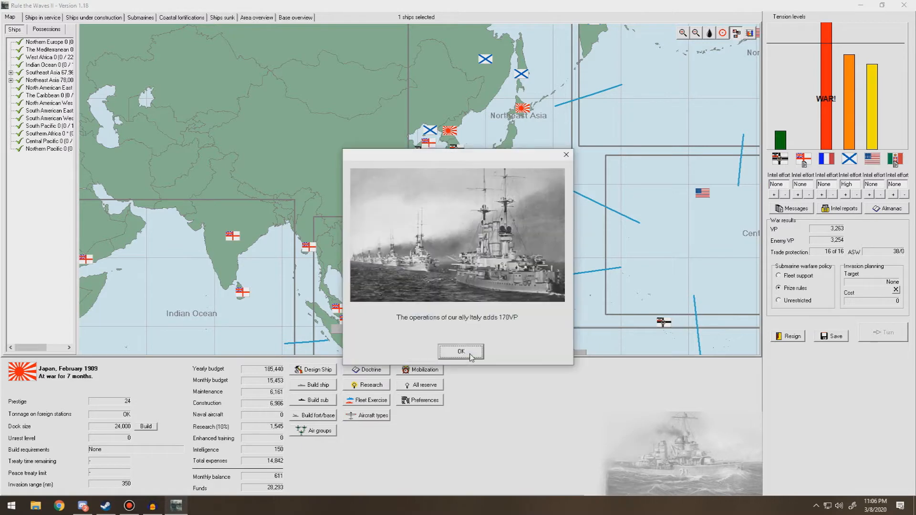
mouse_move(506, 331)
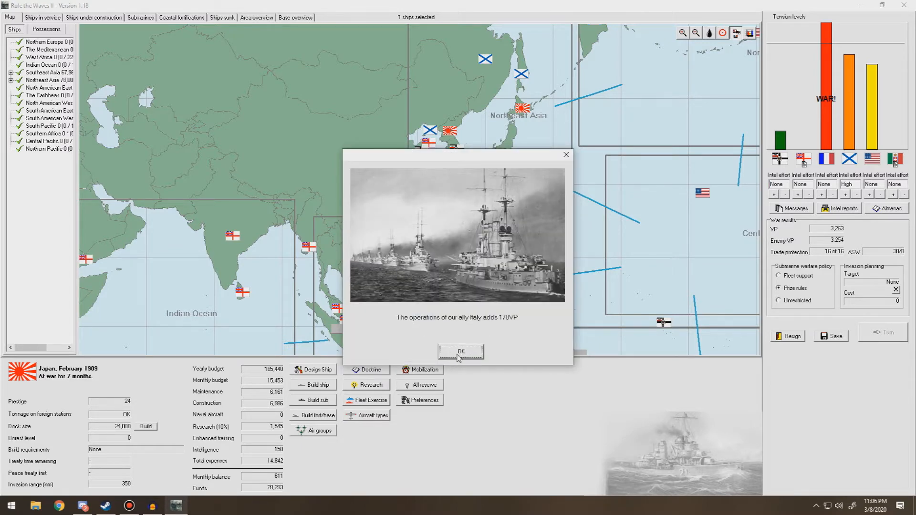
click(460, 351)
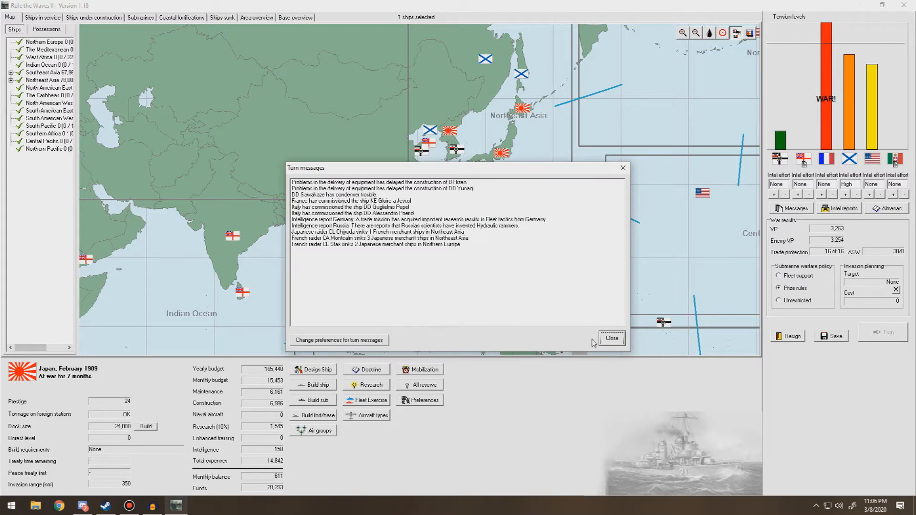
Accelerate construction of battleships Suwo and Hizen, then open the build list of designs
click(611, 338)
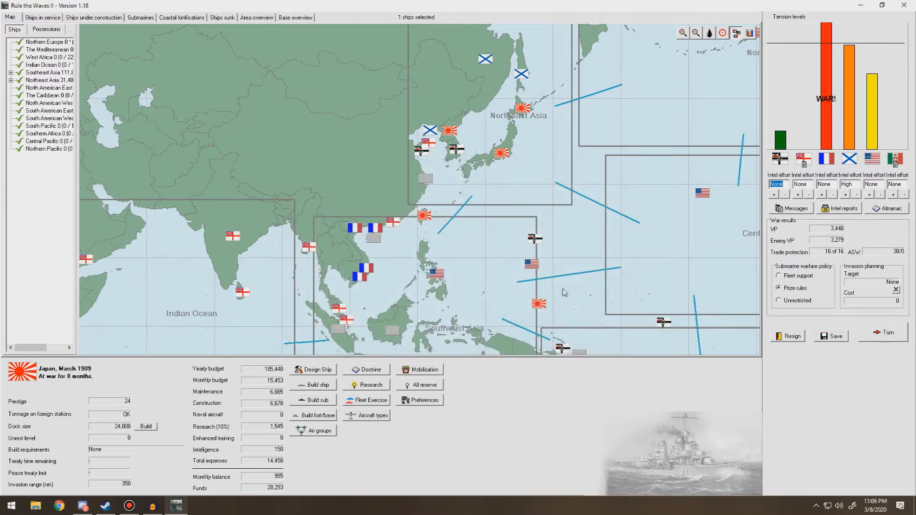
mouse_move(558, 304)
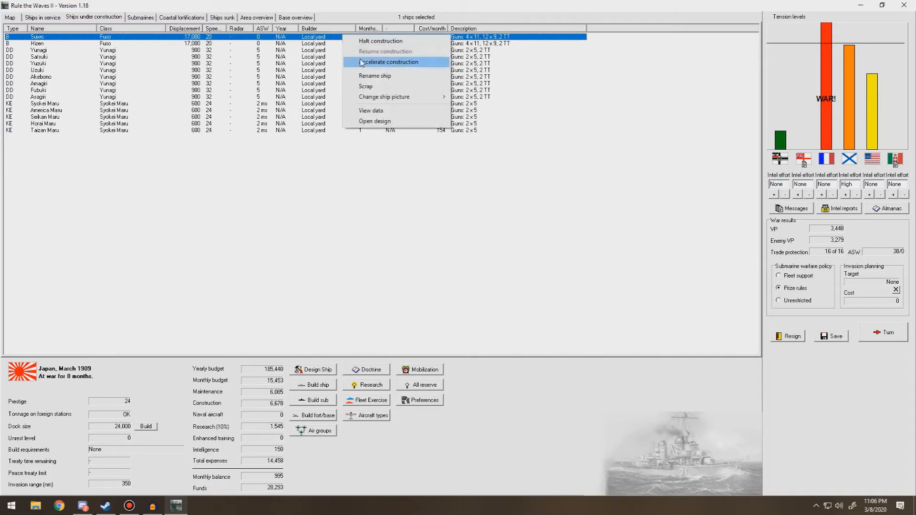
click(388, 62)
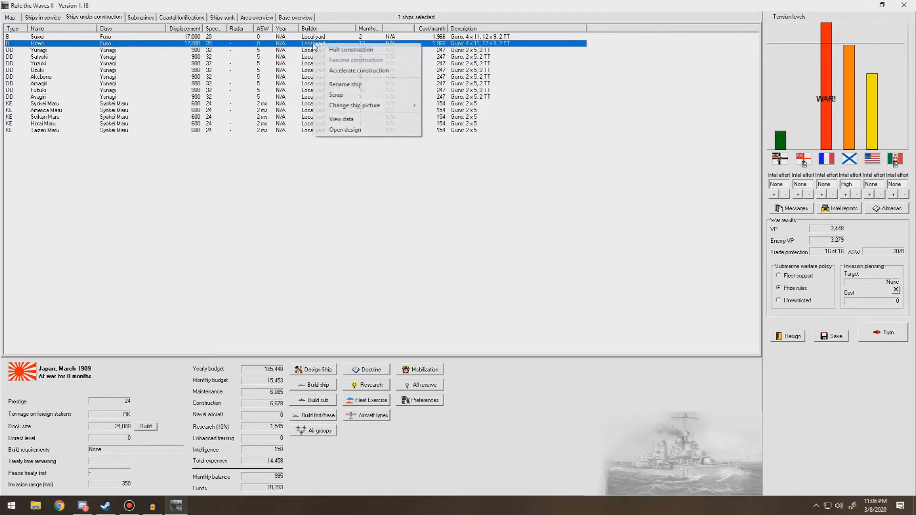
click(359, 71)
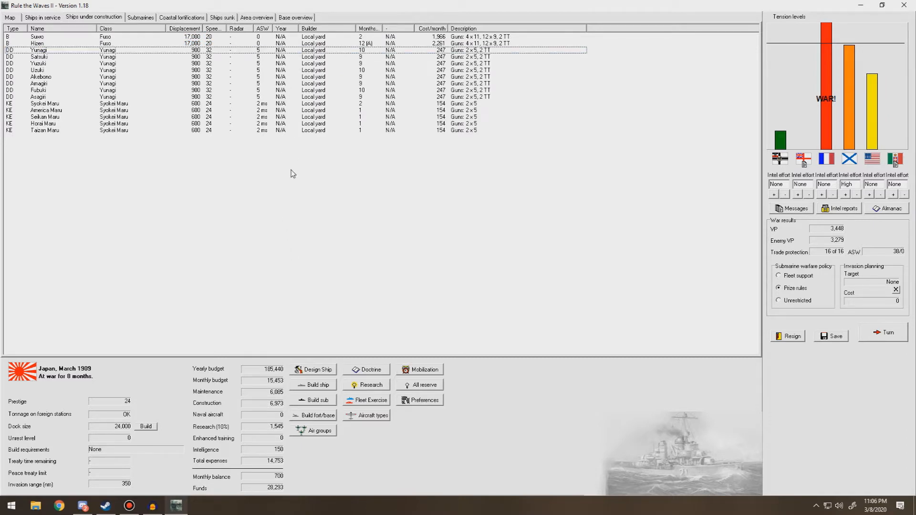
click(313, 384)
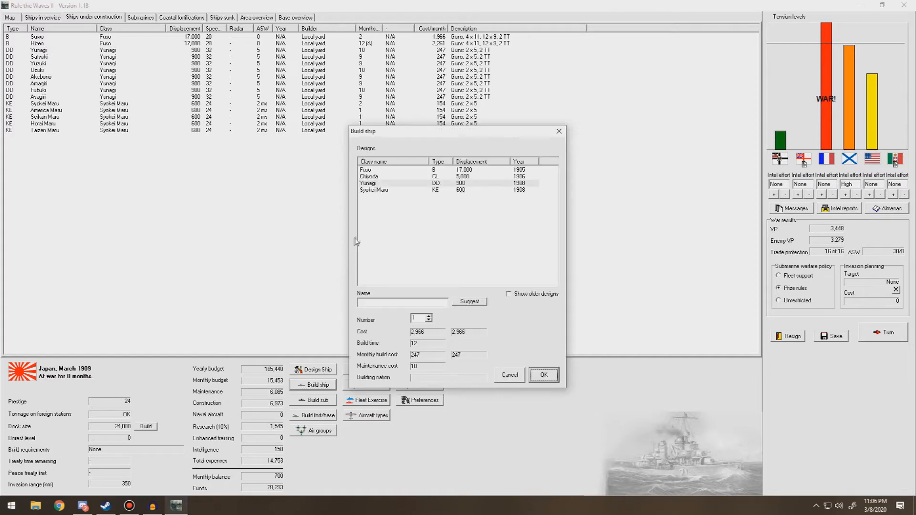
Start a new ship design based on an existing armoured cruiser design
click(509, 375)
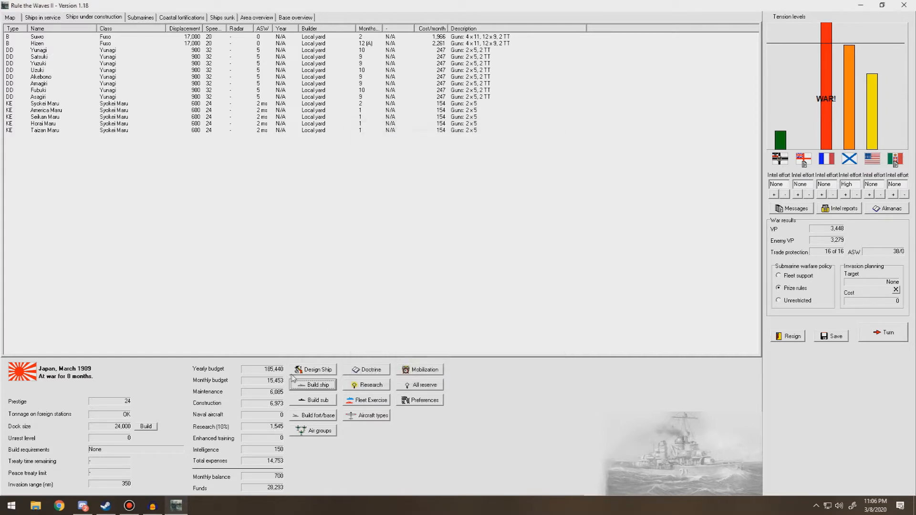
click(314, 369)
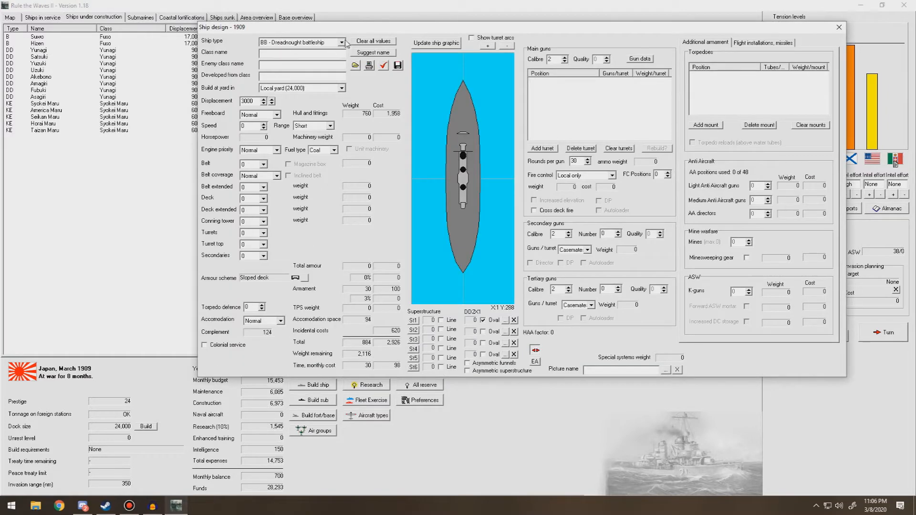
click(301, 42)
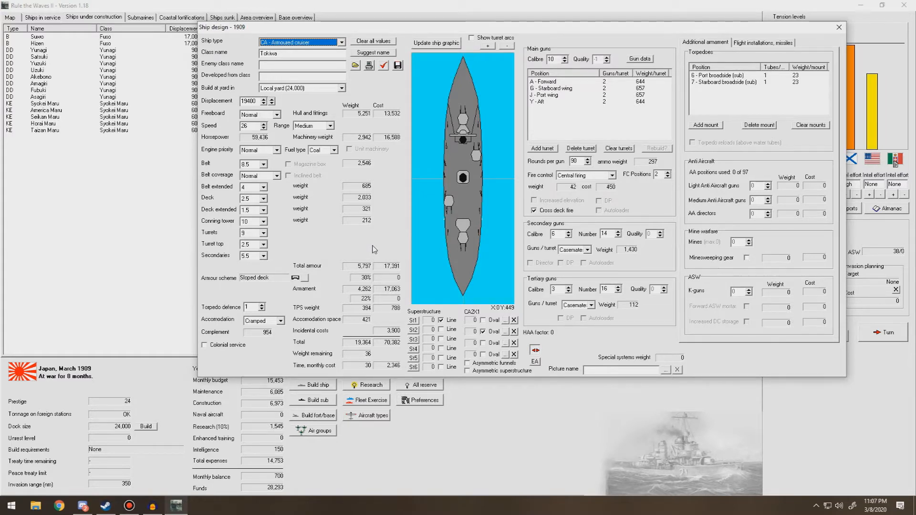
mouse_move(348, 244)
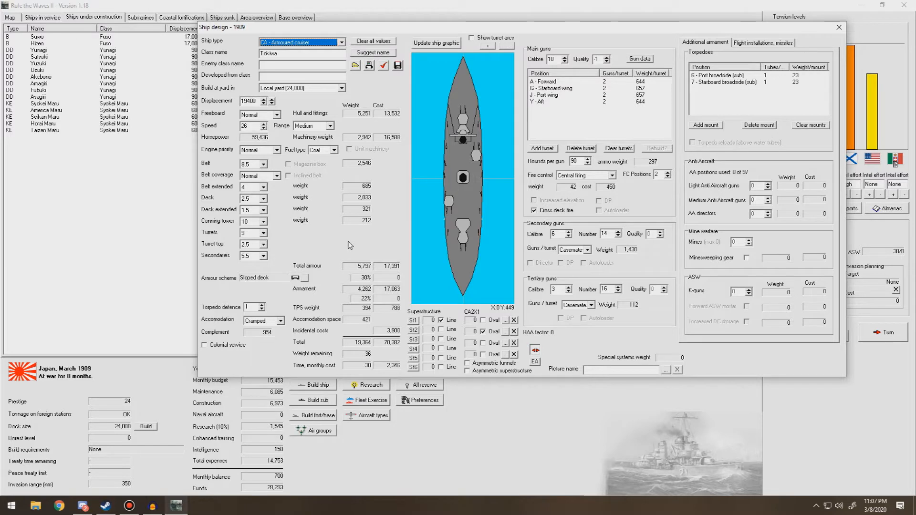
mouse_move(315, 314)
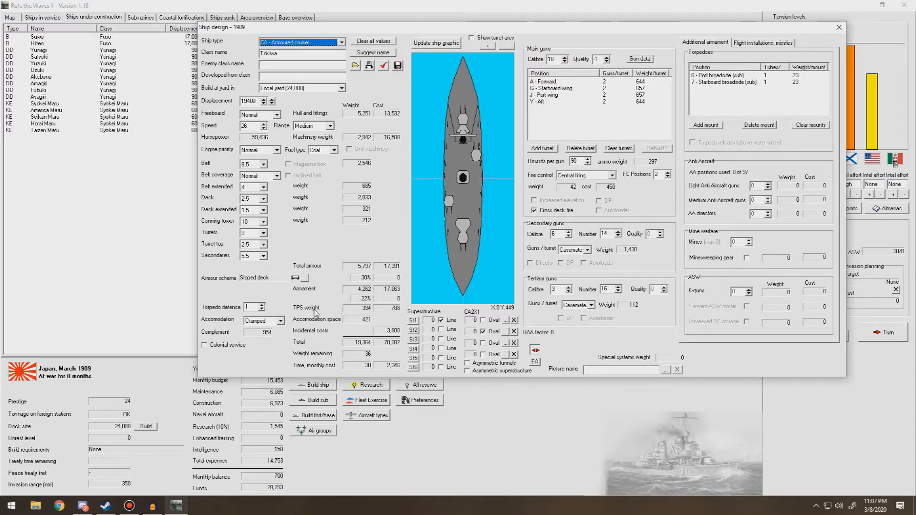
Set normal accommodation, 12 secondaries, 10 tertiaries and 115 rounds per main gun
click(283, 320)
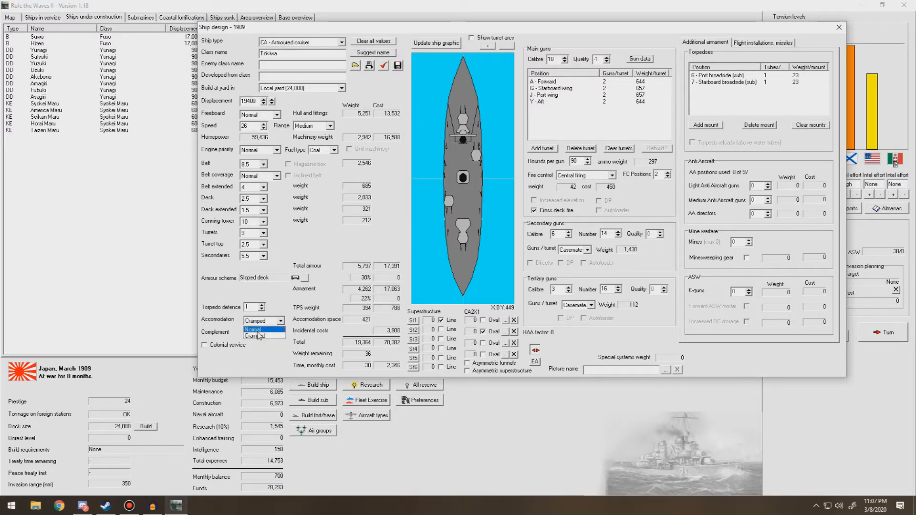
click(252, 329)
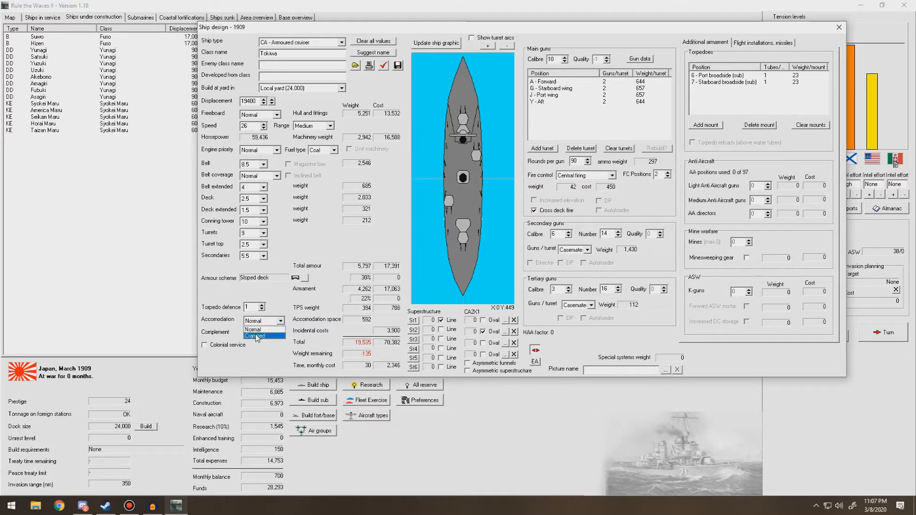
click(255, 336)
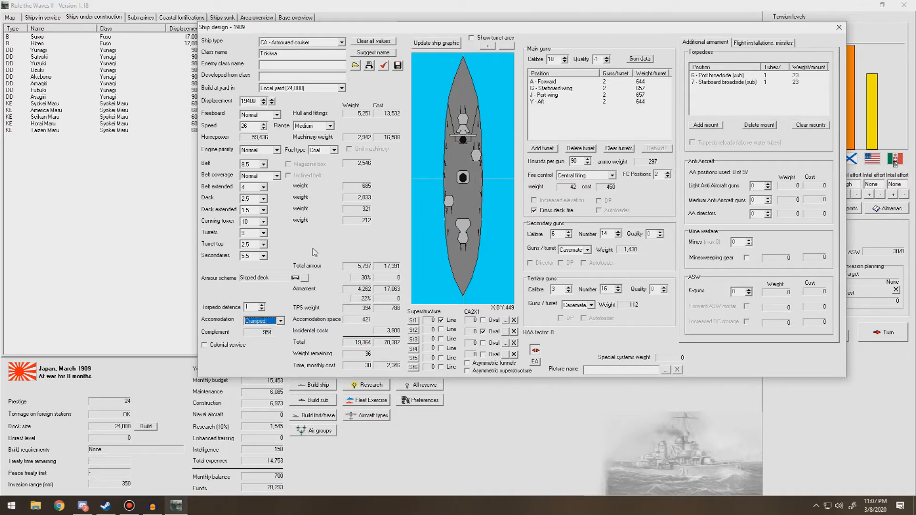
click(614, 291)
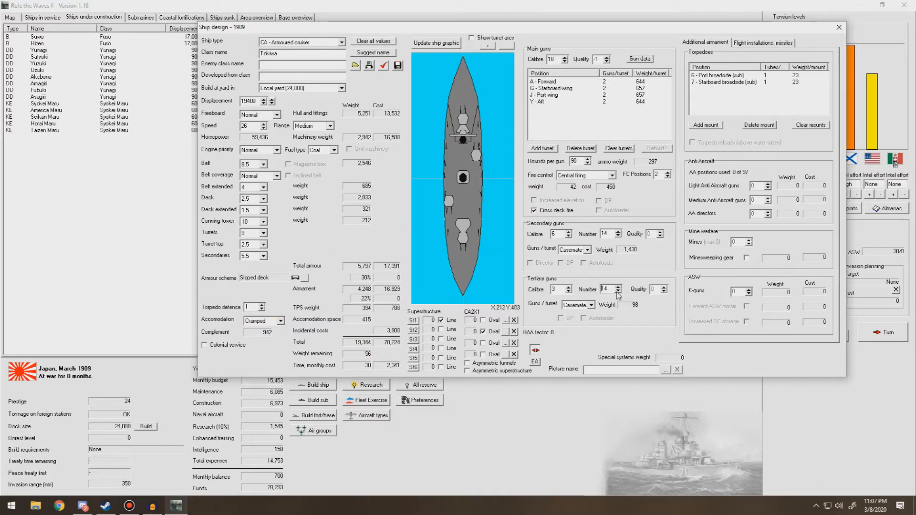
click(617, 292)
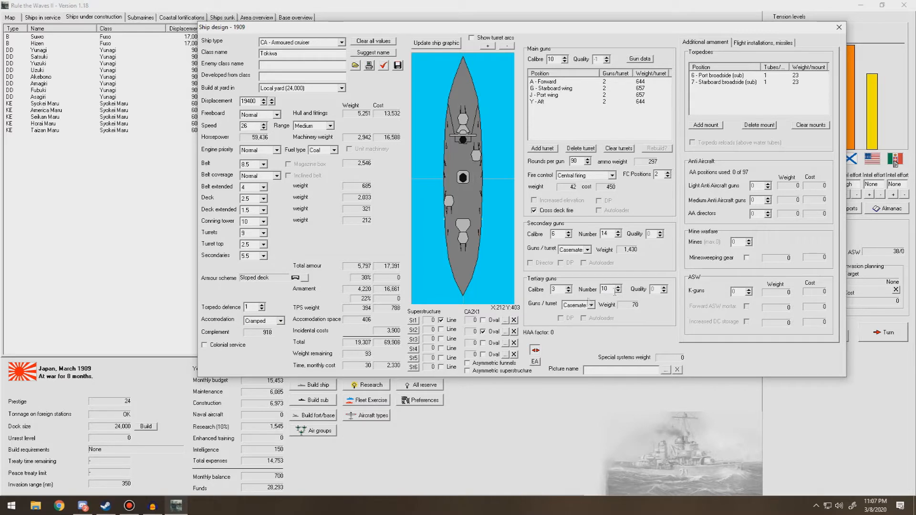
mouse_move(618, 238)
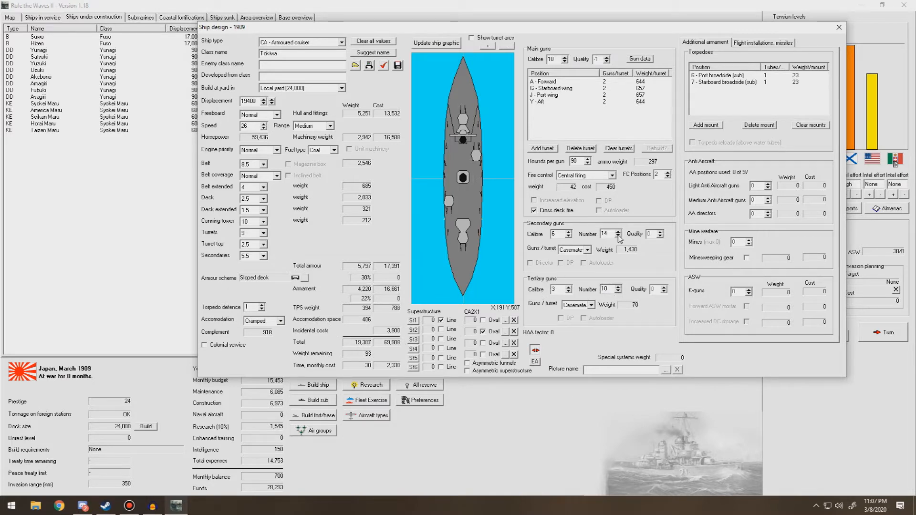
click(619, 235)
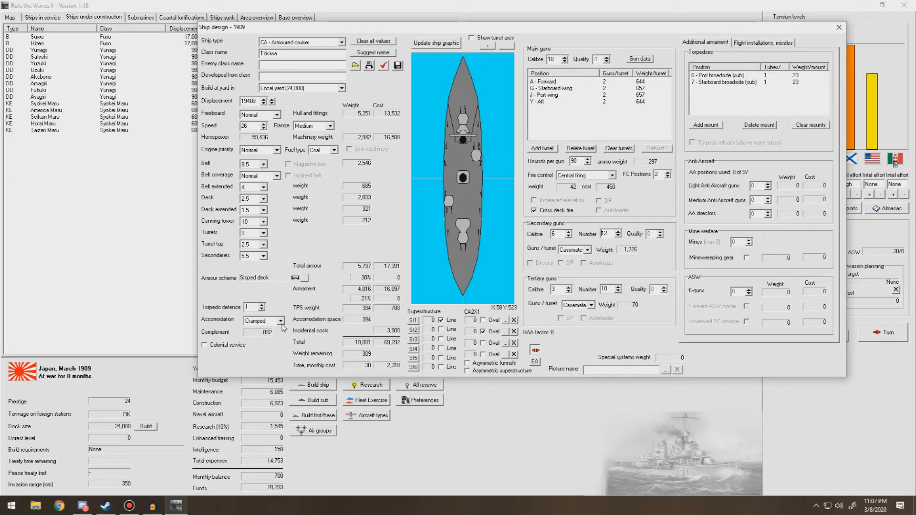
click(277, 319)
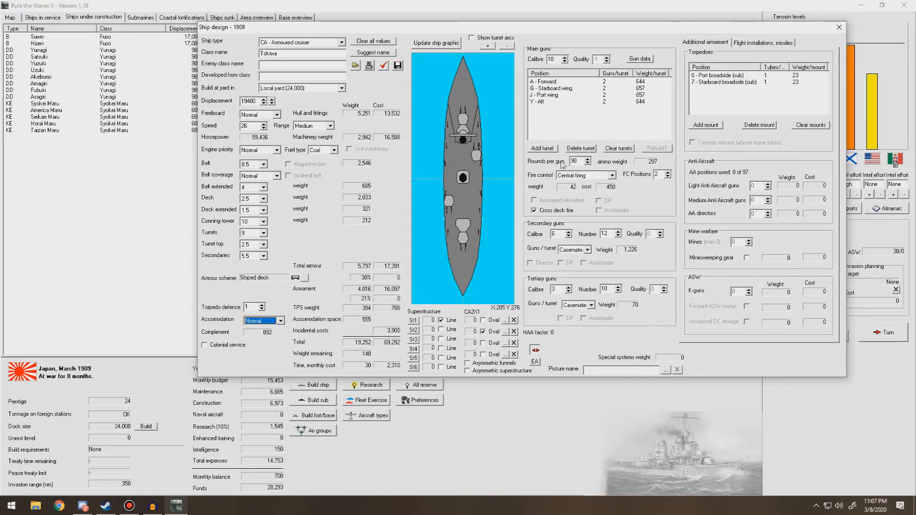
click(589, 158)
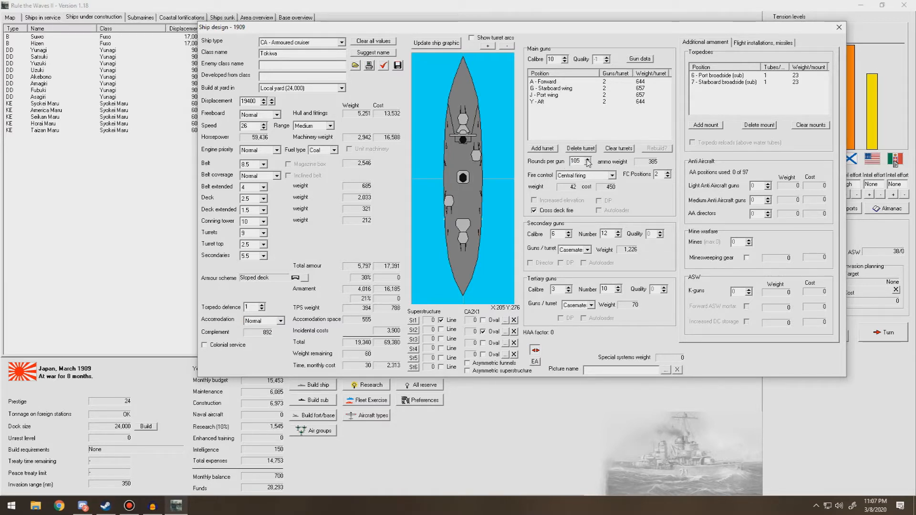
click(596, 159)
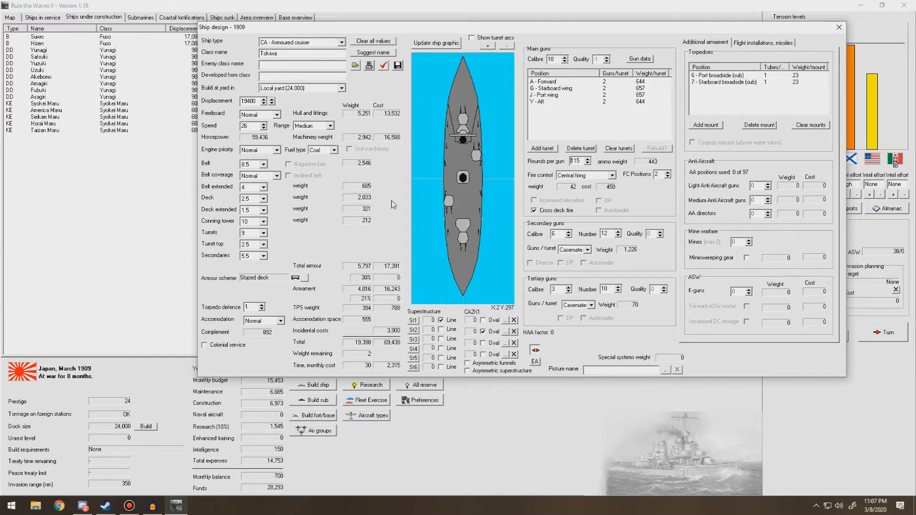
mouse_move(371, 123)
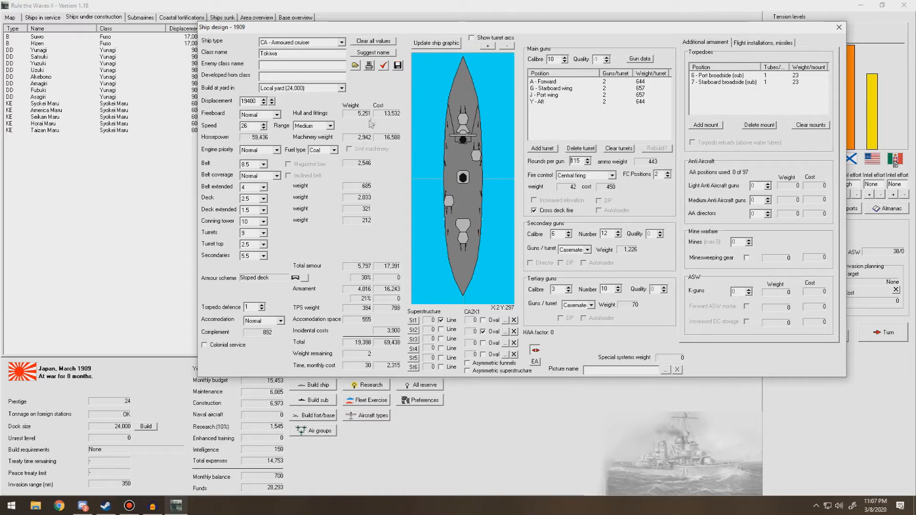
Validate the Tokiwa armoured cruiser design and accept its clean design report
click(382, 65)
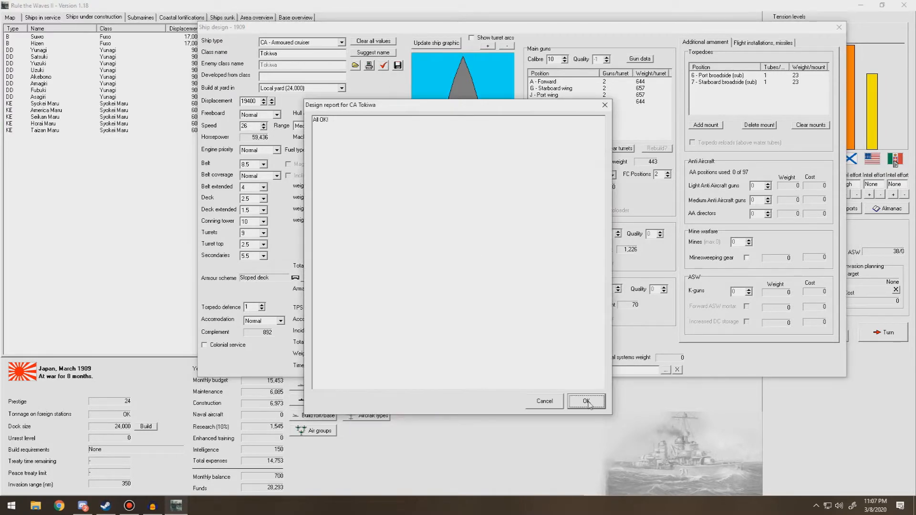
click(586, 402)
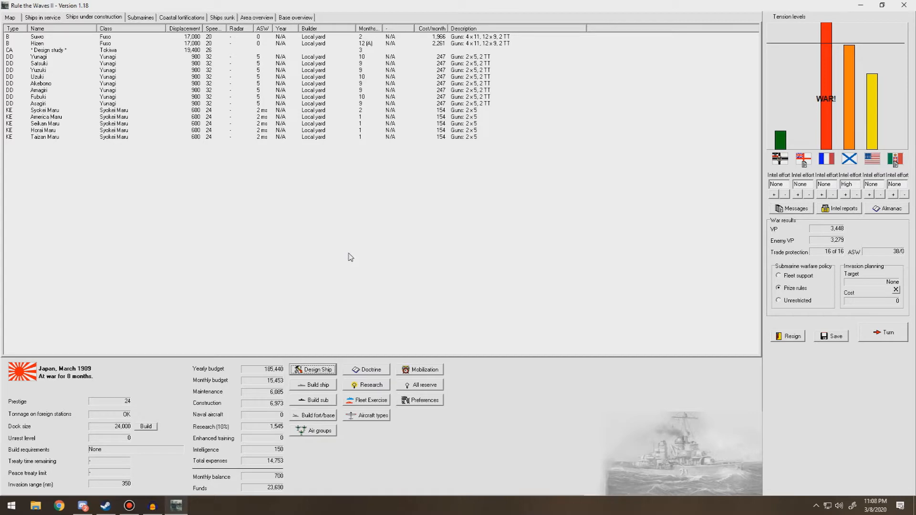
mouse_move(867, 336)
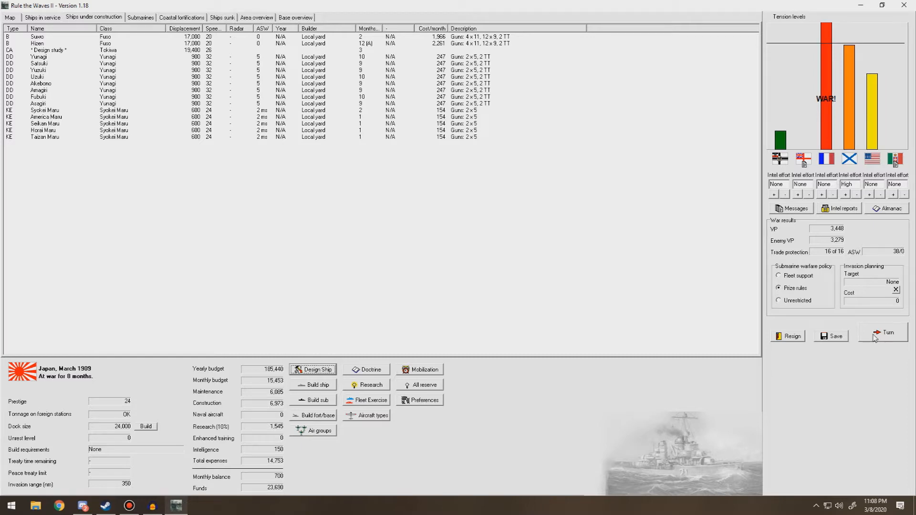
Advance the campaign one month and acknowledge the army stalemate and corvette commissioning news
click(887, 334)
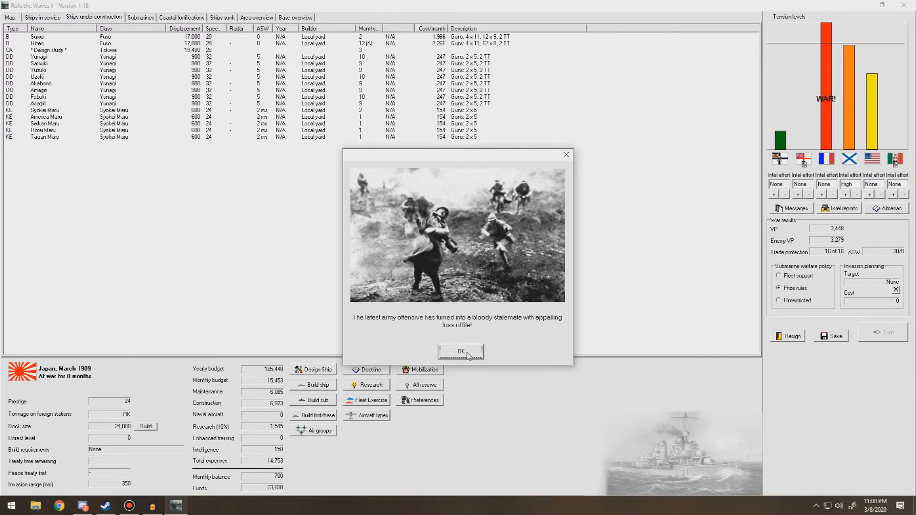
click(460, 351)
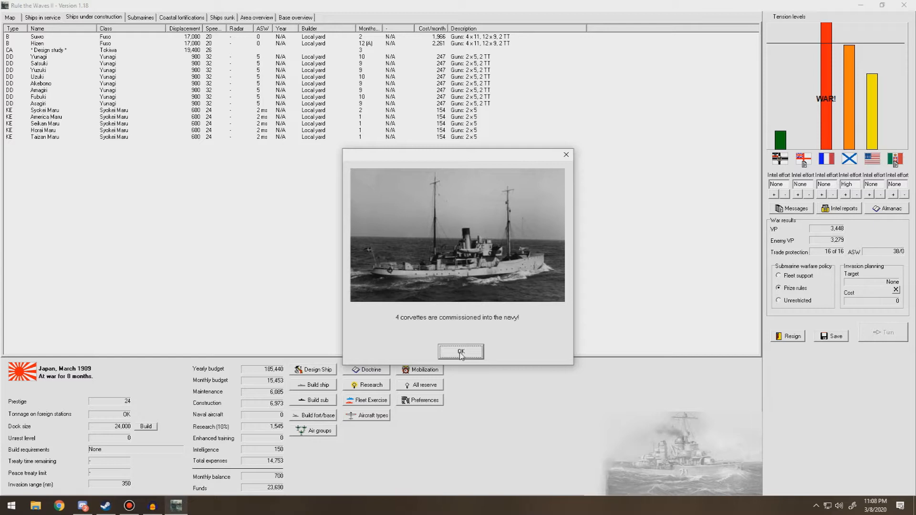
click(461, 351)
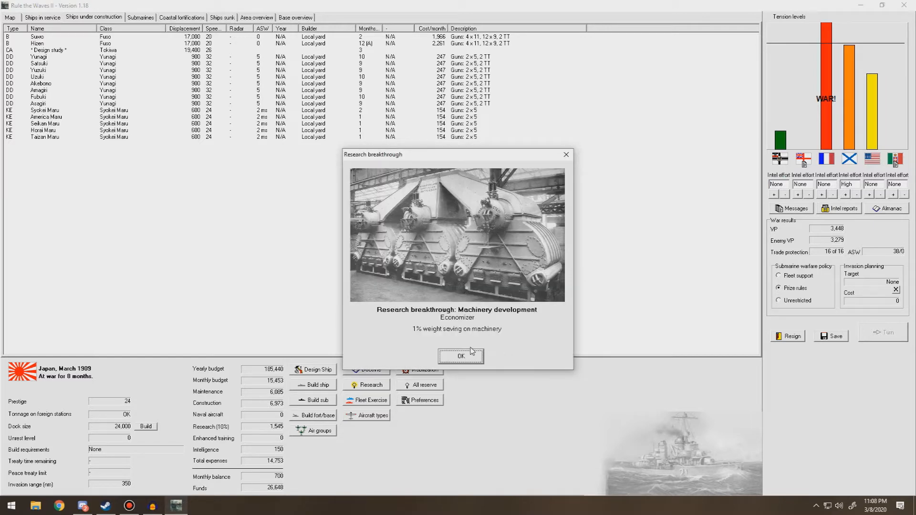
mouse_move(461, 356)
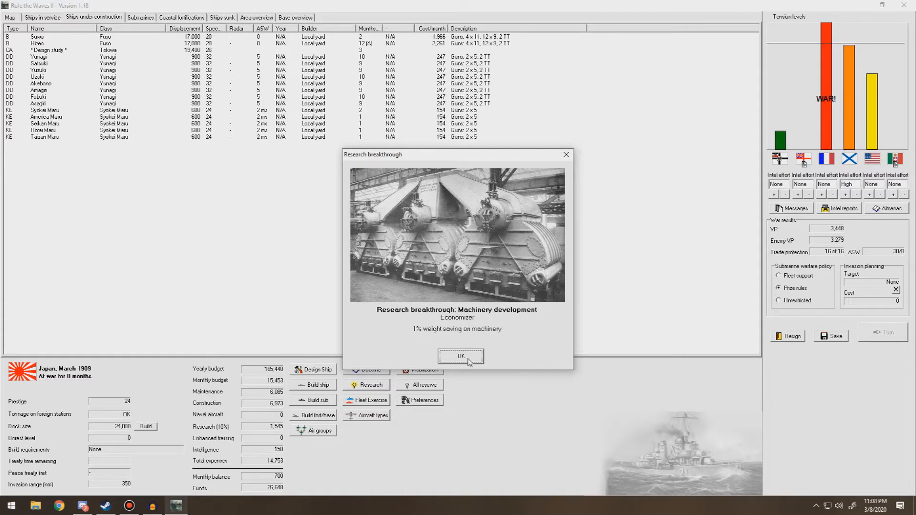
Acknowledge the machinery, armour, annealing and rangefinder breakthroughs, submarine summary, and destroyer news
click(460, 357)
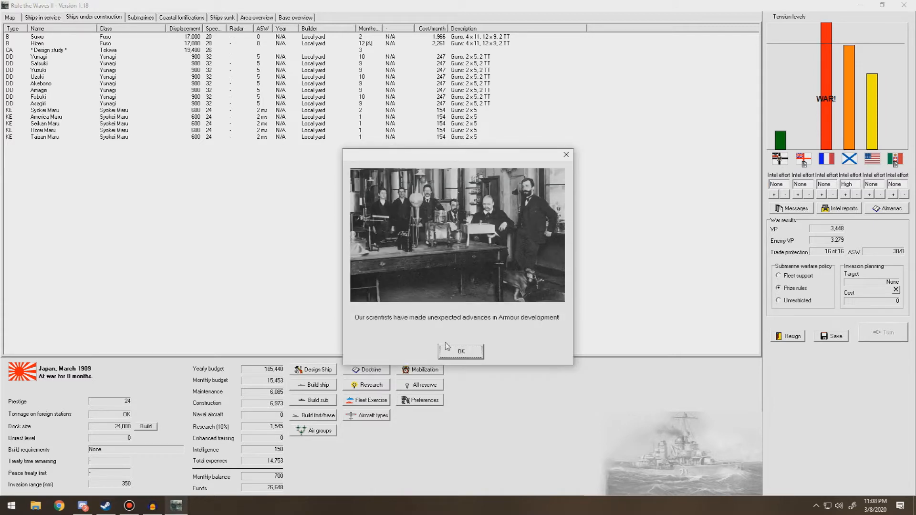
click(460, 351)
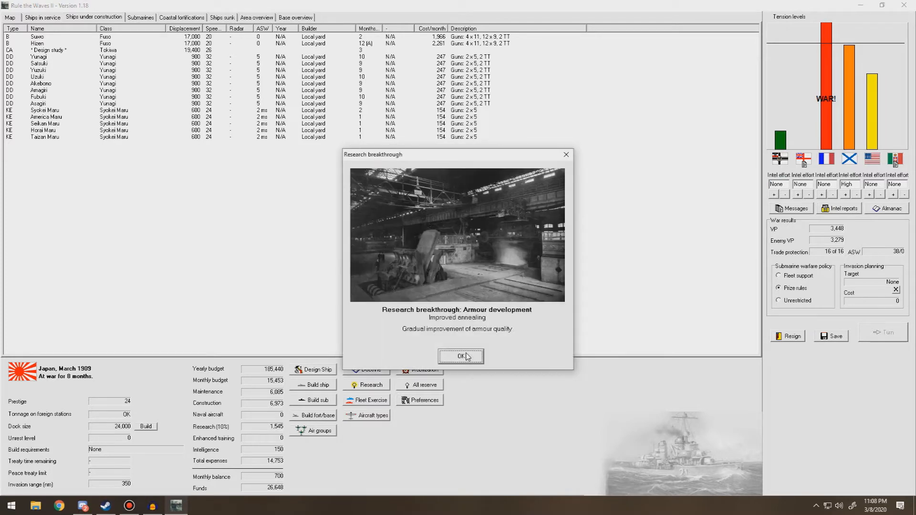
click(460, 356)
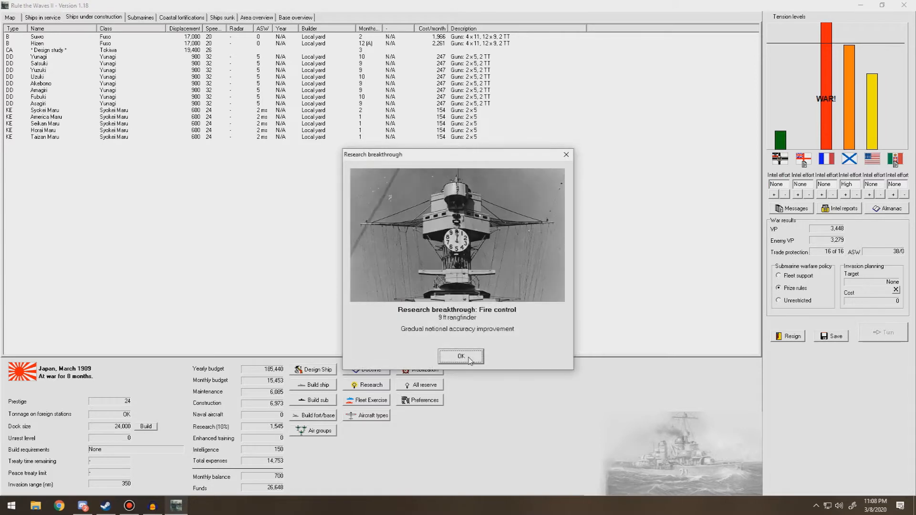
click(461, 356)
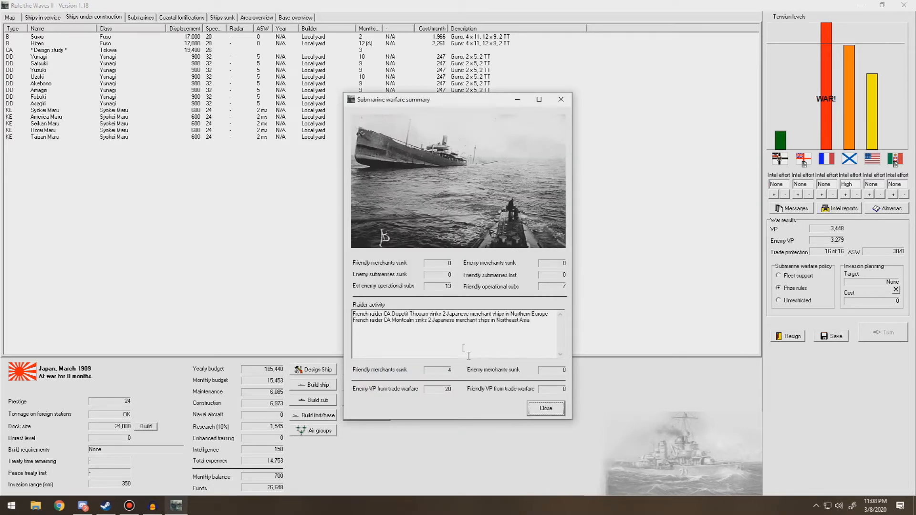
click(545, 408)
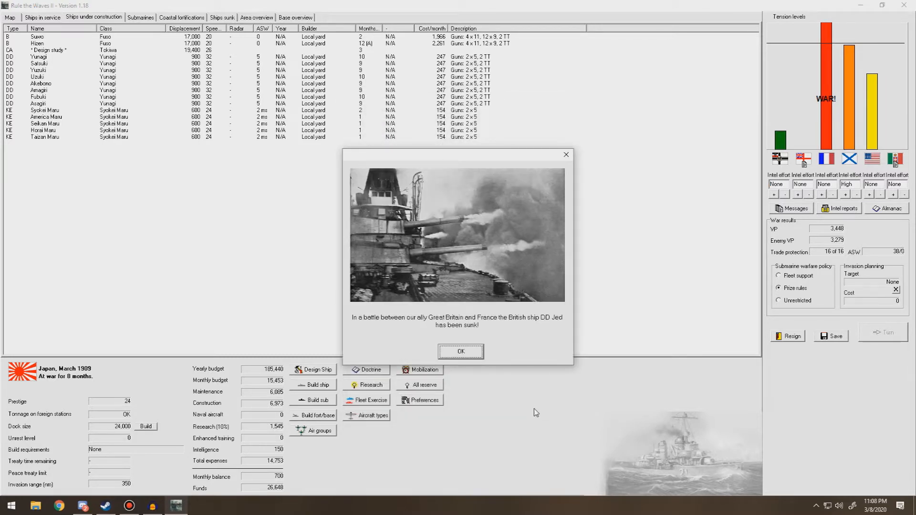
click(461, 351)
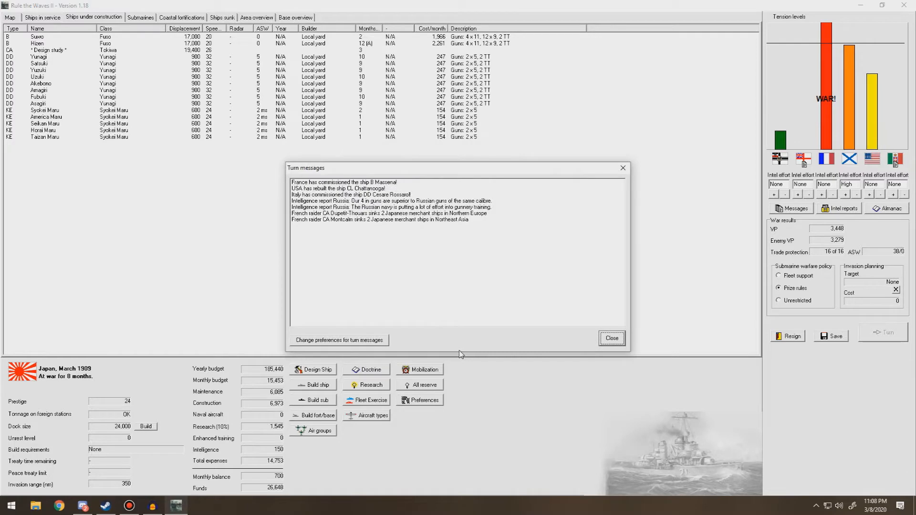
Dismiss the turn messages and browse the April 1909 ships in service list
click(611, 338)
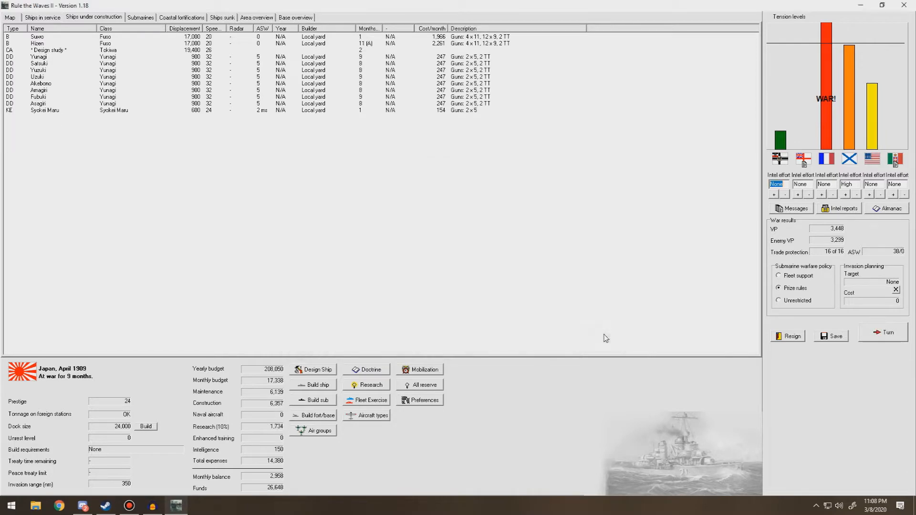
click(42, 17)
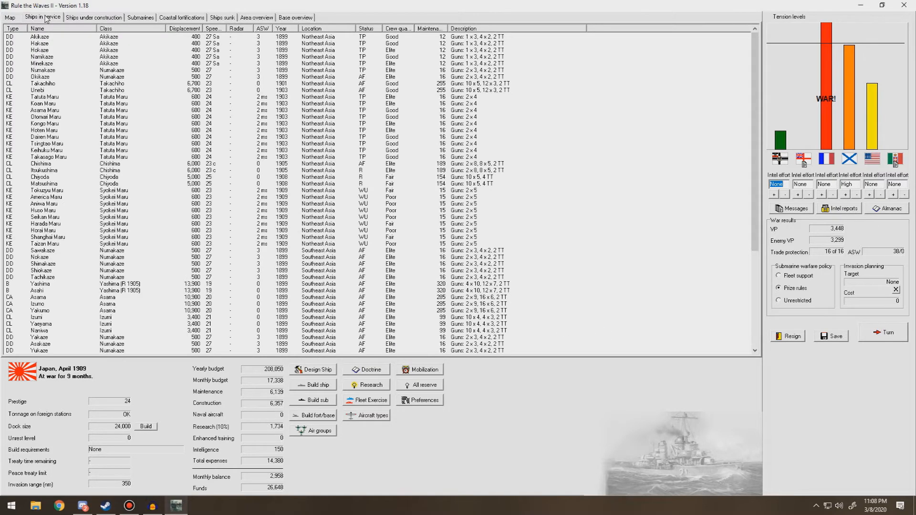
scroll(down, 3)
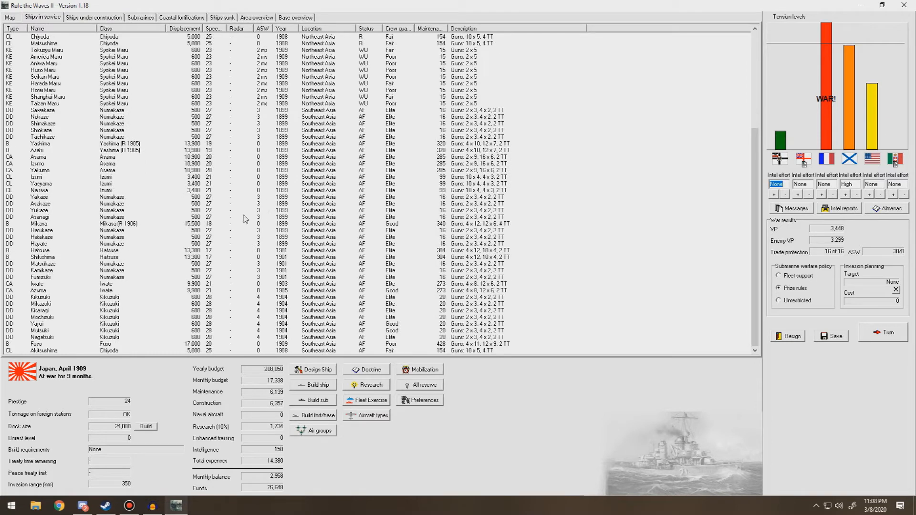
mouse_move(107, 203)
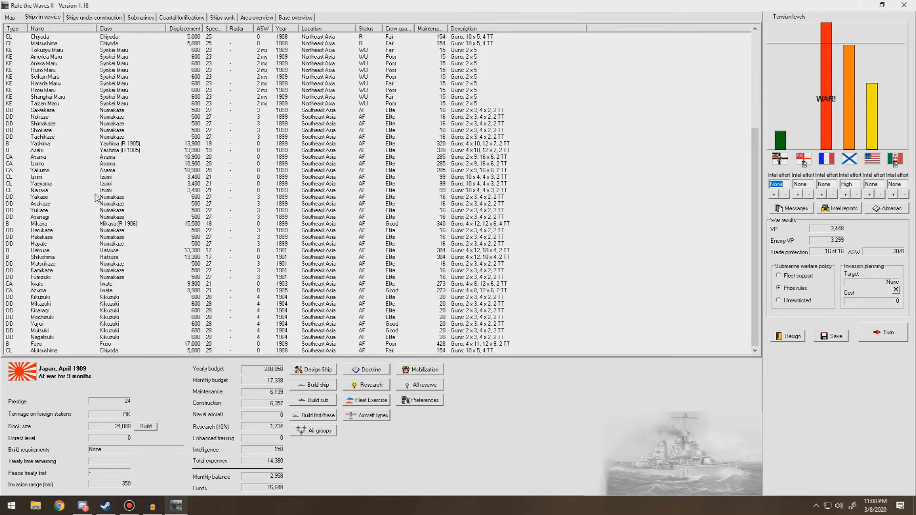
scroll(up, 3)
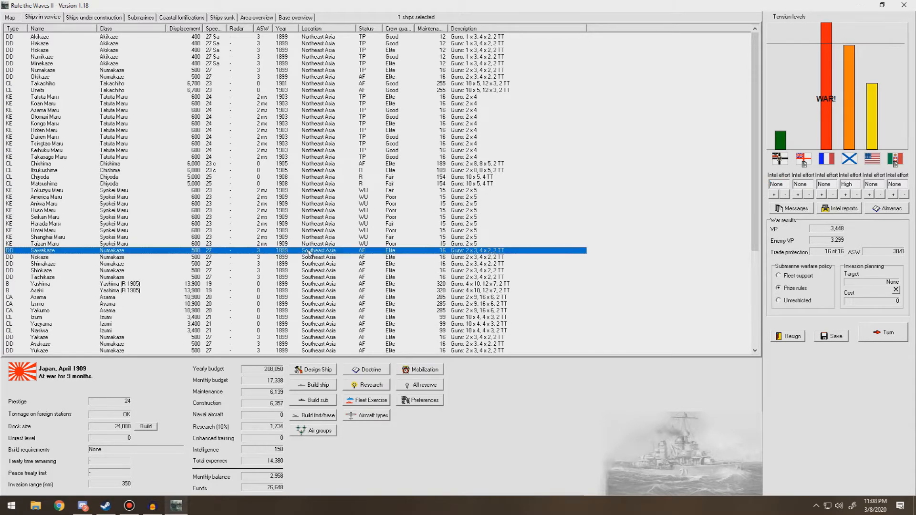
scroll(down, 3)
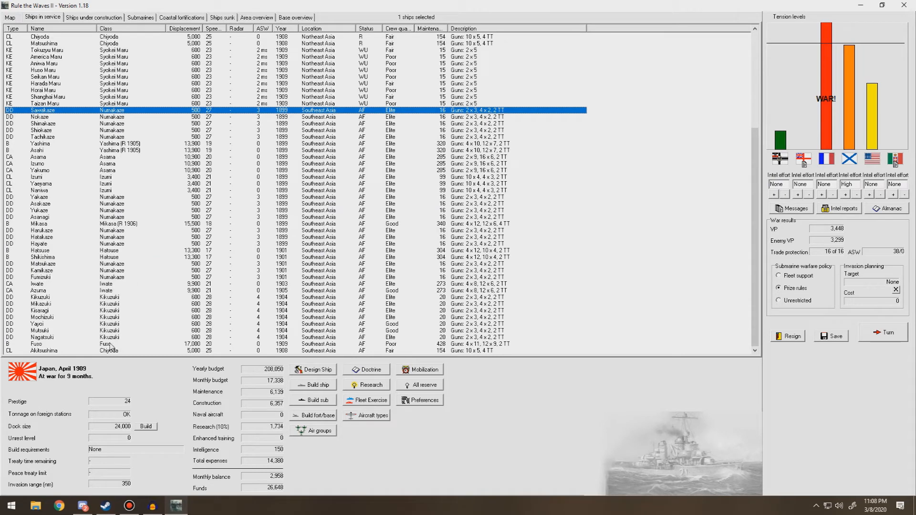
right_click(44, 351)
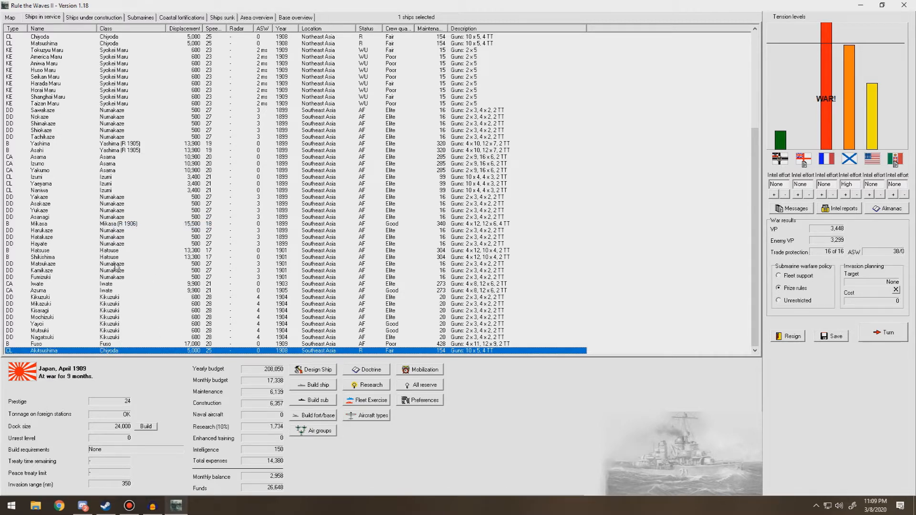
scroll(up, 3)
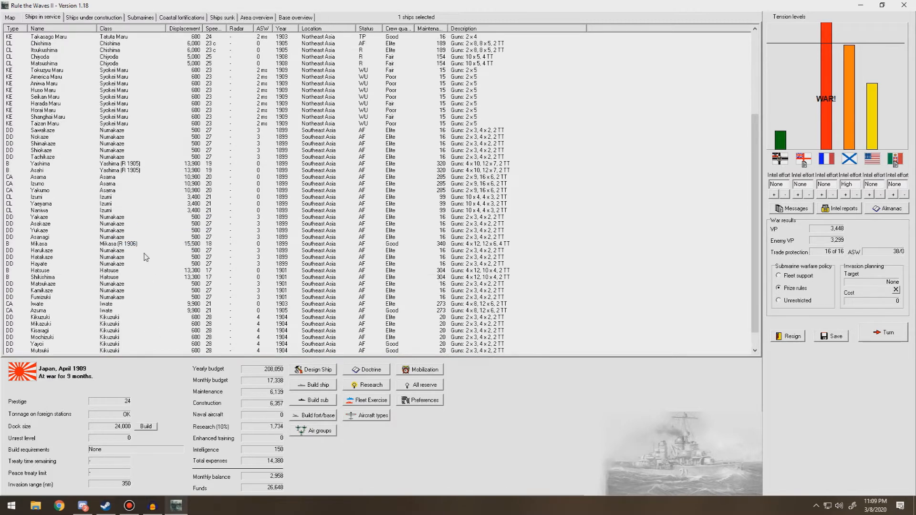
Return to ships under construction and inspect Suwo and Syokei Maru
click(94, 17)
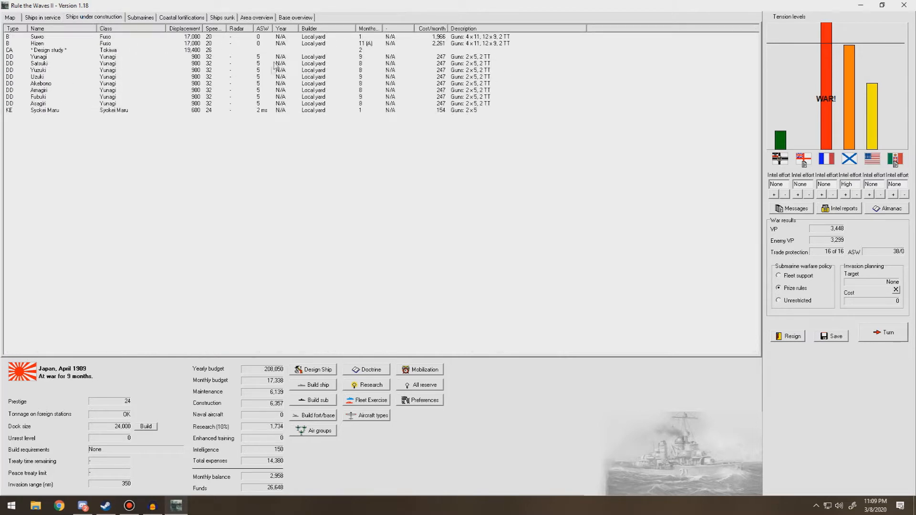
click(38, 36)
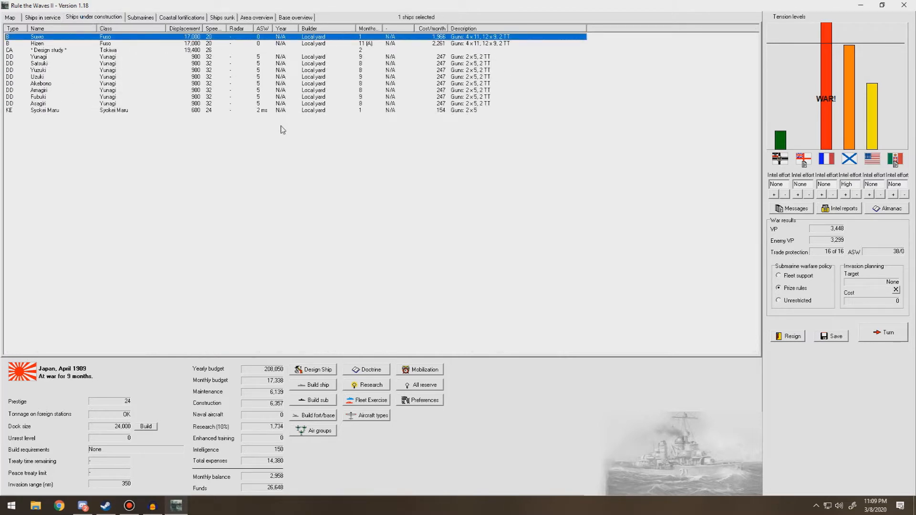
mouse_move(117, 126)
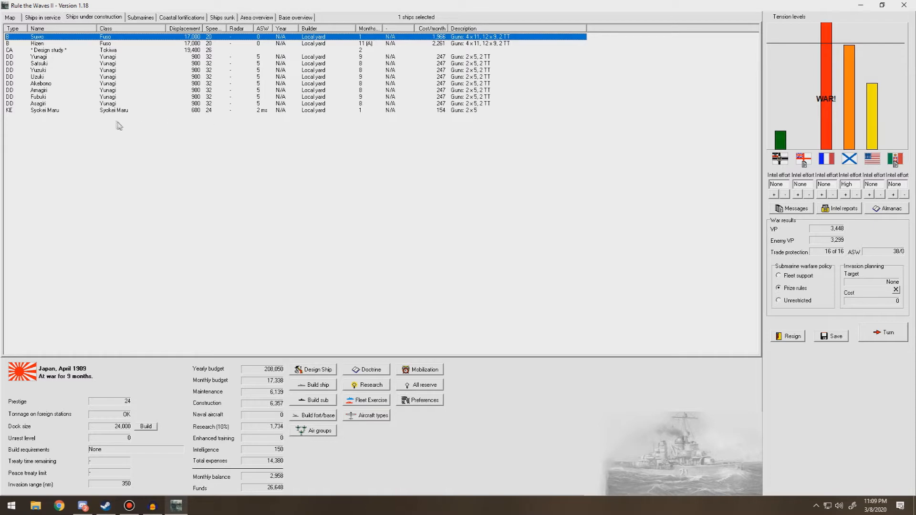
click(117, 110)
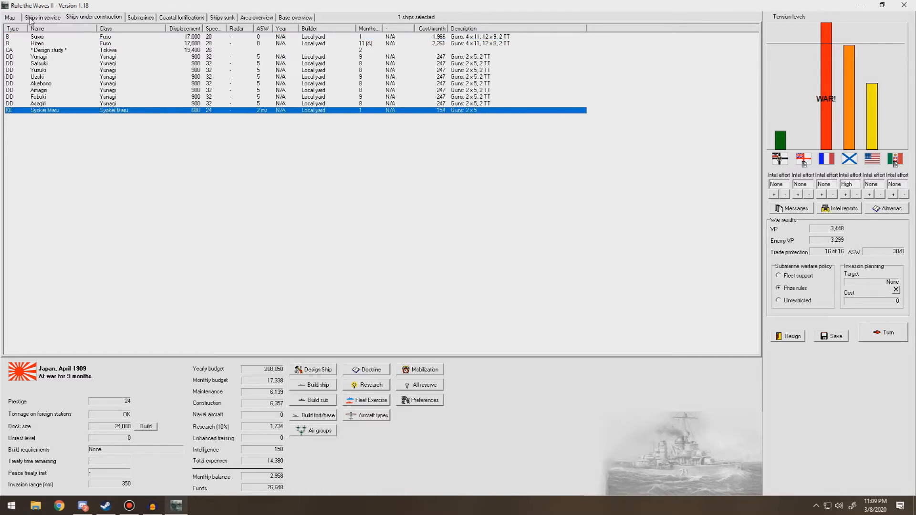
Send the nine Syokei Maru corvettes to Southeast Asia, then reopen the construction list
click(42, 17)
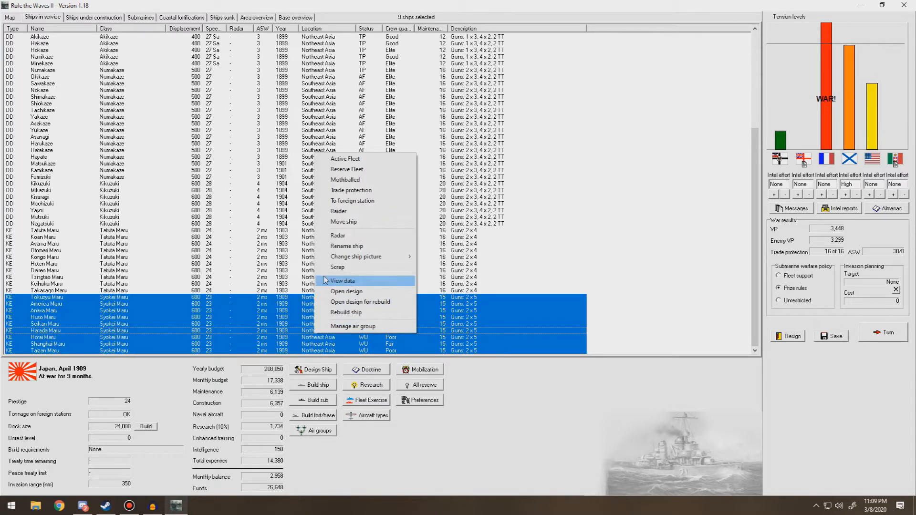
click(344, 222)
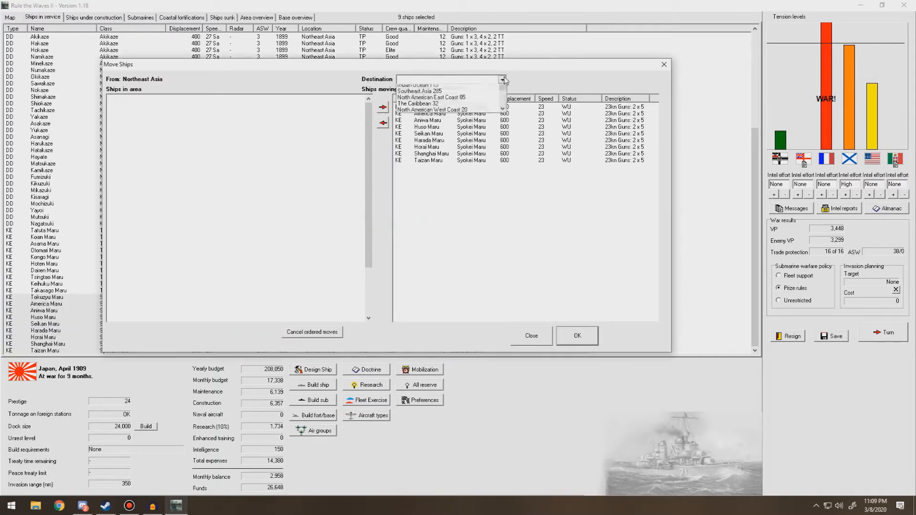
click(443, 92)
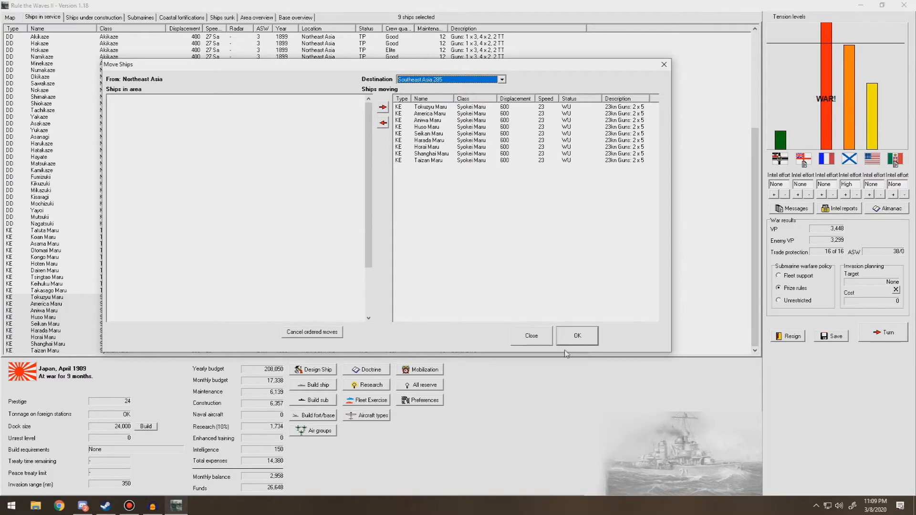
click(576, 335)
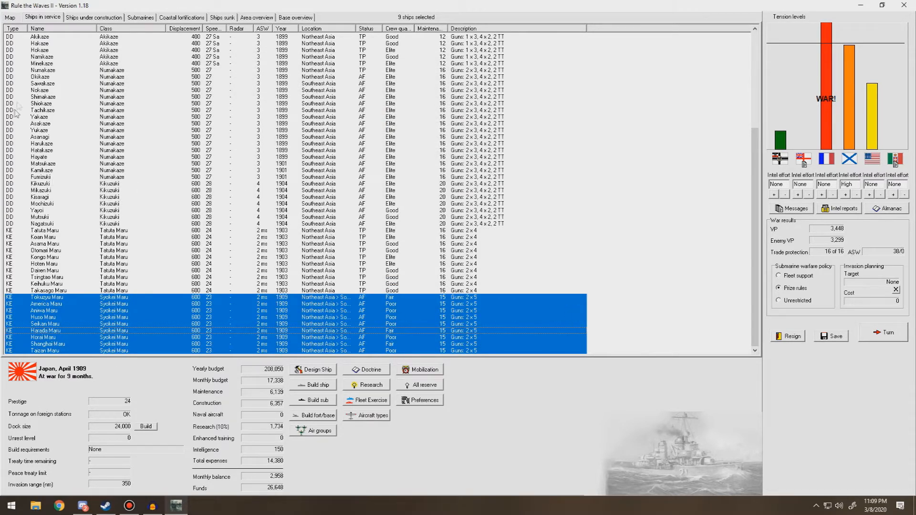
click(10, 17)
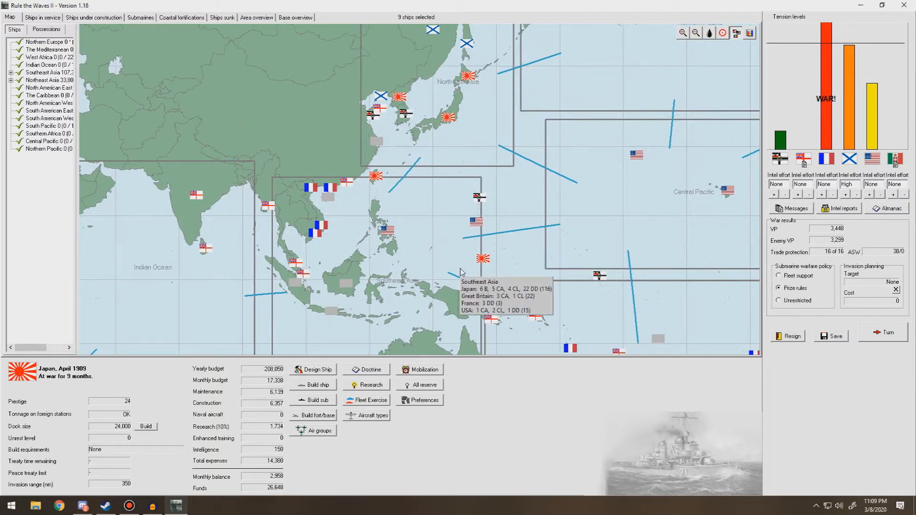
mouse_move(506, 234)
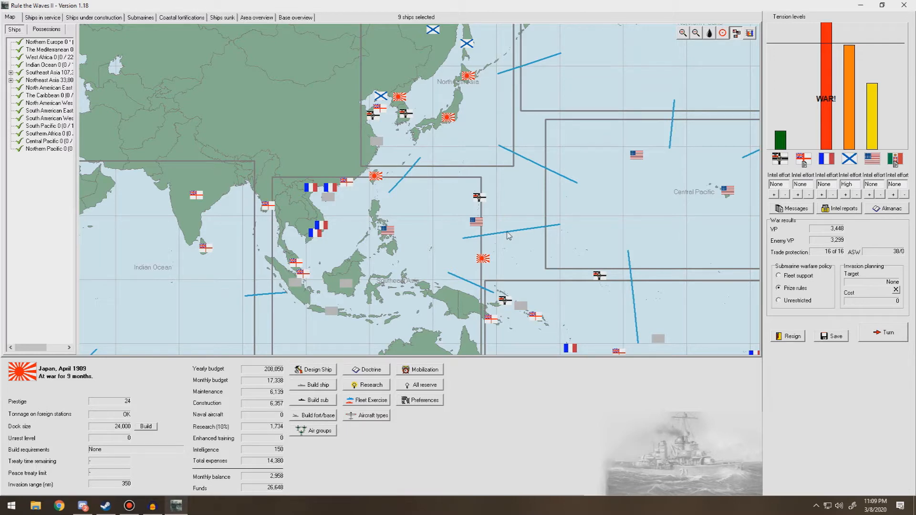
click(93, 17)
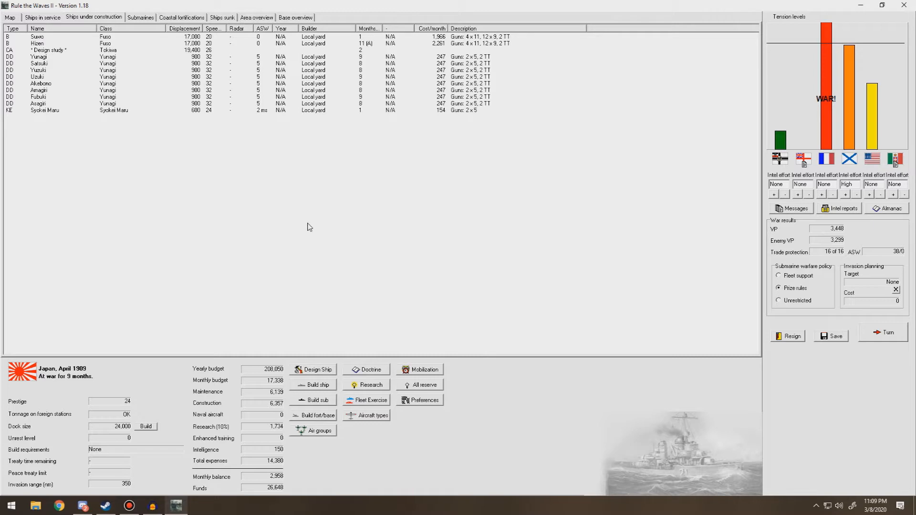
Order three coastal submarines, then reopen and cancel a second order from the map
click(316, 400)
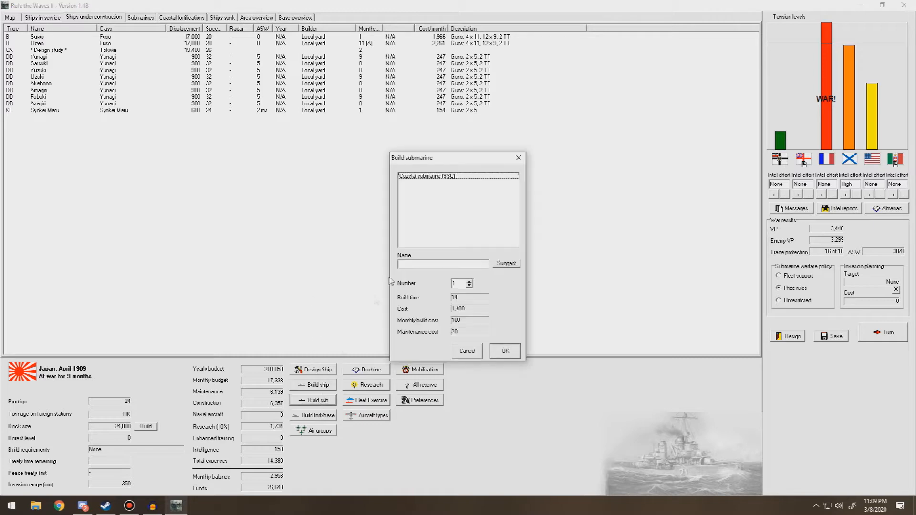
click(468, 281)
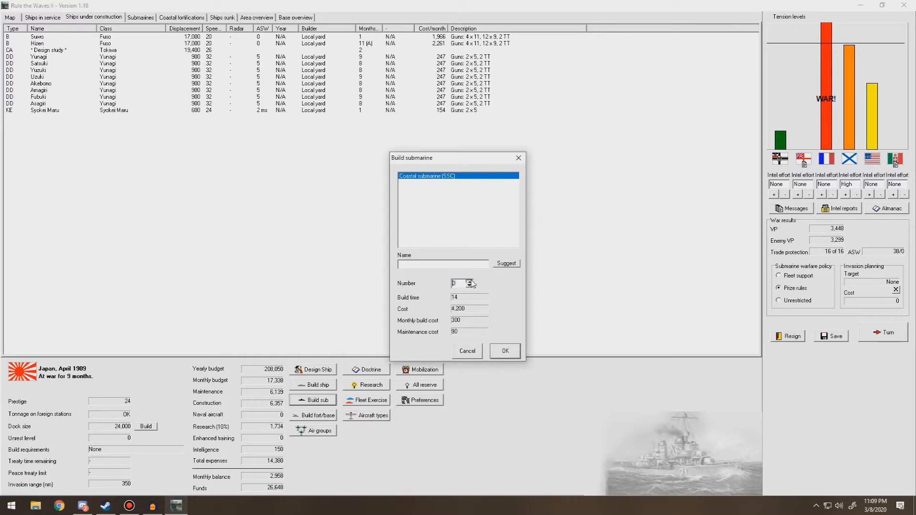
click(504, 350)
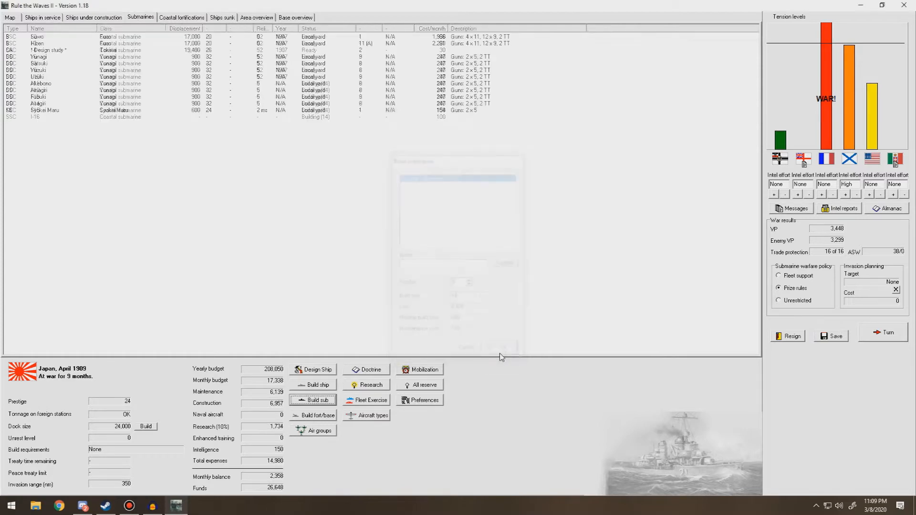
click(10, 17)
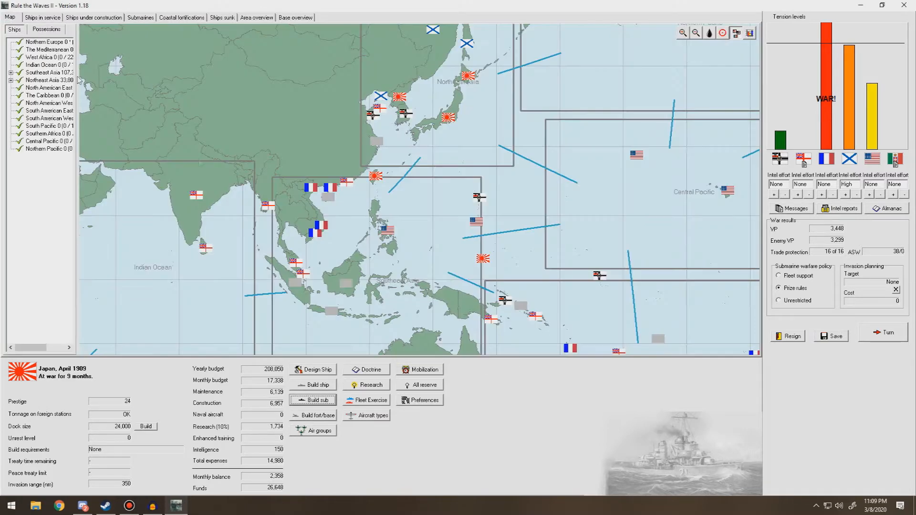
click(315, 400)
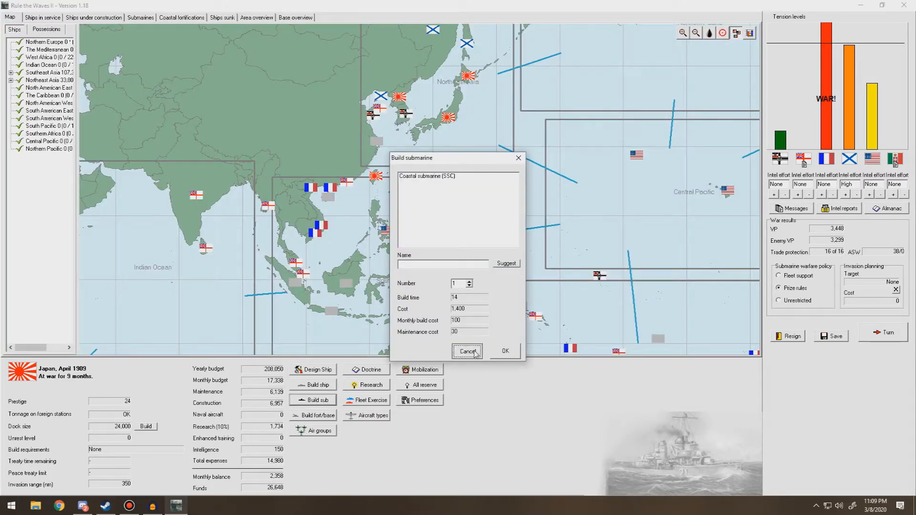
click(467, 351)
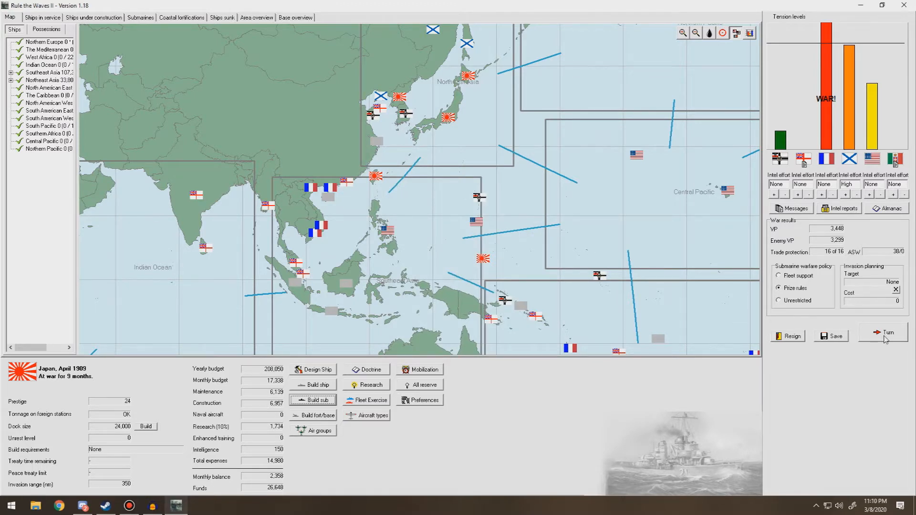
End the turn, accept the convoy defence and Formosa coastal raid battles, and proceed
click(885, 333)
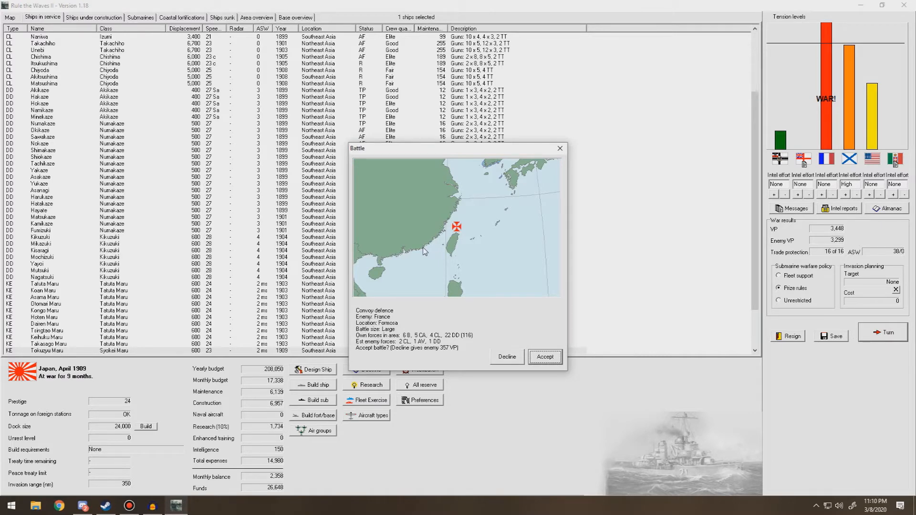
click(506, 357)
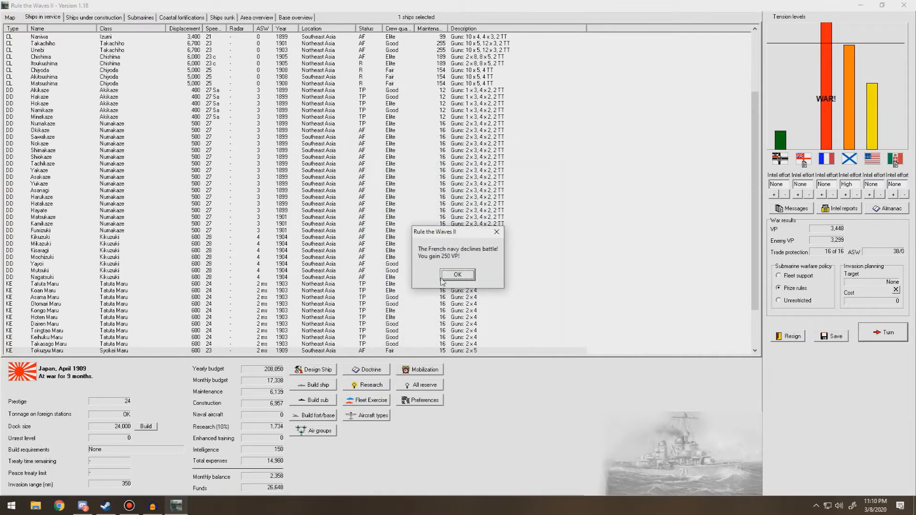
click(458, 275)
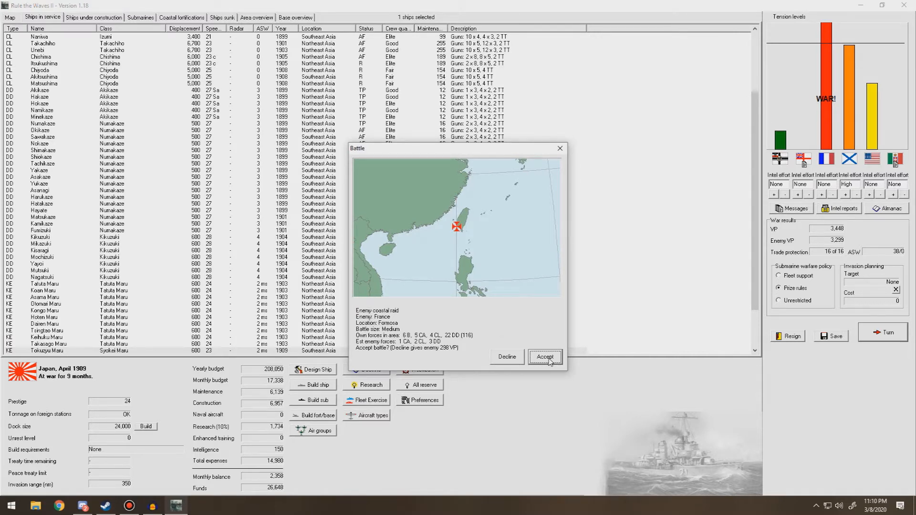
click(544, 357)
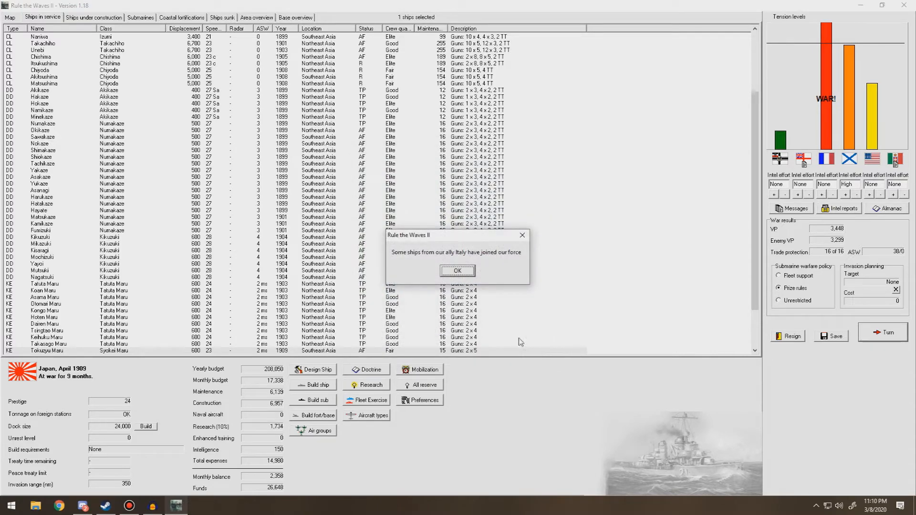
click(457, 271)
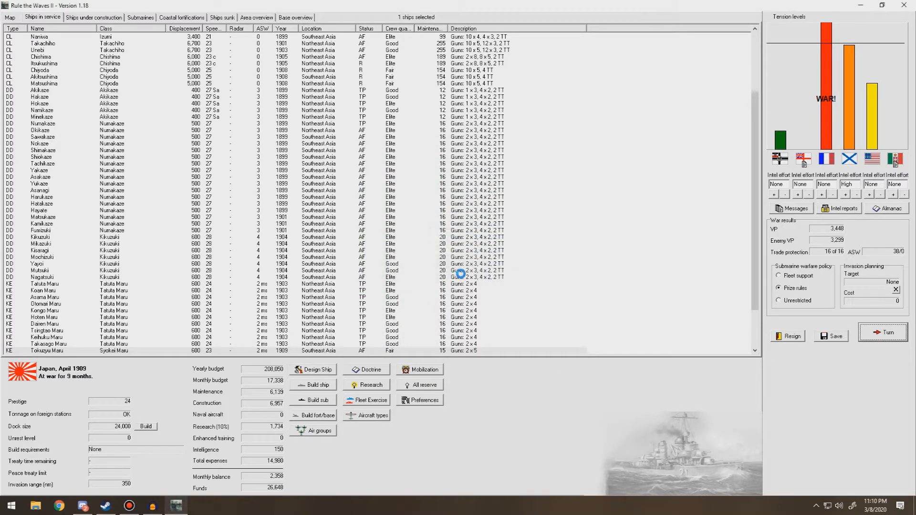
click(882, 333)
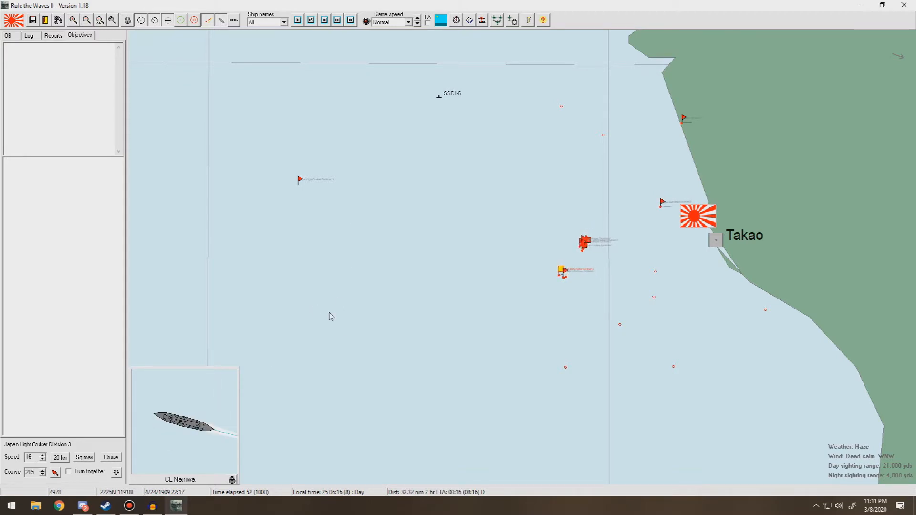
Set the Takao battle to Fast game speed and unpause it
click(415, 22)
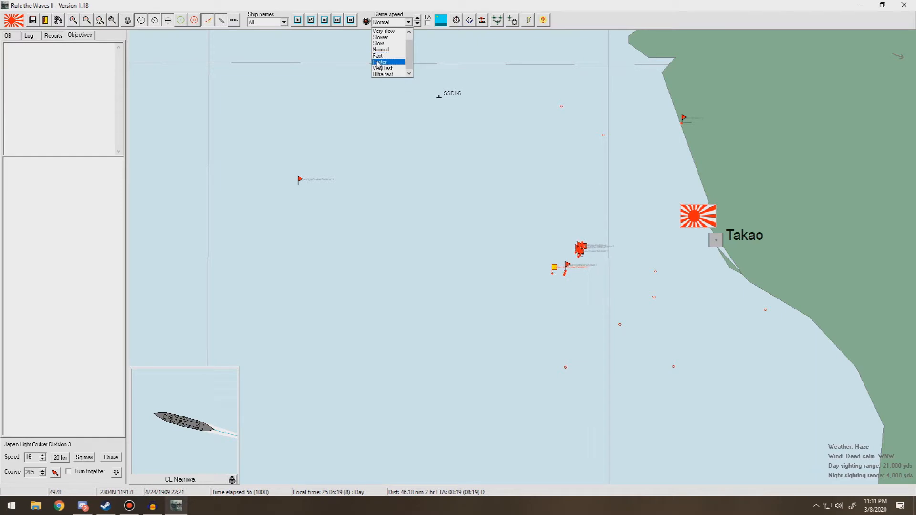
click(378, 55)
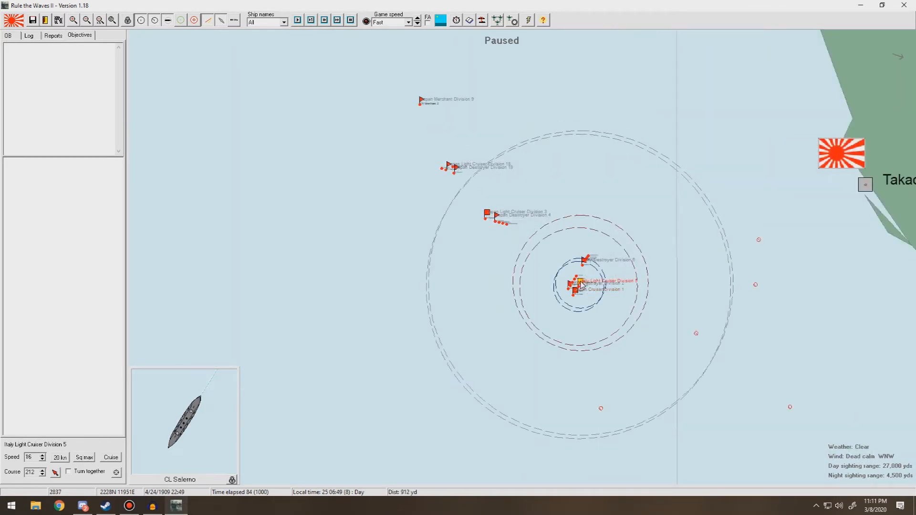
click(42, 455)
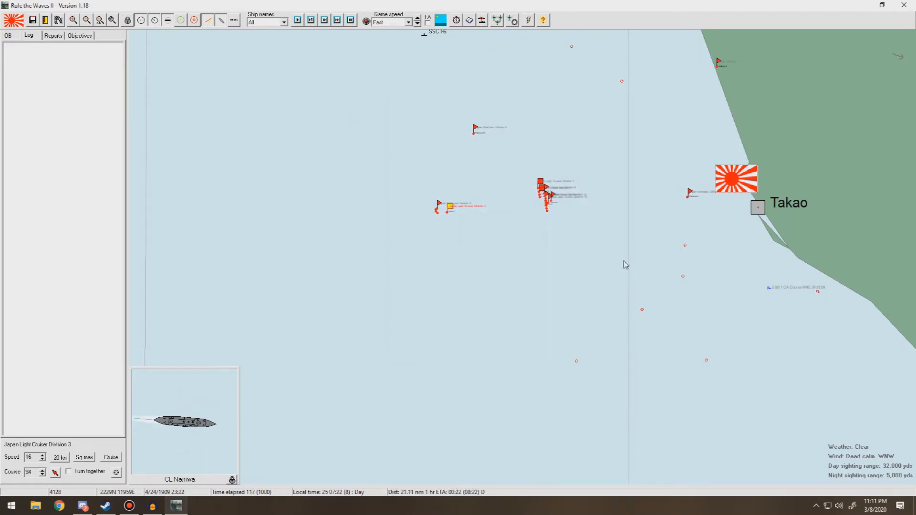
Set new headings for Japan Cruiser Division 1 and Light Cruiser Division 3
click(539, 186)
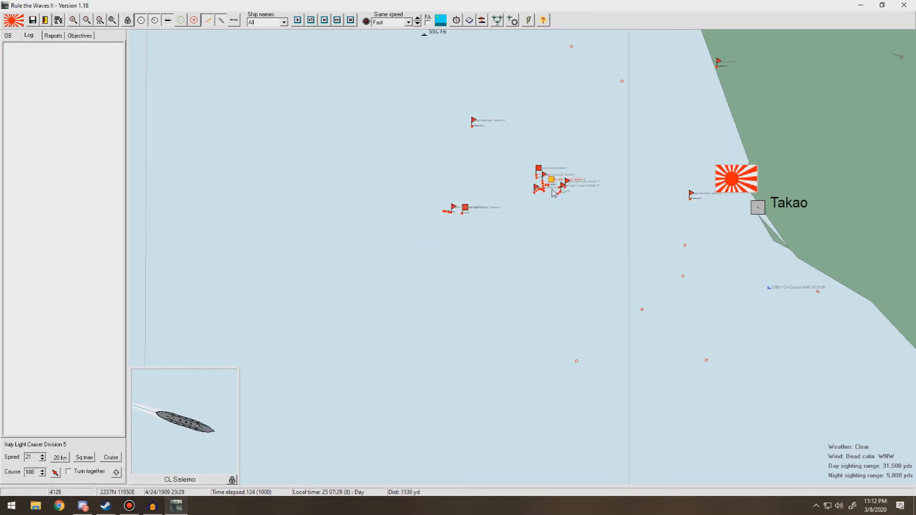
click(552, 175)
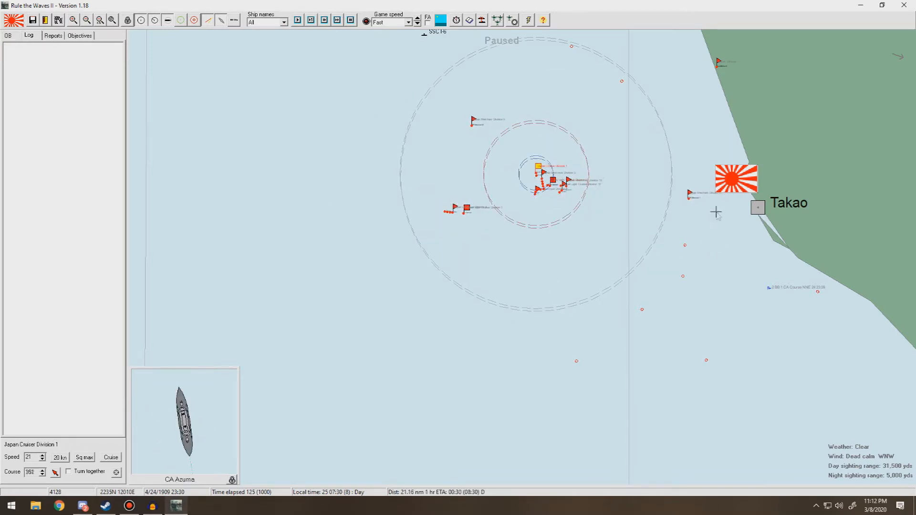
click(296, 20)
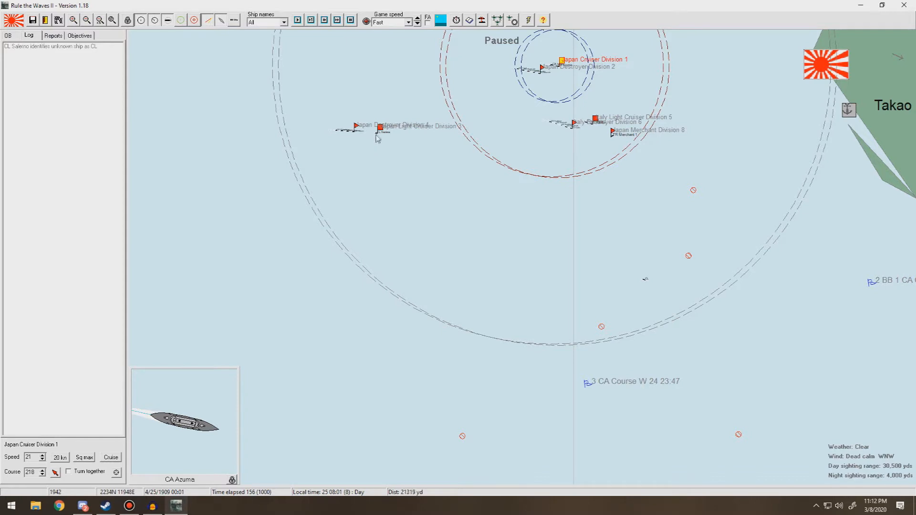
click(380, 127)
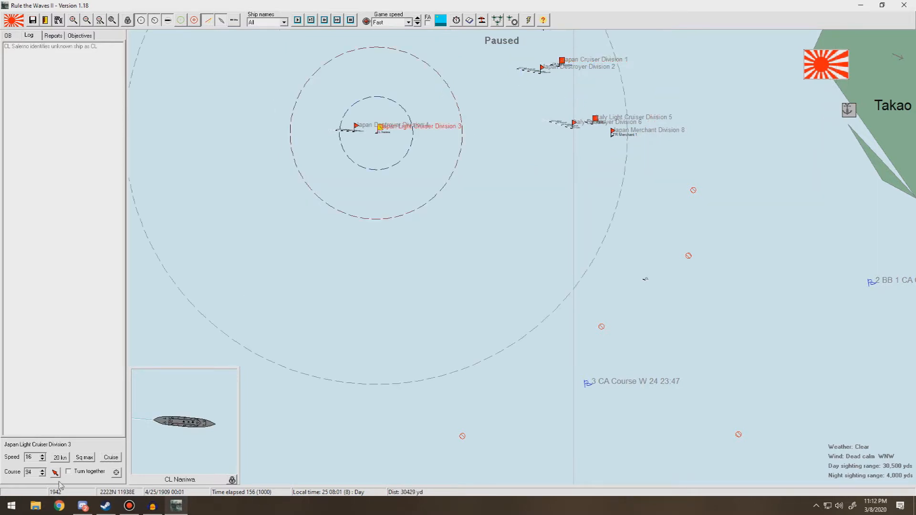
click(593, 117)
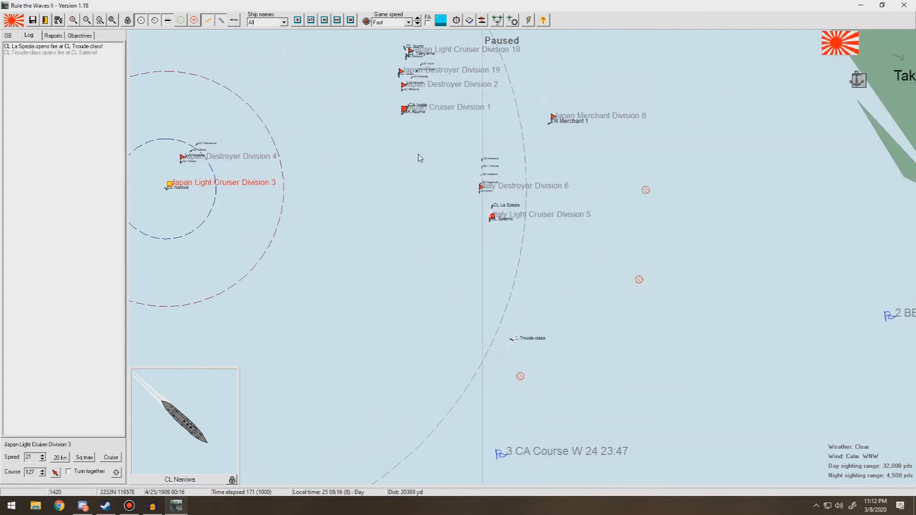
Redirect the Italian light cruiser division while pausing and resuming the battle
click(401, 111)
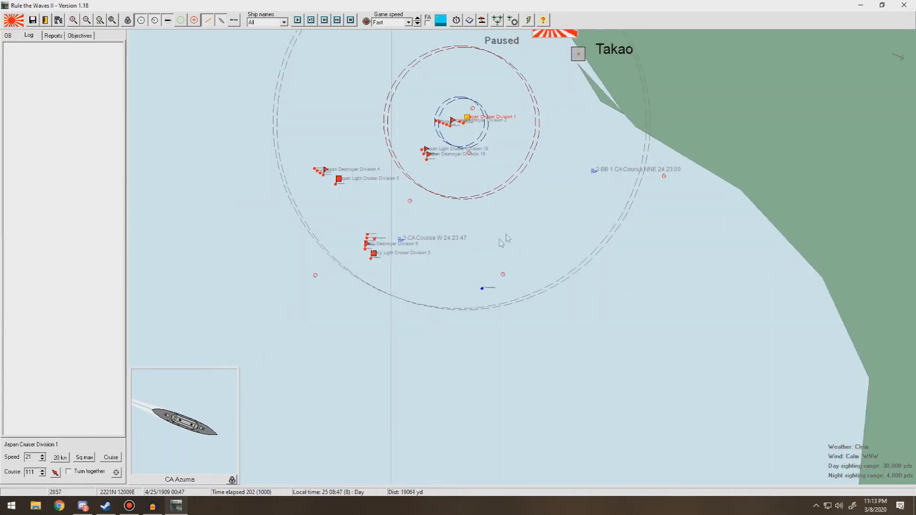
click(370, 261)
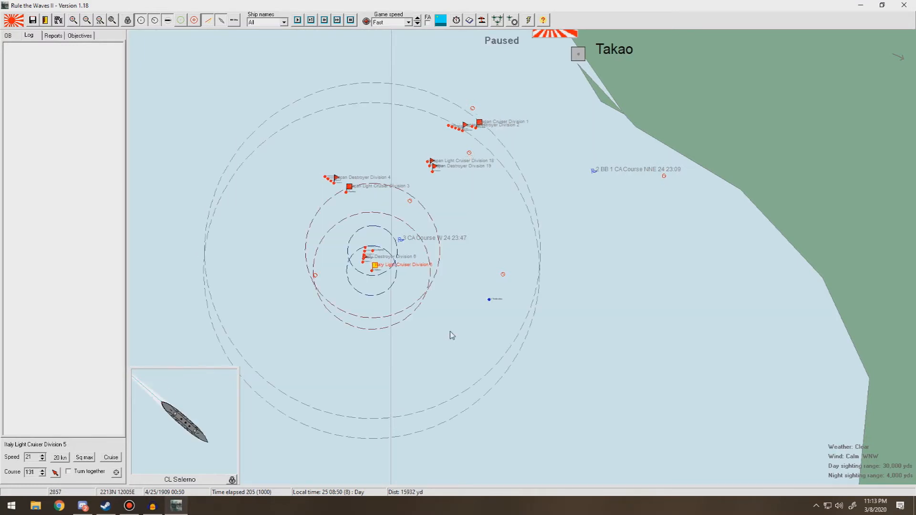
click(479, 127)
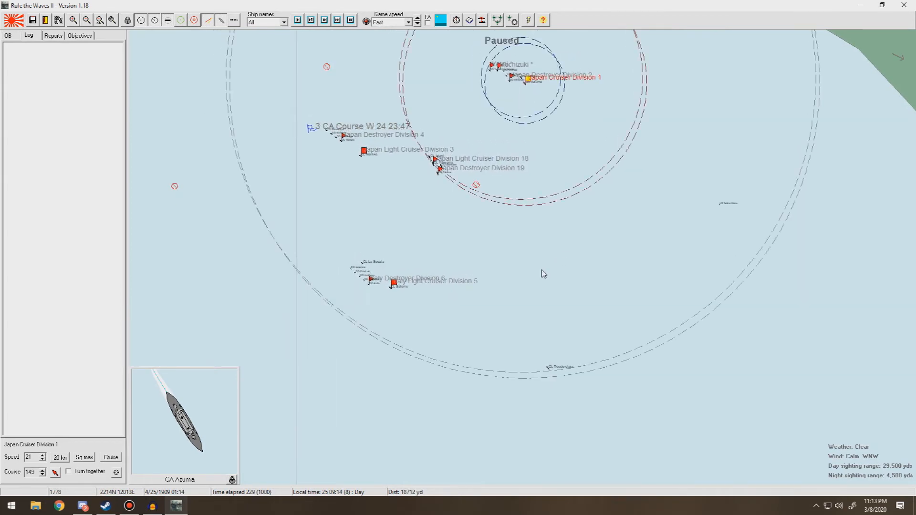
click(297, 20)
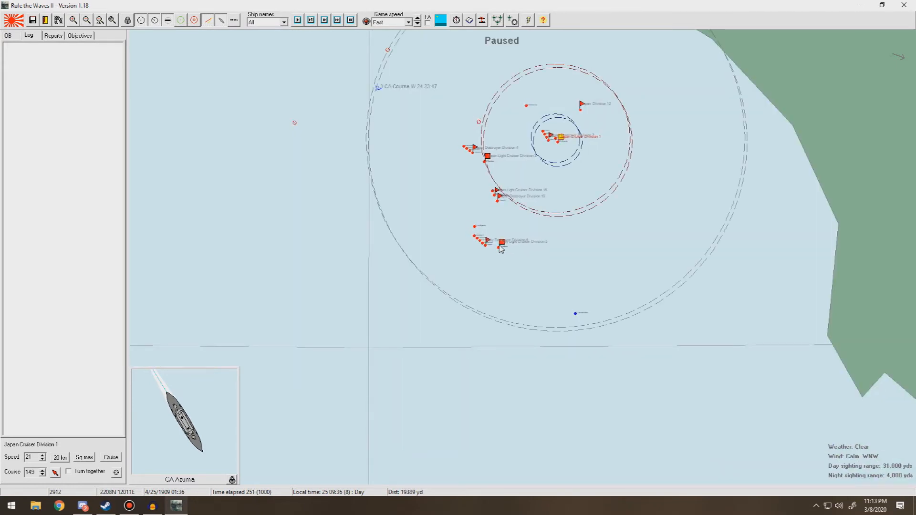
click(501, 242)
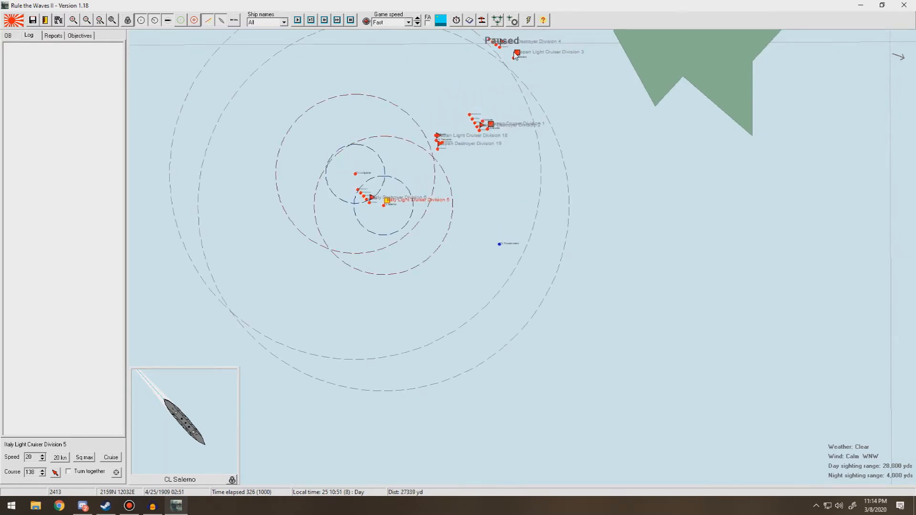
Steer Cruiser Division 1 toward the French Troude-class cruiser and zoom in
click(516, 52)
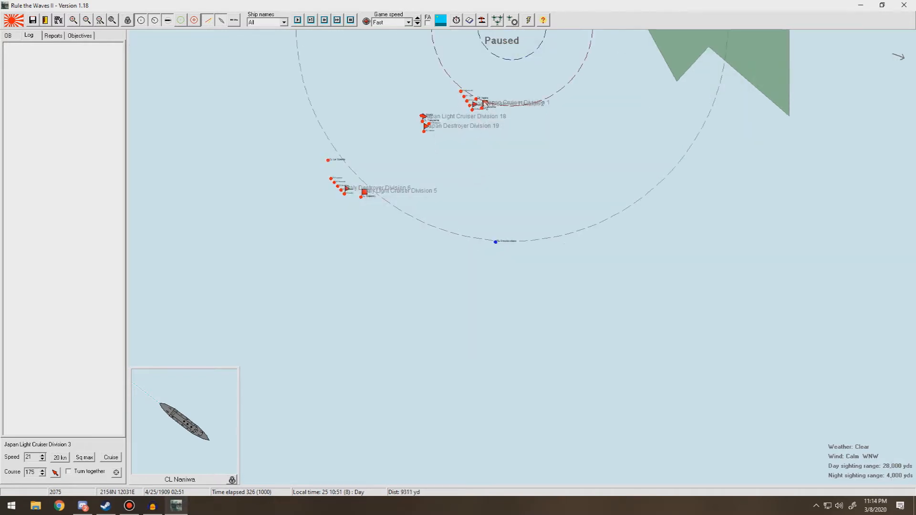
click(485, 102)
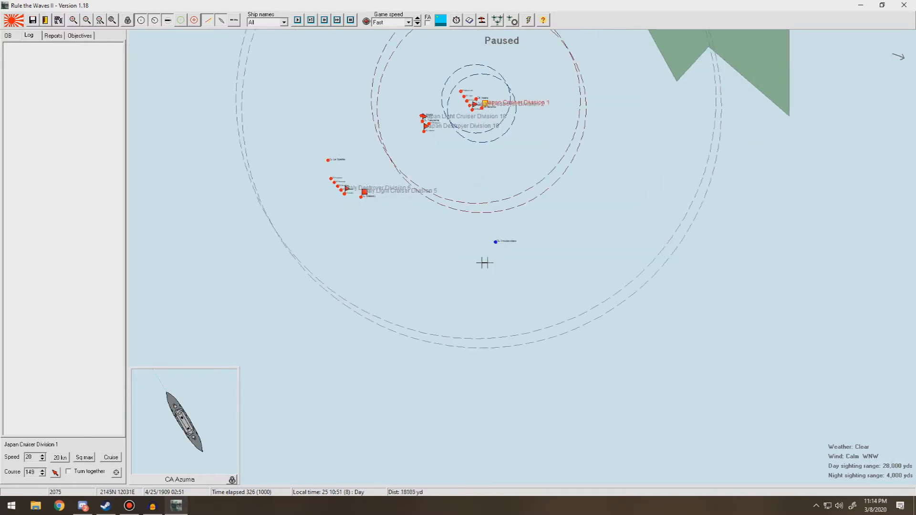
click(362, 192)
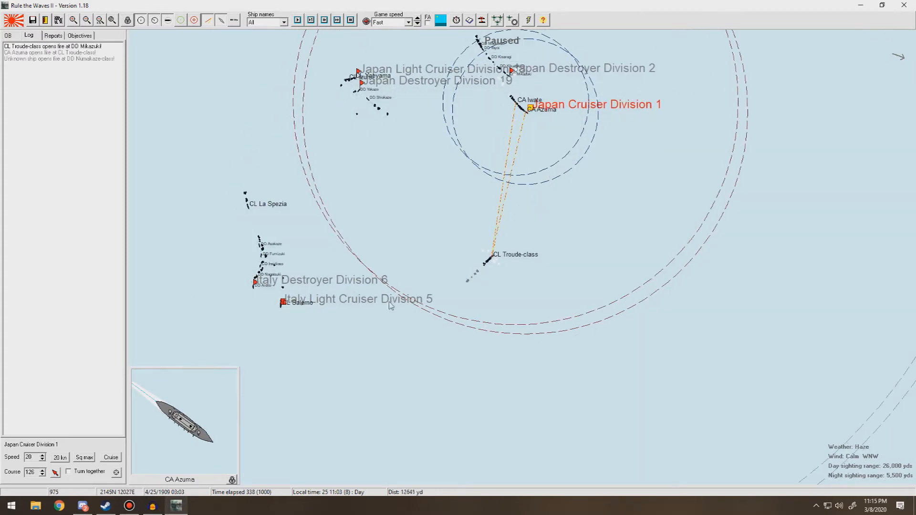
click(282, 302)
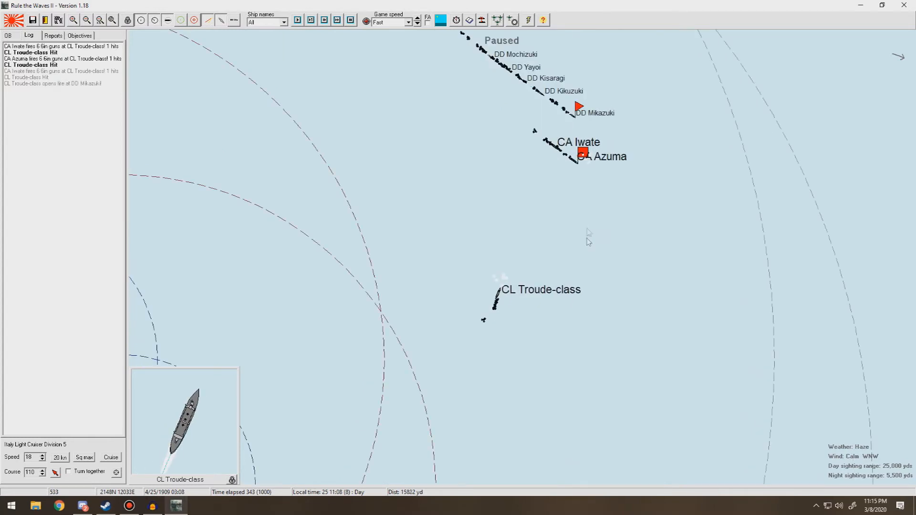
Open the French Troude-class cruiser's information sheet, review it, and close it
double_click(553, 144)
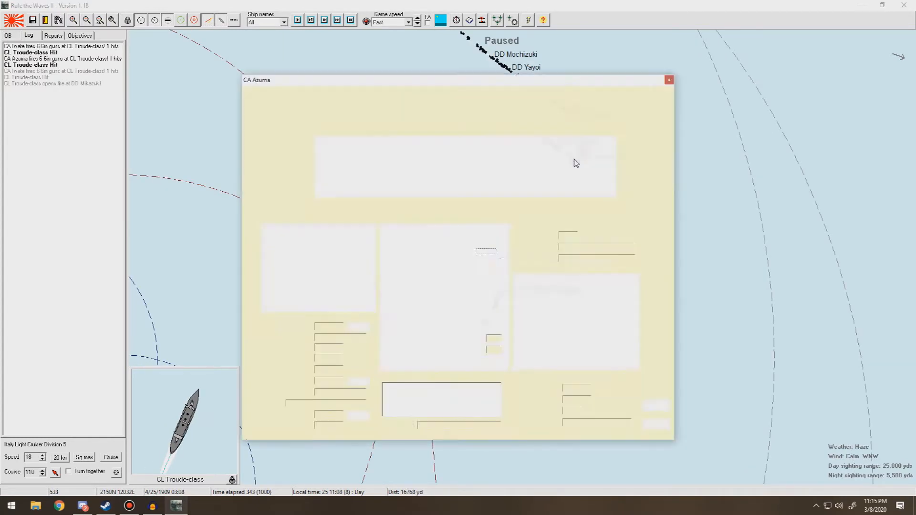
click(668, 79)
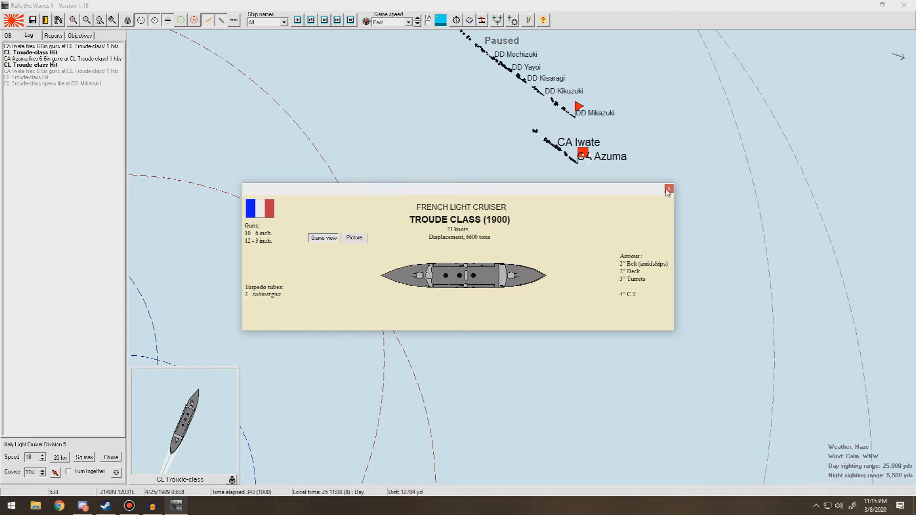
click(668, 190)
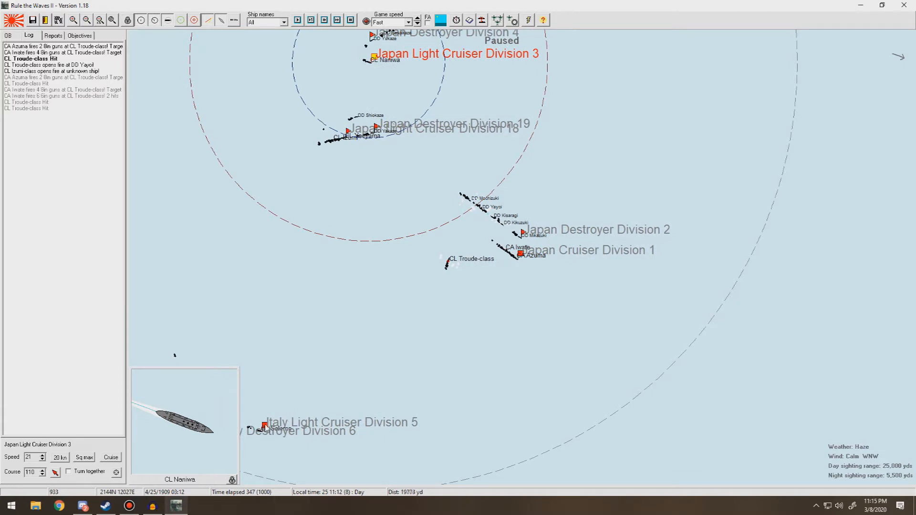
Dismiss the misunderstood-signals and torpedo-hit battle reports
click(263, 425)
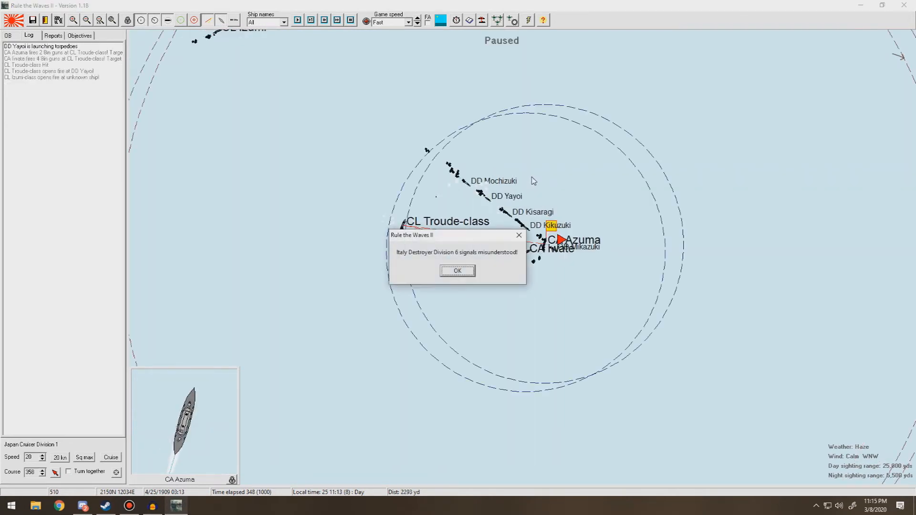
click(458, 270)
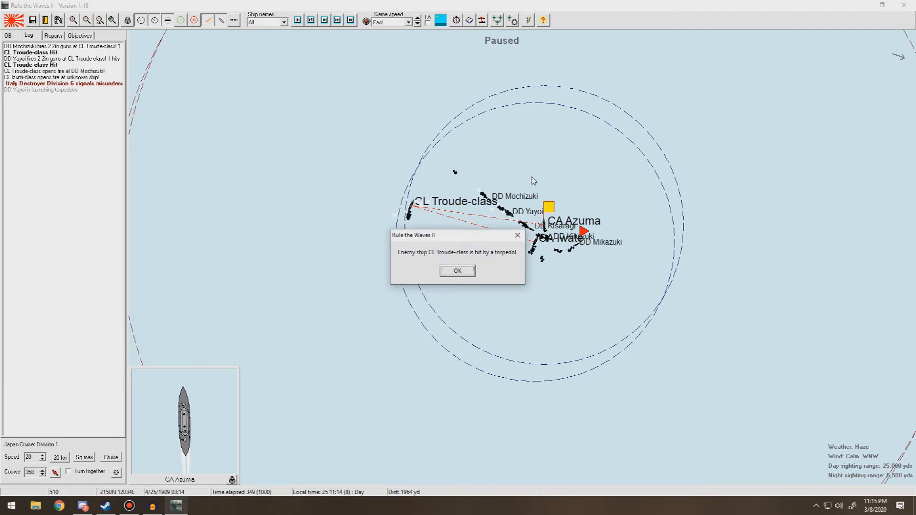
click(458, 271)
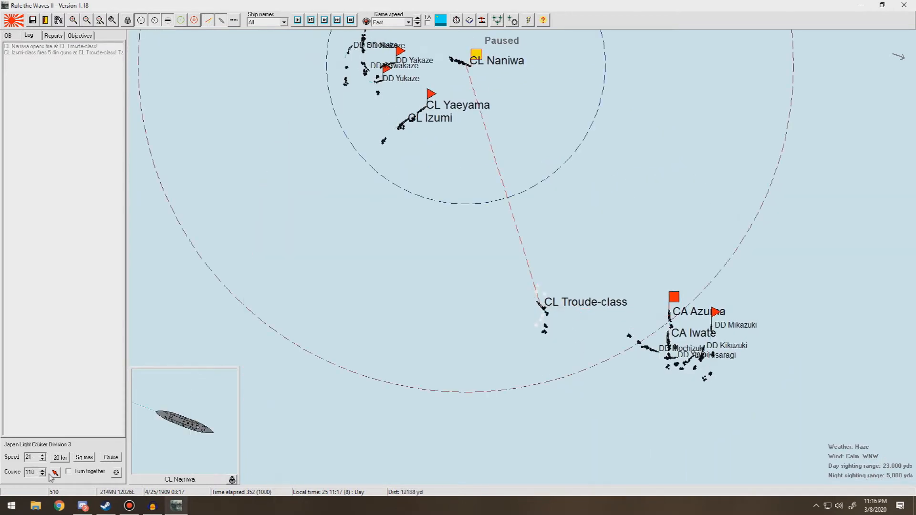
Re-steer Light Cruiser Division 3 and Cruiser Division 1 toward the Troude-class cruiser
click(297, 19)
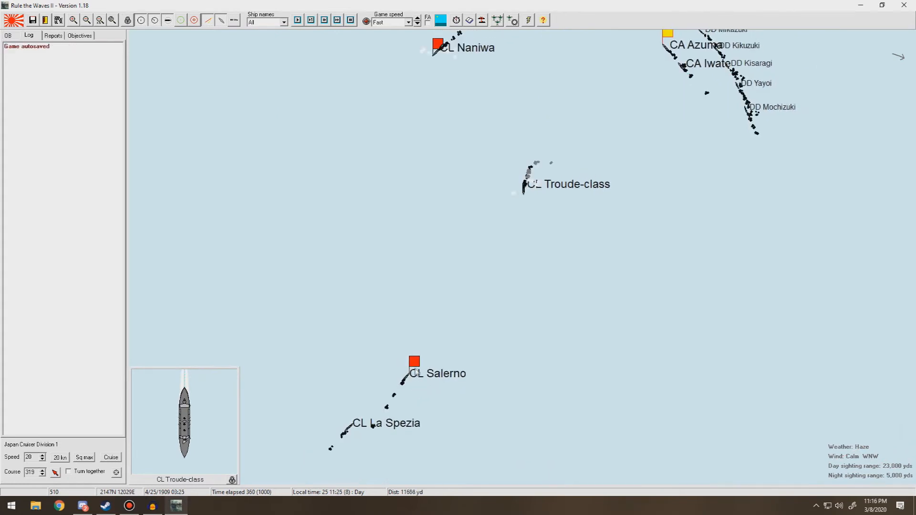
click(414, 363)
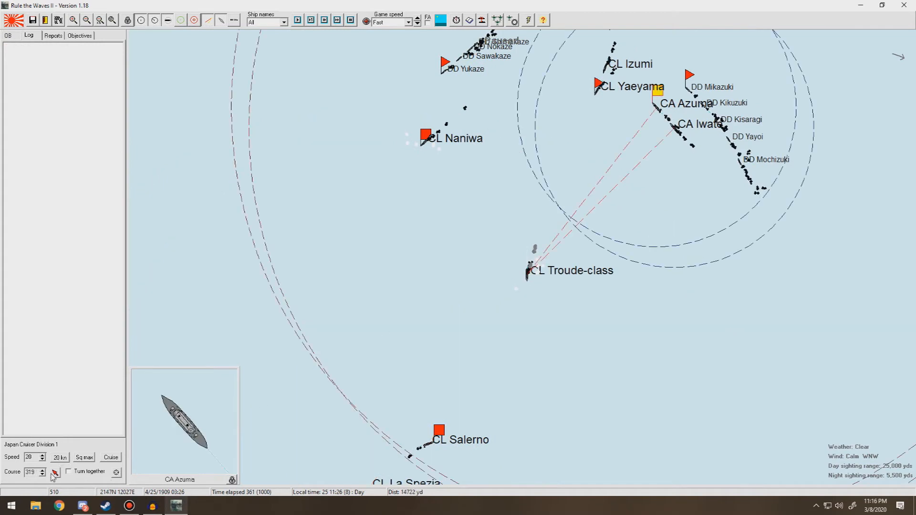
click(425, 136)
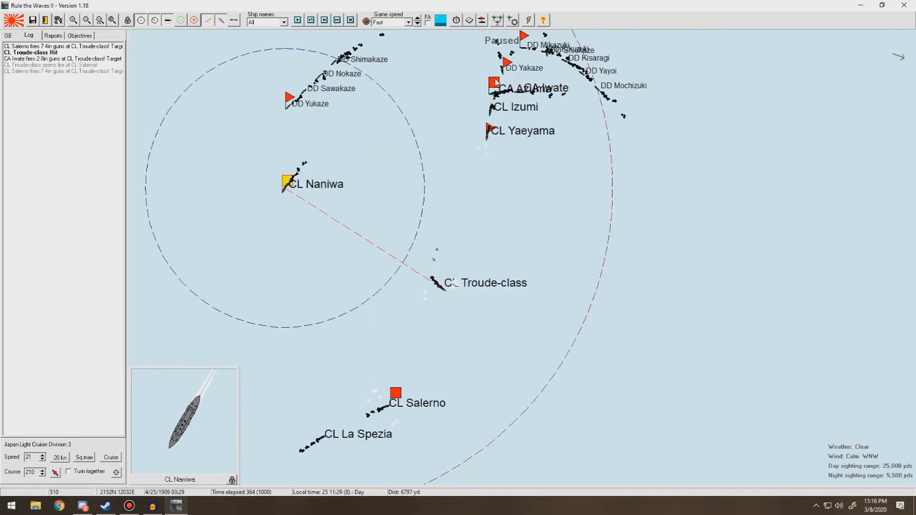
click(494, 84)
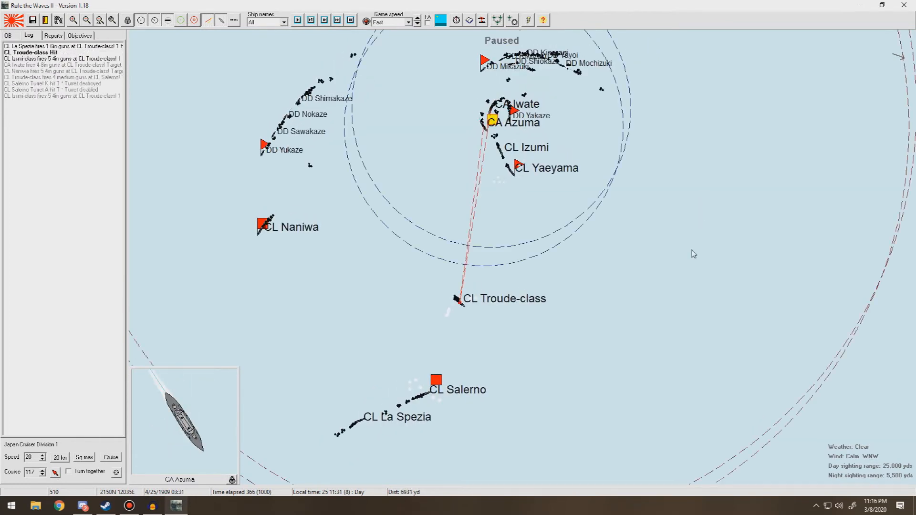
click(437, 381)
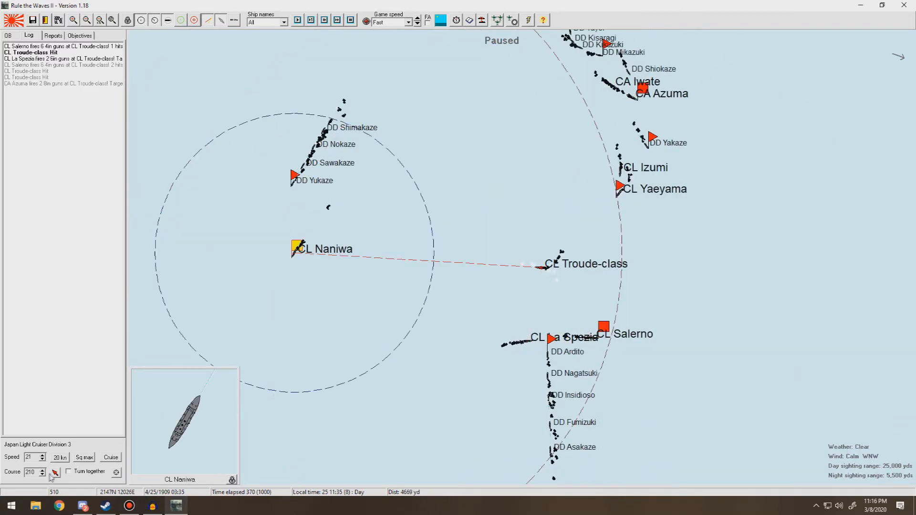
Re-steer Cruiser Division 1 and fight on until the Troude sinks and results appear
click(640, 88)
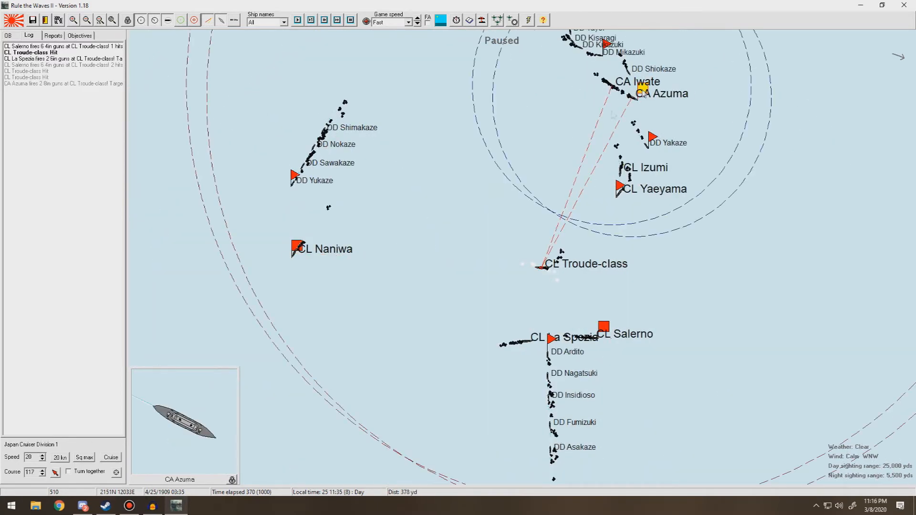
mouse_move(372, 74)
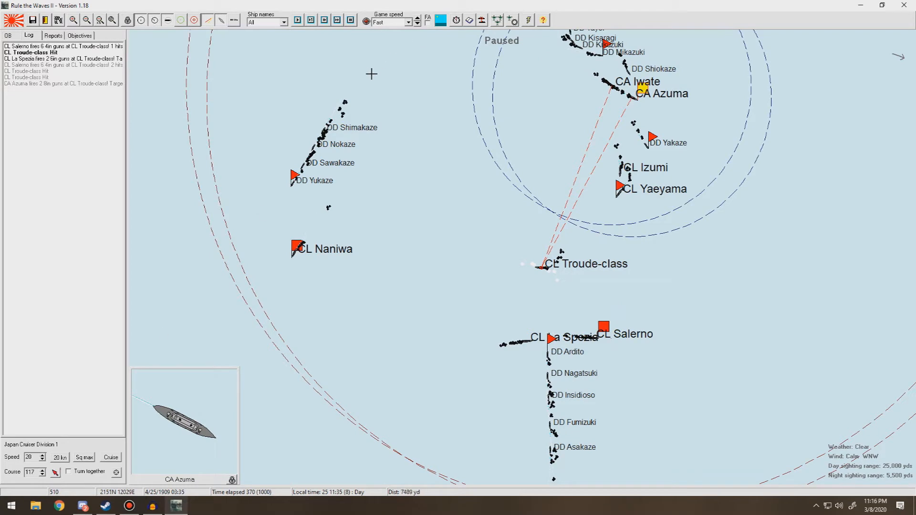
click(603, 326)
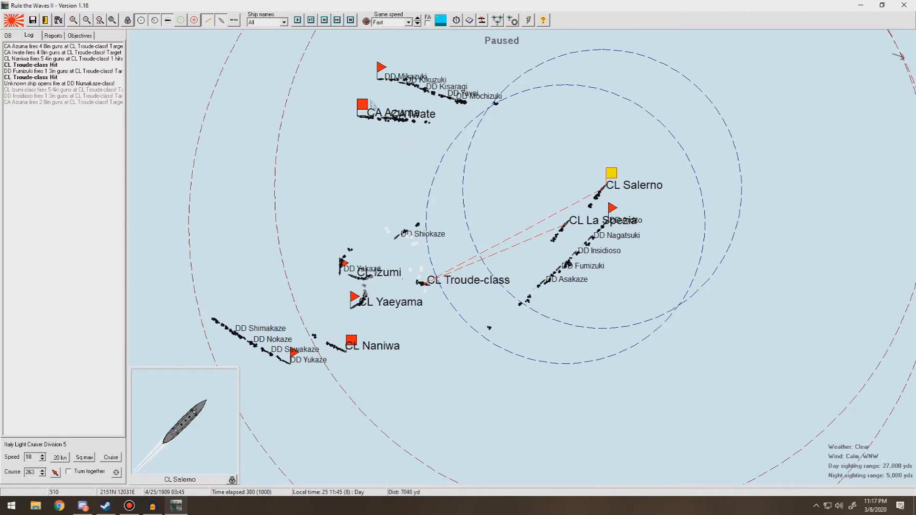
click(361, 109)
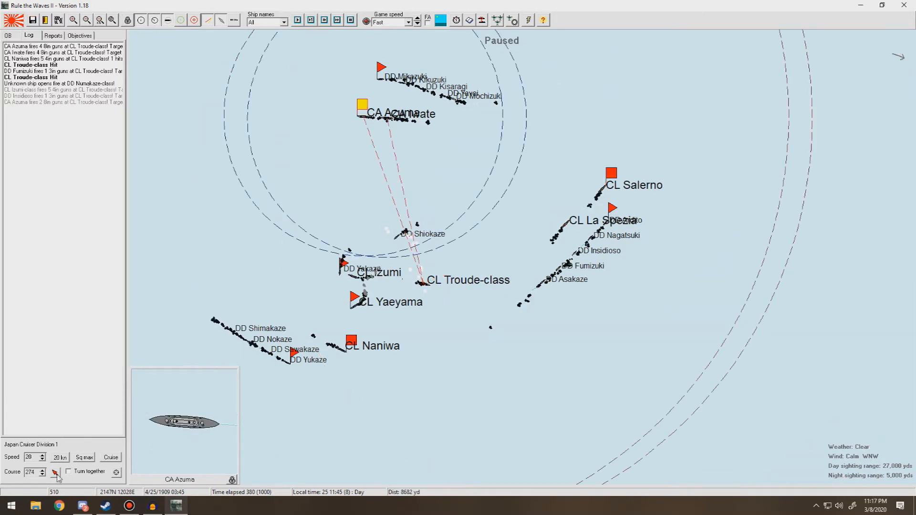
click(351, 340)
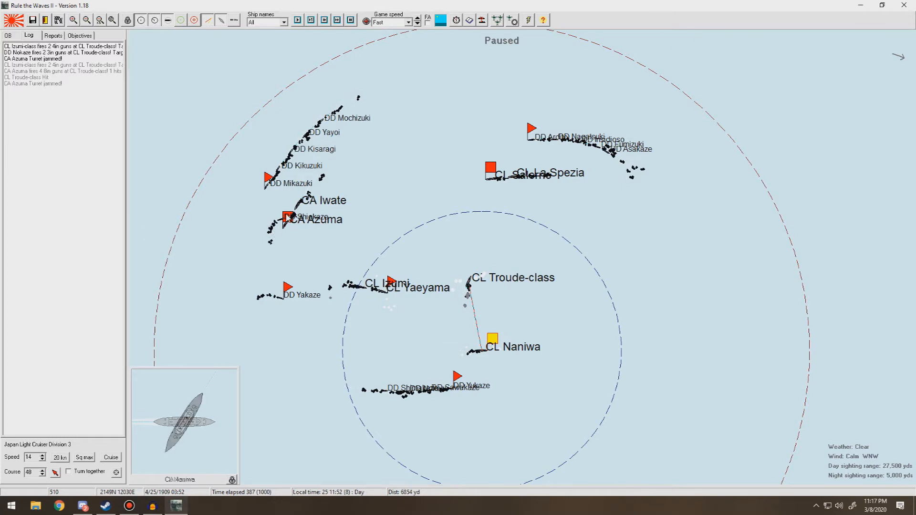
click(287, 220)
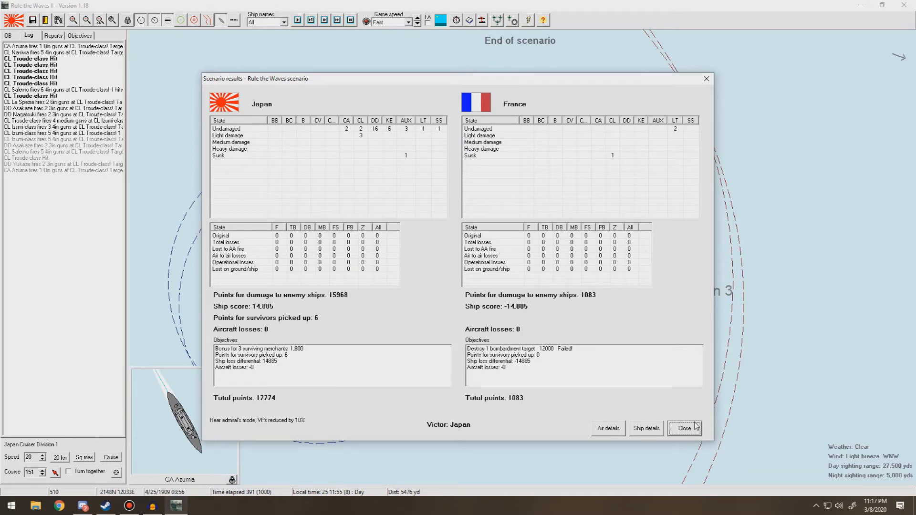
Close the scenario results, leave the scenario and acknowledge Japan's major victory
click(684, 429)
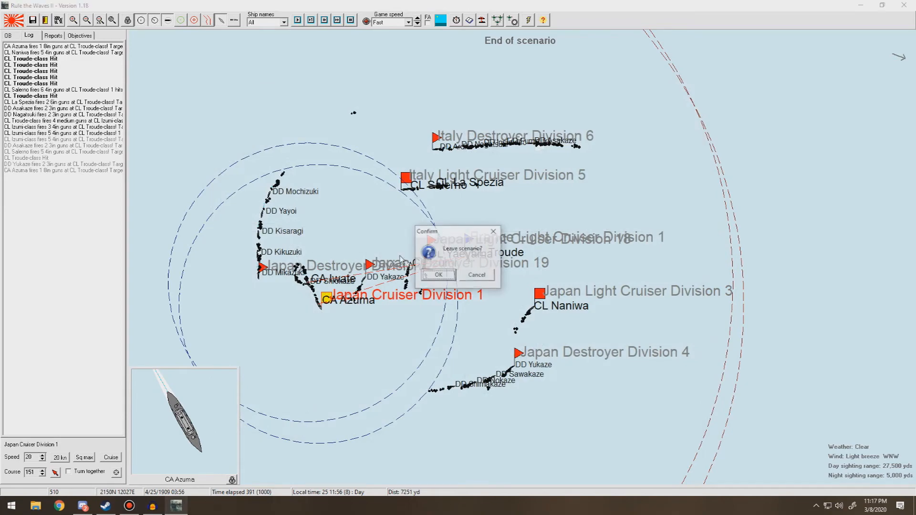
click(437, 275)
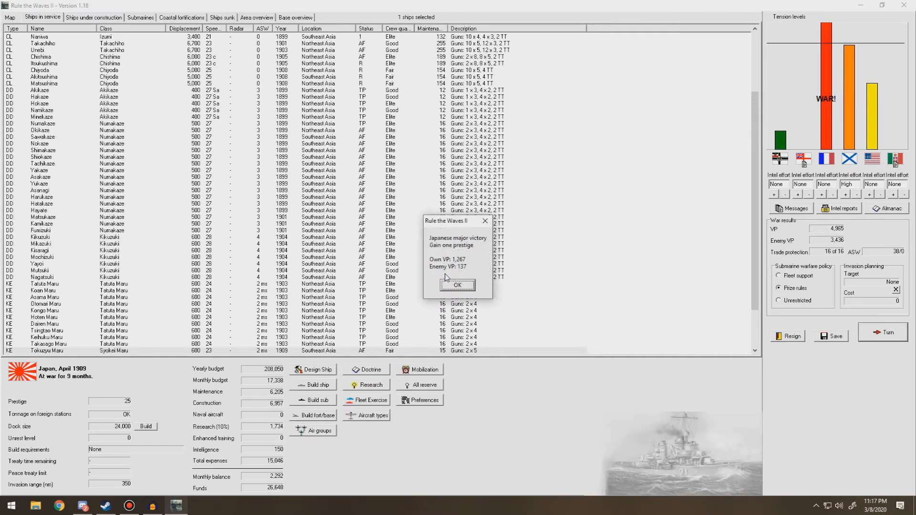
click(457, 285)
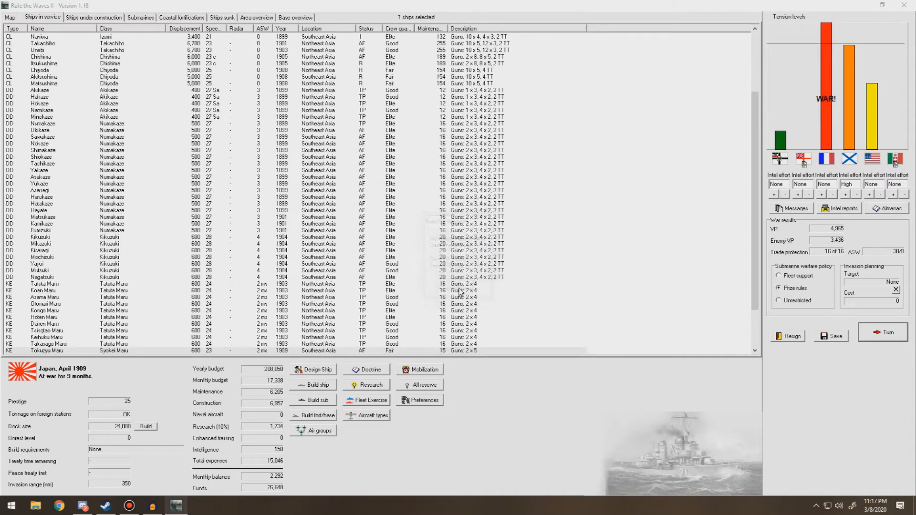
Dismiss the Suwo commissioning, TNT research and submarine warfare reports
click(882, 332)
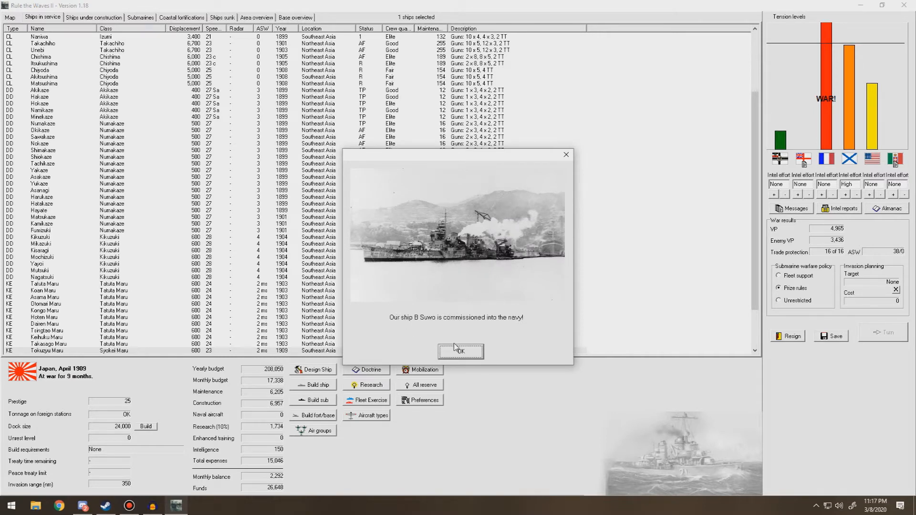
click(460, 351)
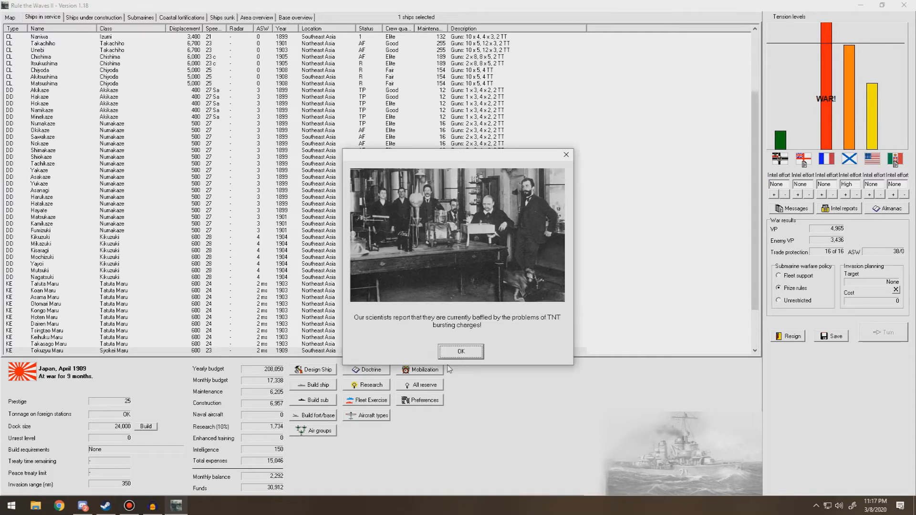
click(460, 351)
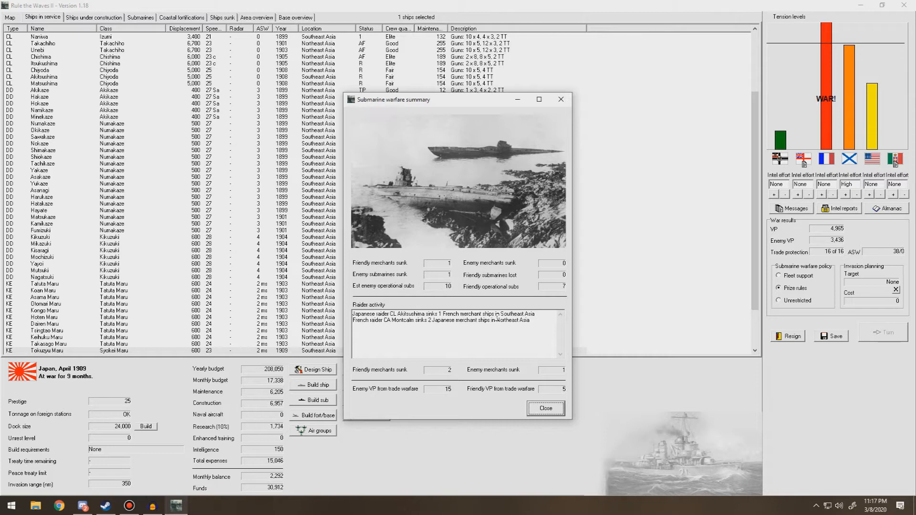
mouse_move(479, 346)
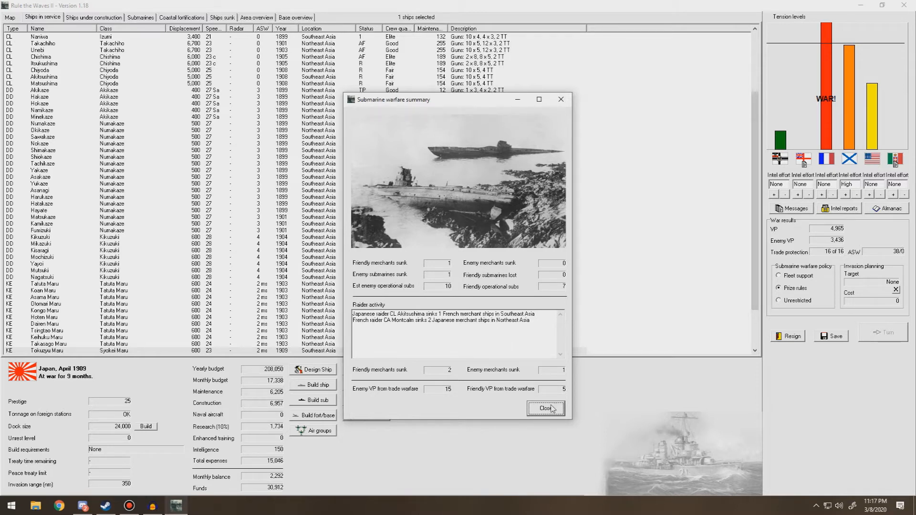
click(544, 408)
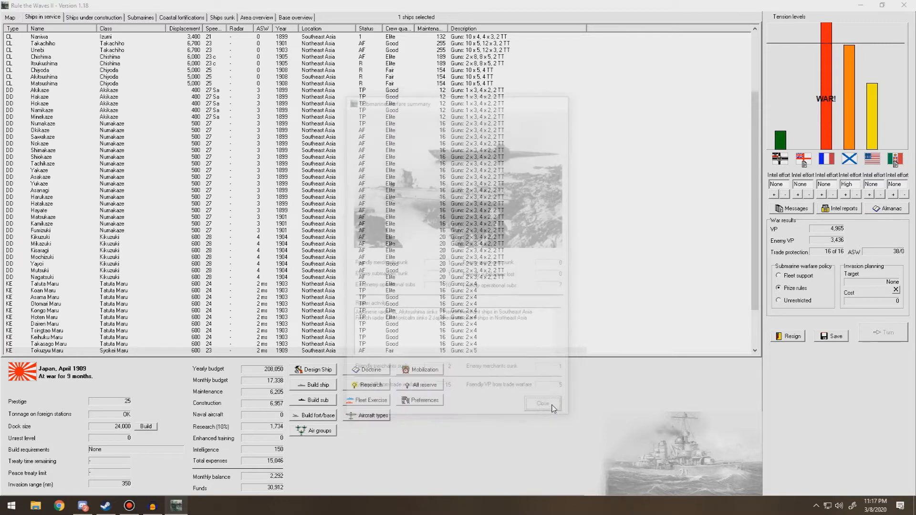
click(542, 404)
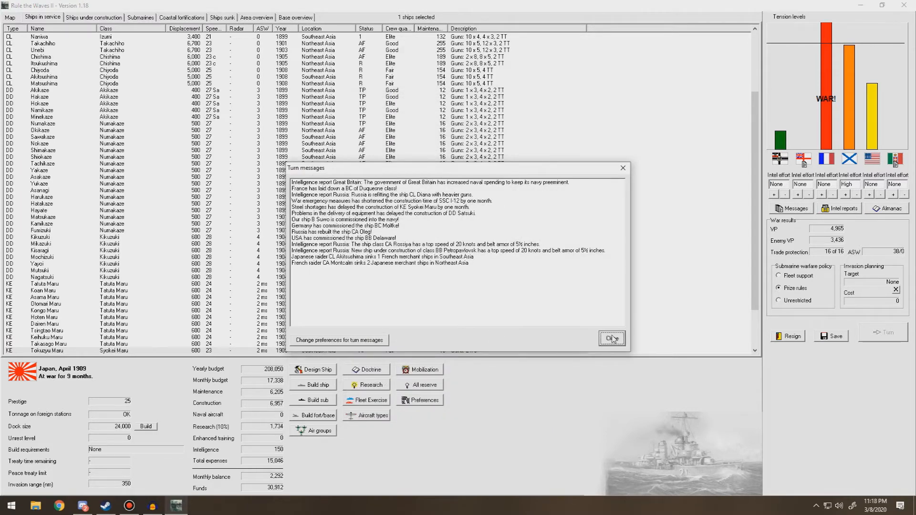
Close the turn messages and bring up the research overview
click(611, 339)
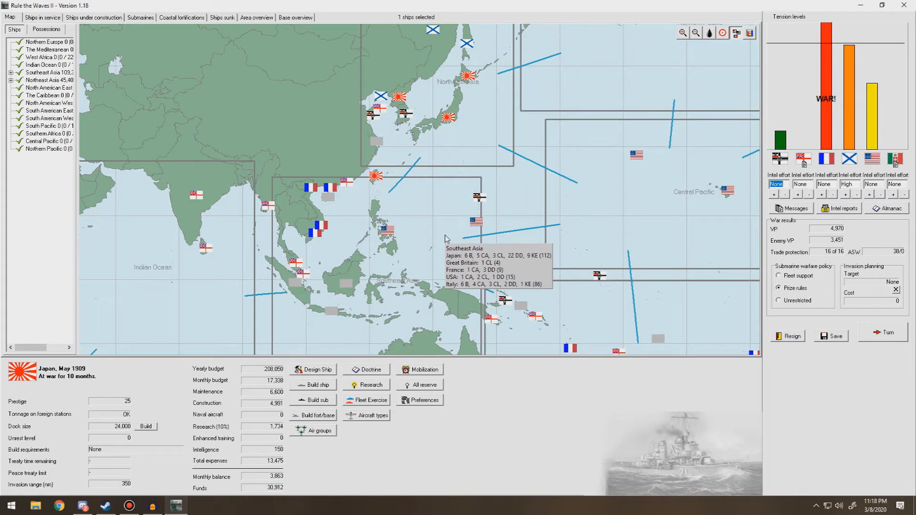
mouse_move(495, 120)
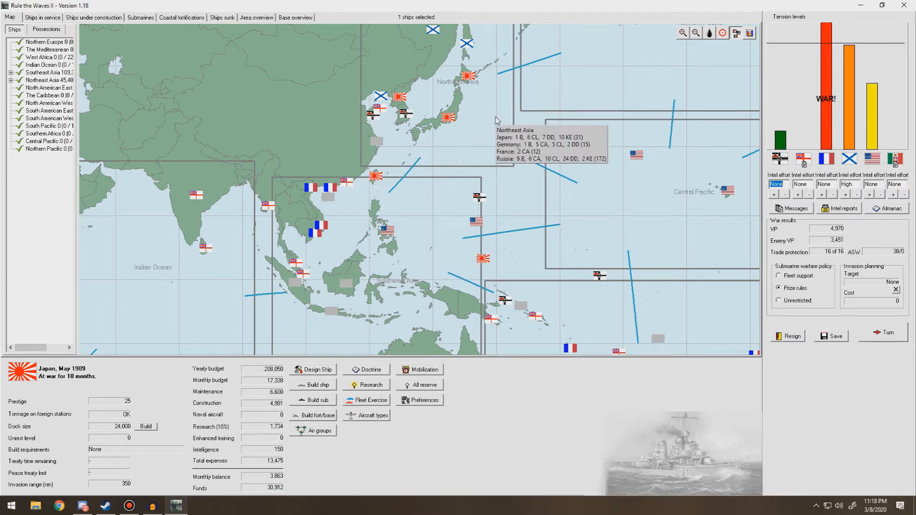
mouse_move(204, 325)
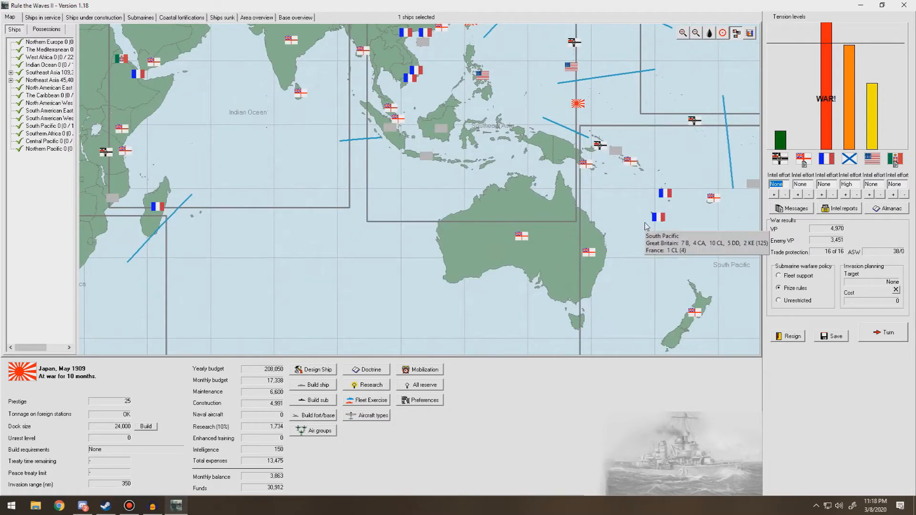
mouse_move(141, 282)
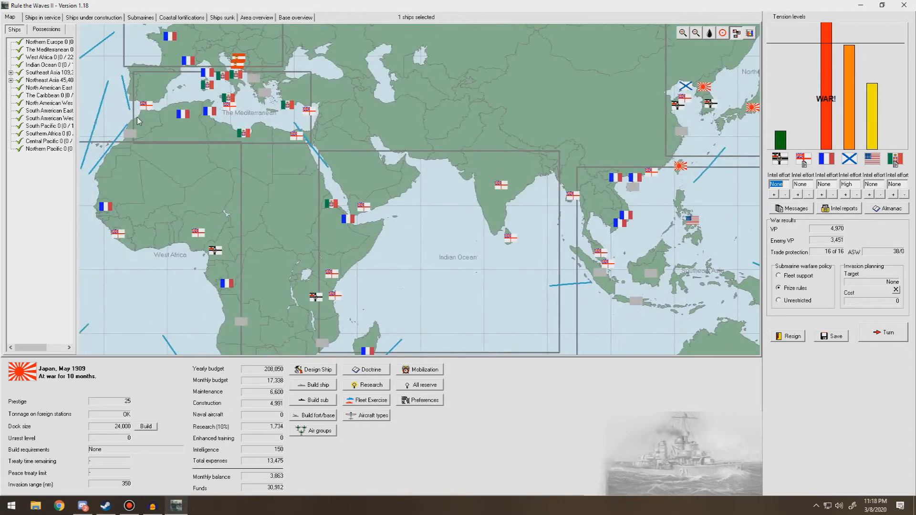
mouse_move(151, 56)
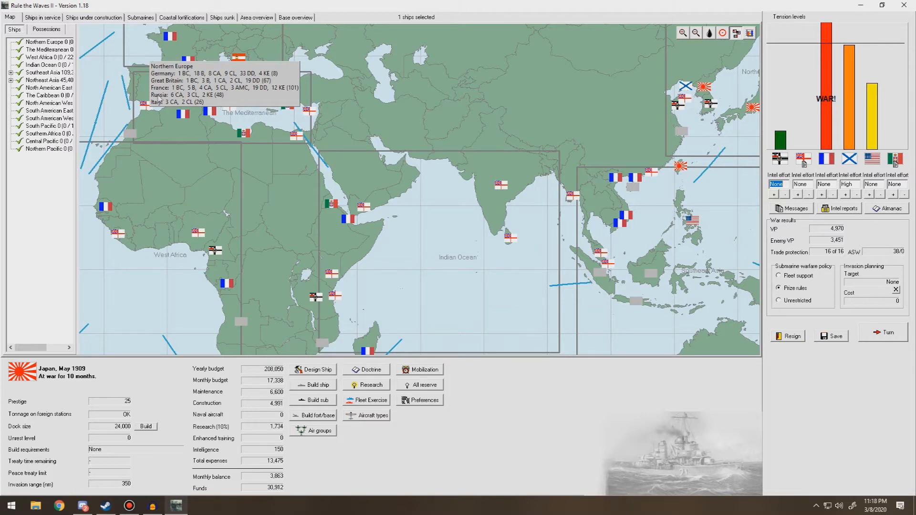
mouse_move(238, 104)
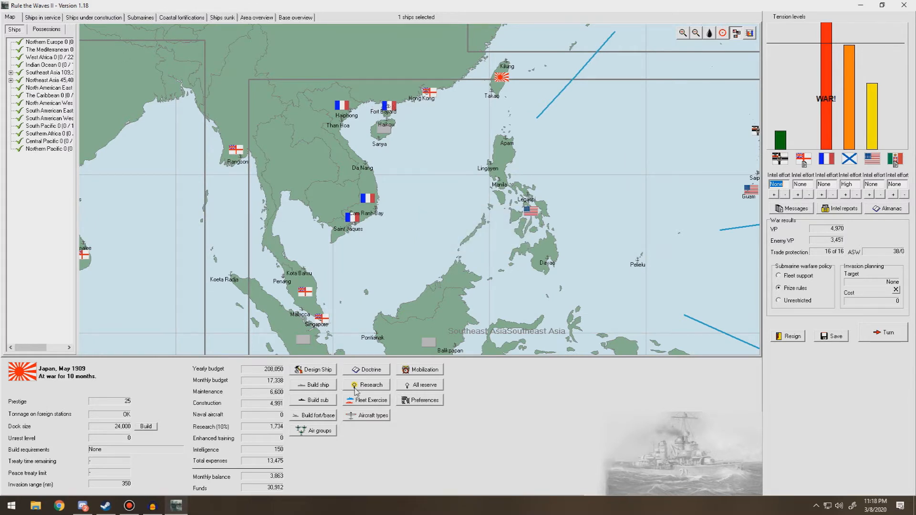
click(369, 384)
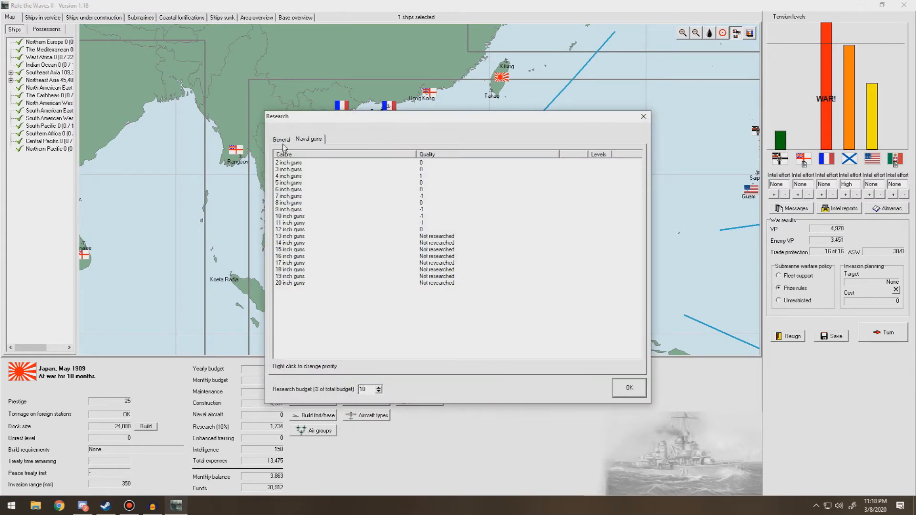
Set Fleet tactics research to High priority and view its progress details
click(281, 139)
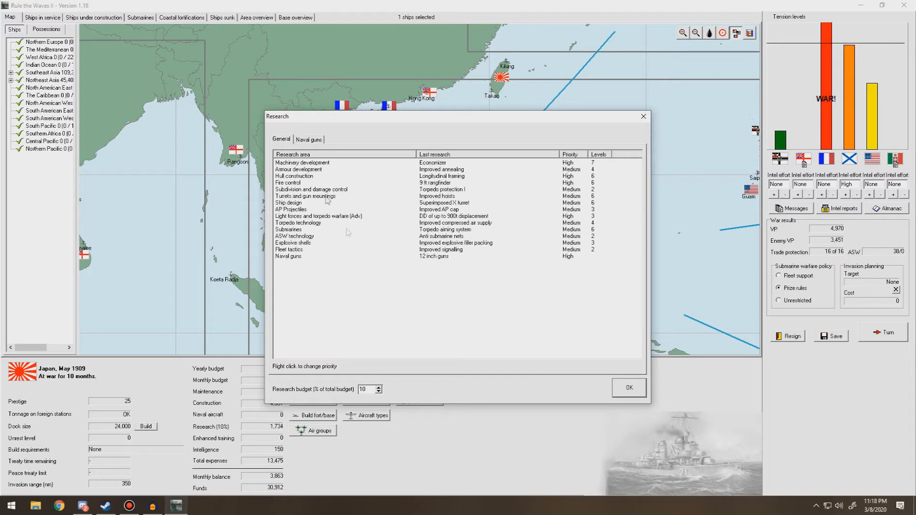
mouse_move(379, 271)
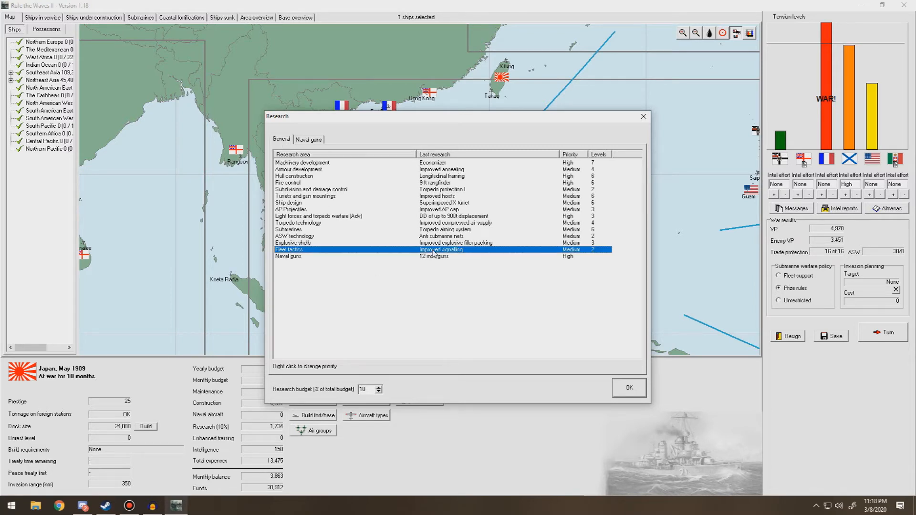
right_click(441, 249)
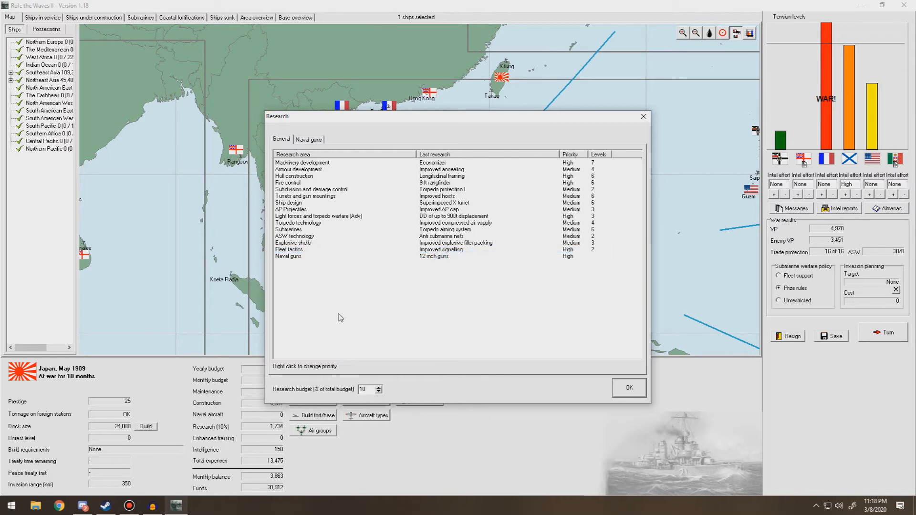
mouse_move(342, 312)
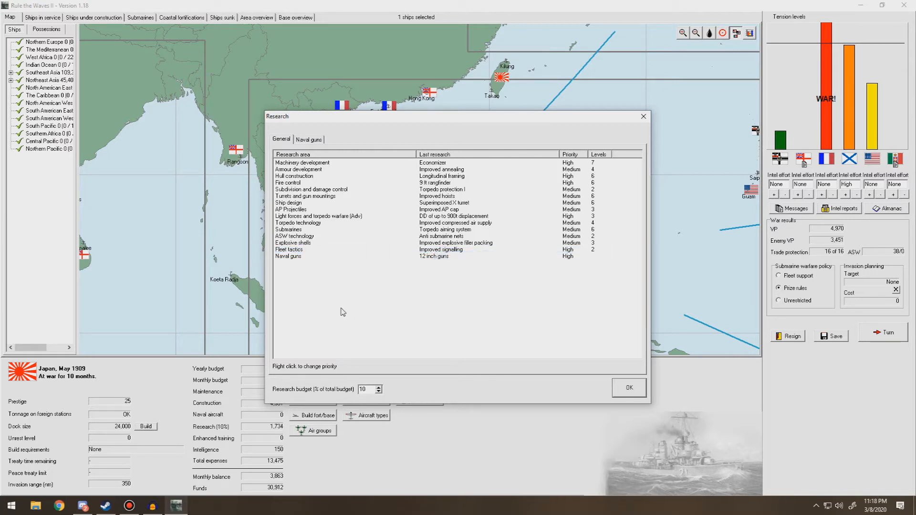
click(289, 250)
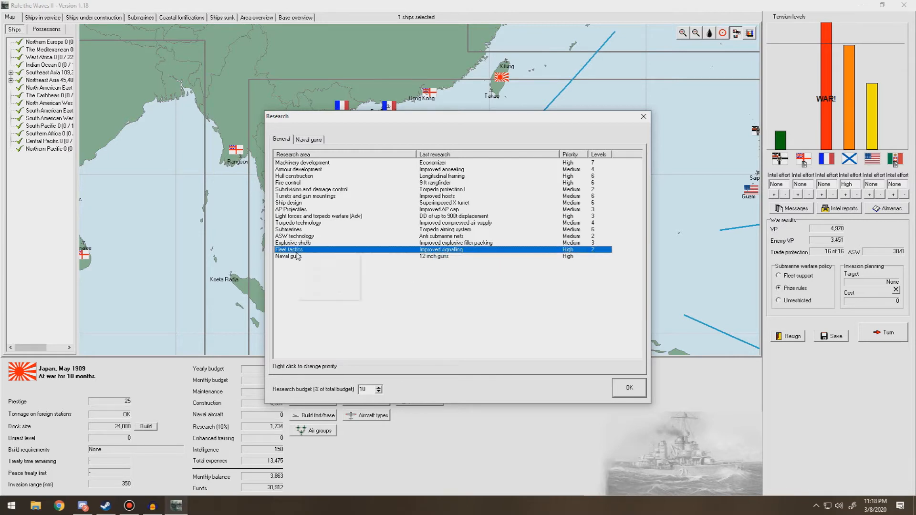
double_click(288, 250)
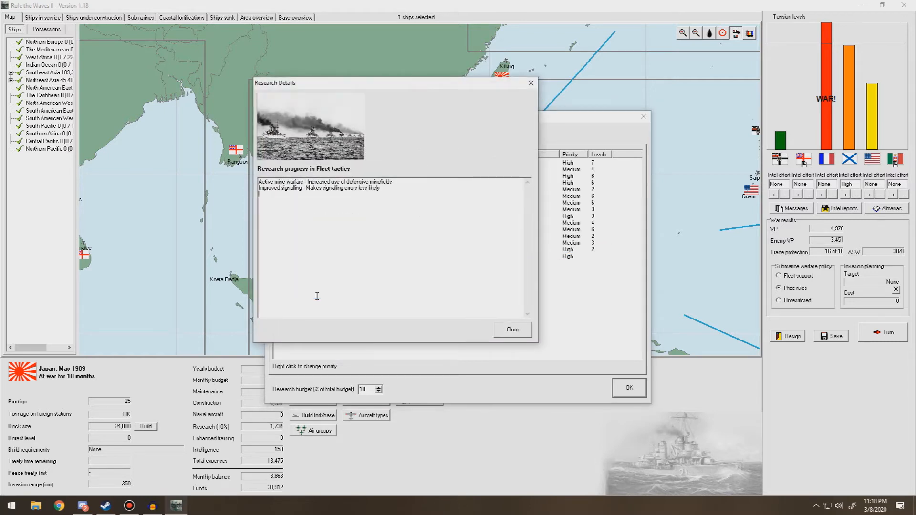
Close the research details and dialog, then show ships under construction
click(512, 329)
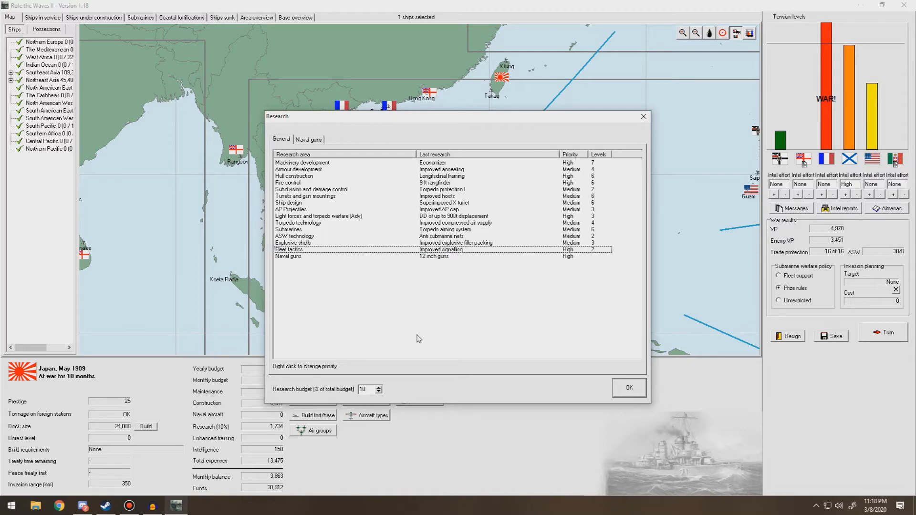
click(628, 387)
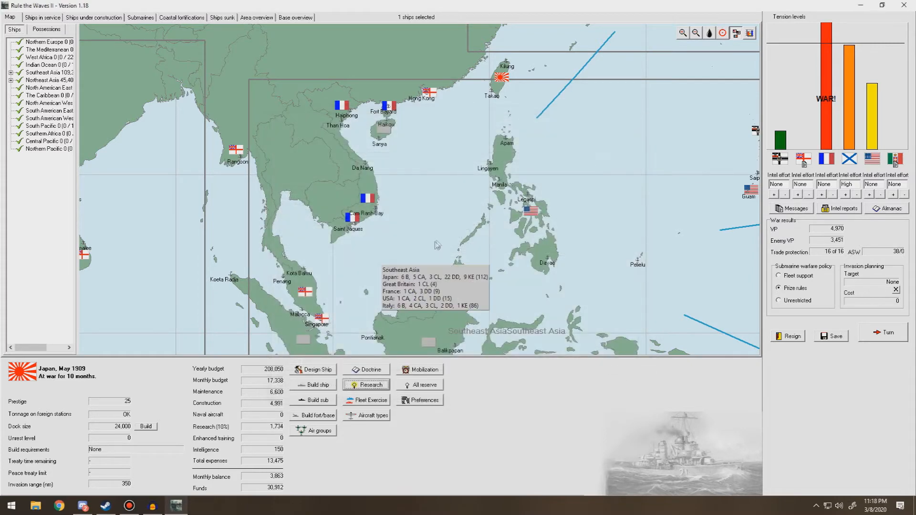
click(93, 17)
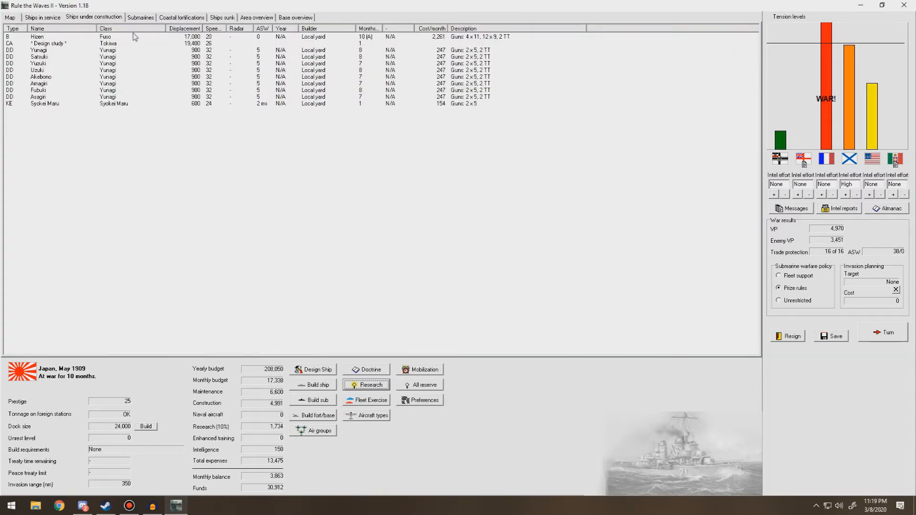
mouse_move(177, 182)
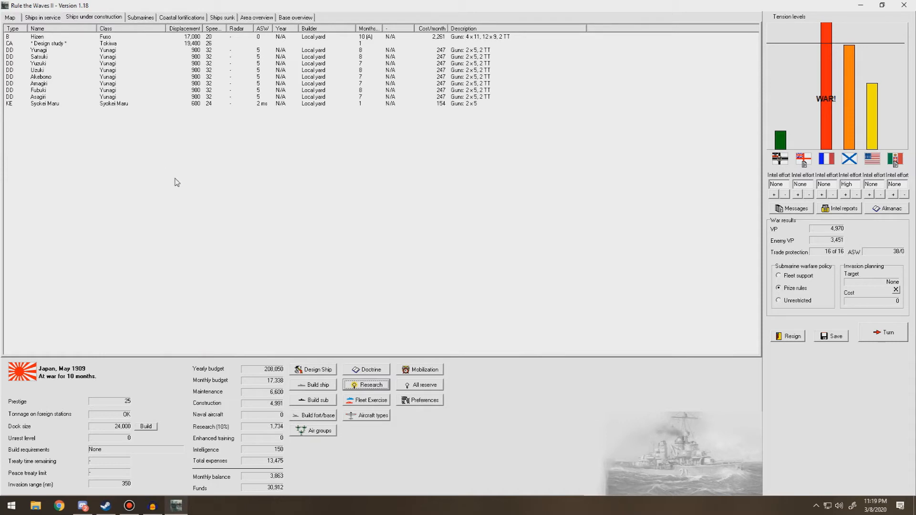
mouse_move(222, 210)
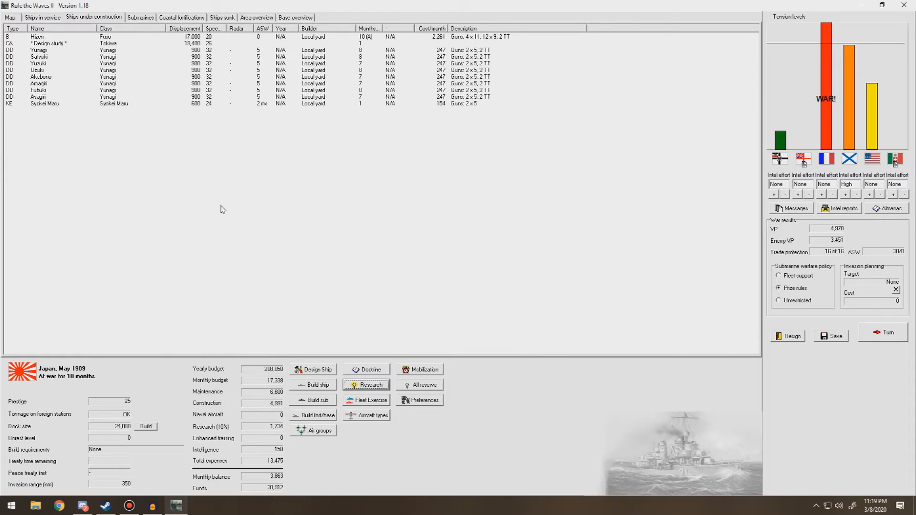
mouse_move(250, 215)
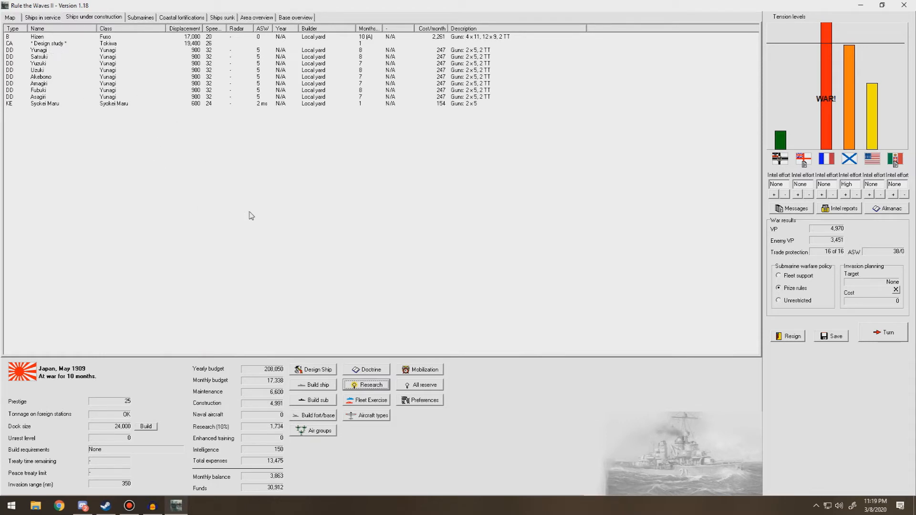
mouse_move(322, 373)
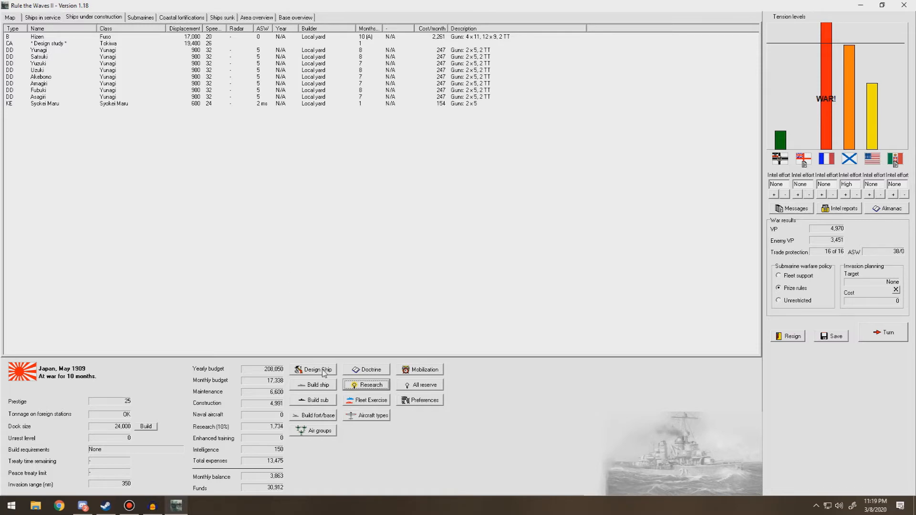
Start a new 1909 ship design with the Design Ship button
click(313, 369)
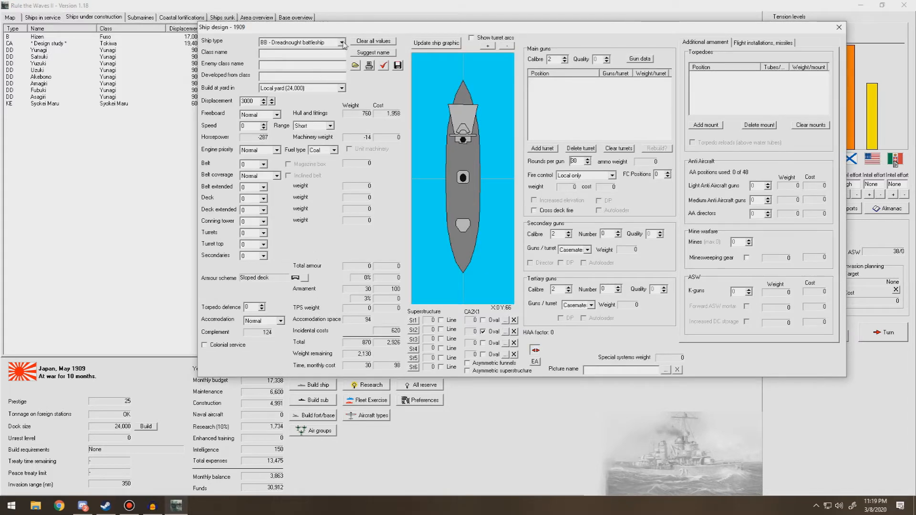
Load the battlecruiser design, raise displacement, drop torpedo mounts, set 110 rounds per gun, and check it
click(301, 42)
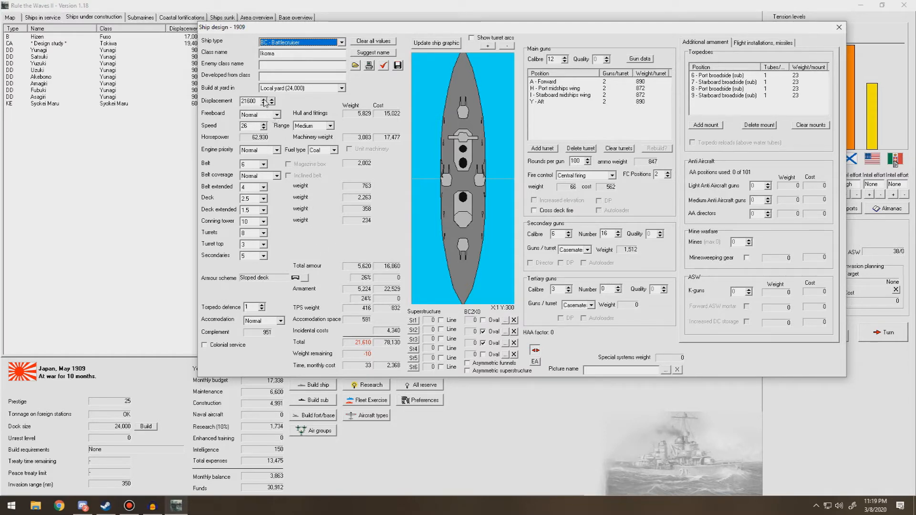
click(271, 98)
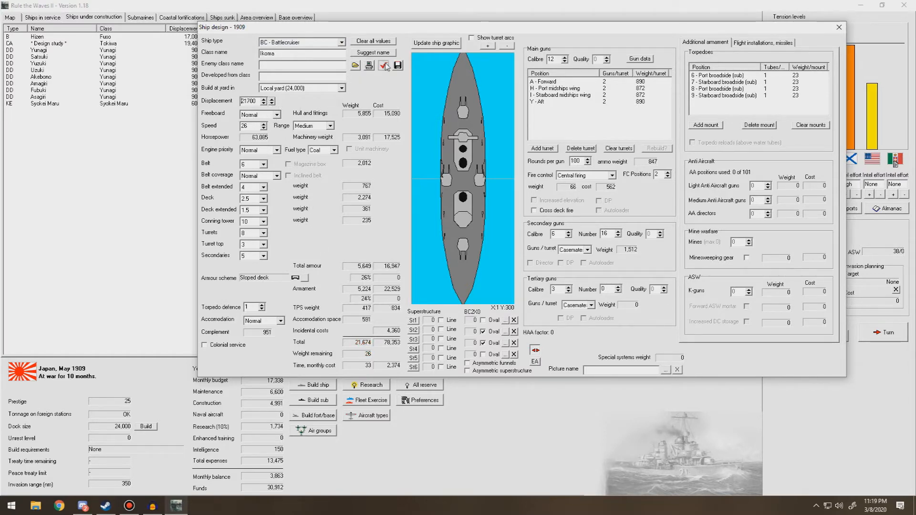
mouse_move(489, 253)
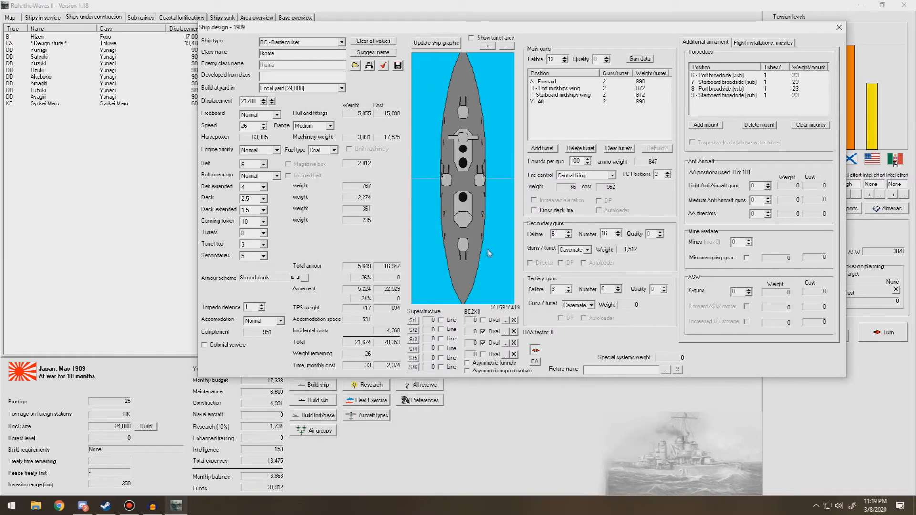
mouse_move(509, 215)
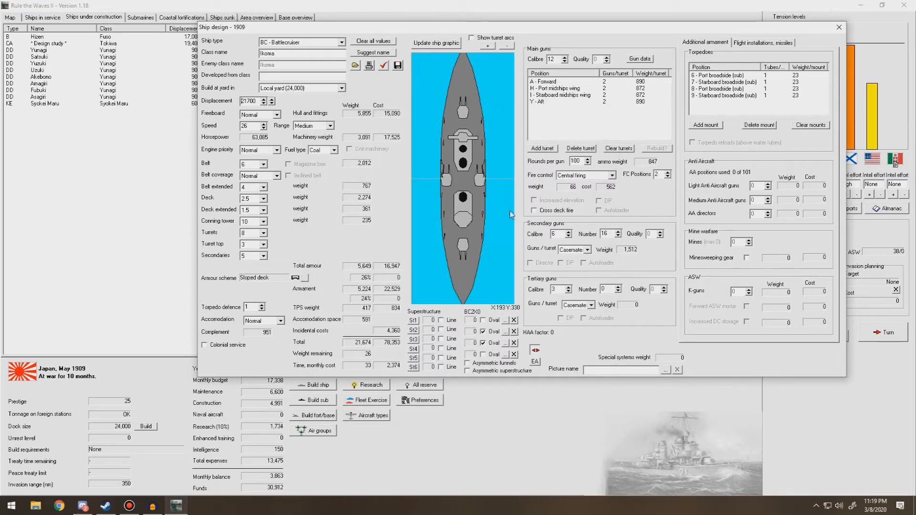
mouse_move(403, 254)
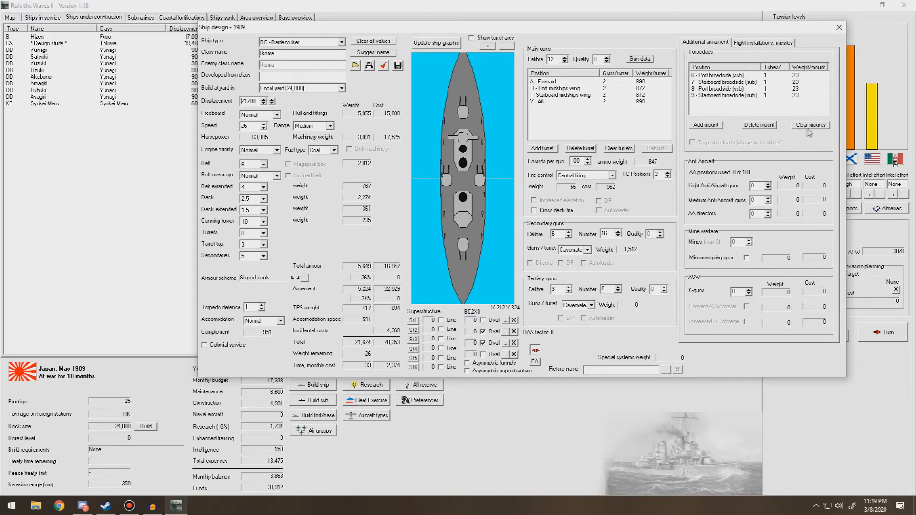
click(809, 124)
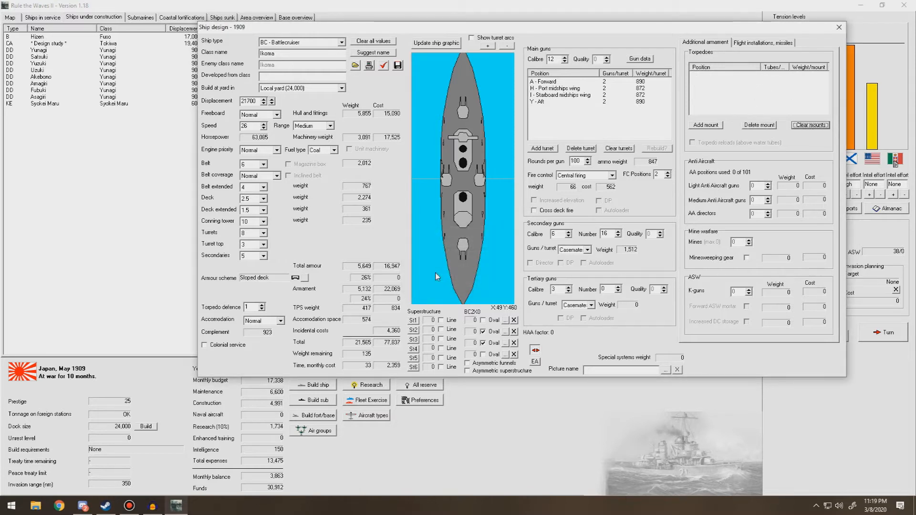
mouse_move(635, 221)
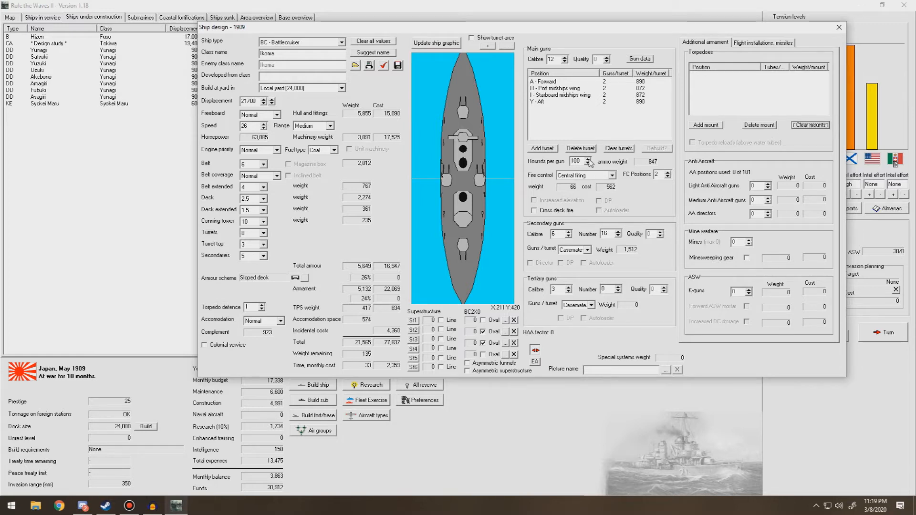
click(590, 159)
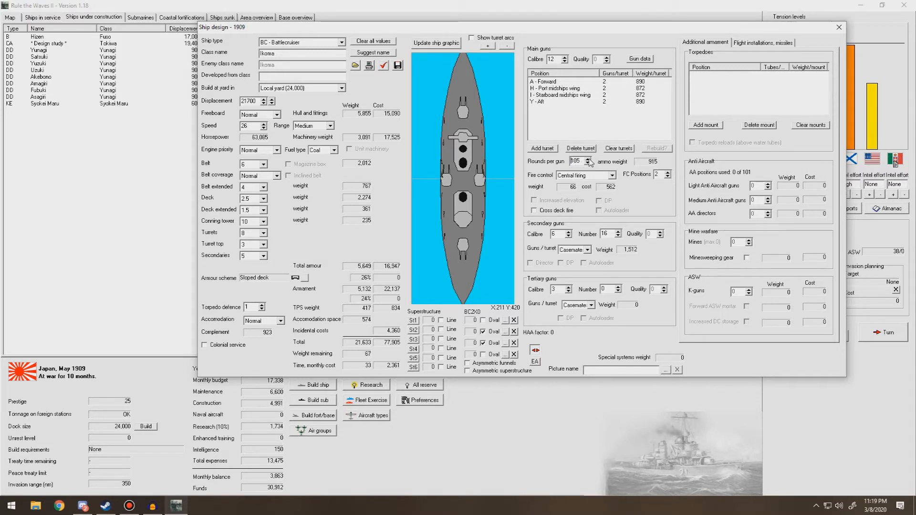
click(589, 159)
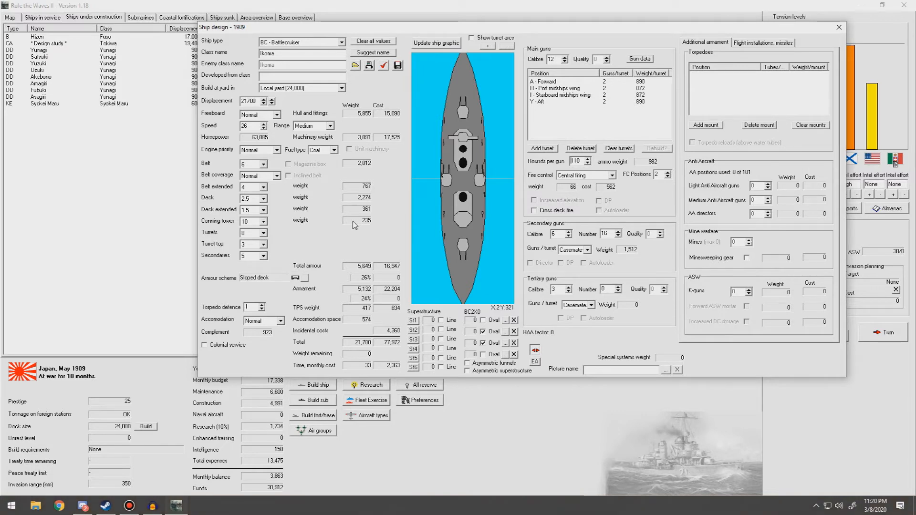
mouse_move(381, 218)
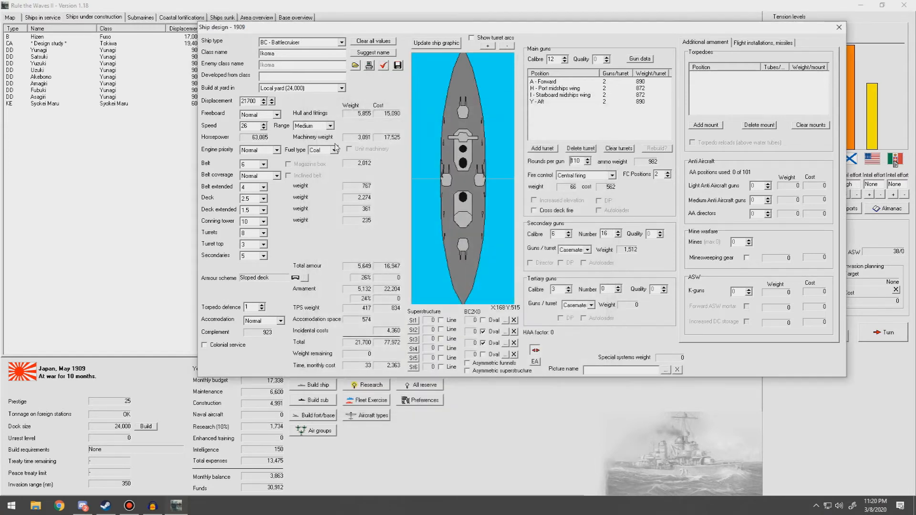
click(383, 65)
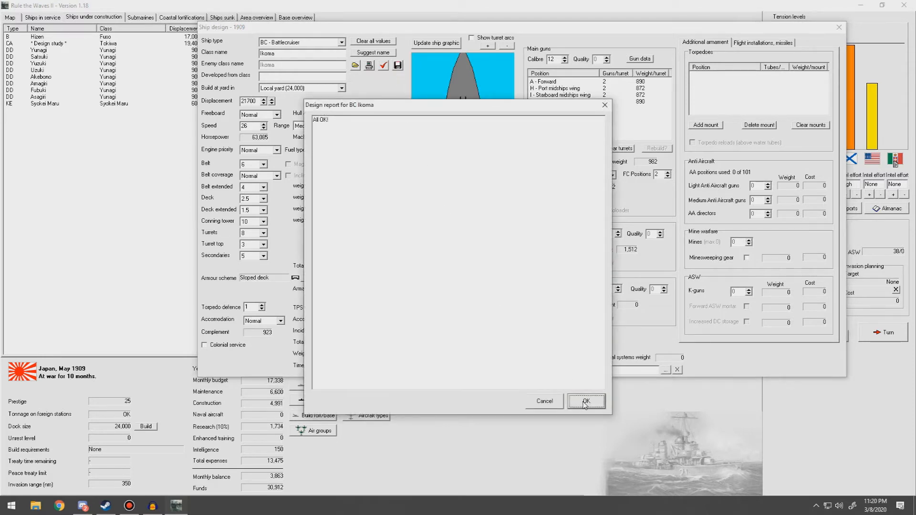
Rename the design class Simpson, save it and start development for construction
click(585, 401)
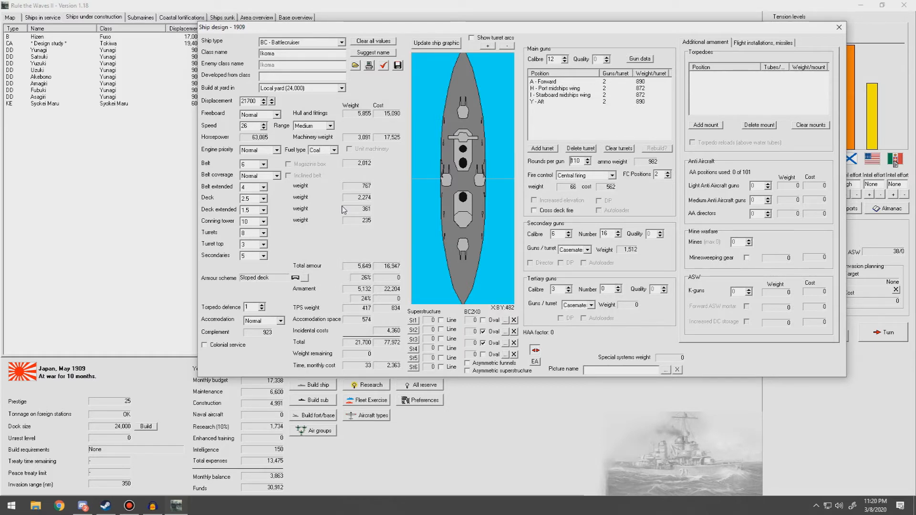
click(275, 53)
text(Simpson)
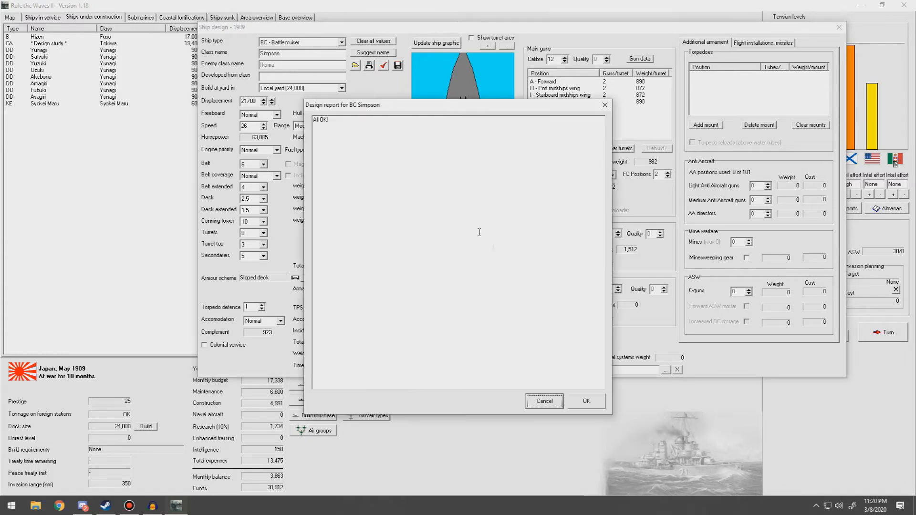
click(586, 401)
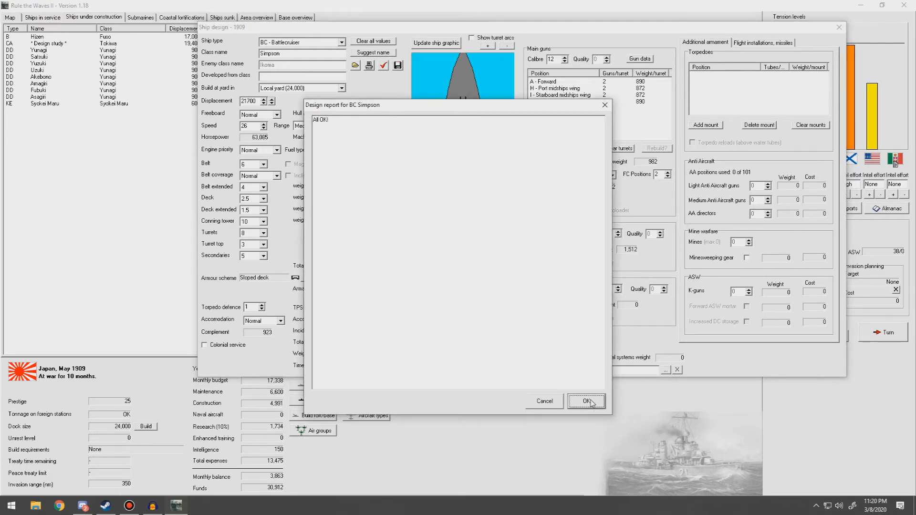
click(585, 401)
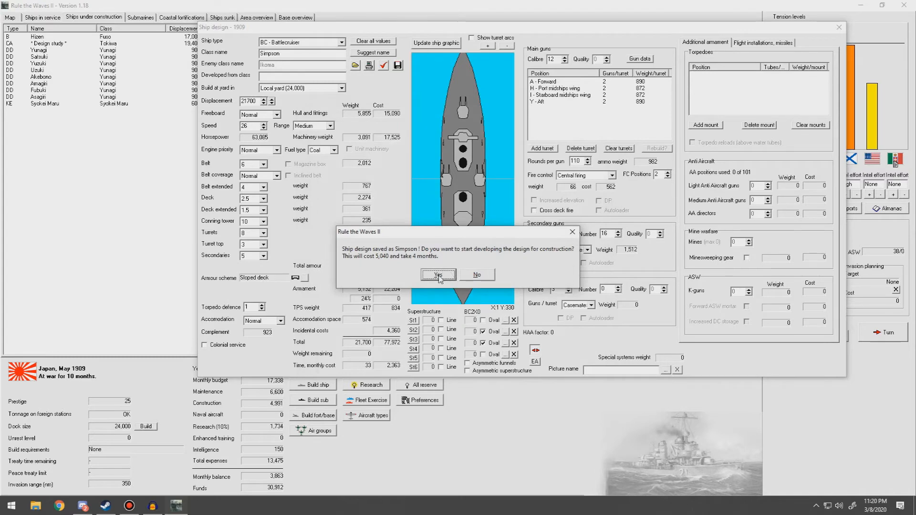
click(438, 275)
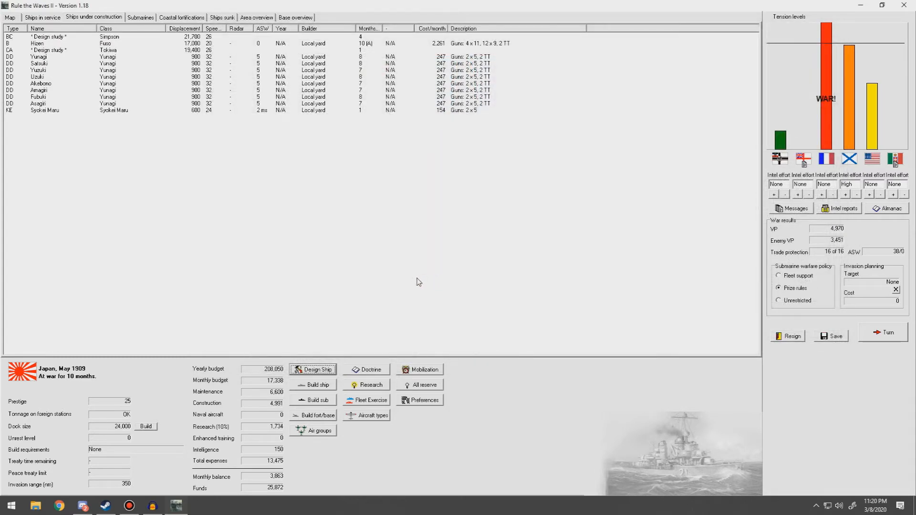
mouse_move(327, 241)
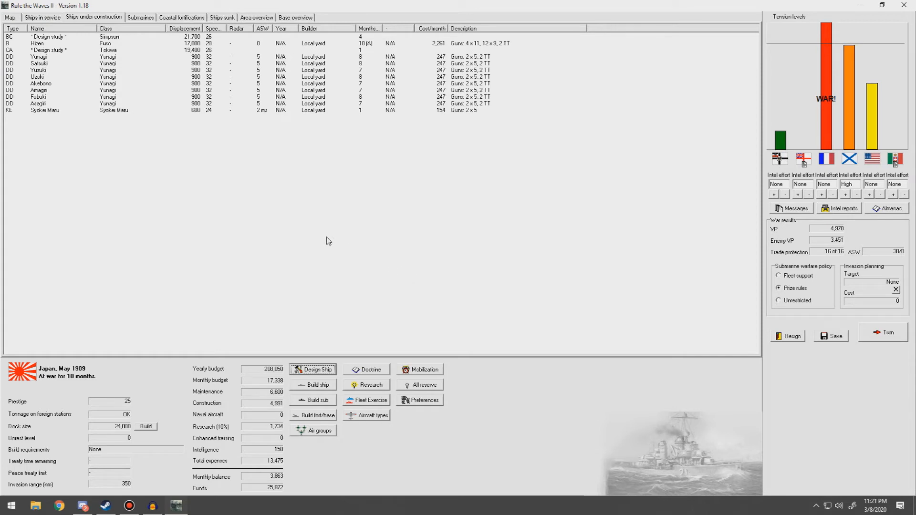
mouse_move(402, 300)
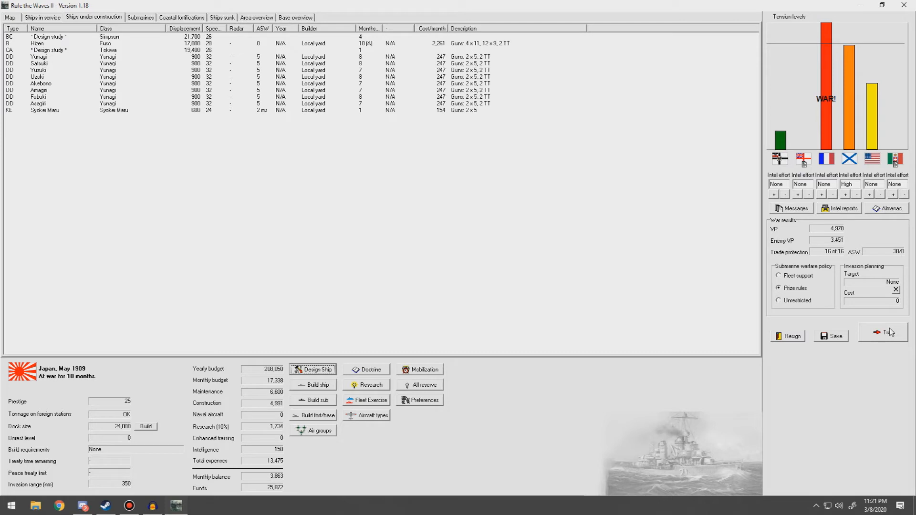
End the turn to advance the campaign to the strategic map
click(9, 17)
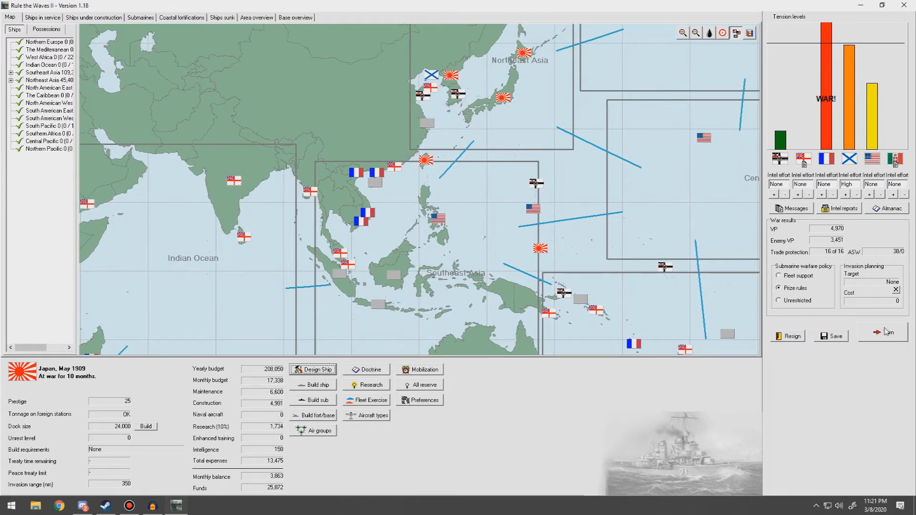
Acknowledge the Syokei Maru commissioning and buy the British fire control rights
click(886, 333)
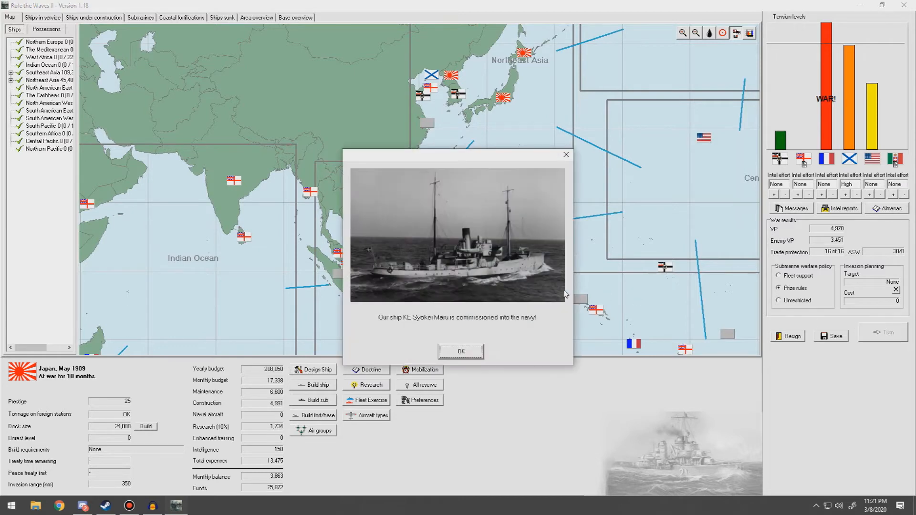
click(460, 352)
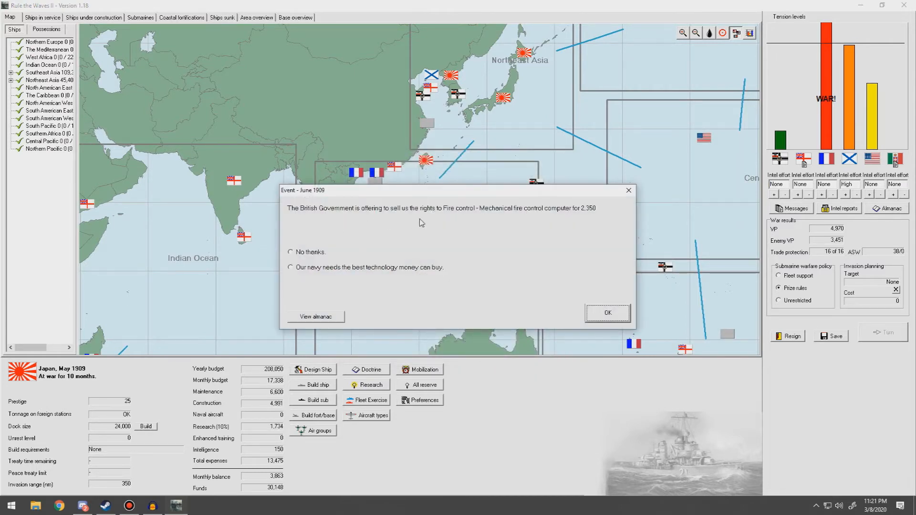
mouse_move(549, 221)
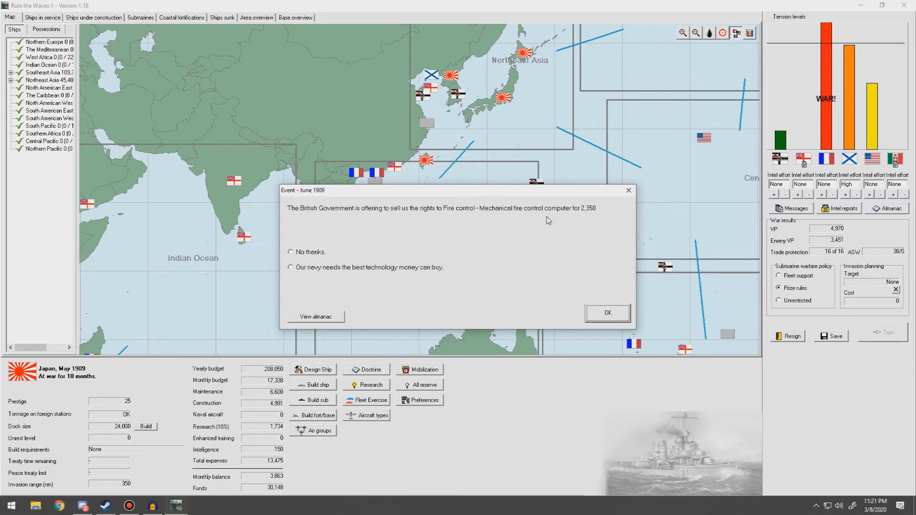
click(291, 267)
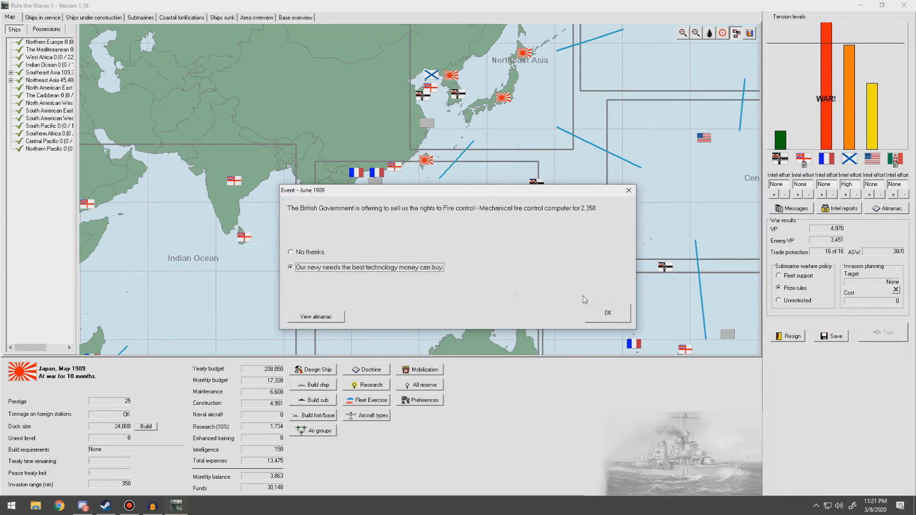
click(606, 312)
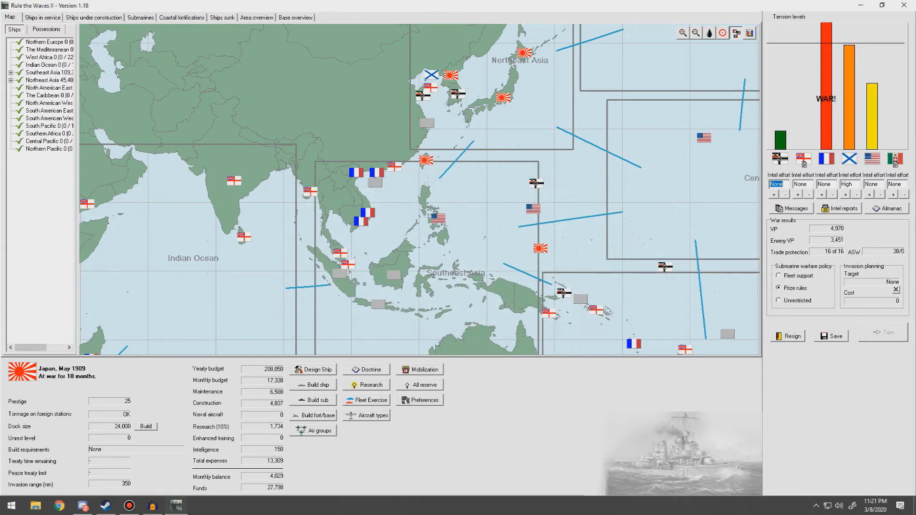
Acknowledge the fire control breakthrough, submarine summary and Italy's victory points notice
click(885, 332)
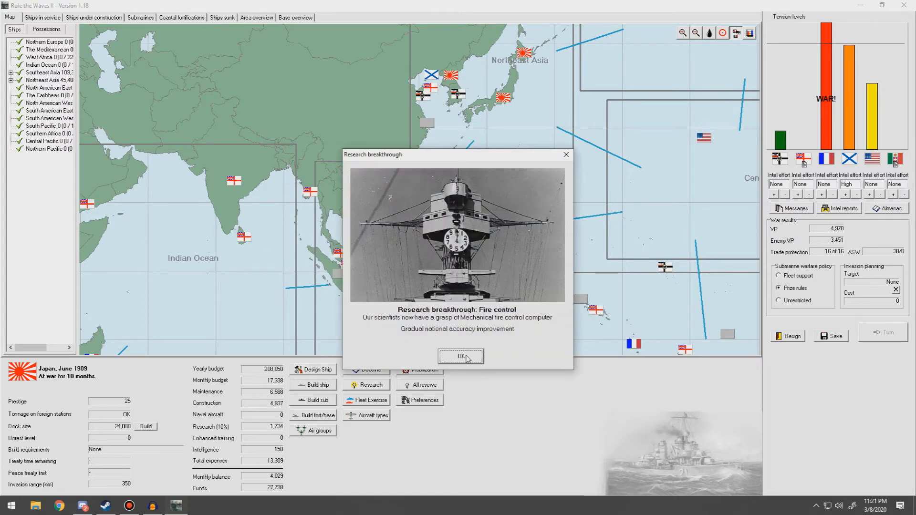
click(461, 357)
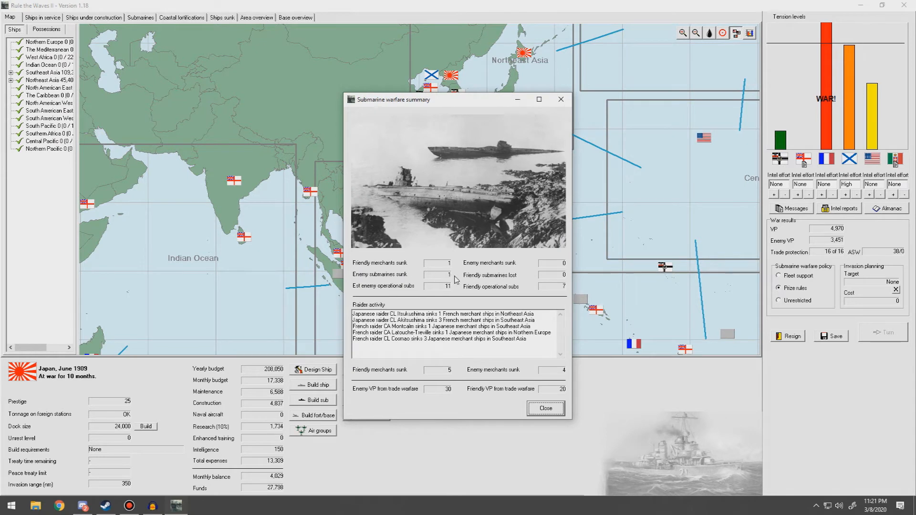
mouse_move(539, 381)
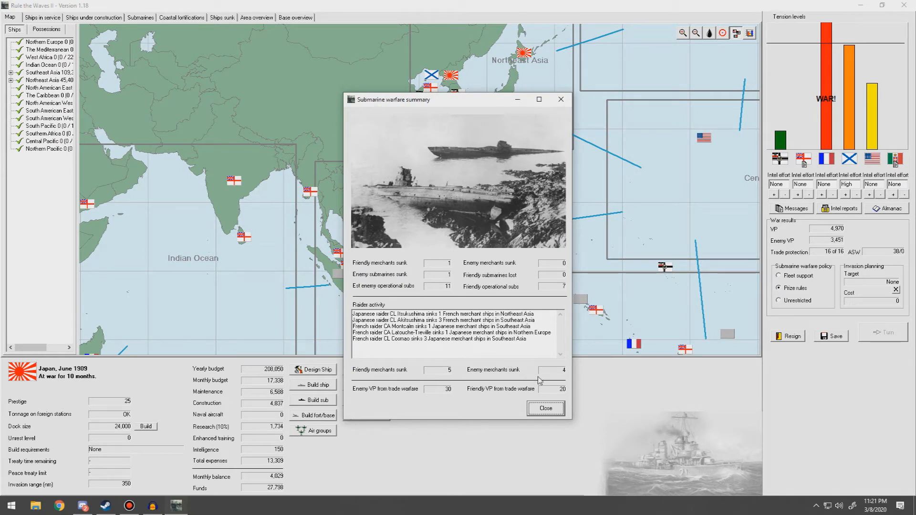
mouse_move(543, 378)
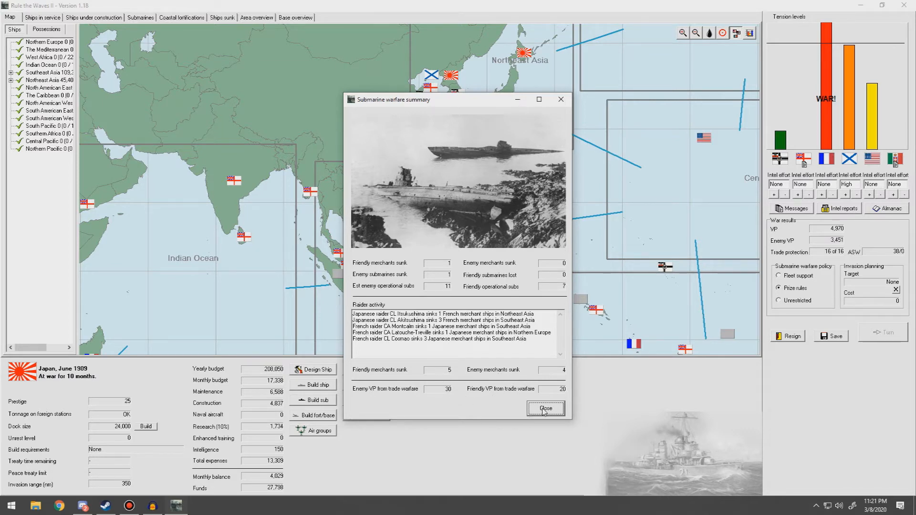
click(544, 407)
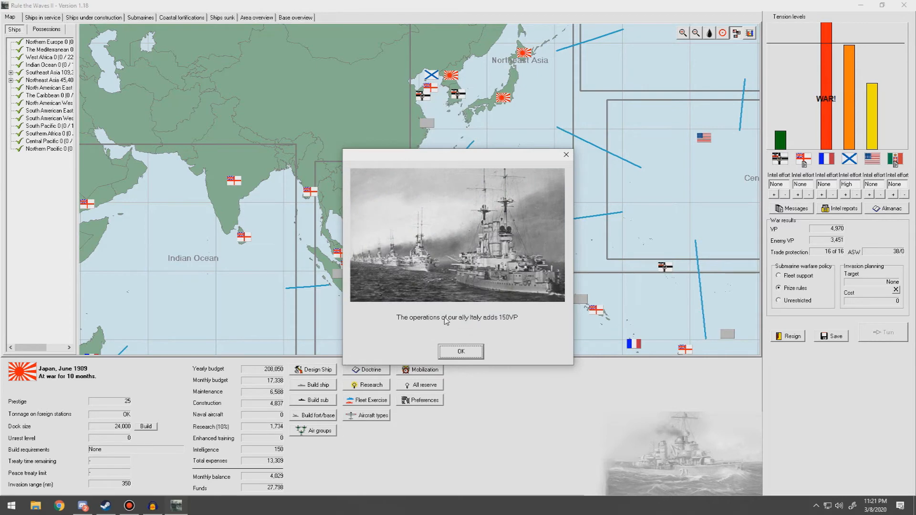
mouse_move(517, 324)
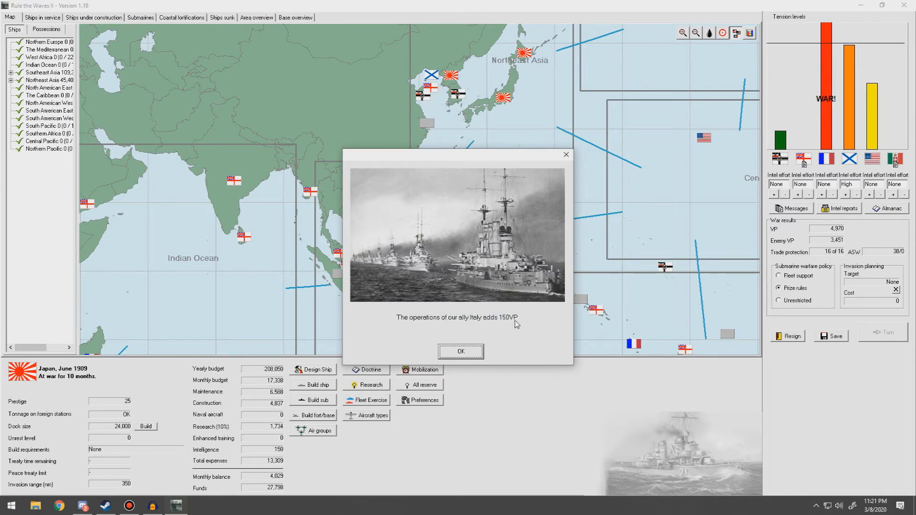
click(460, 351)
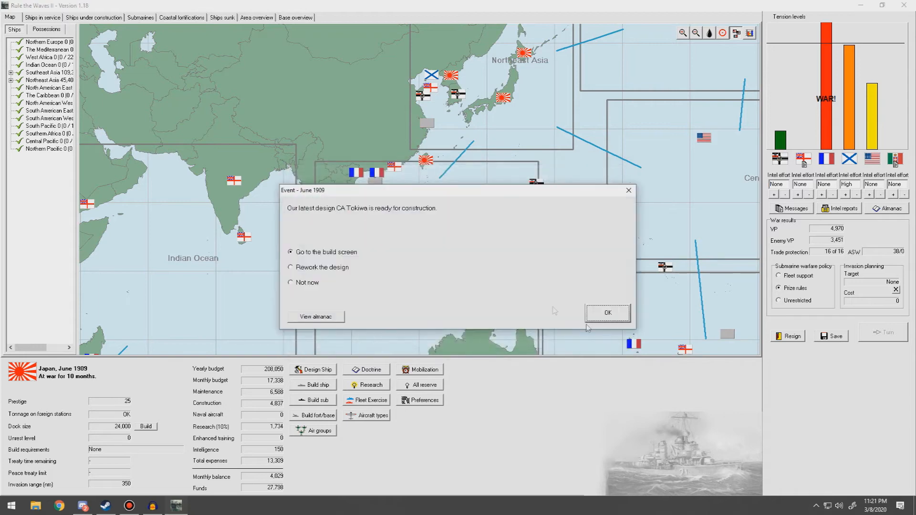
mouse_move(544, 313)
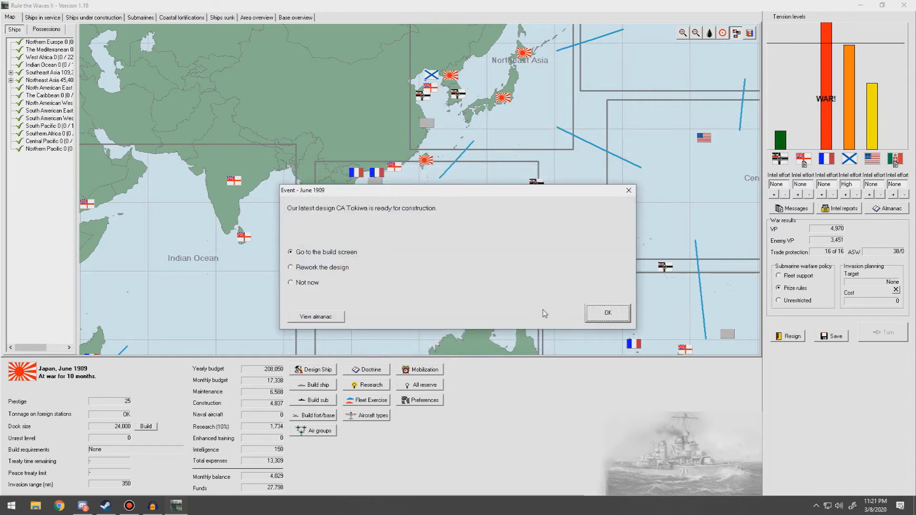
Order two Tokiwa-class armoured cruisers, Tokiwa and Nisshin, then return to the strategic map
click(607, 312)
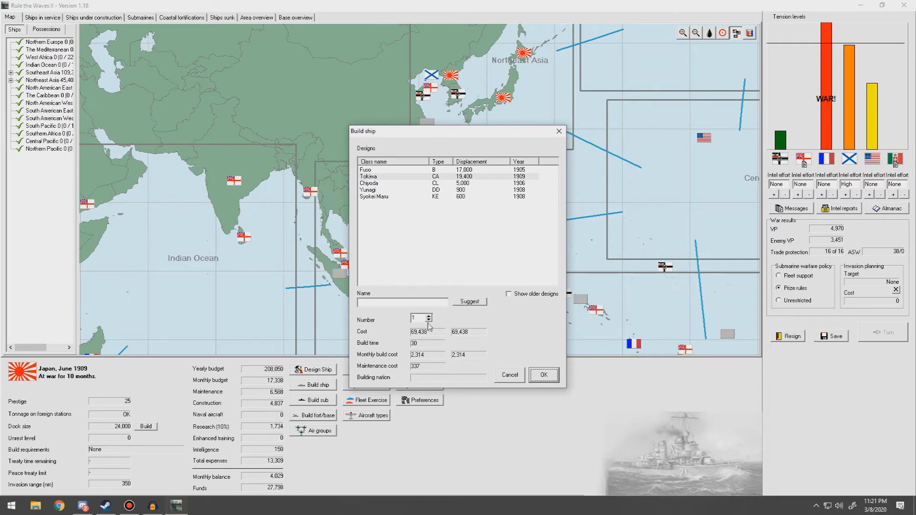
click(429, 315)
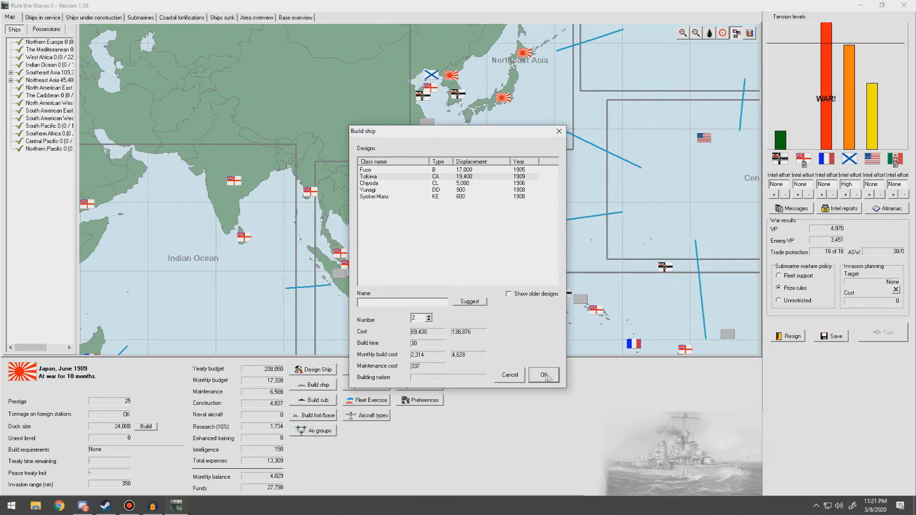
click(543, 375)
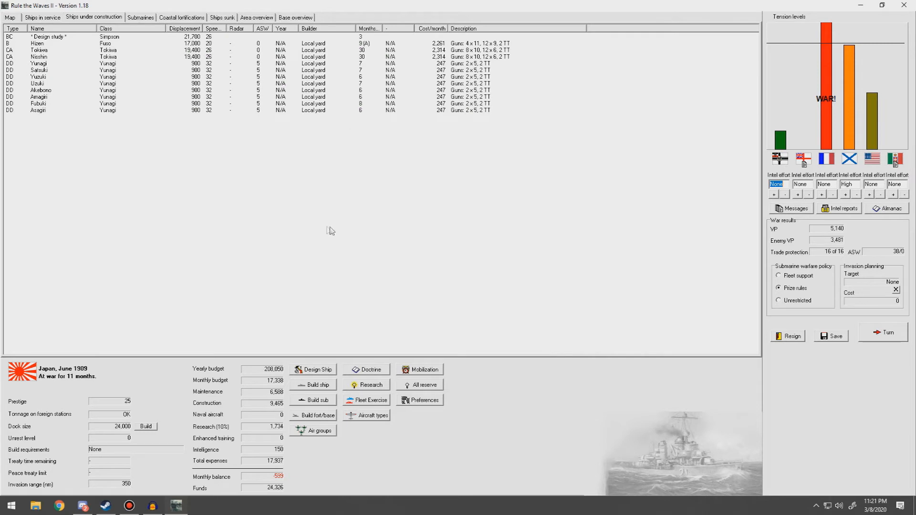
mouse_move(276, 137)
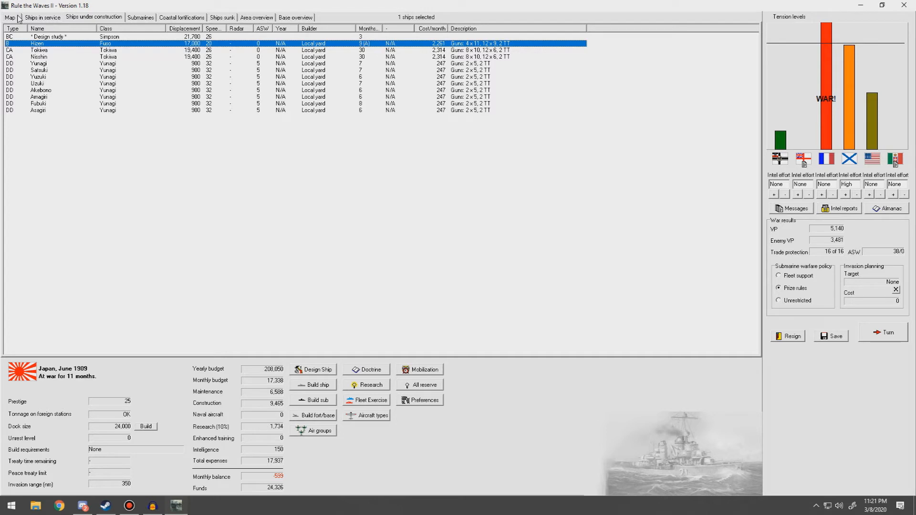
click(10, 17)
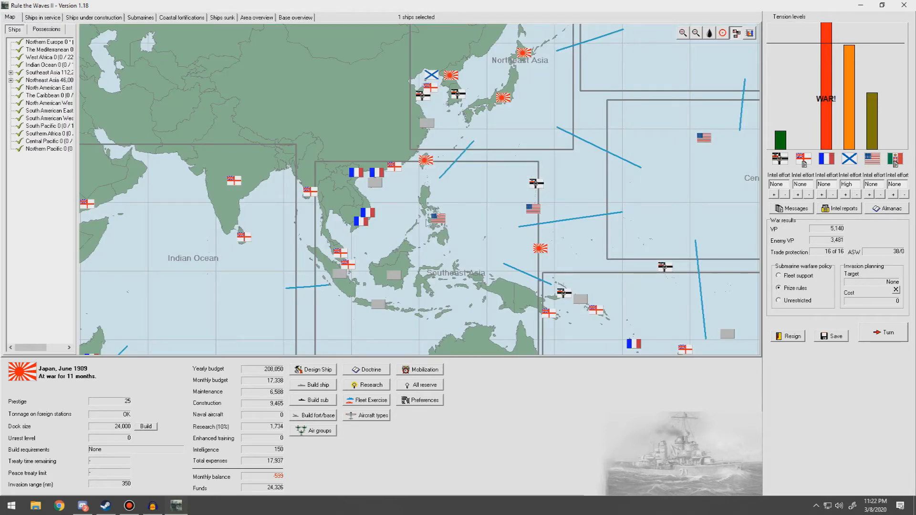
mouse_move(310, 93)
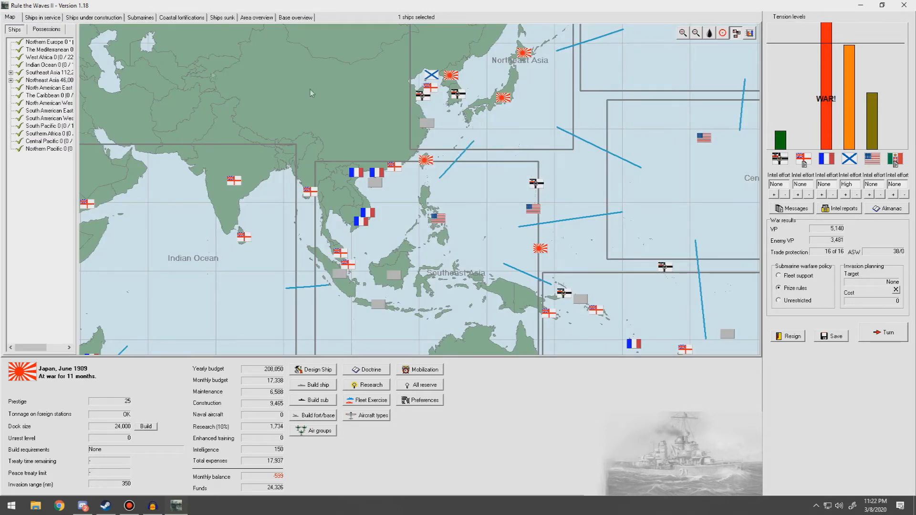
mouse_move(463, 201)
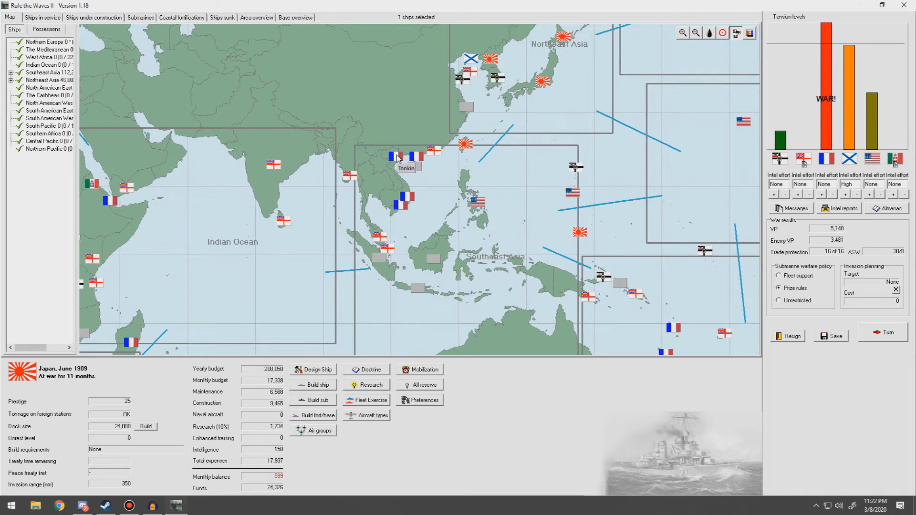
click(722, 33)
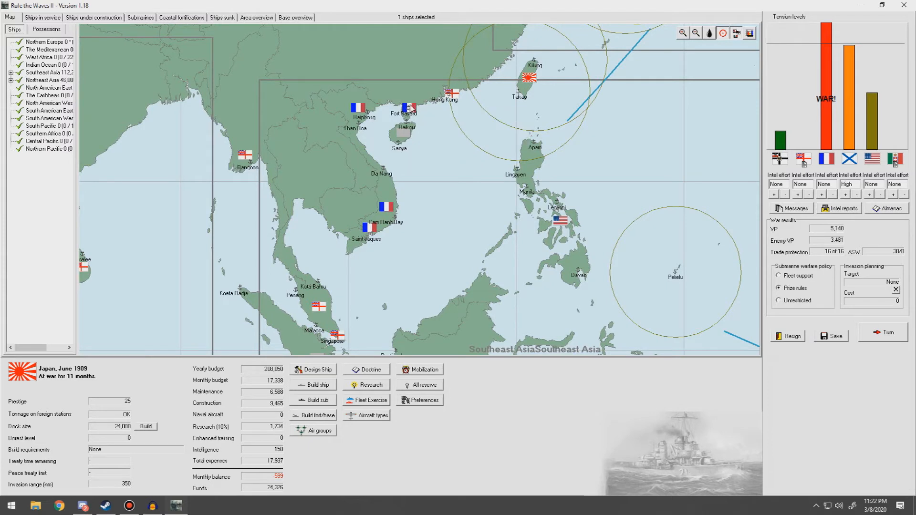
mouse_move(410, 111)
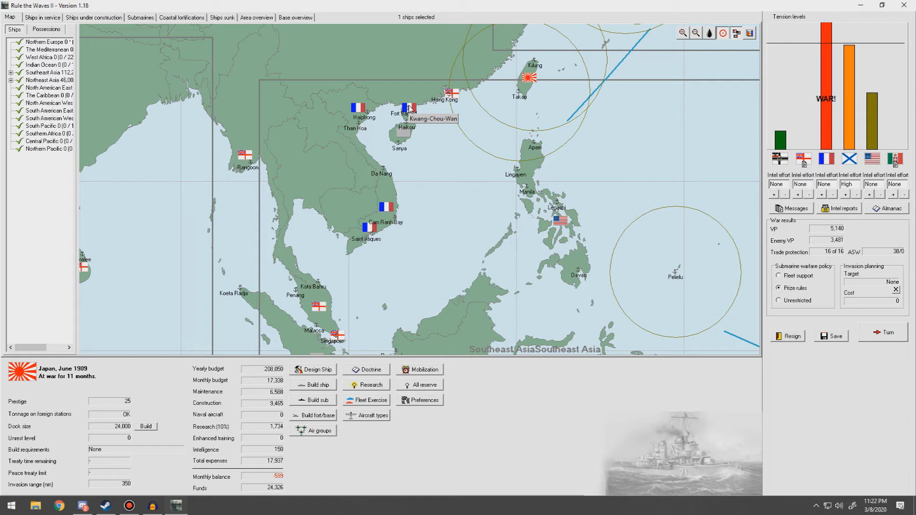
mouse_move(445, 205)
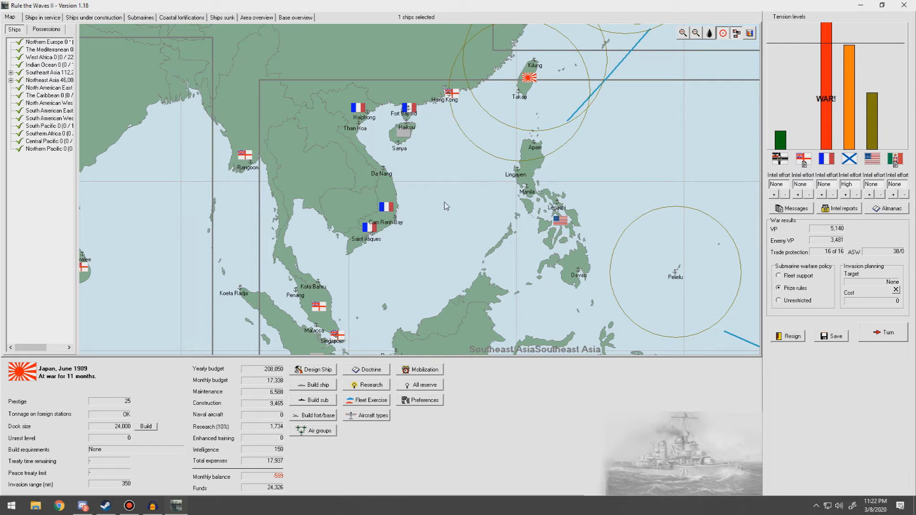
mouse_move(362, 111)
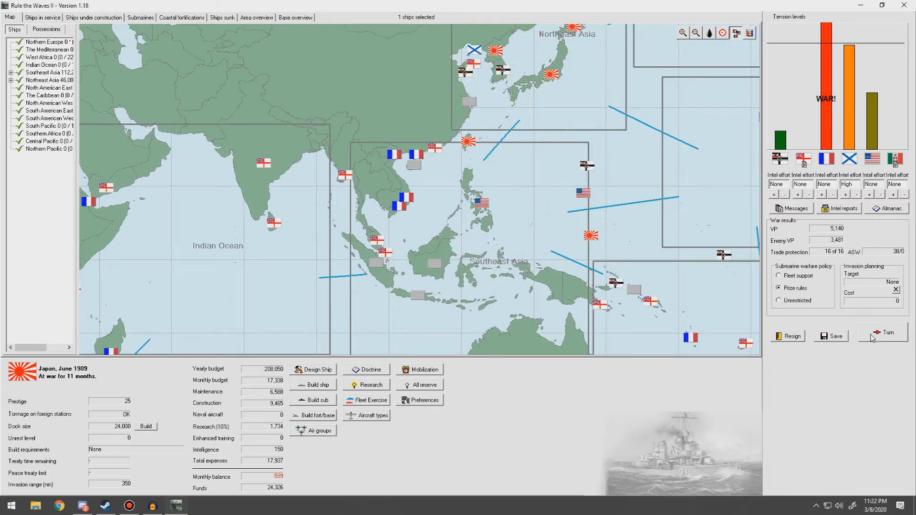
mouse_move(830, 355)
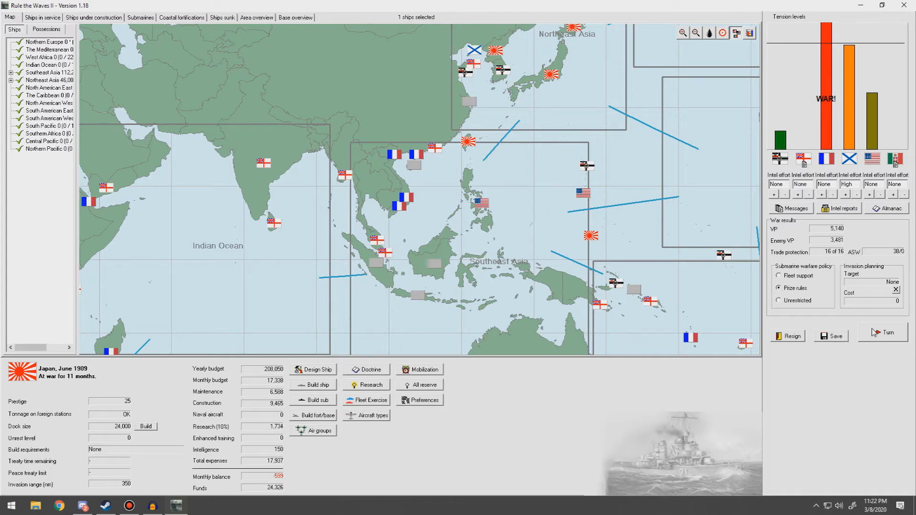
click(883, 332)
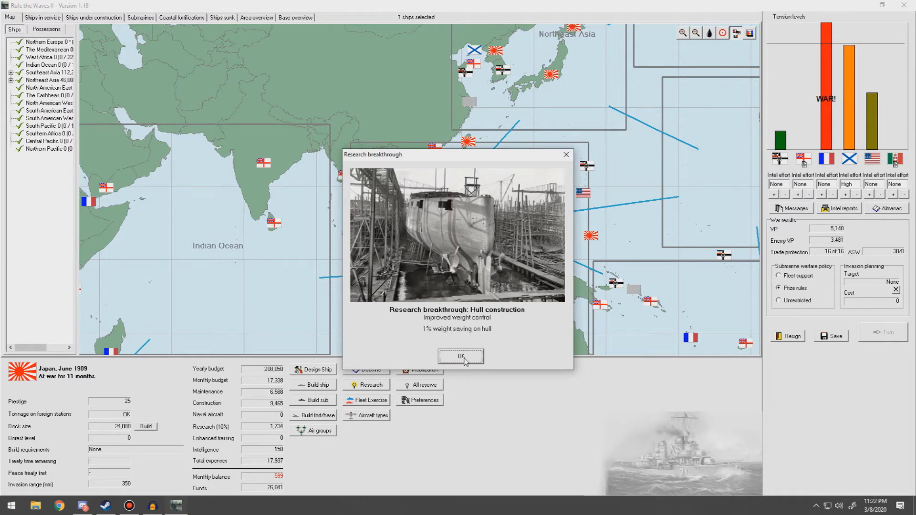
Dismiss the hull research, submarine summary, British VP and Italian-French battle messages
click(460, 356)
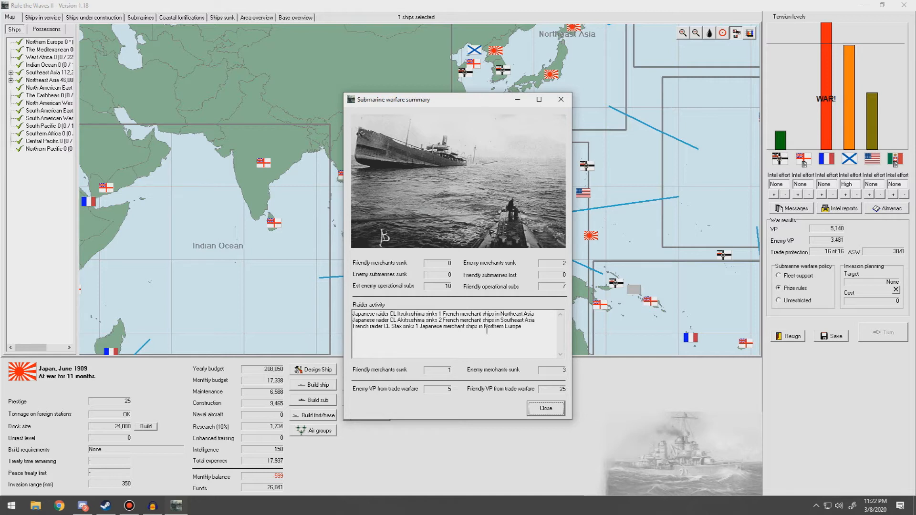
mouse_move(504, 371)
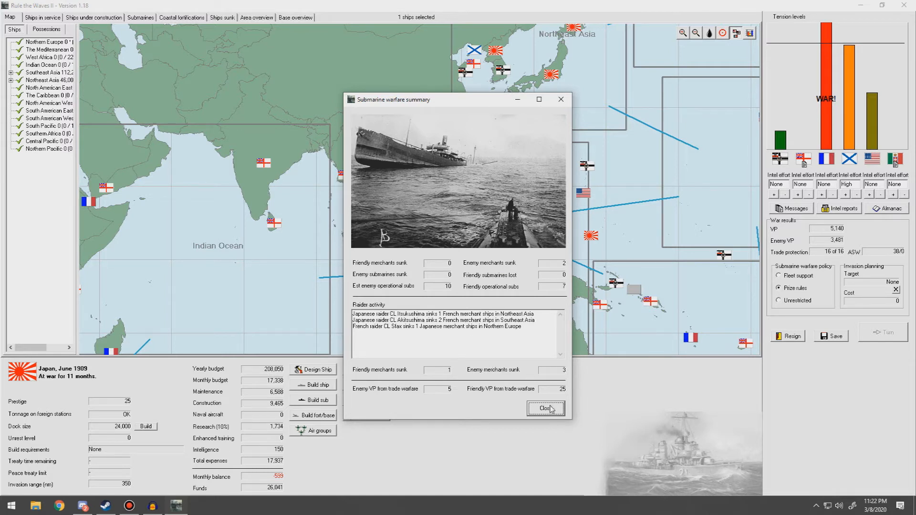
click(545, 408)
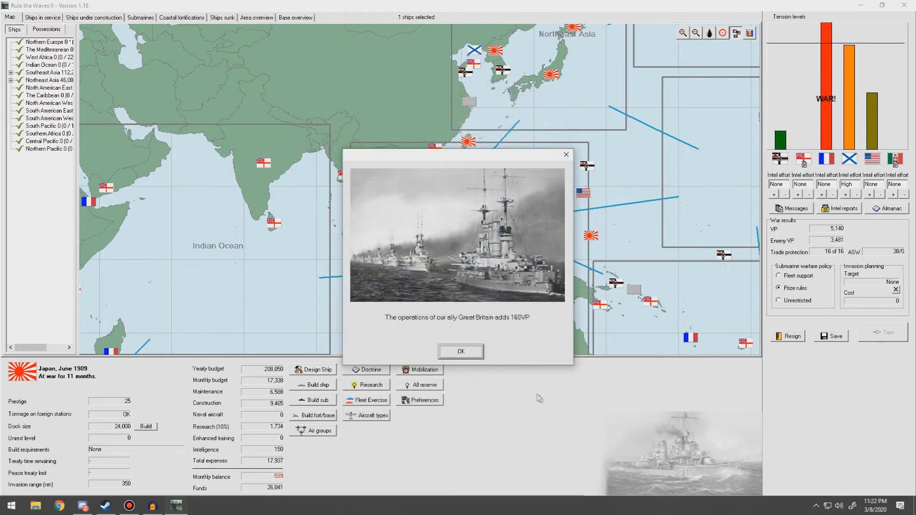
mouse_move(522, 330)
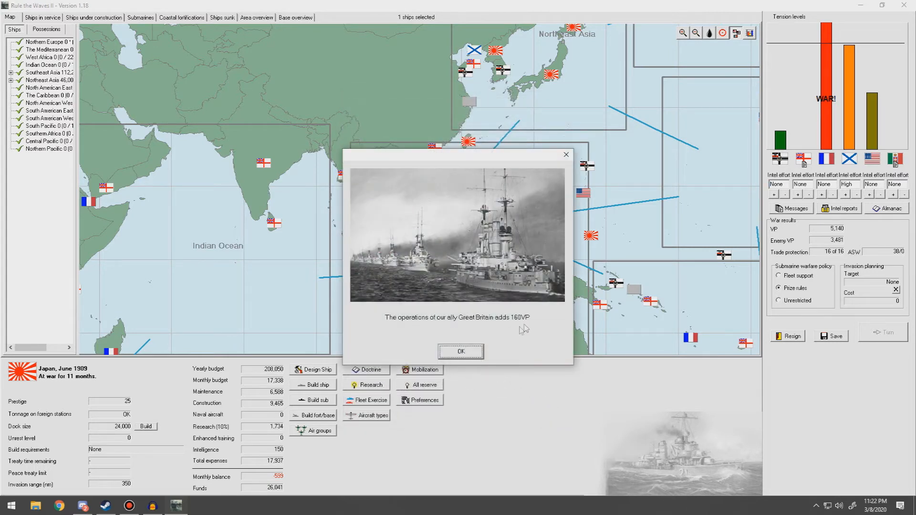
click(460, 351)
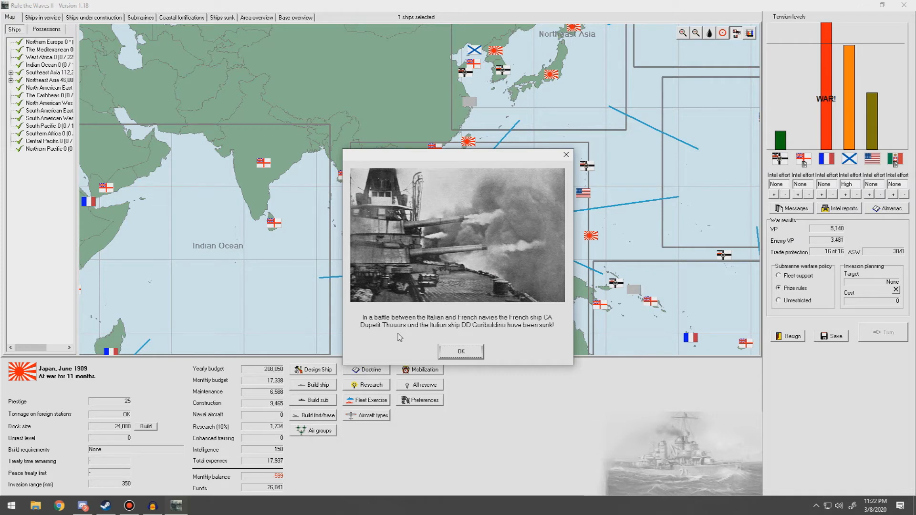
mouse_move(425, 340)
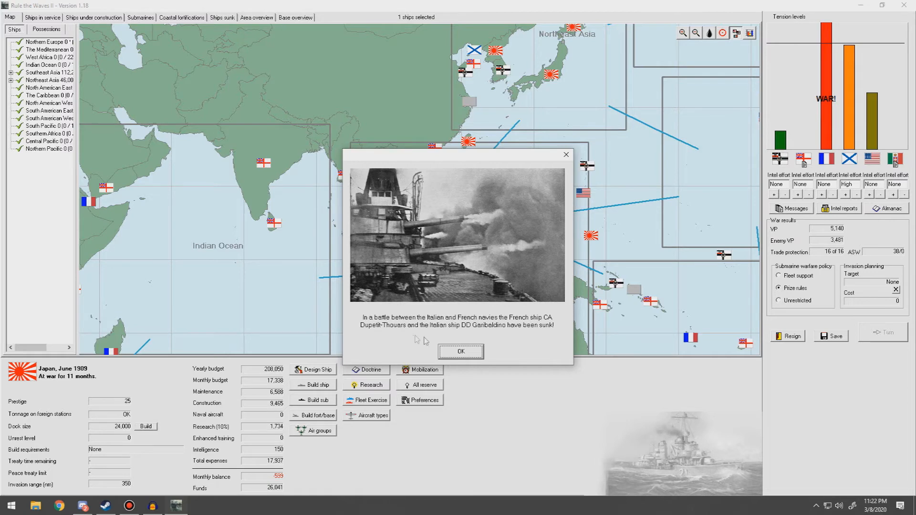
click(461, 351)
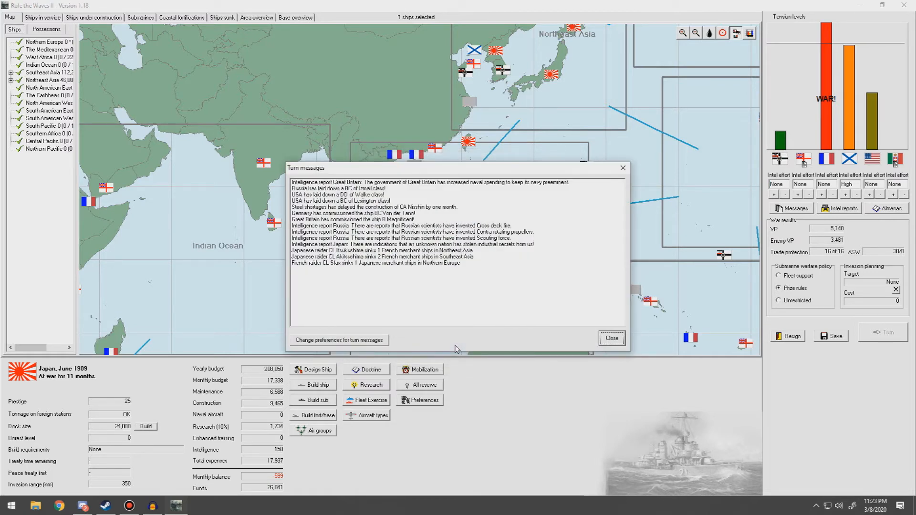
click(611, 337)
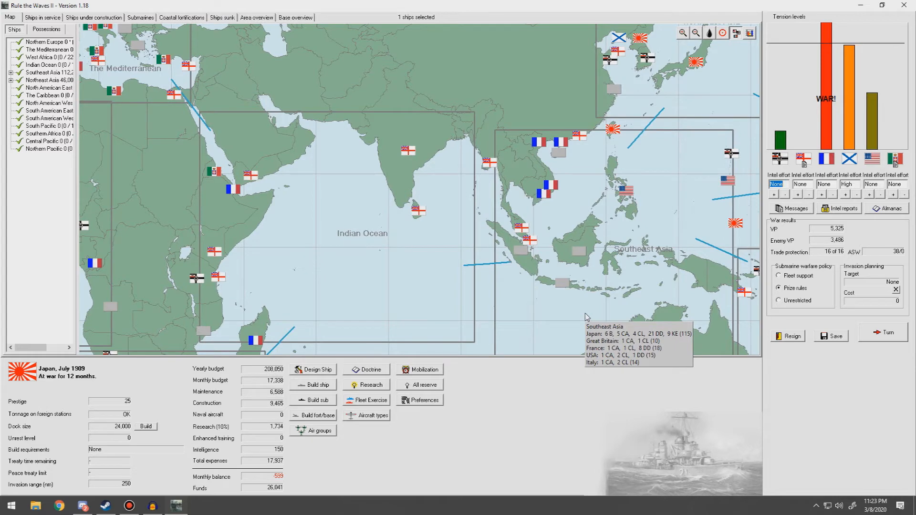
mouse_move(372, 259)
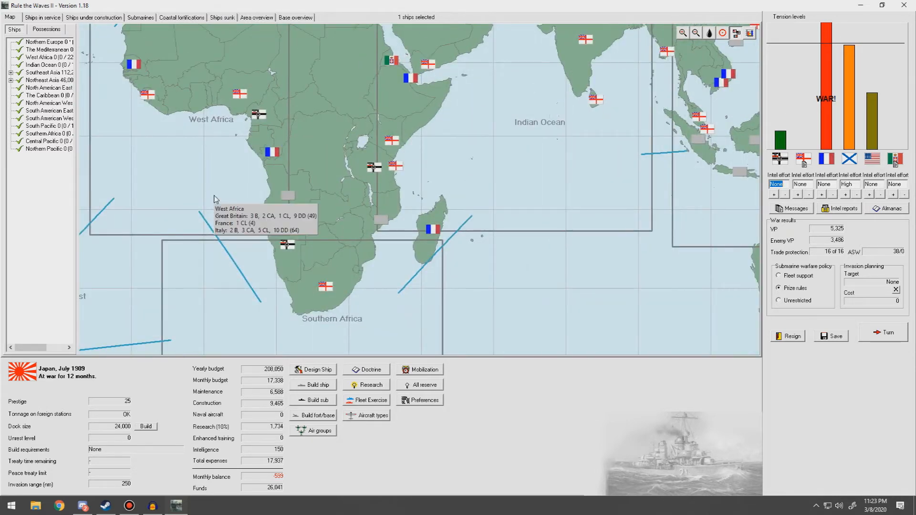
mouse_move(342, 299)
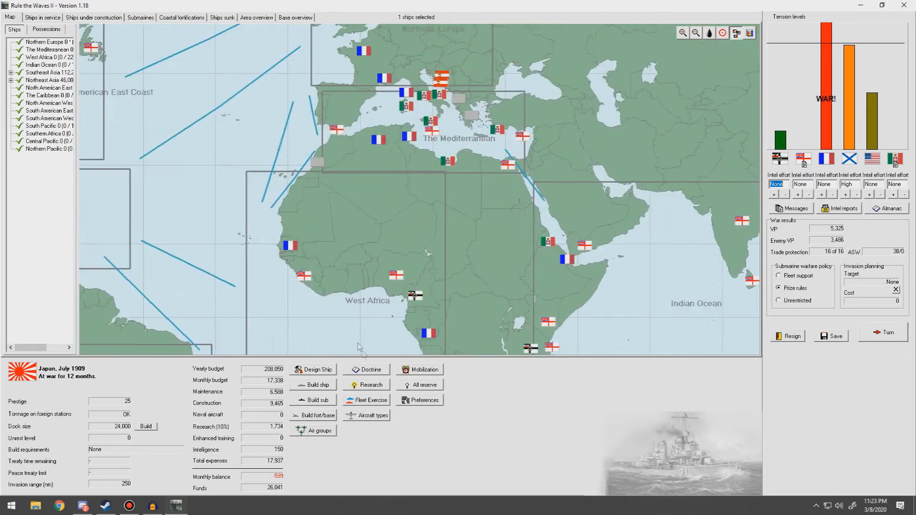
mouse_move(333, 51)
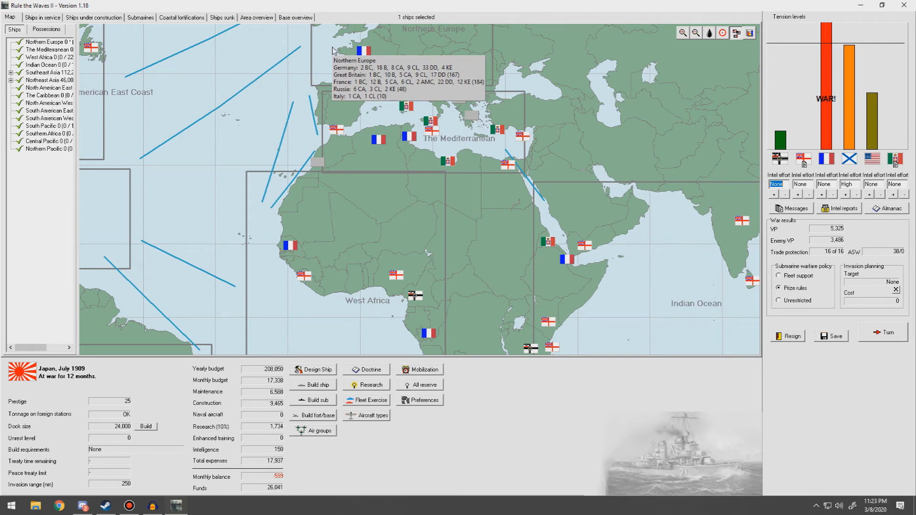
mouse_move(373, 120)
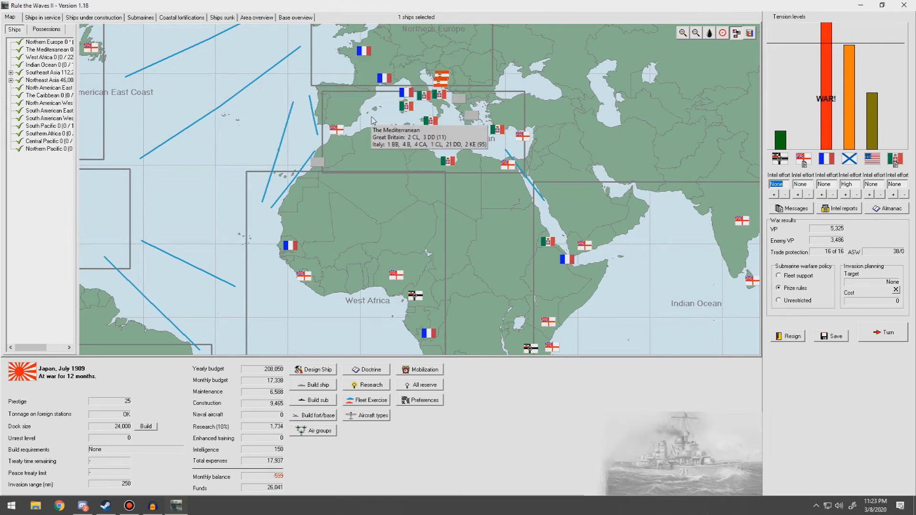
mouse_move(315, 226)
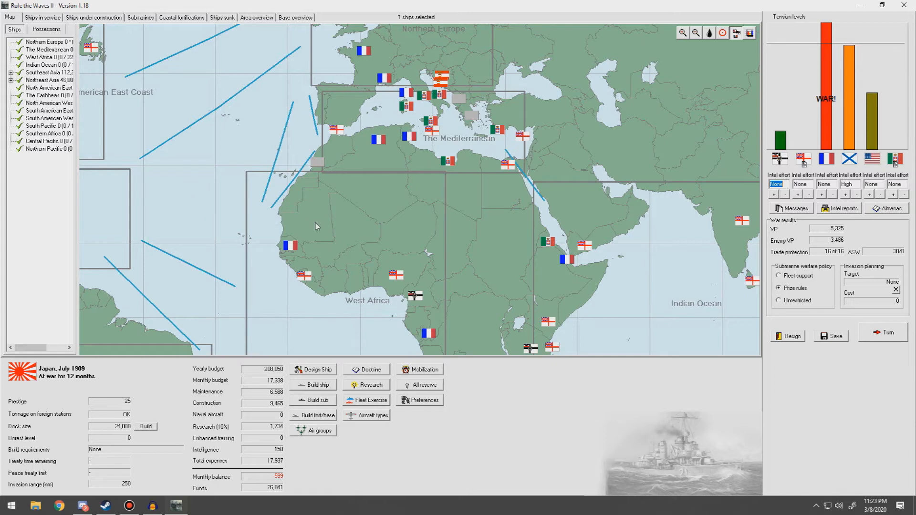
mouse_move(210, 193)
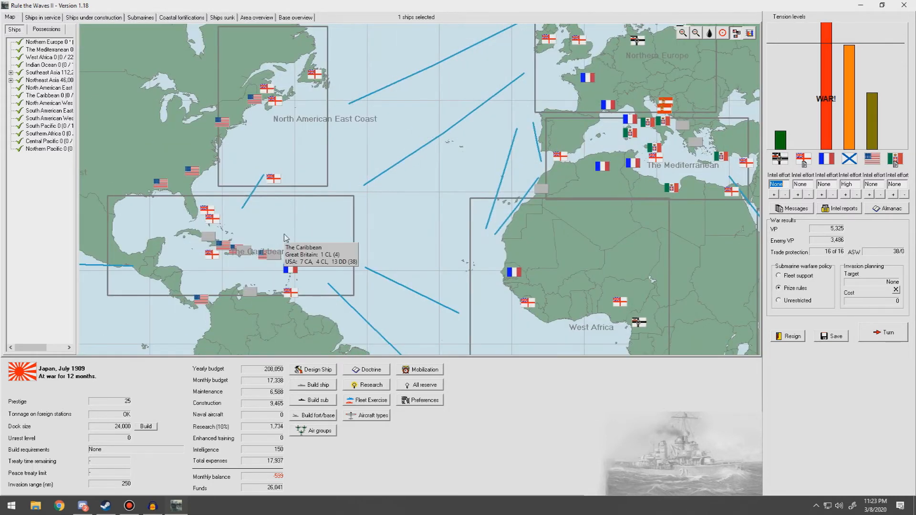
mouse_move(139, 155)
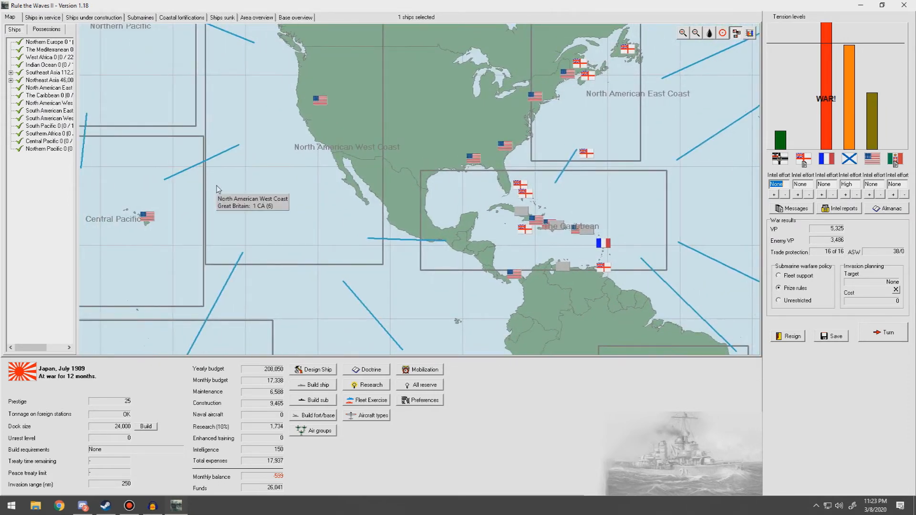
mouse_move(170, 94)
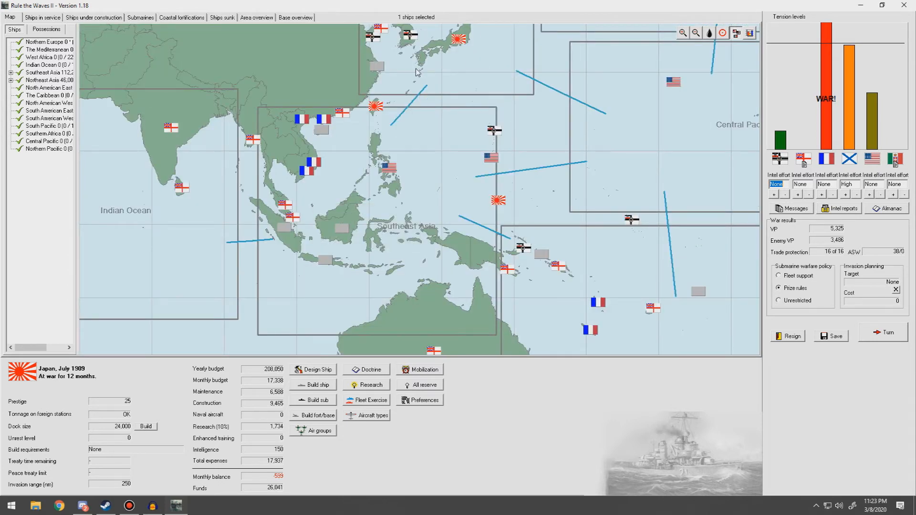
mouse_move(416, 73)
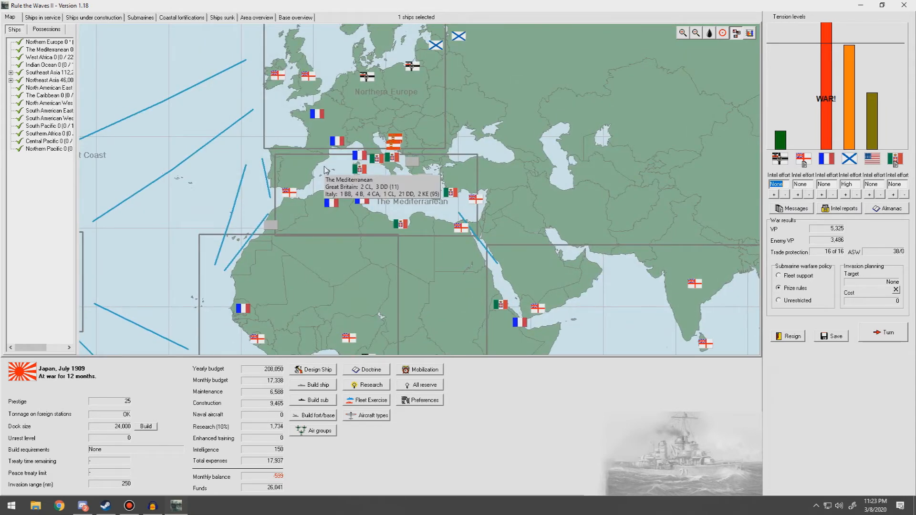
mouse_move(292, 119)
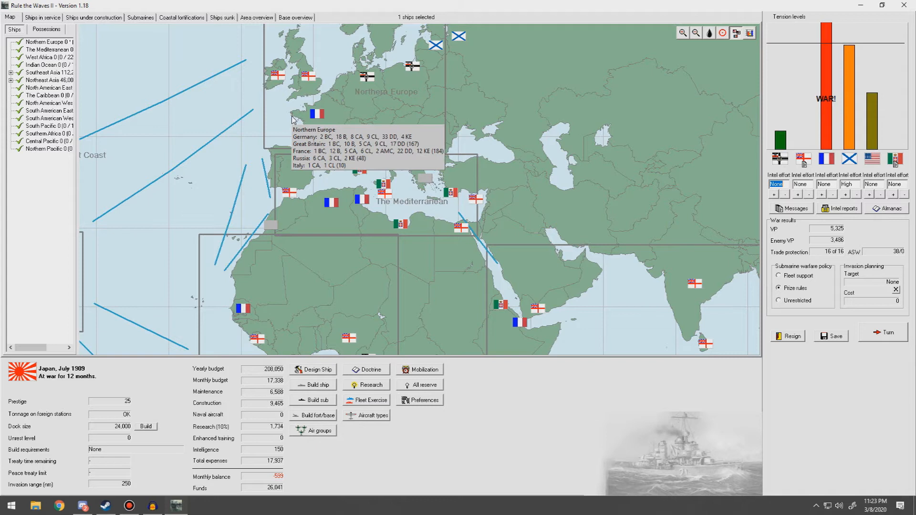
mouse_move(333, 103)
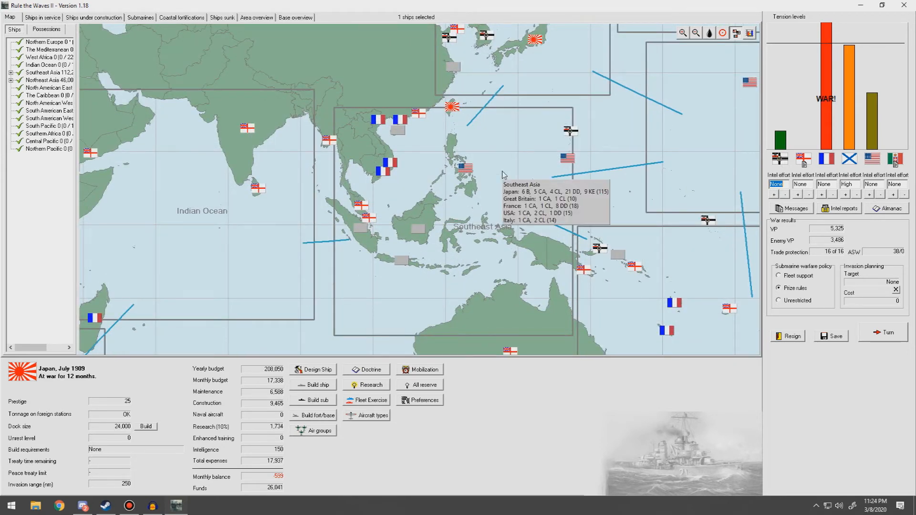
click(93, 18)
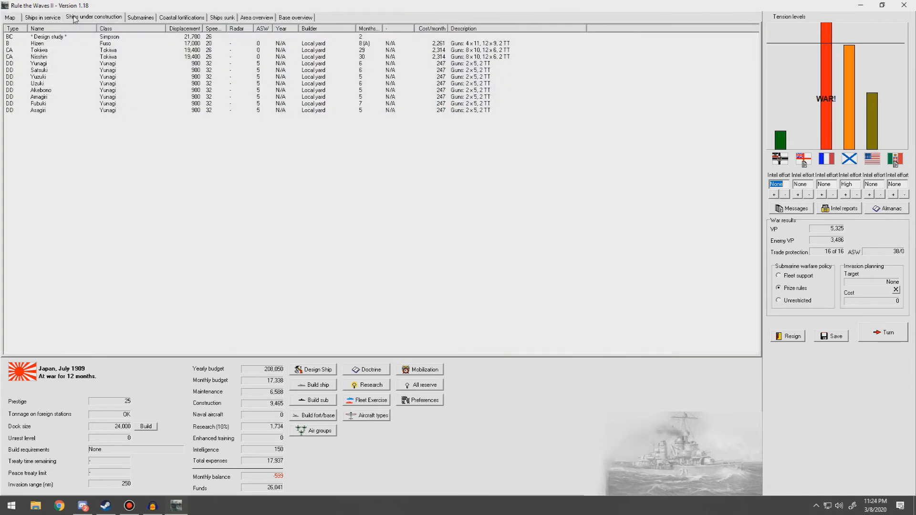
mouse_move(340, 306)
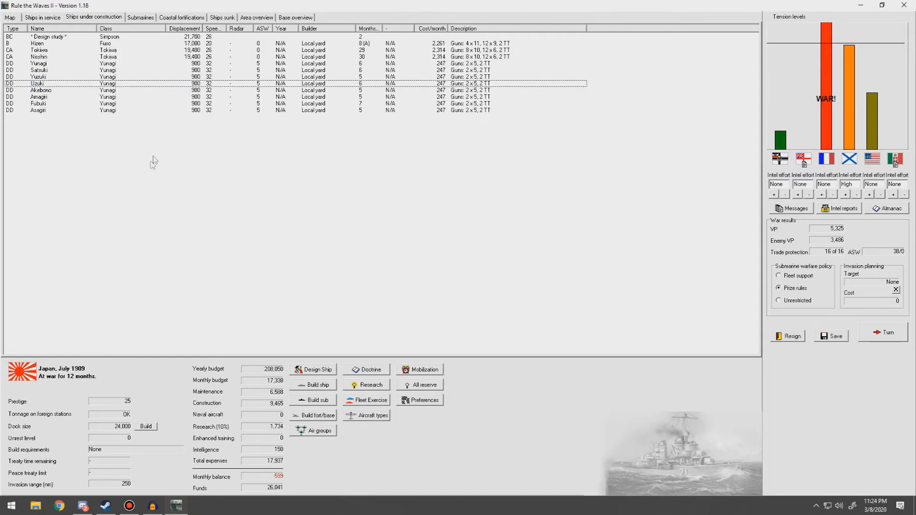
click(222, 18)
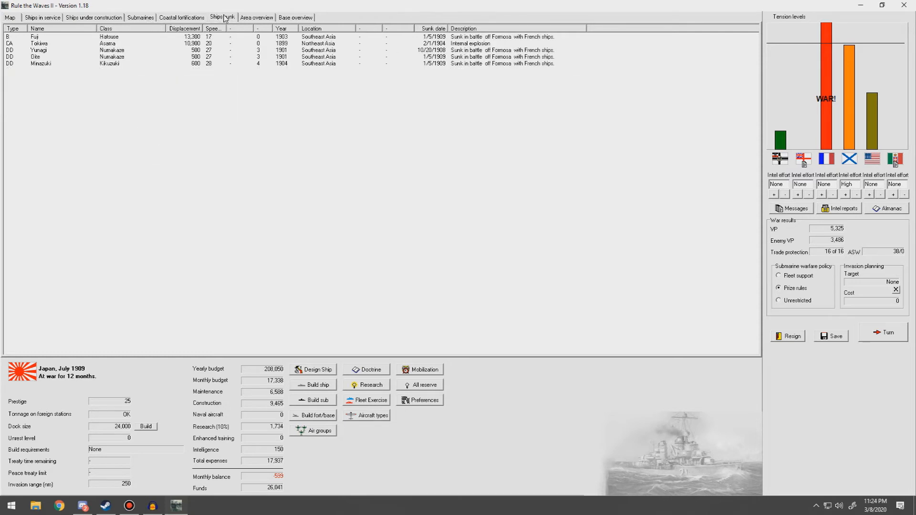
click(181, 18)
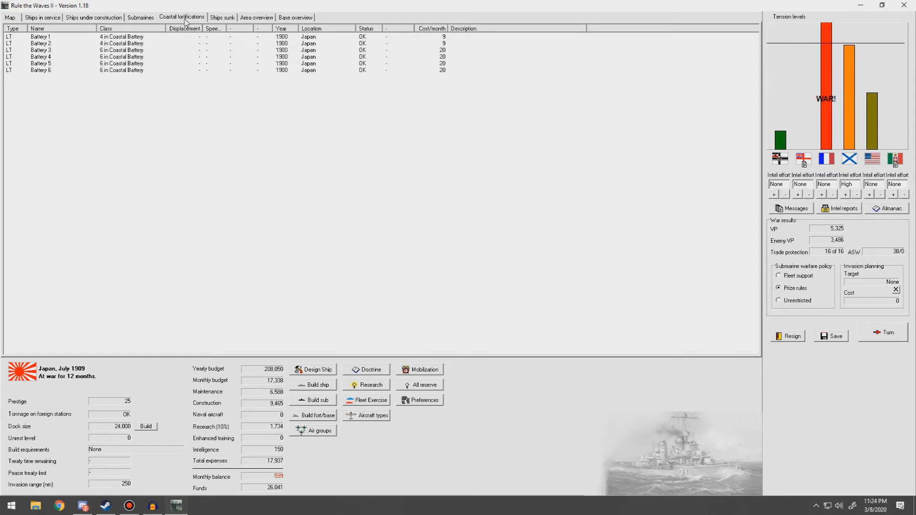
click(257, 17)
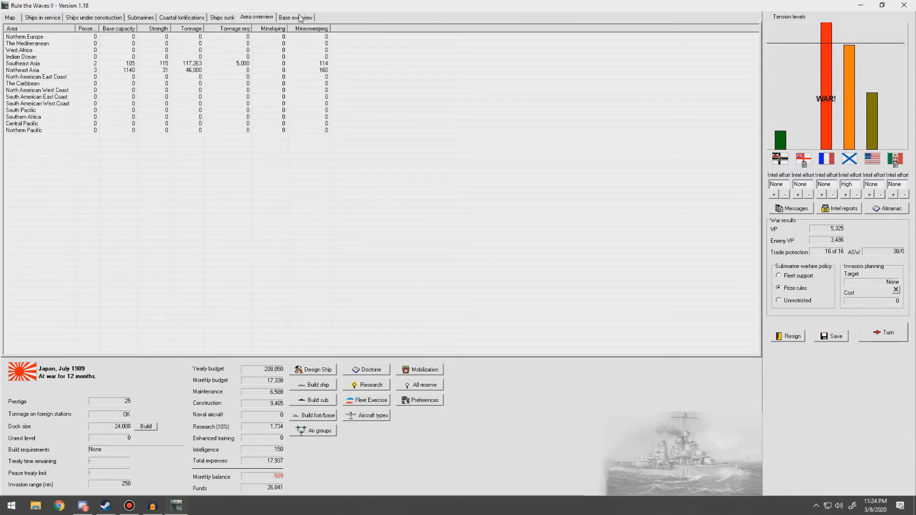
click(294, 17)
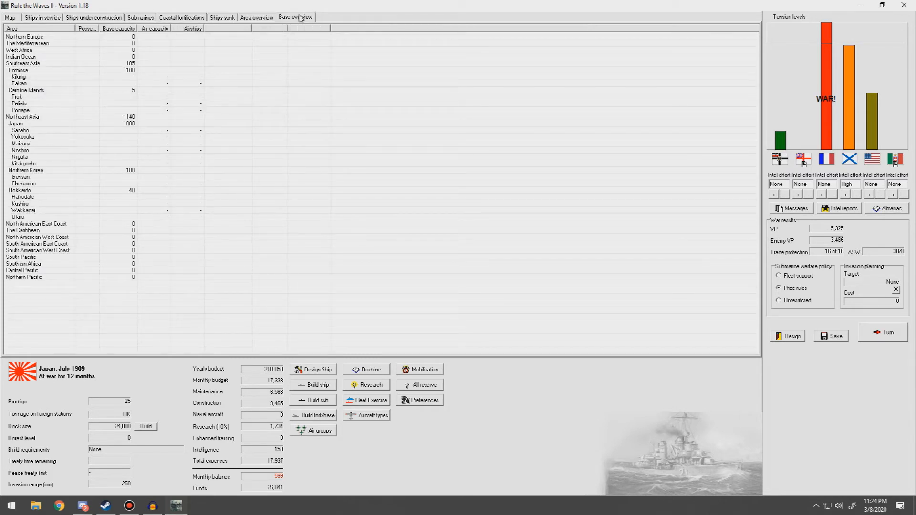
click(10, 17)
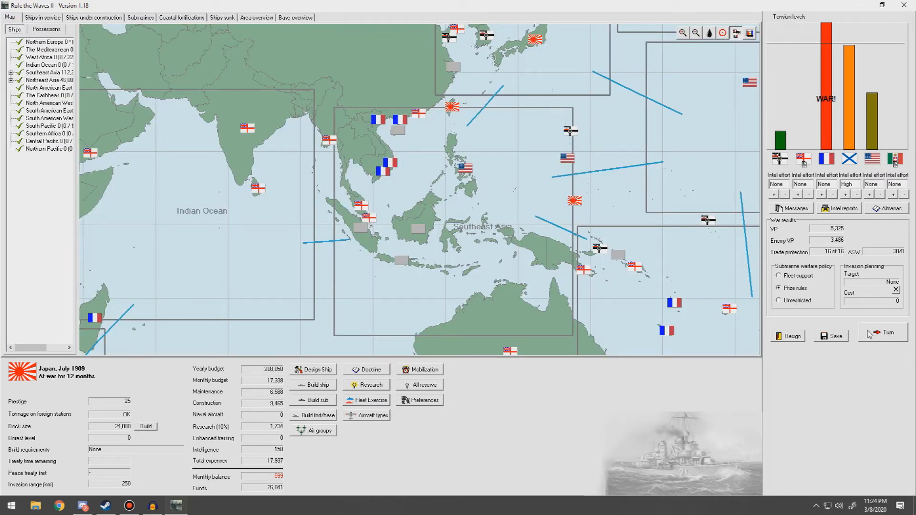
End the turn and dismiss the Suwo, research, submarine summary and French cruiser notices
click(887, 332)
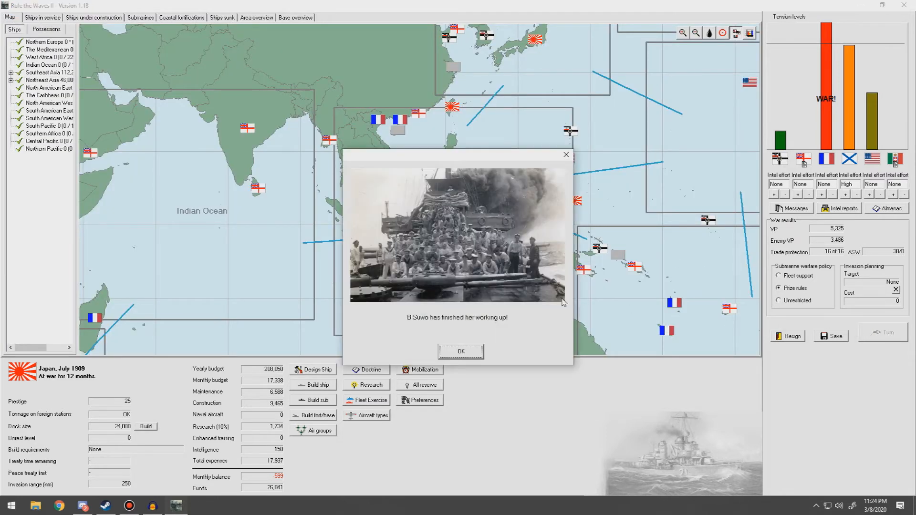
mouse_move(434, 336)
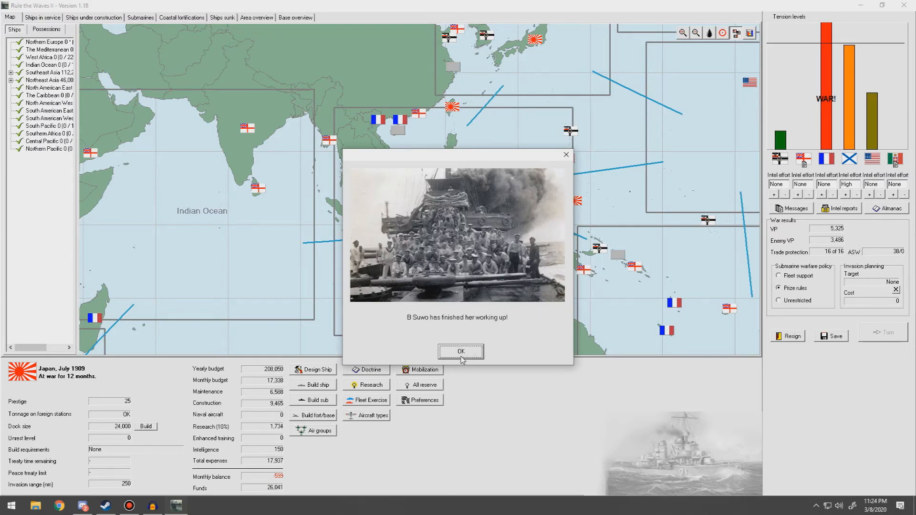
click(460, 351)
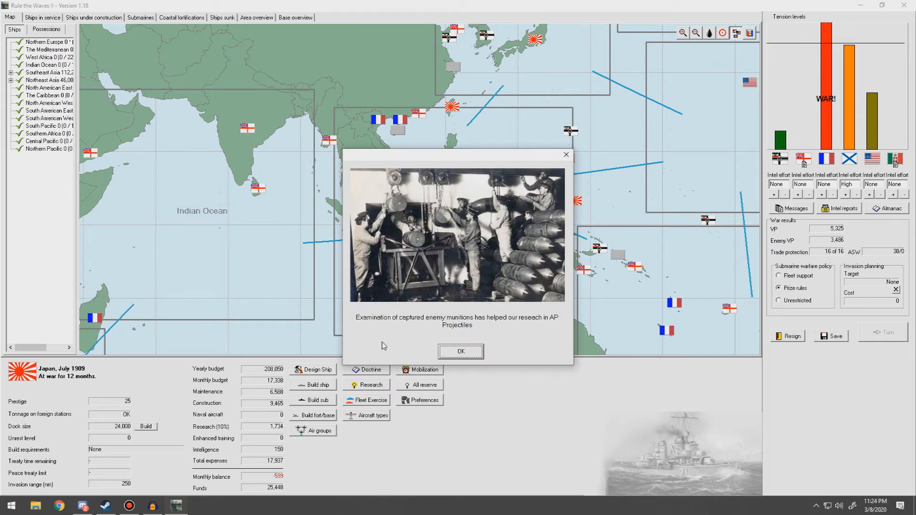
click(460, 351)
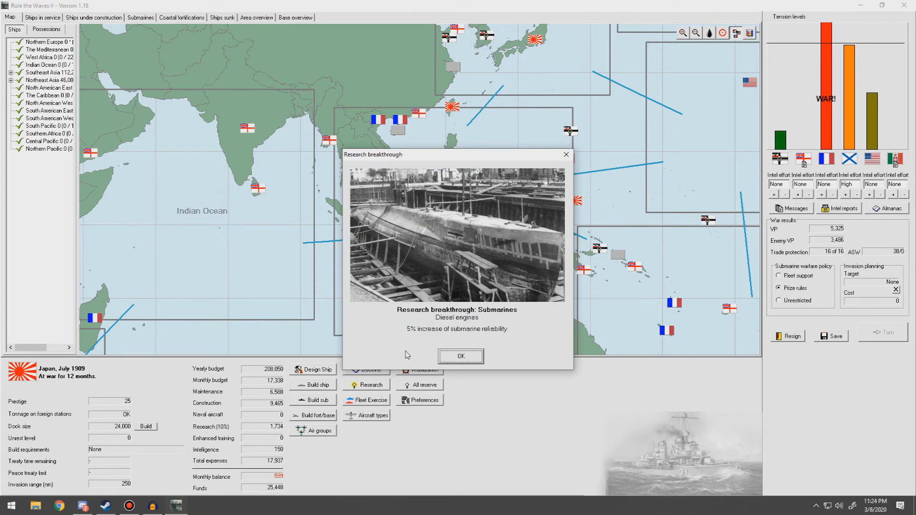
click(460, 356)
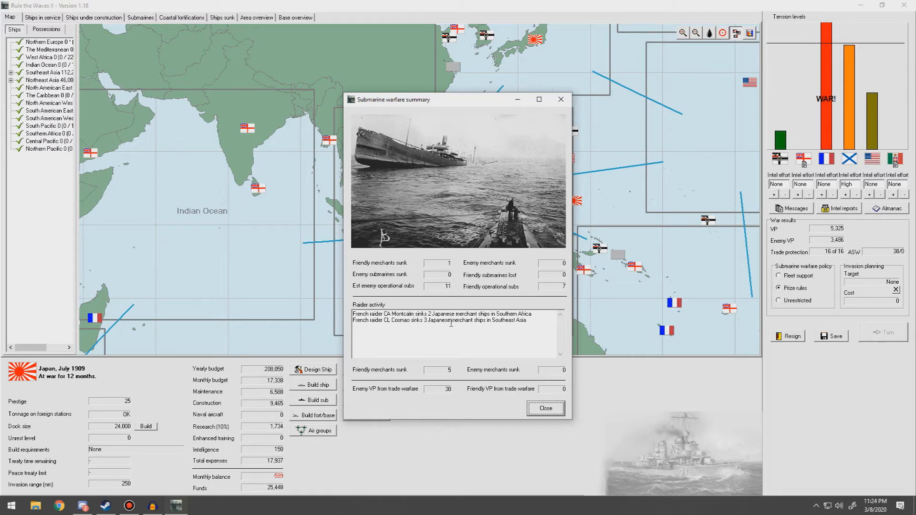
click(544, 407)
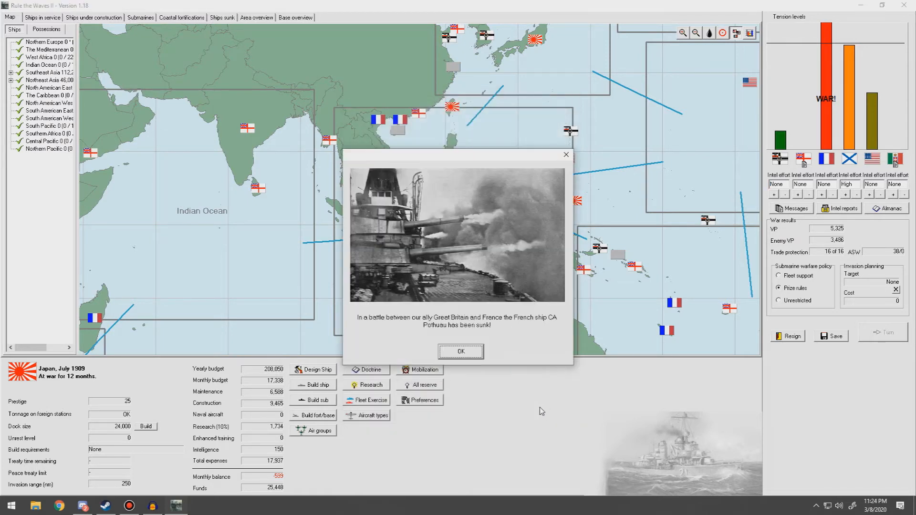
mouse_move(365, 334)
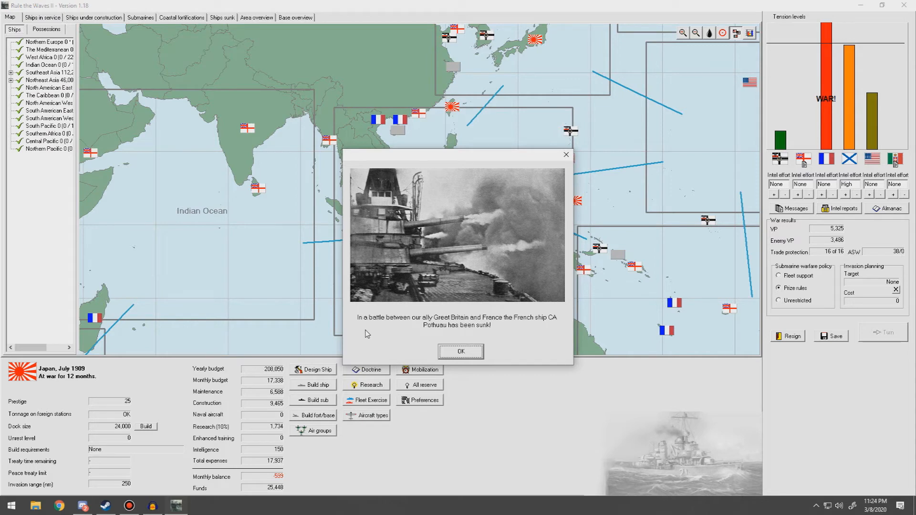
click(460, 351)
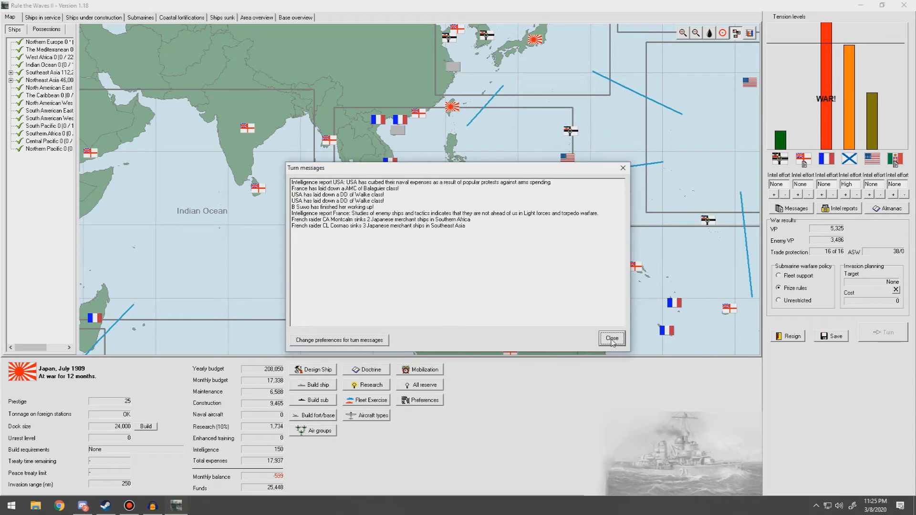
click(612, 338)
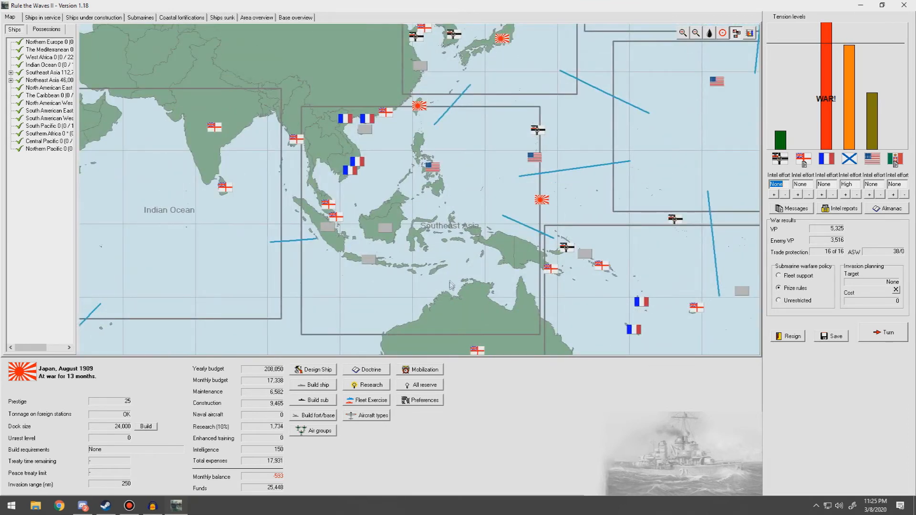
Open the construction queue and accelerate the Yunagi-class destroyers, starting with Uzuki
click(94, 17)
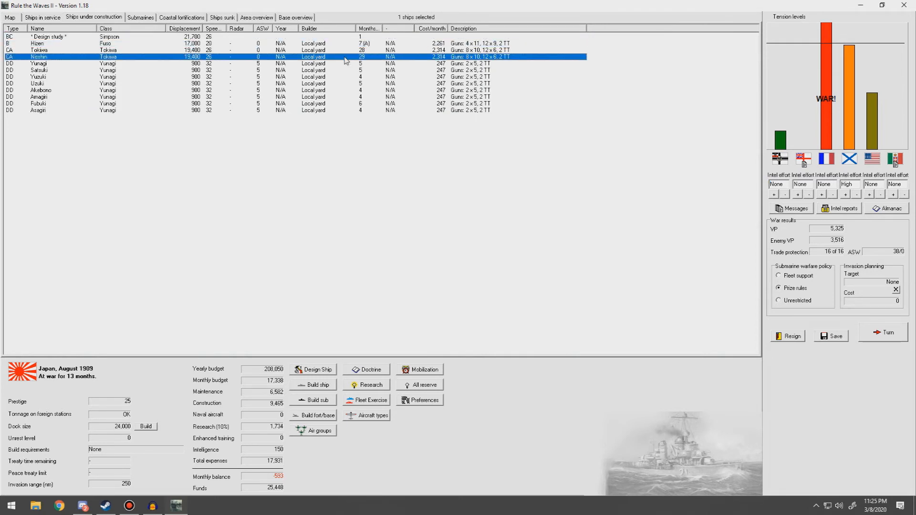
mouse_move(345, 61)
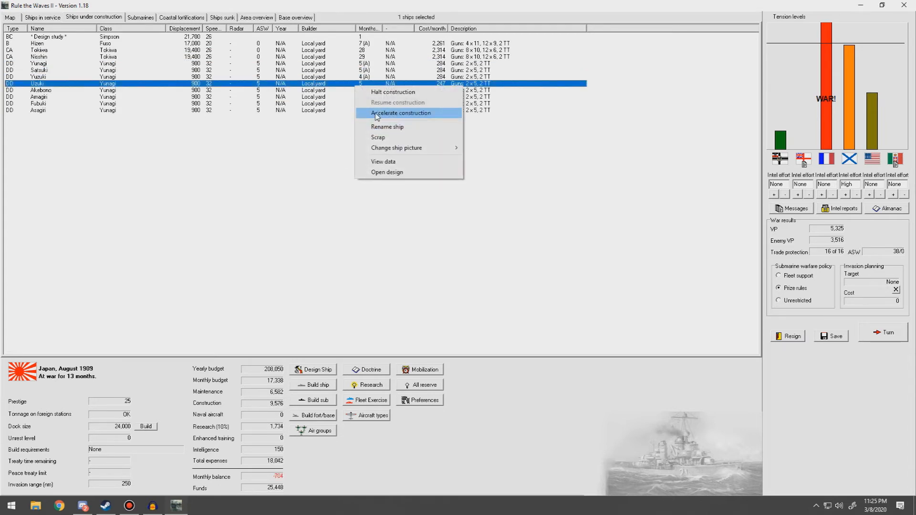
click(401, 113)
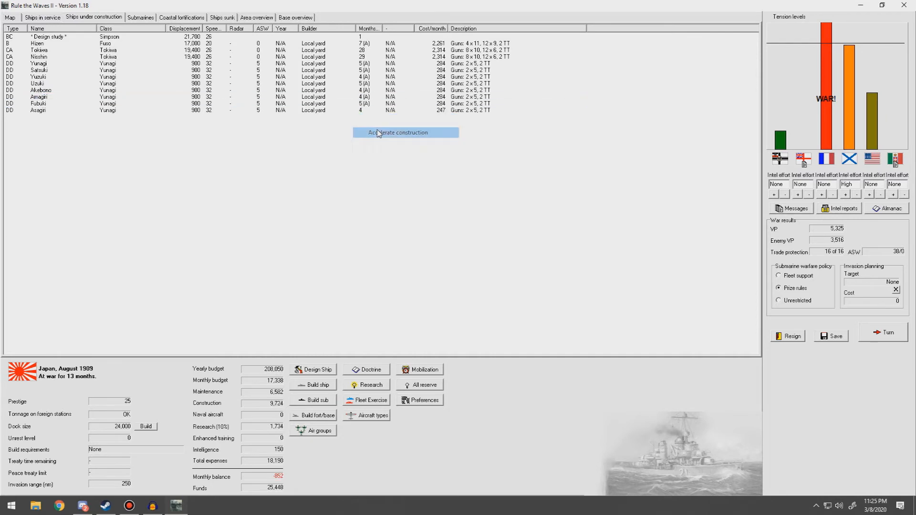
click(405, 132)
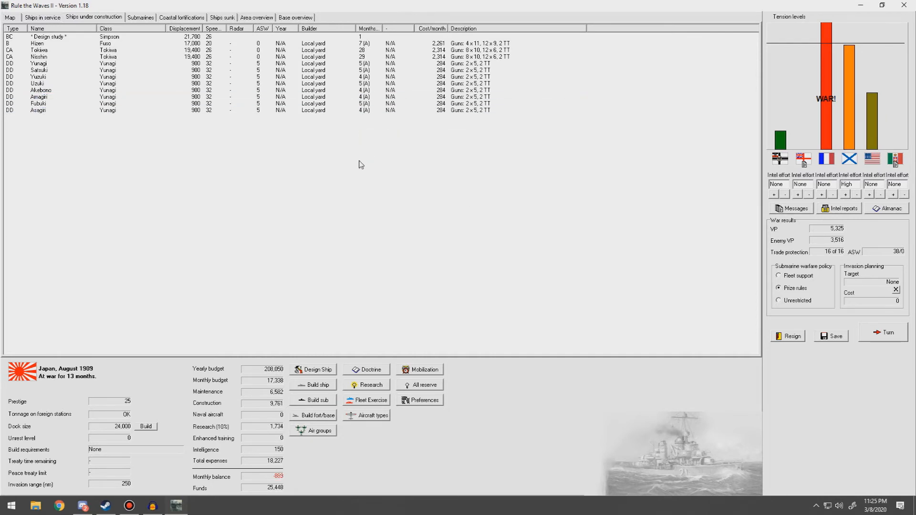
mouse_move(167, 144)
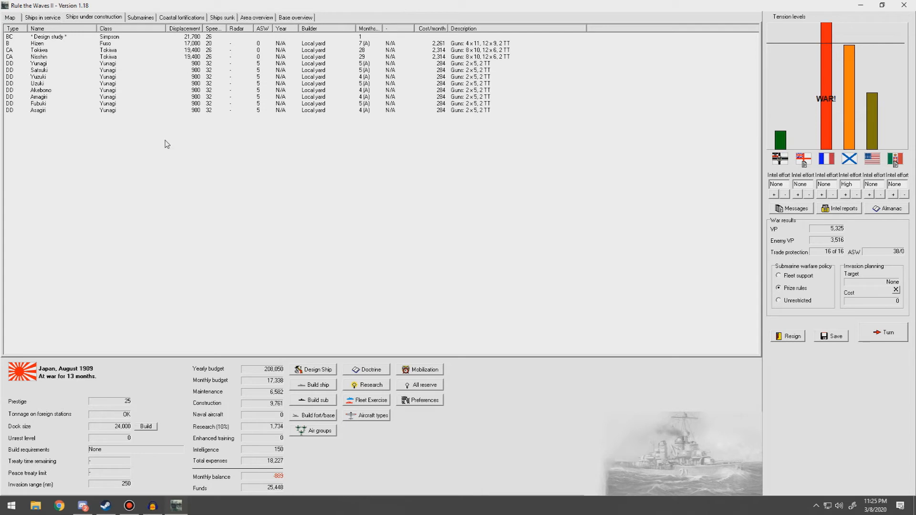
Review the Almanac nation data on naval budgets and warship counts, then close it
click(10, 17)
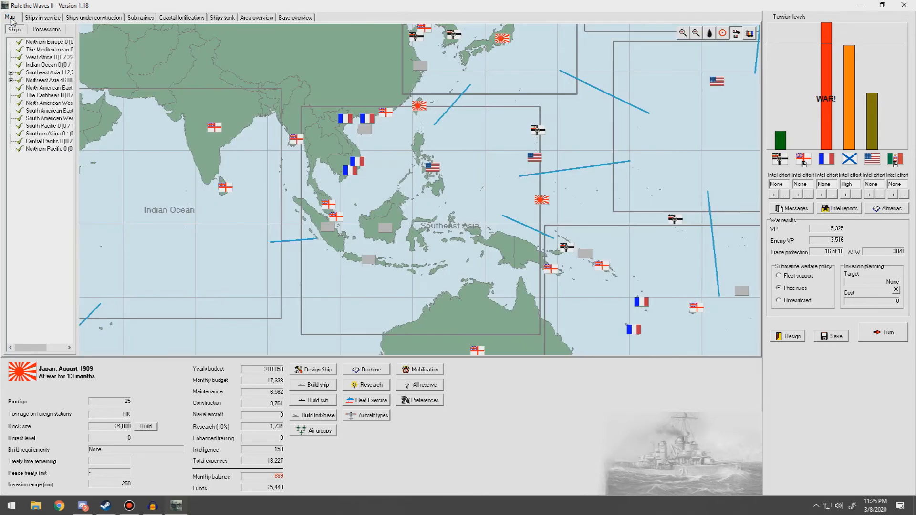
mouse_move(516, 155)
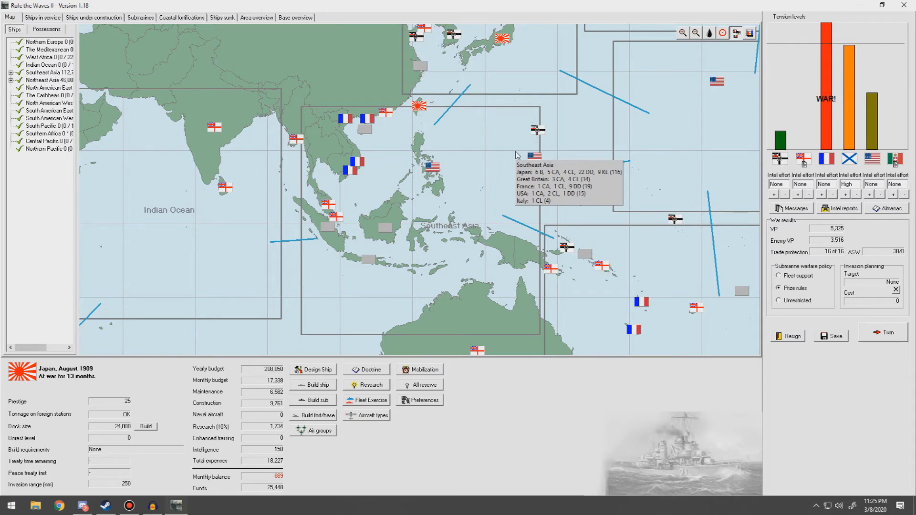
mouse_move(475, 199)
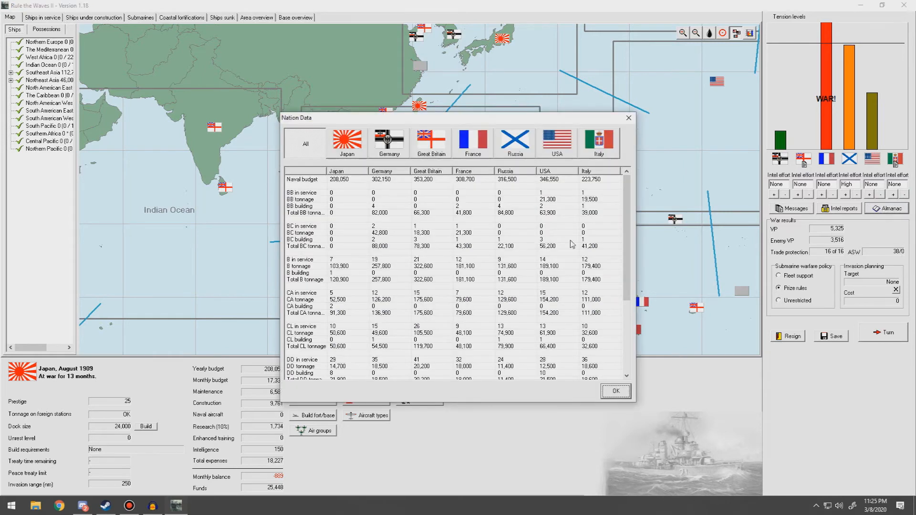
mouse_move(542, 244)
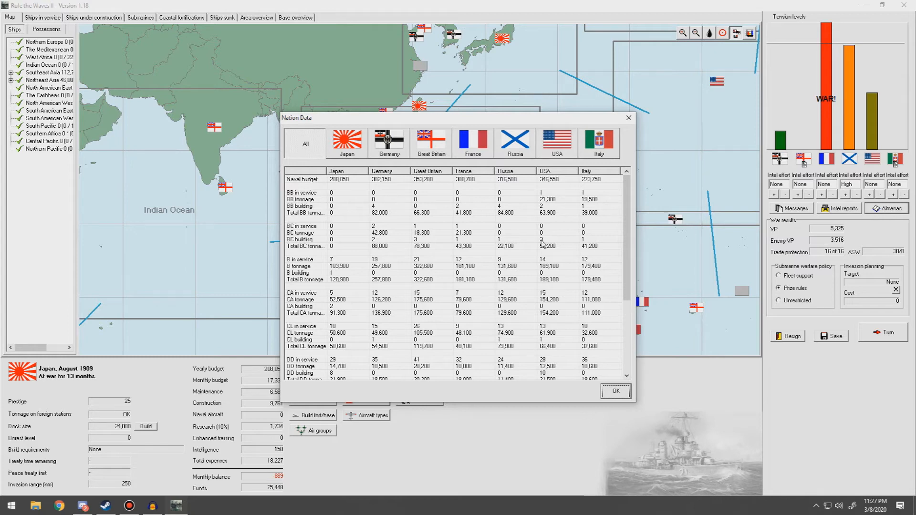
click(614, 391)
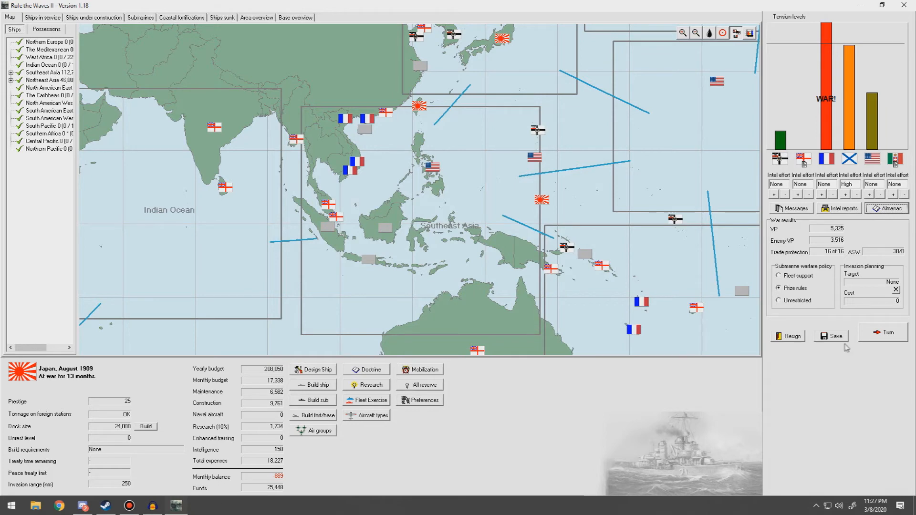
mouse_move(886, 334)
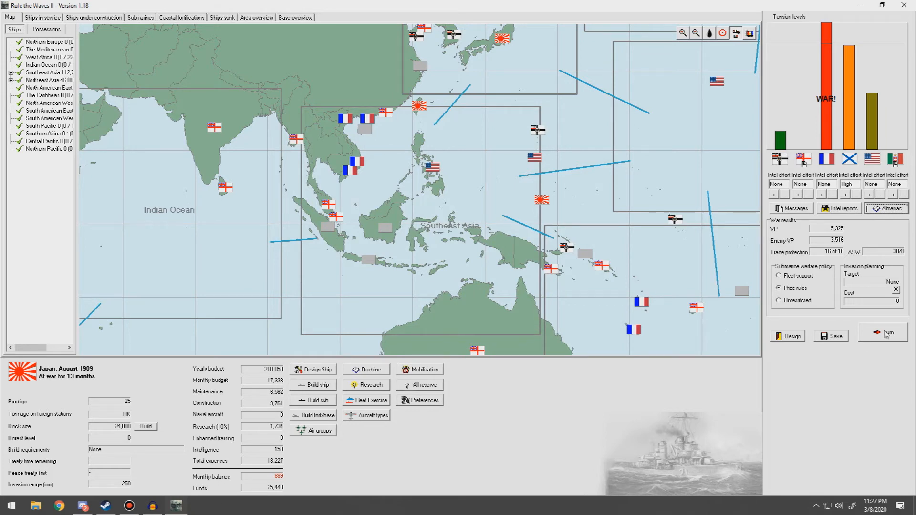
End the turn, accept the Formosa cruiser action and the Caroline Islands convoy battle
click(884, 332)
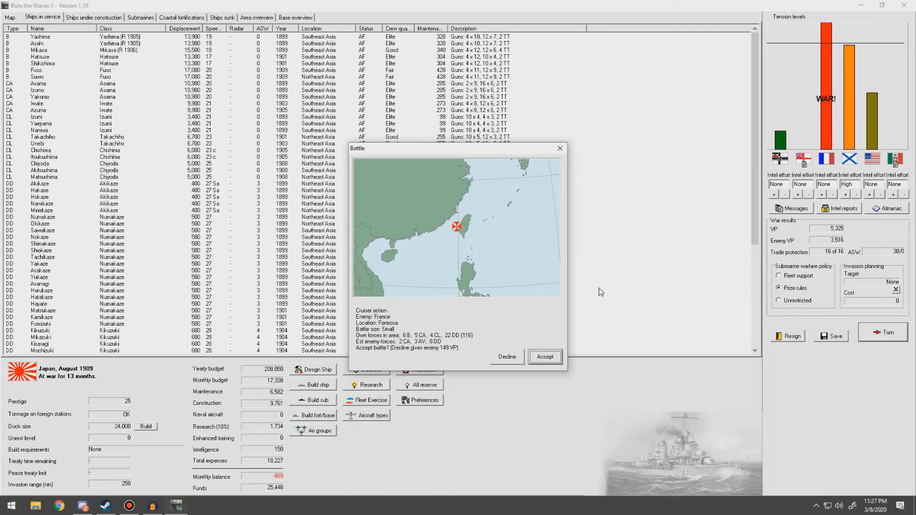
mouse_move(548, 328)
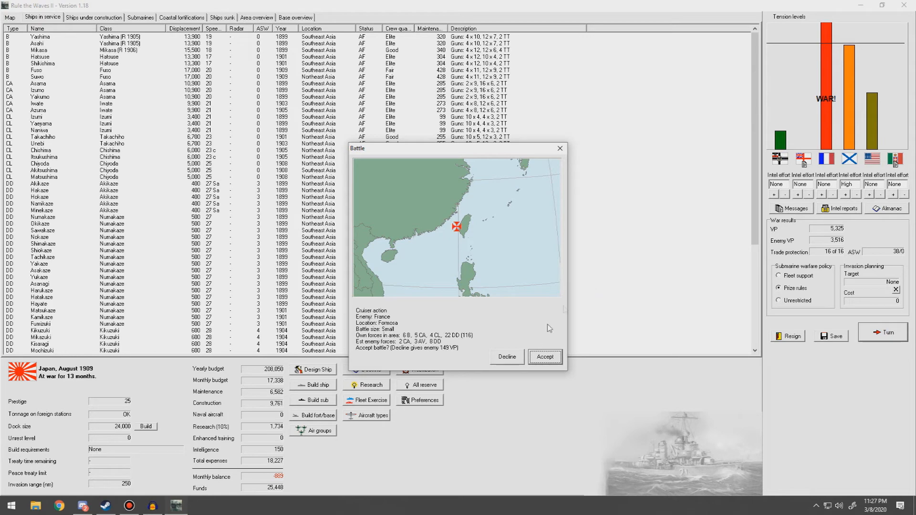
click(505, 357)
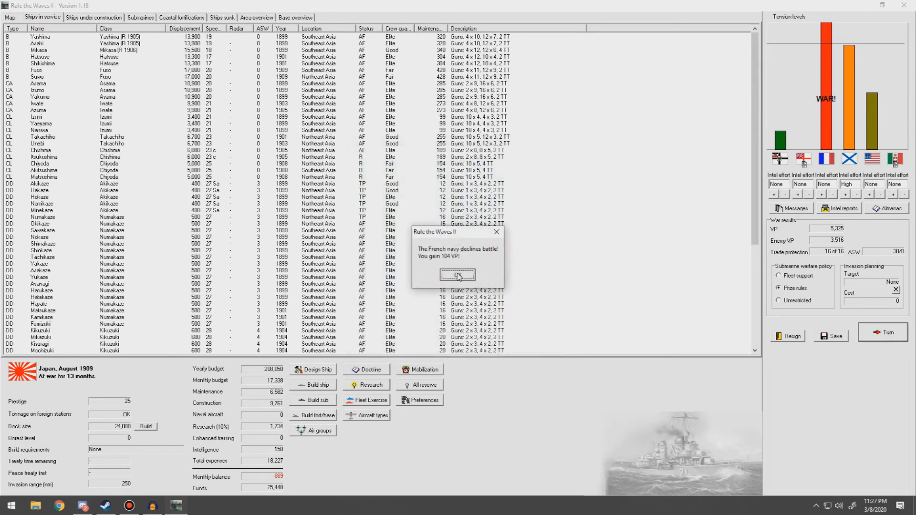
click(457, 275)
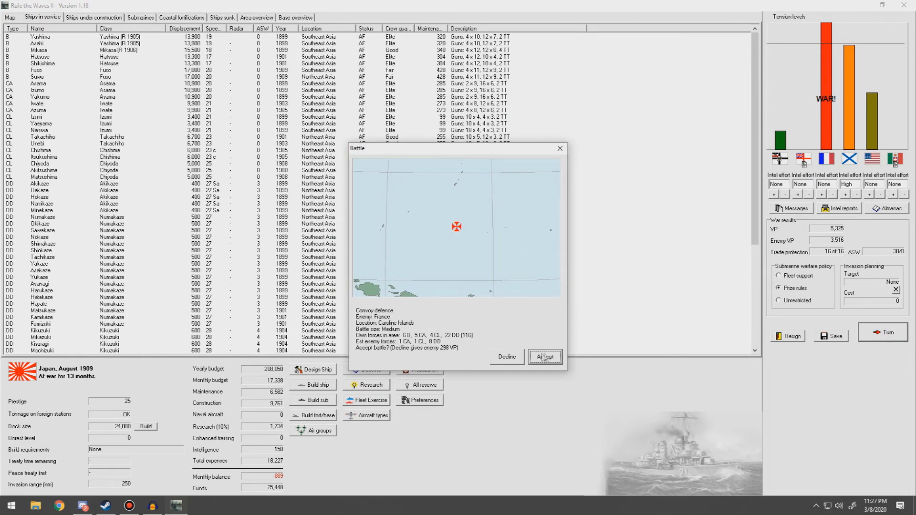
click(544, 357)
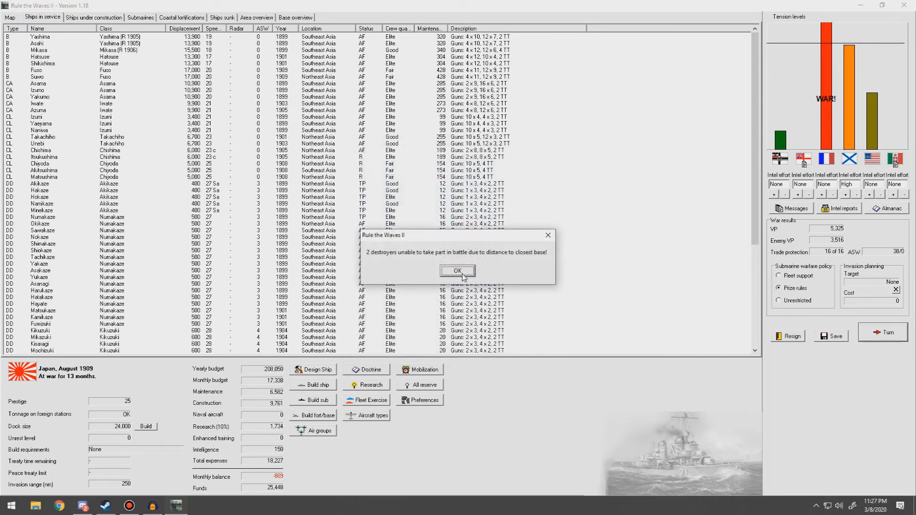
click(458, 271)
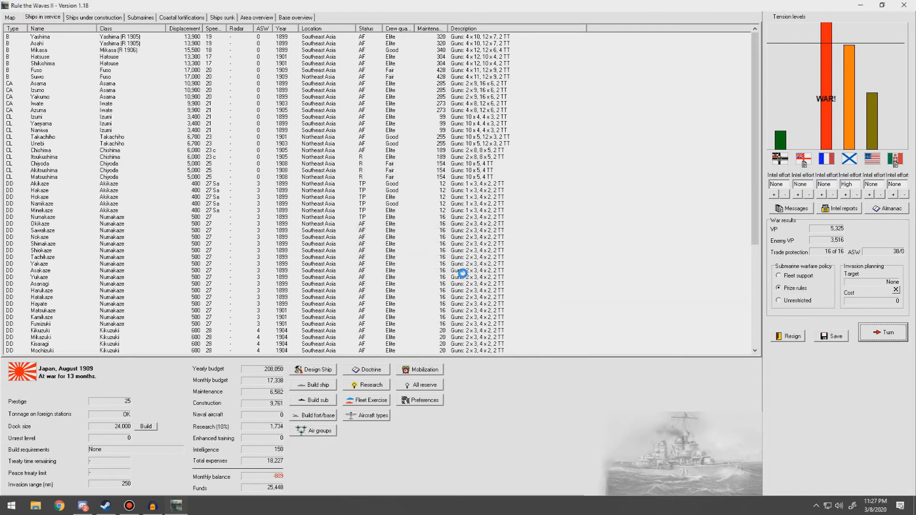
click(881, 332)
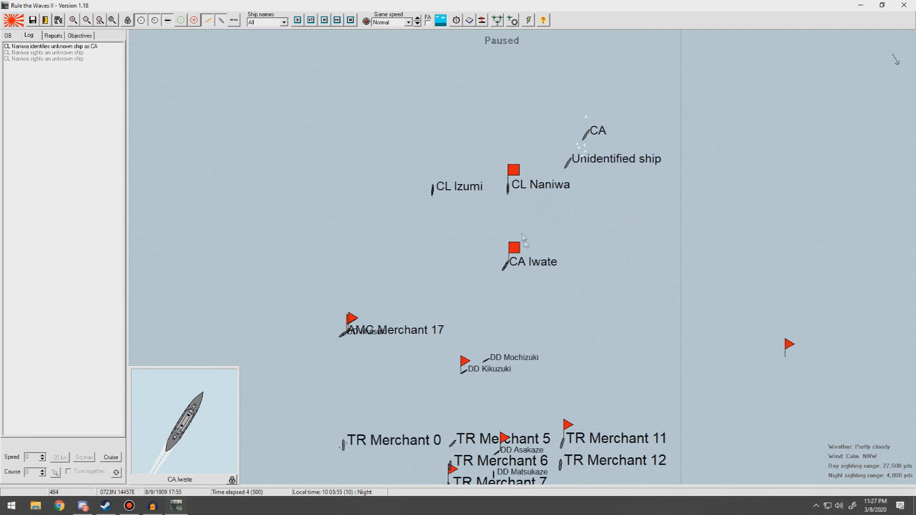
Select Iwate and pick a new formation for Light Cruiser Division 3 (Naniwa, Izumi)
click(513, 247)
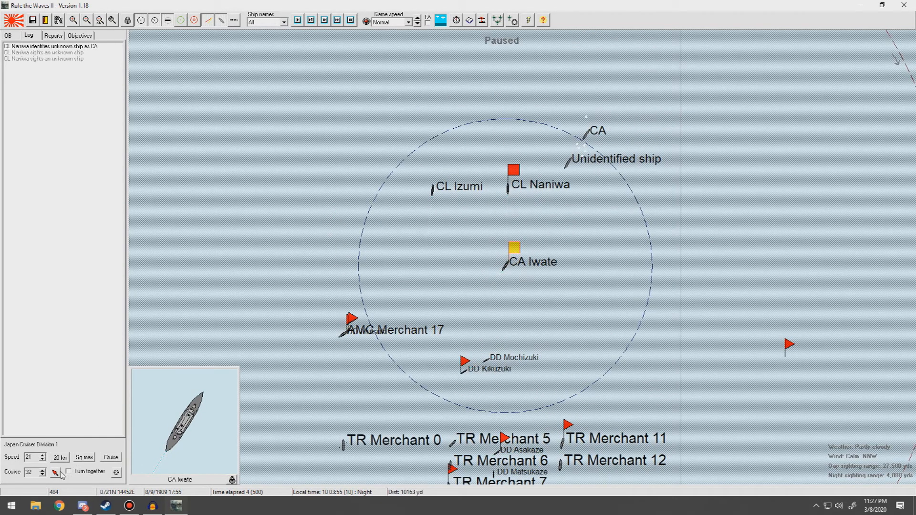
click(512, 169)
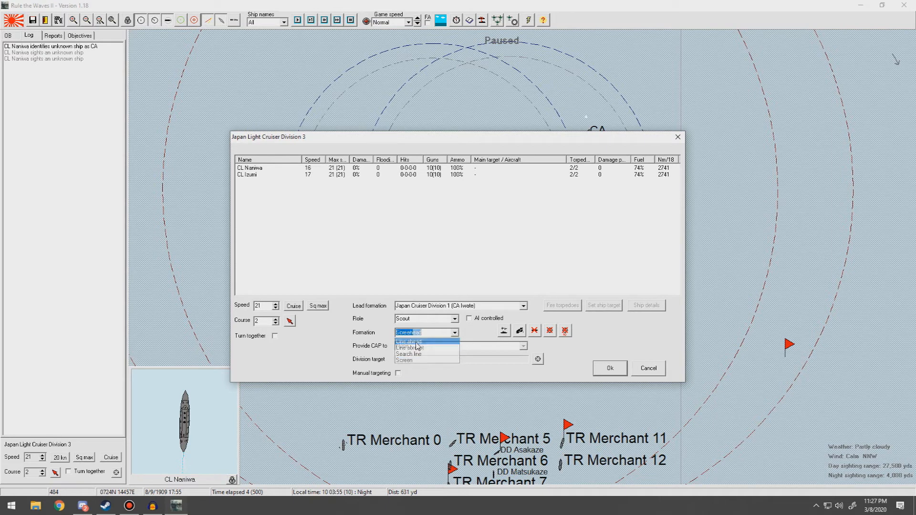
click(609, 368)
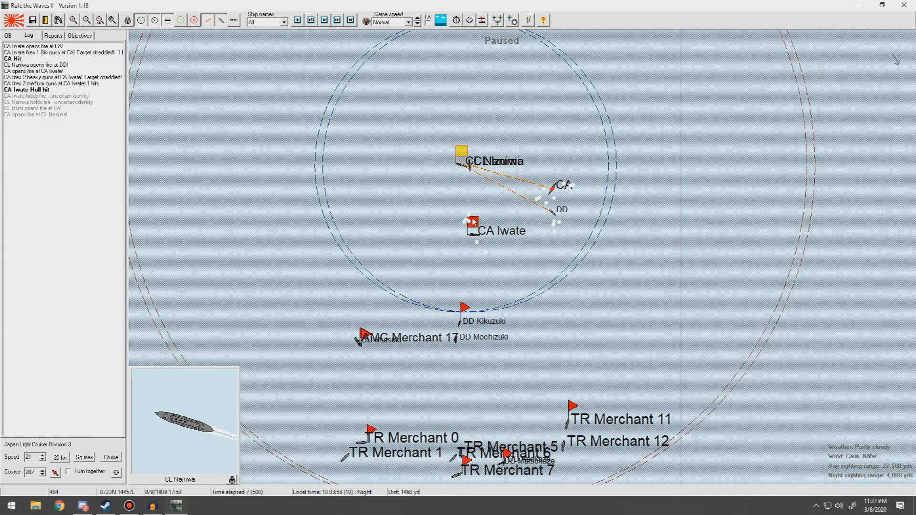
Select Iwate and view the French Latouche-Tréville-class cruiser's class information
click(471, 228)
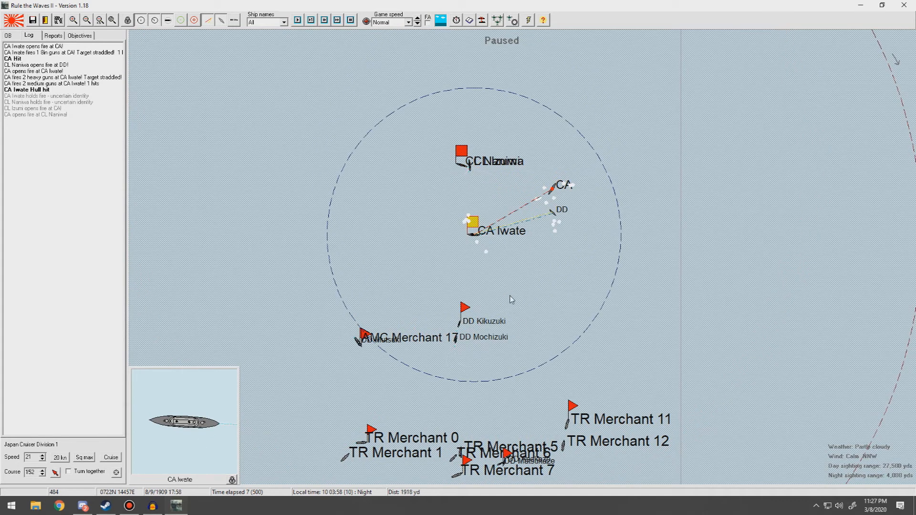
click(464, 157)
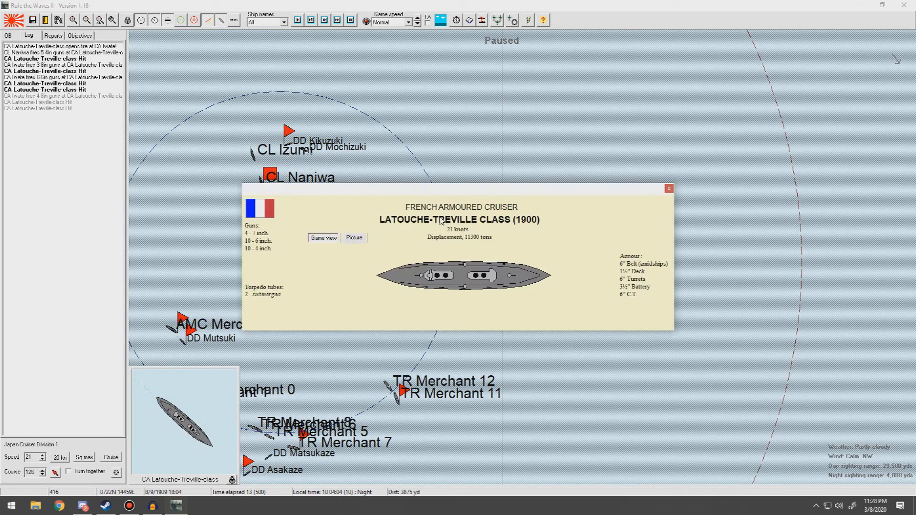
mouse_move(598, 310)
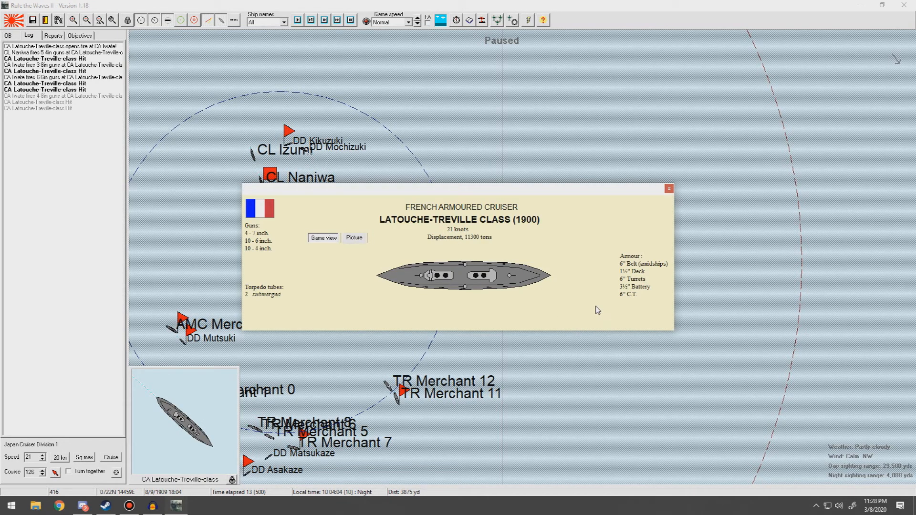
mouse_move(640, 229)
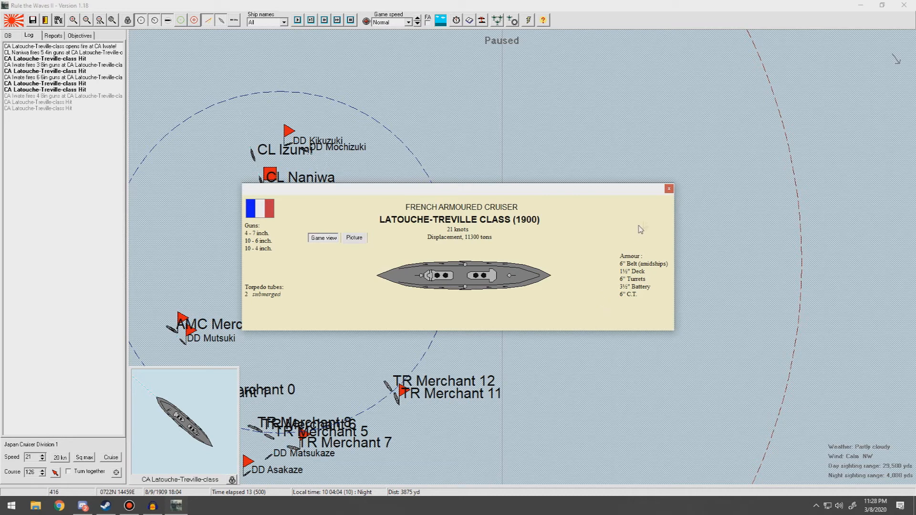
Check Iwate's status report, then close both ship information windows
click(669, 188)
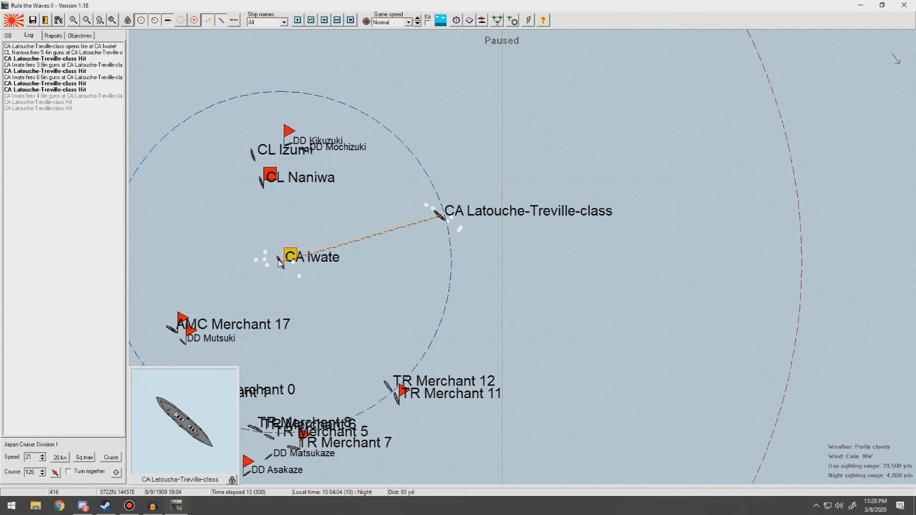
double_click(291, 256)
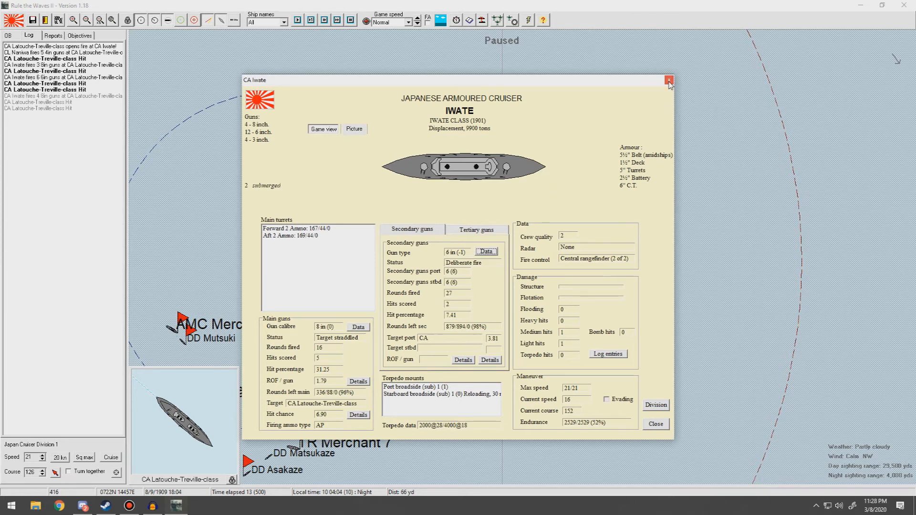
click(669, 80)
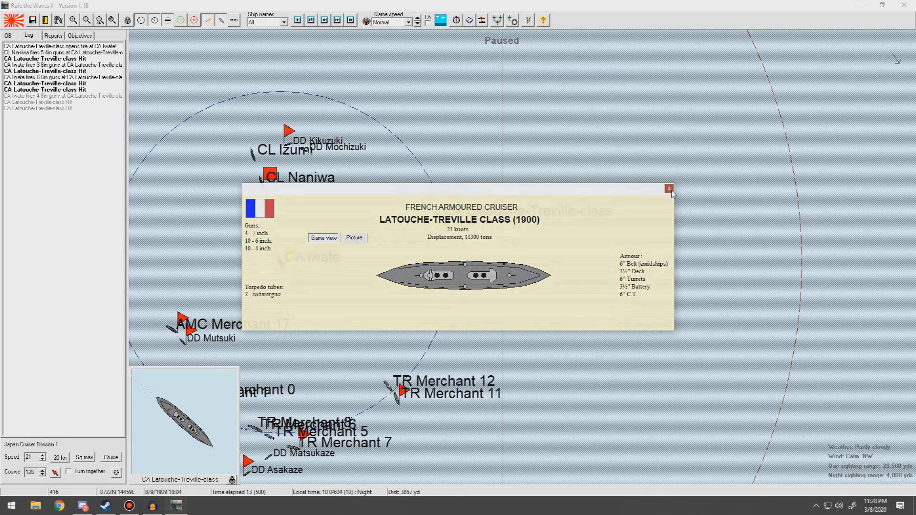
click(669, 189)
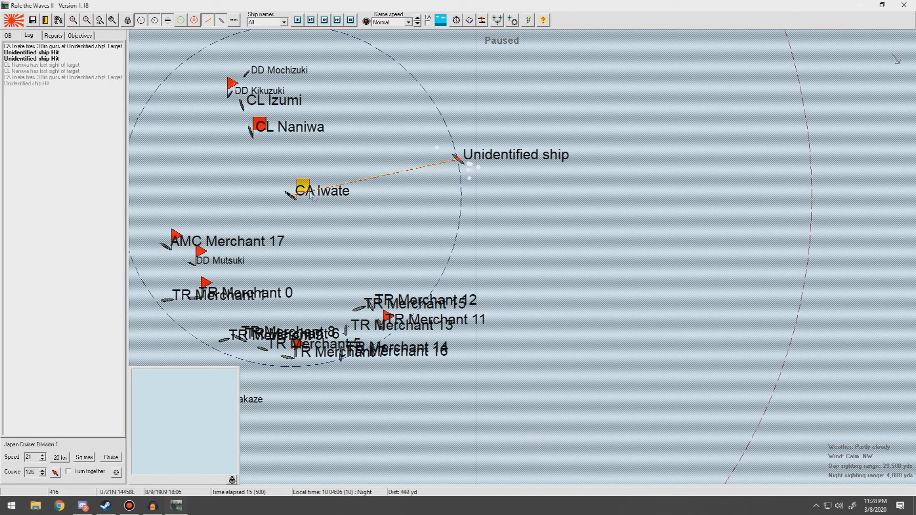
Open Iwate's ship status to see its four medium and four light hits
click(299, 190)
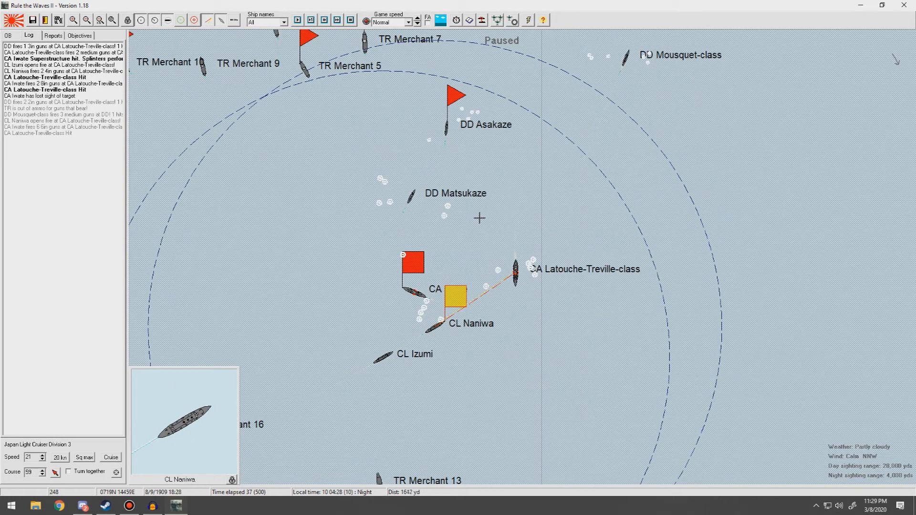
mouse_move(422, 263)
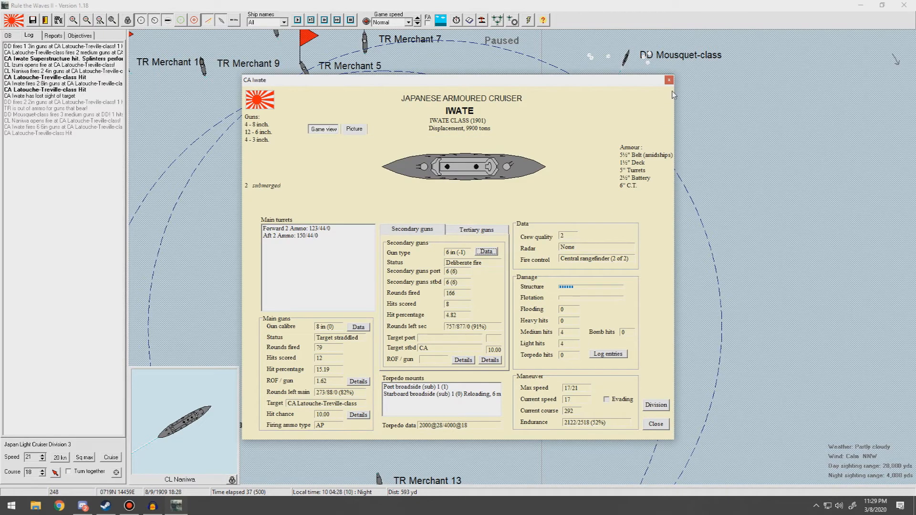
Close Iwate's damage report, view the Latouche-Tréville class info, and return to the battle map
click(668, 80)
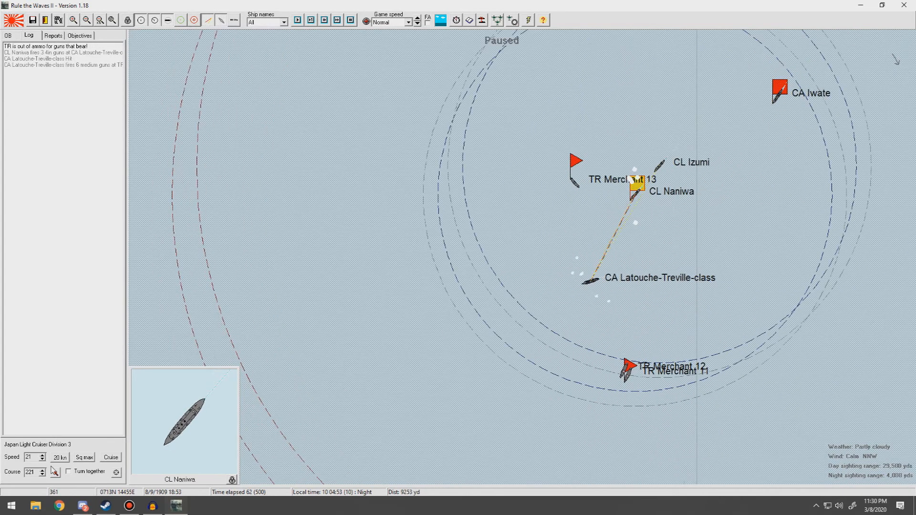
click(596, 283)
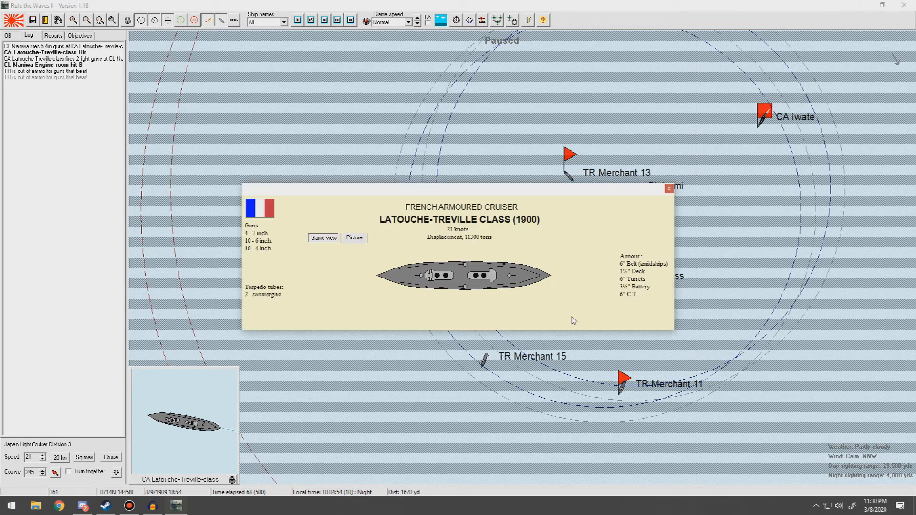
mouse_move(668, 189)
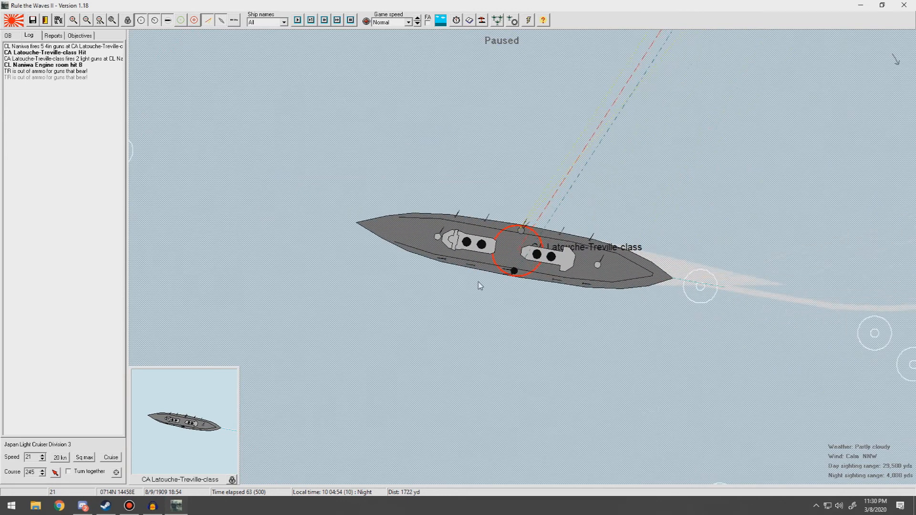
mouse_move(425, 247)
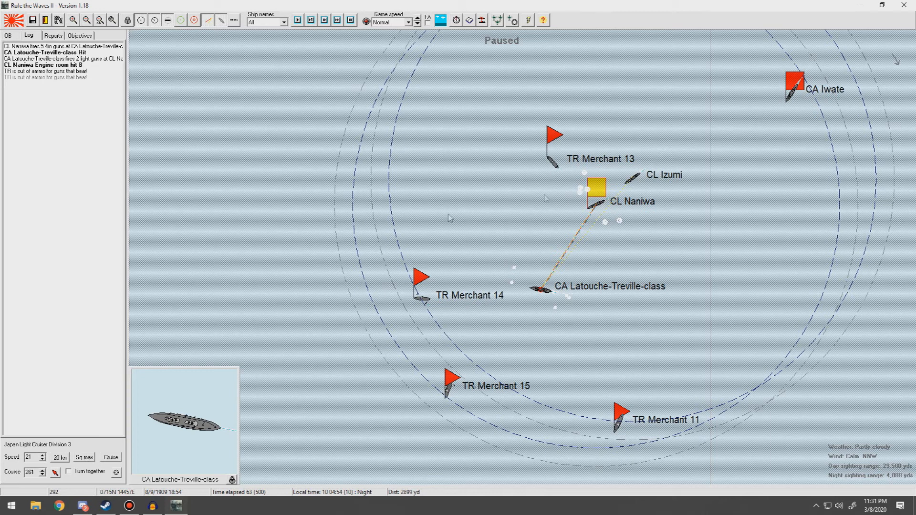
Inspect CL Naniwa's ship details, then close them as the night action continues
click(794, 88)
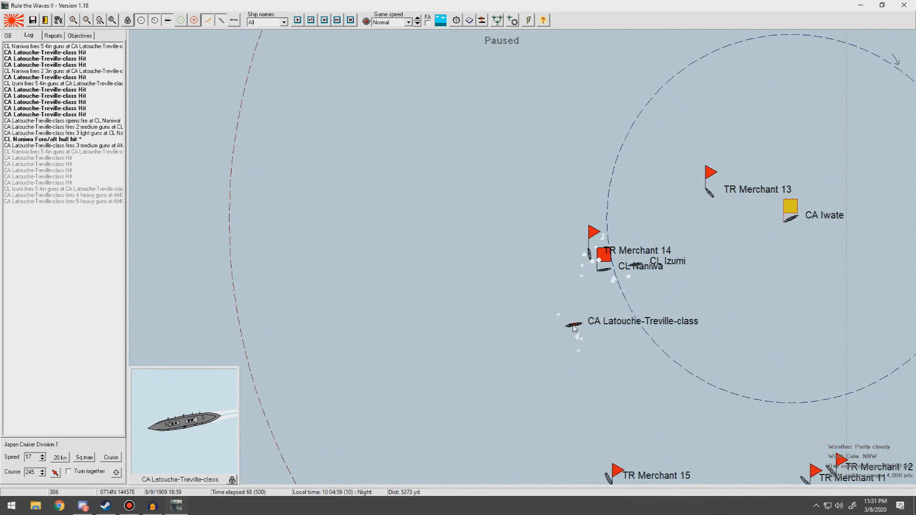
mouse_move(572, 325)
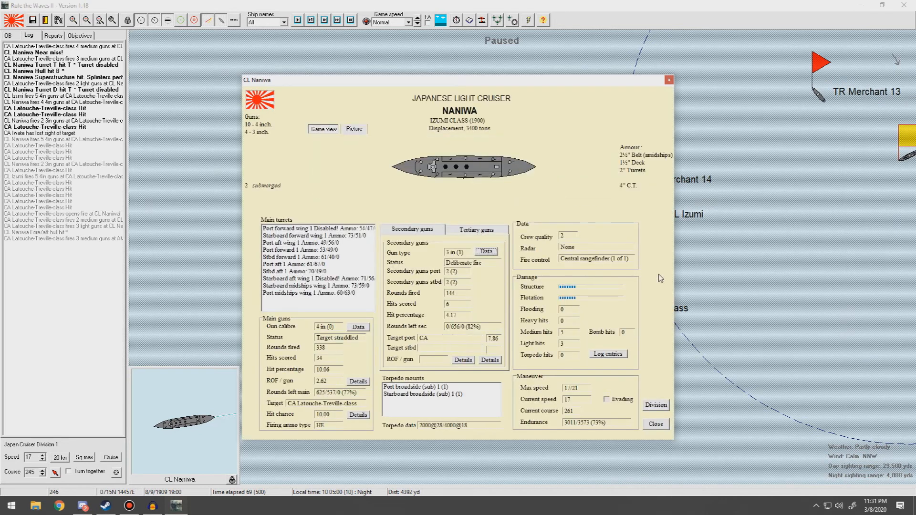
click(655, 423)
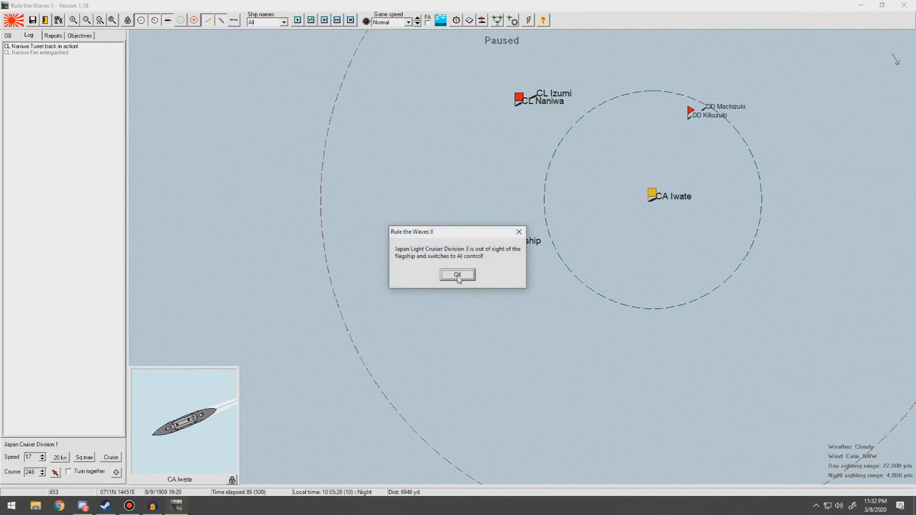
Dismiss the out-of-sight notice and view Light Cruiser Division 3's orders (Naniwa 30%, Izumi 2%)
click(457, 275)
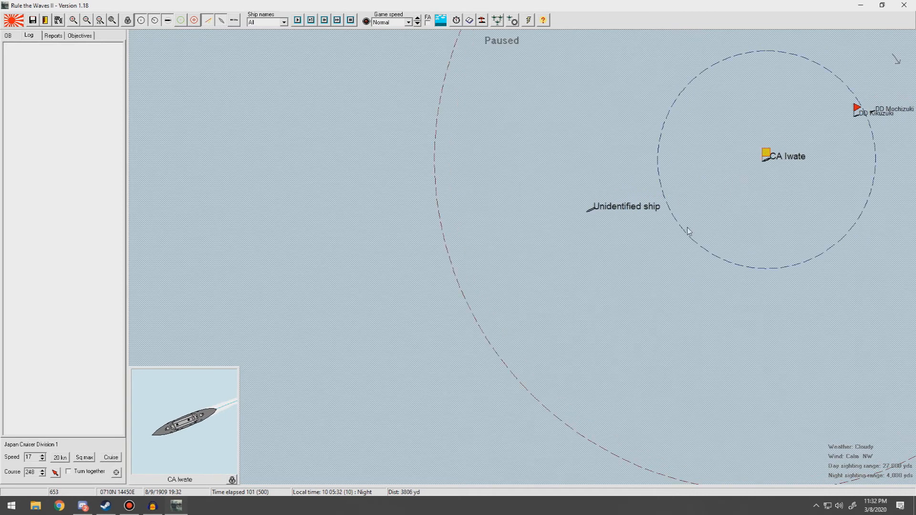
click(297, 20)
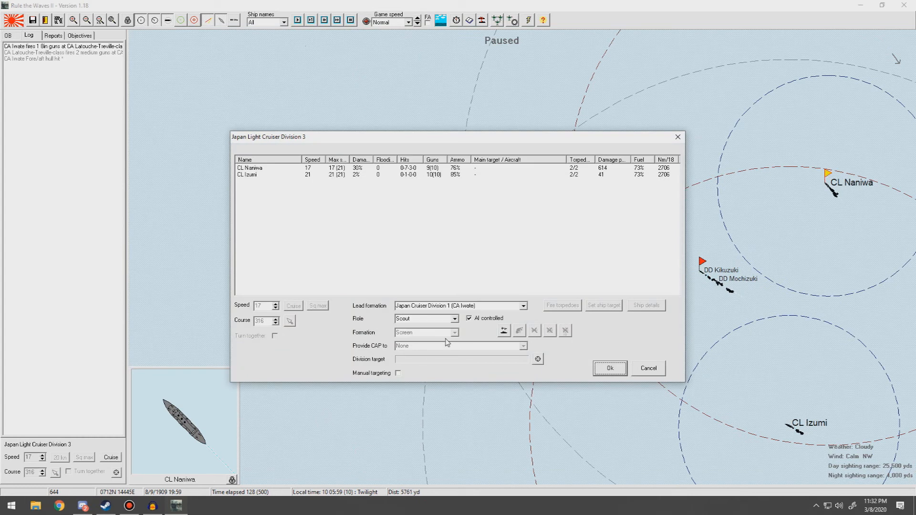
Return Light Cruiser Division 3 to player control in line ahead and fight until France has no ships
click(469, 318)
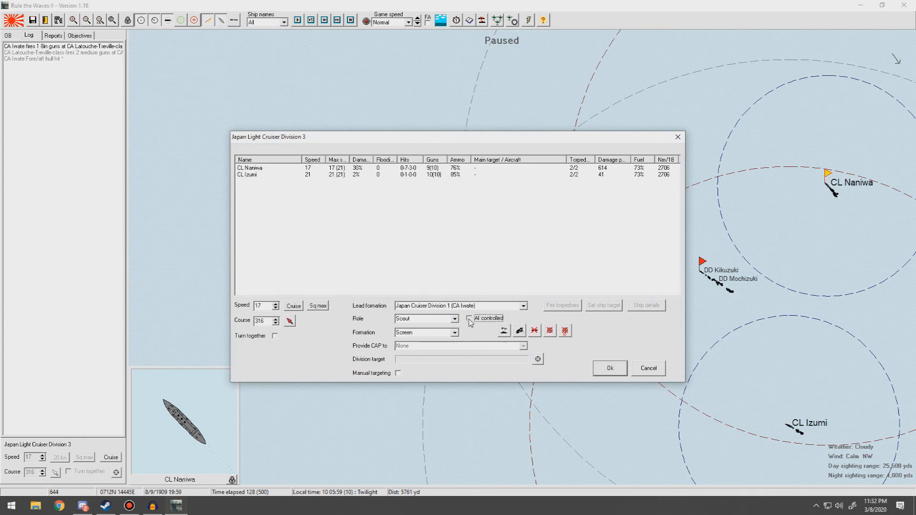
click(426, 333)
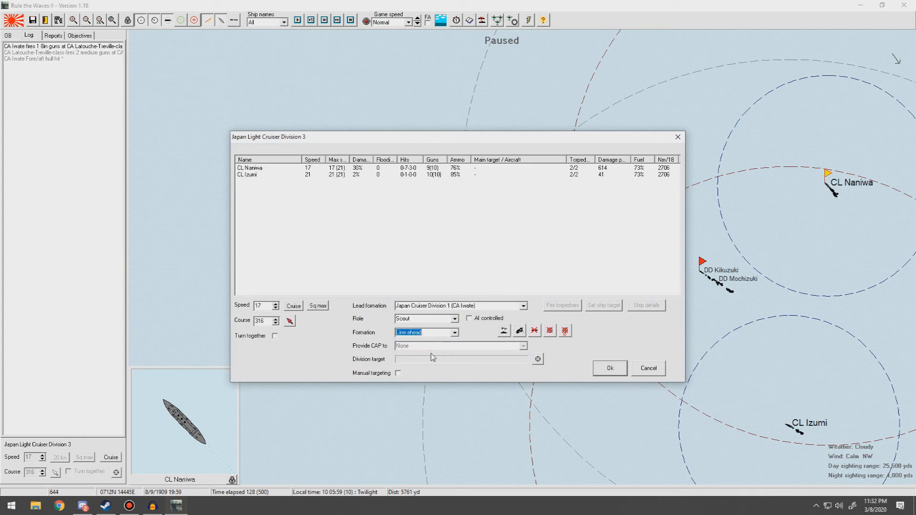
click(609, 367)
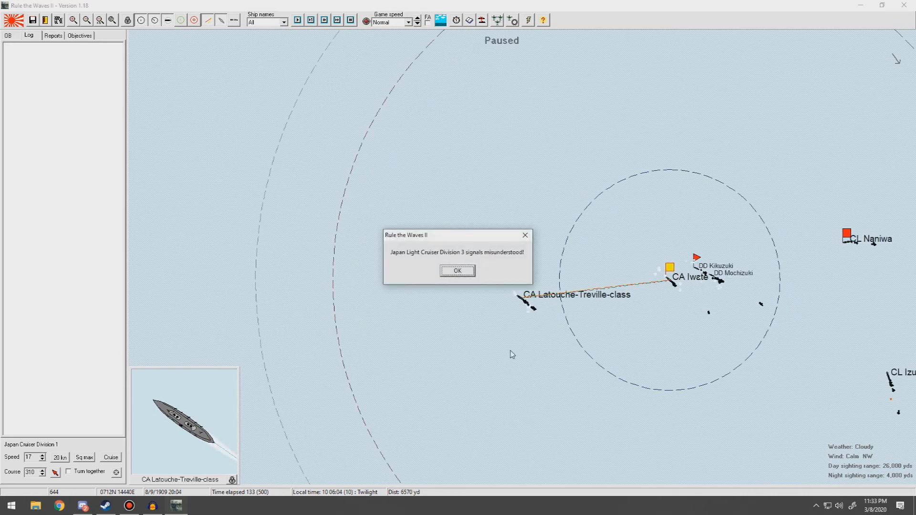
click(458, 270)
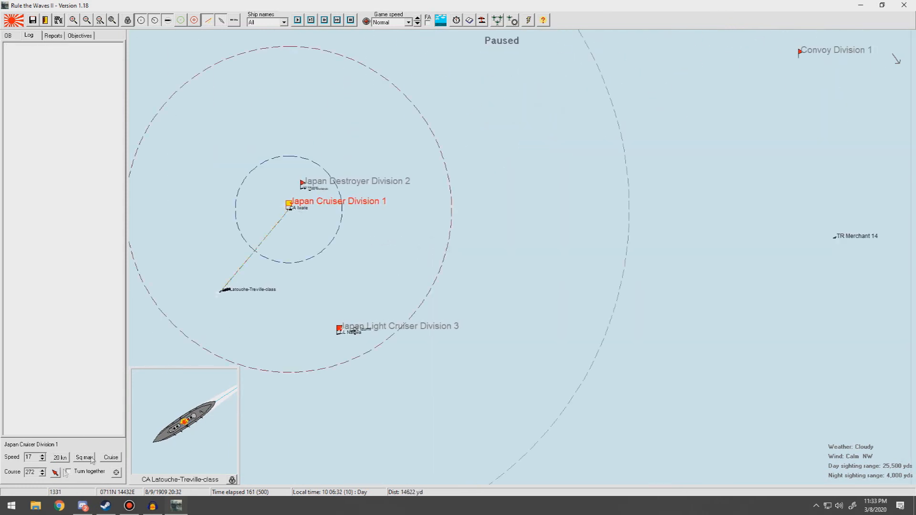
click(338, 329)
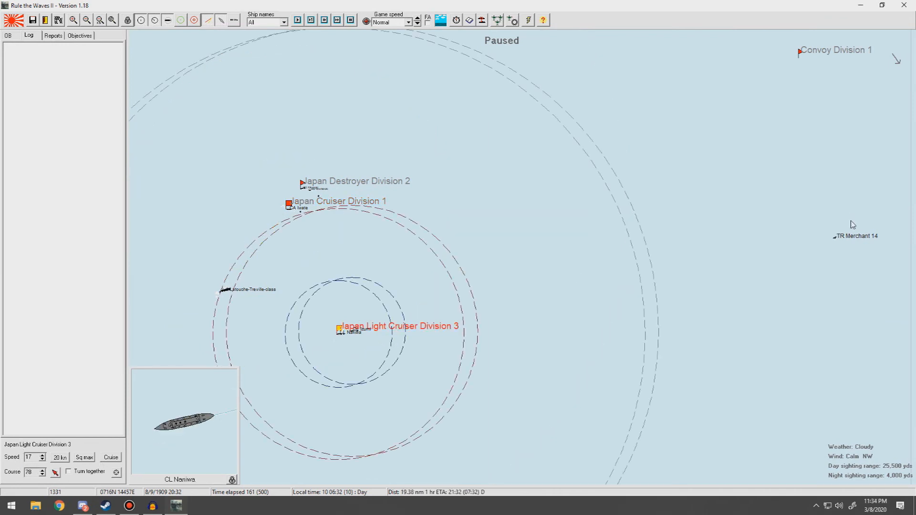
click(296, 20)
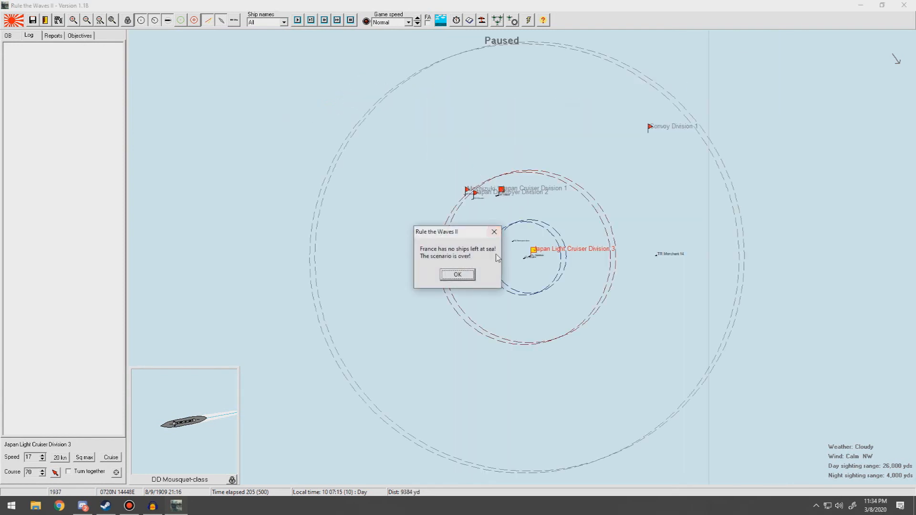
Acknowledge the scenario end and close results showing Japan winning 20,928 points to 2,178
click(458, 275)
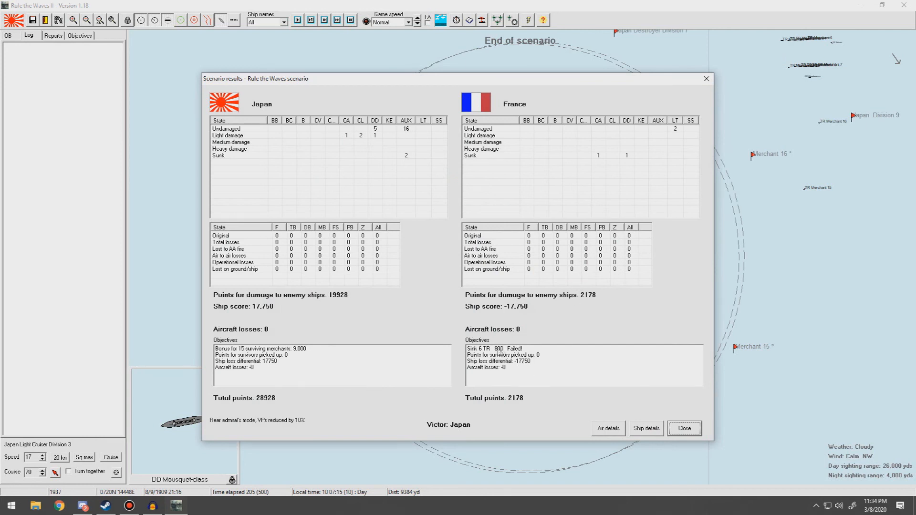
mouse_move(540, 349)
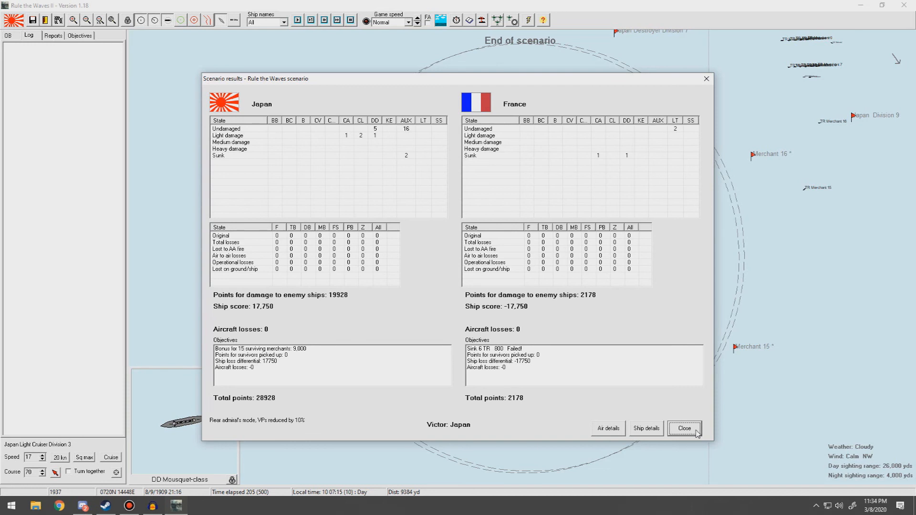
click(684, 428)
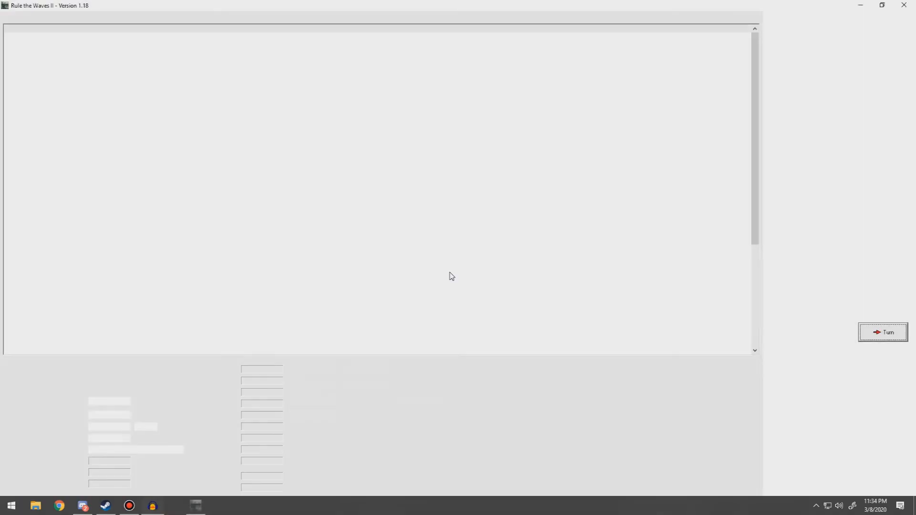
Acknowledge Japan's major victory (1,950 VP to 228) and accept the suggested engagement name
click(882, 332)
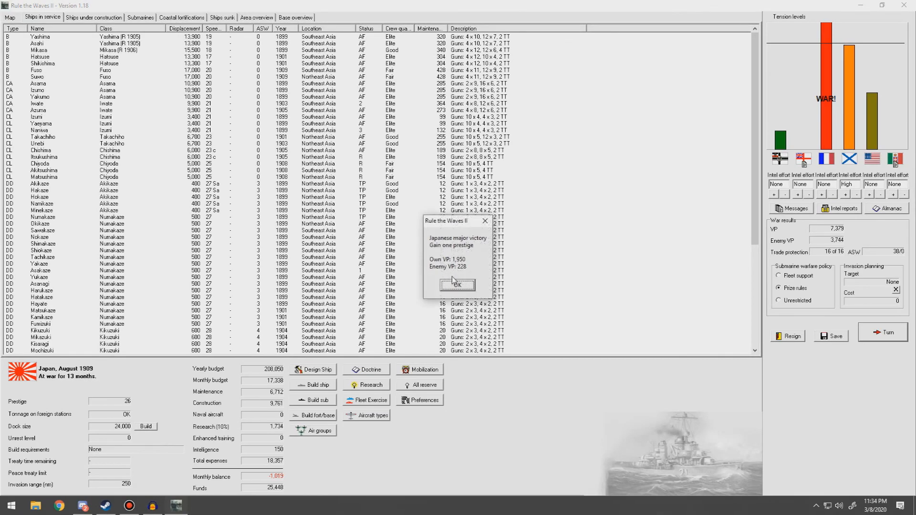
click(457, 285)
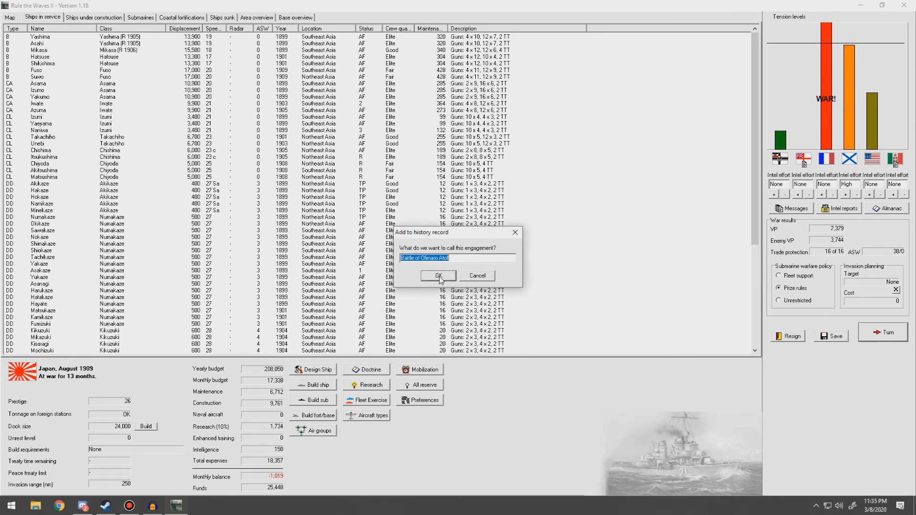
click(438, 275)
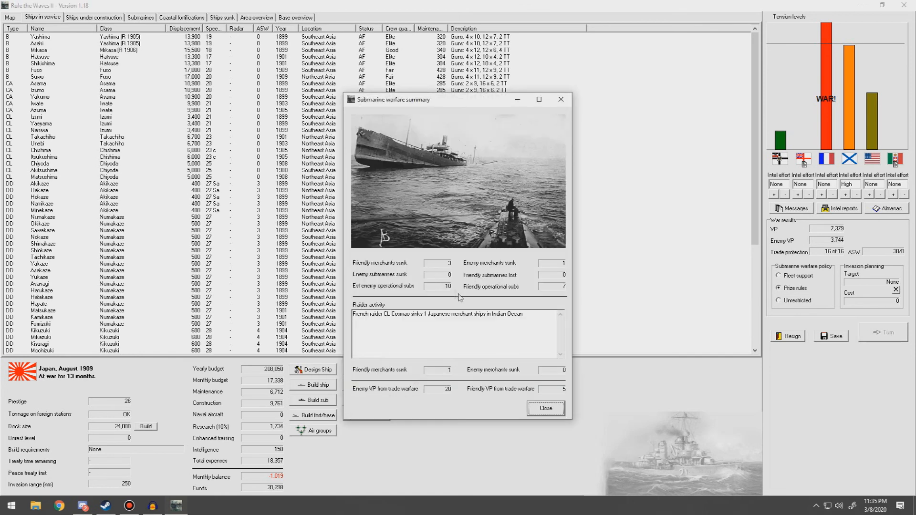
mouse_move(472, 305)
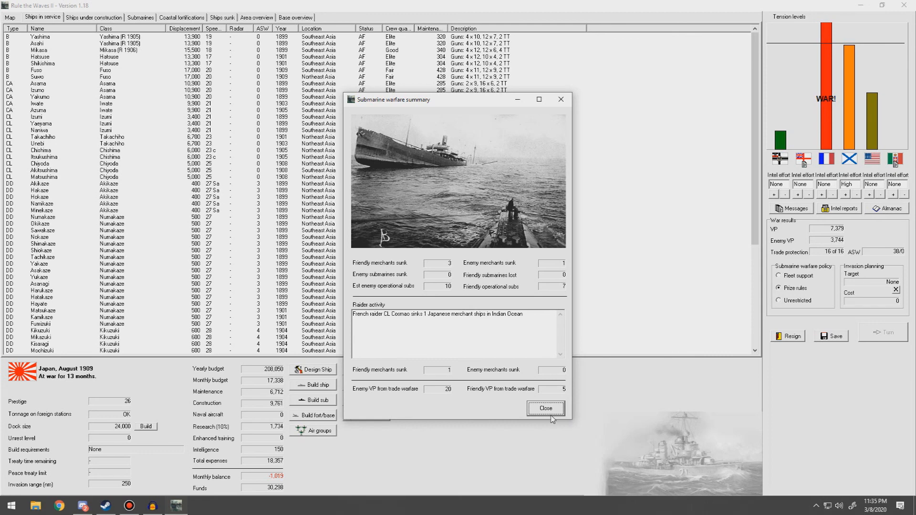
Clear the submarine summary, news and turn messages, then order one Simpson-class battlecruiser
click(545, 407)
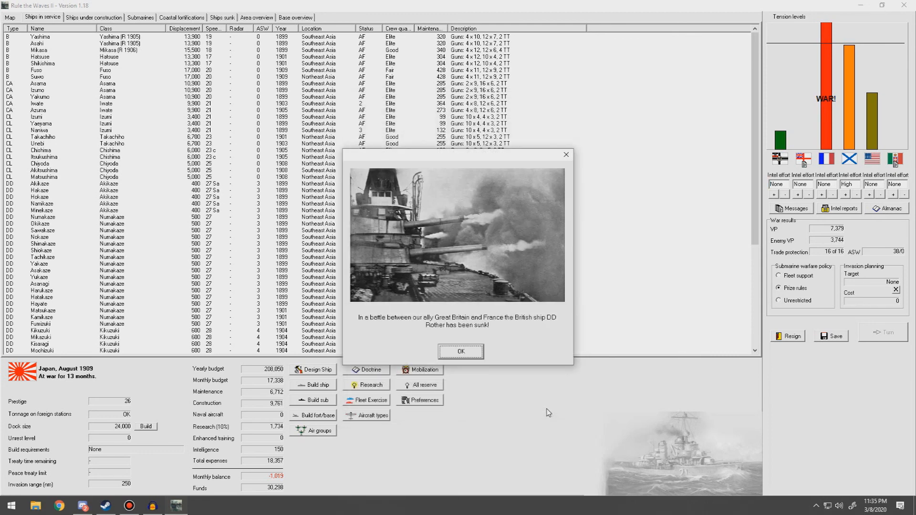
mouse_move(395, 351)
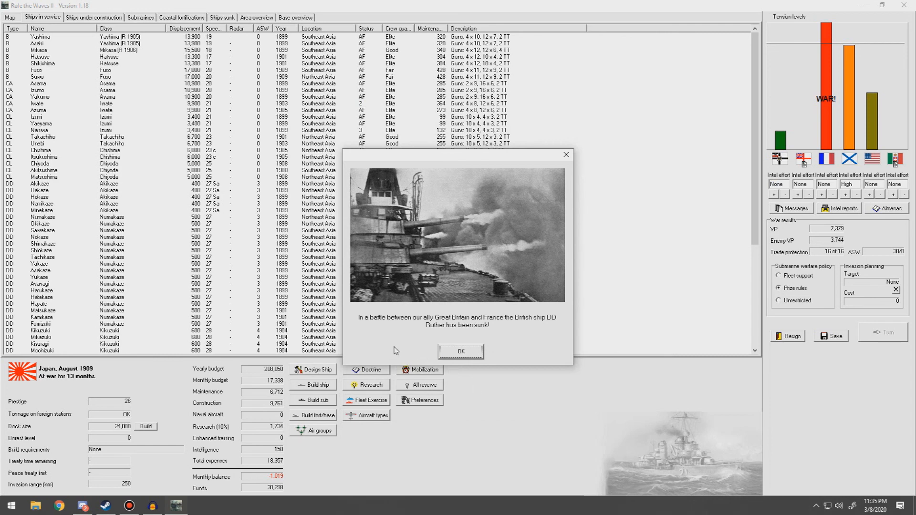
click(460, 351)
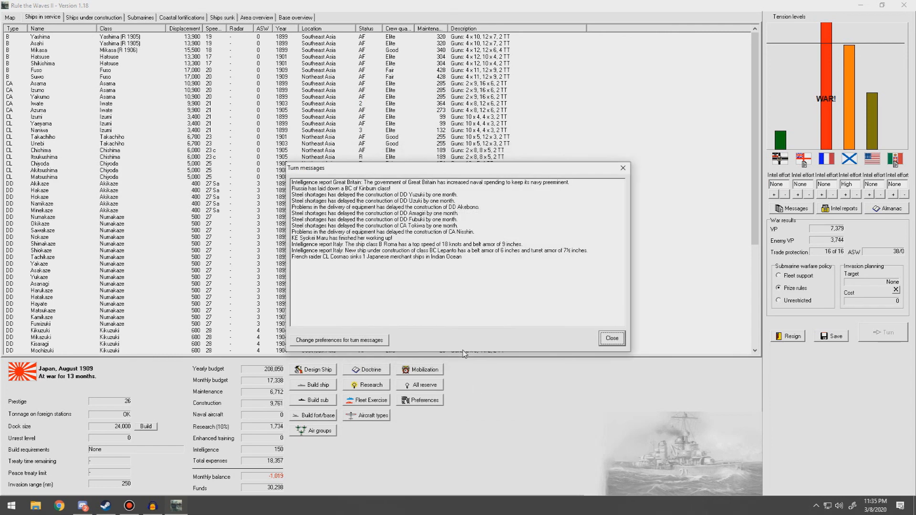
click(611, 338)
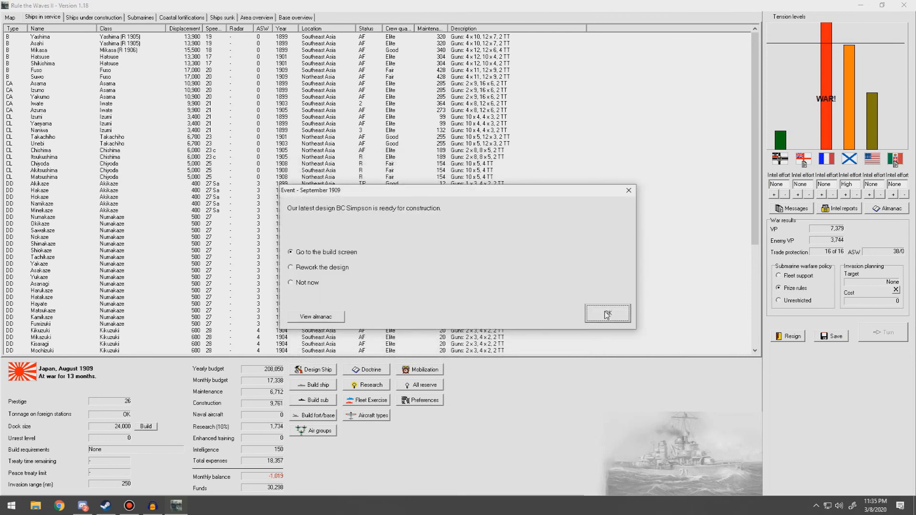
click(607, 313)
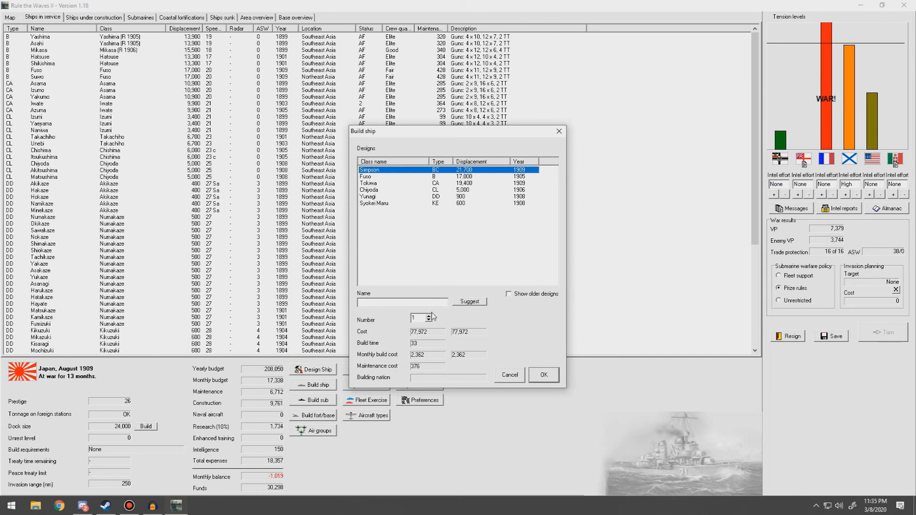
click(542, 374)
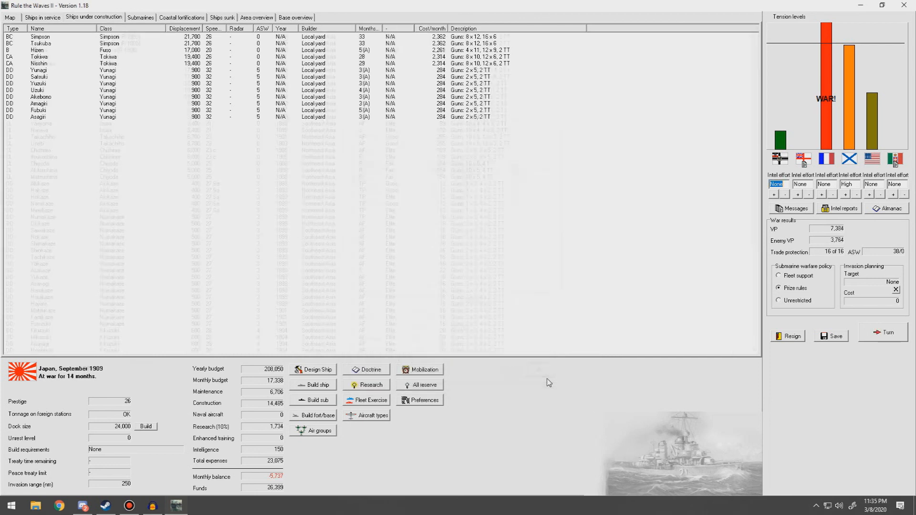